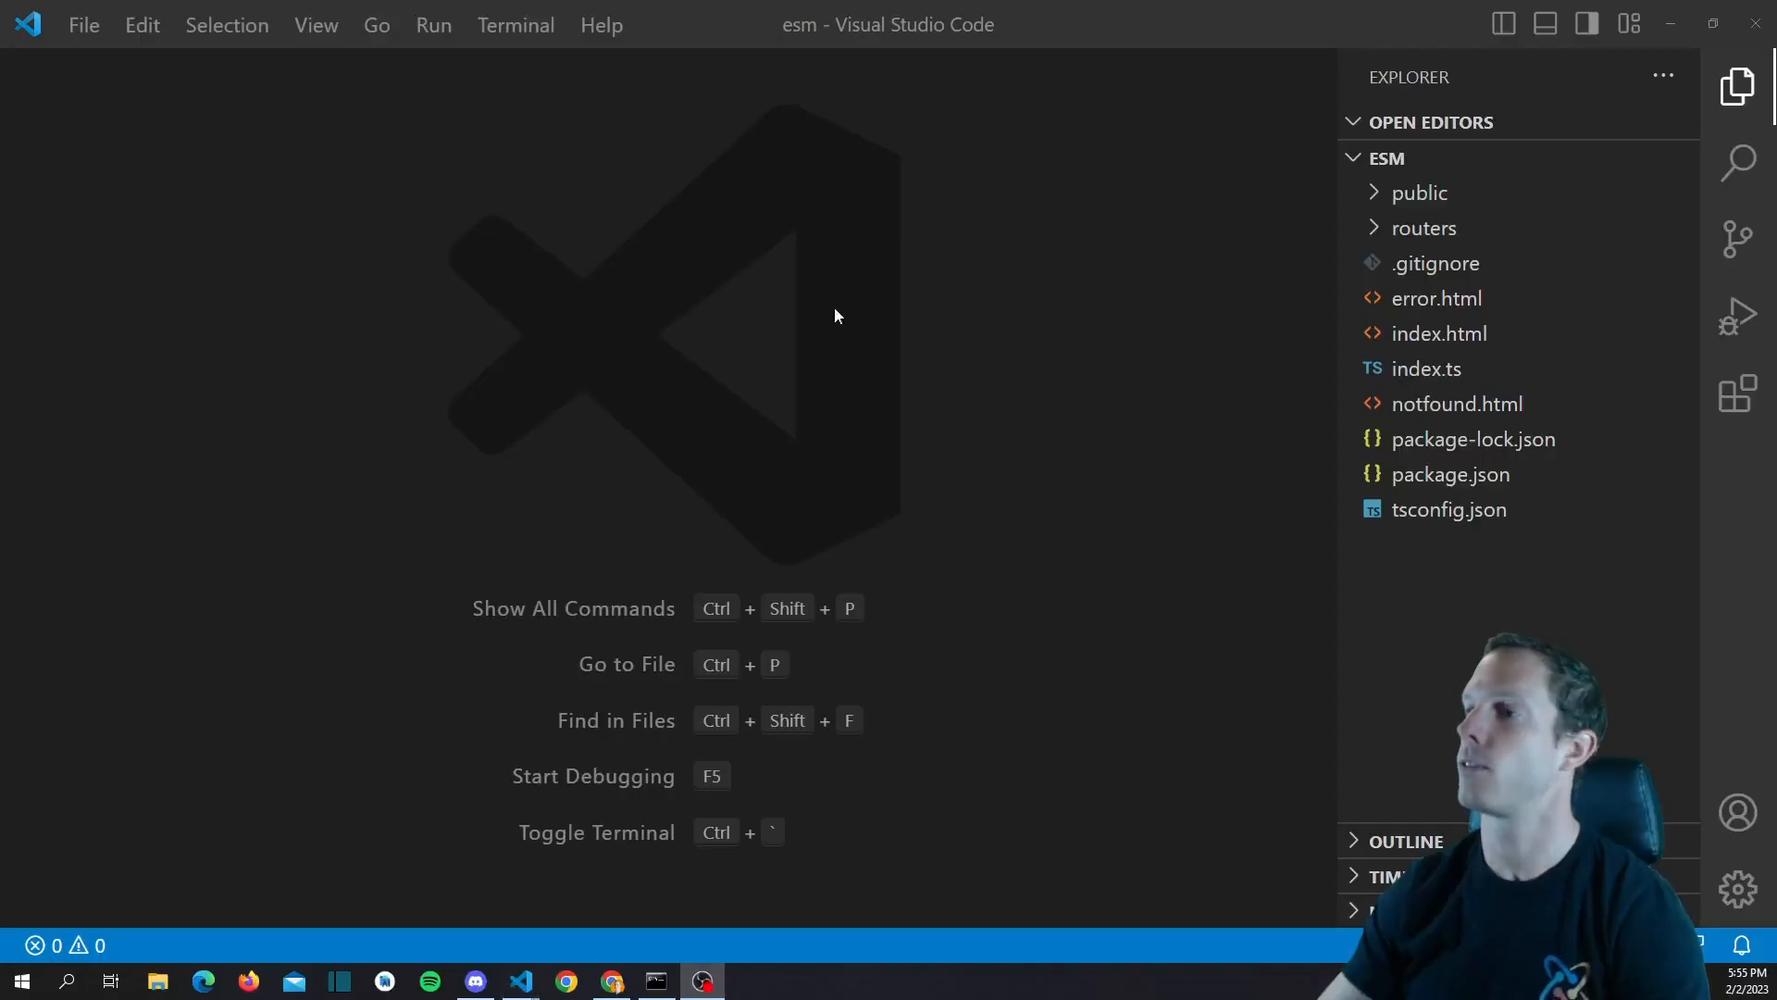
mouse_move(787, 48)
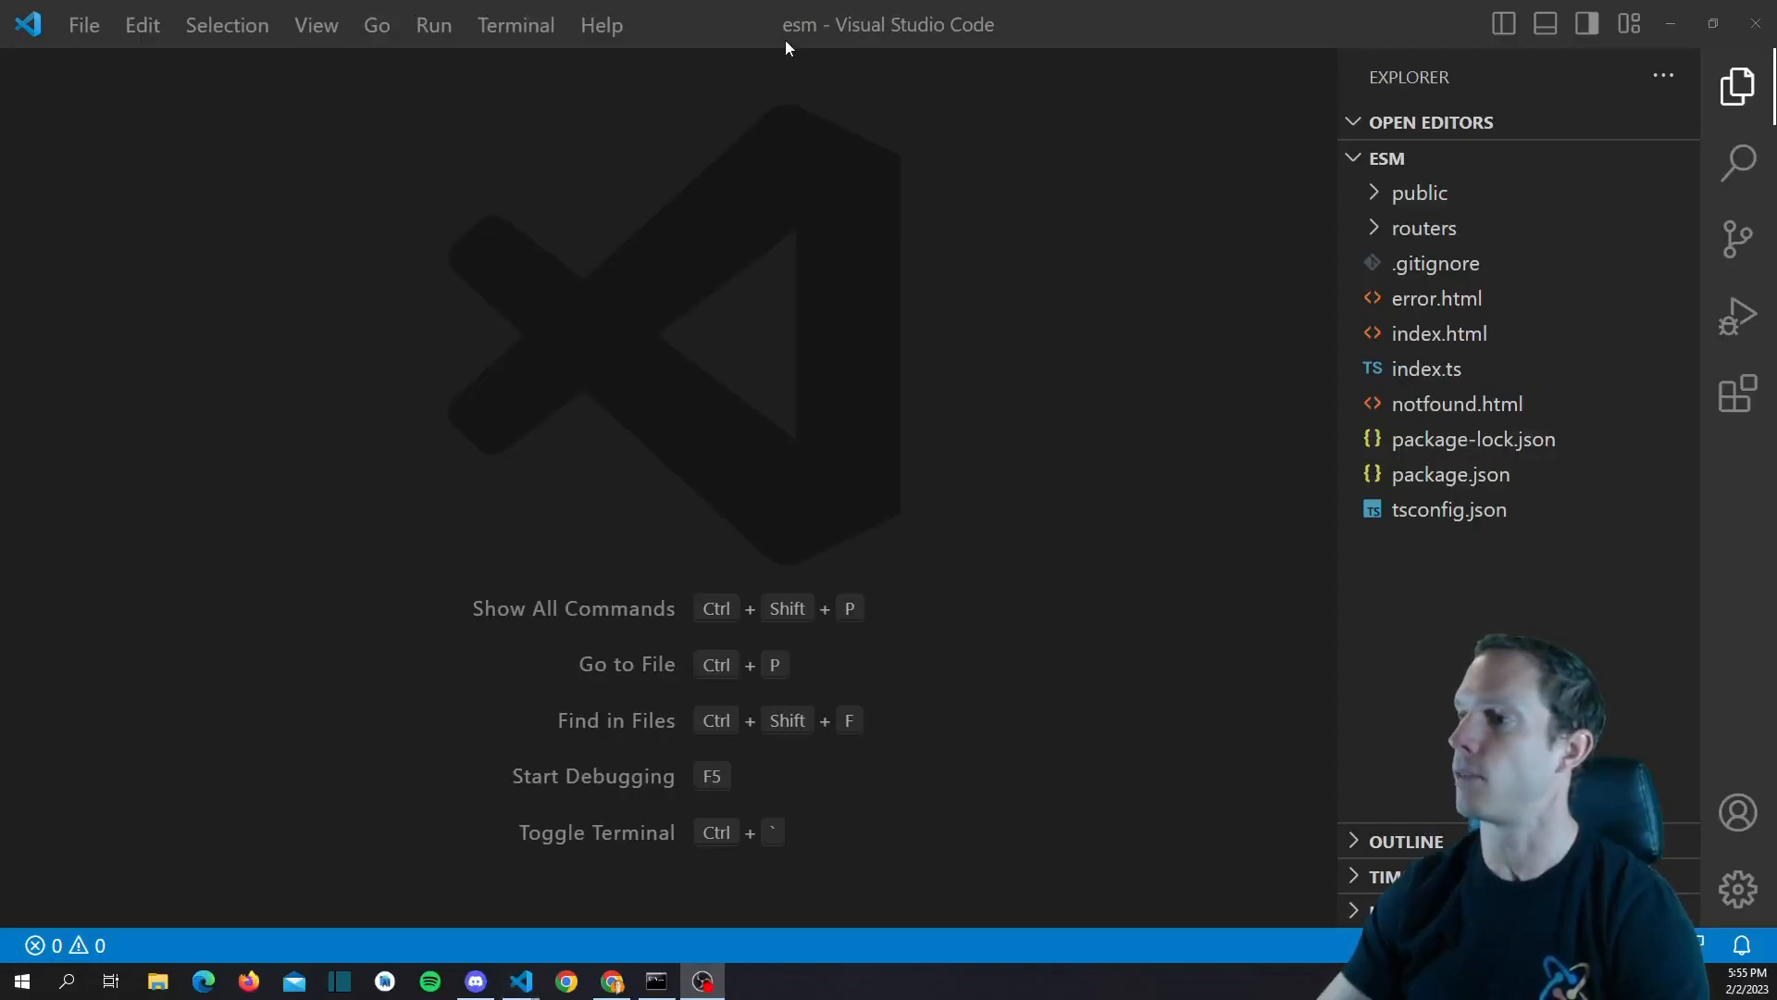
Add a "type": "module" entry below the name line in package.json and save
double_click(1452, 474)
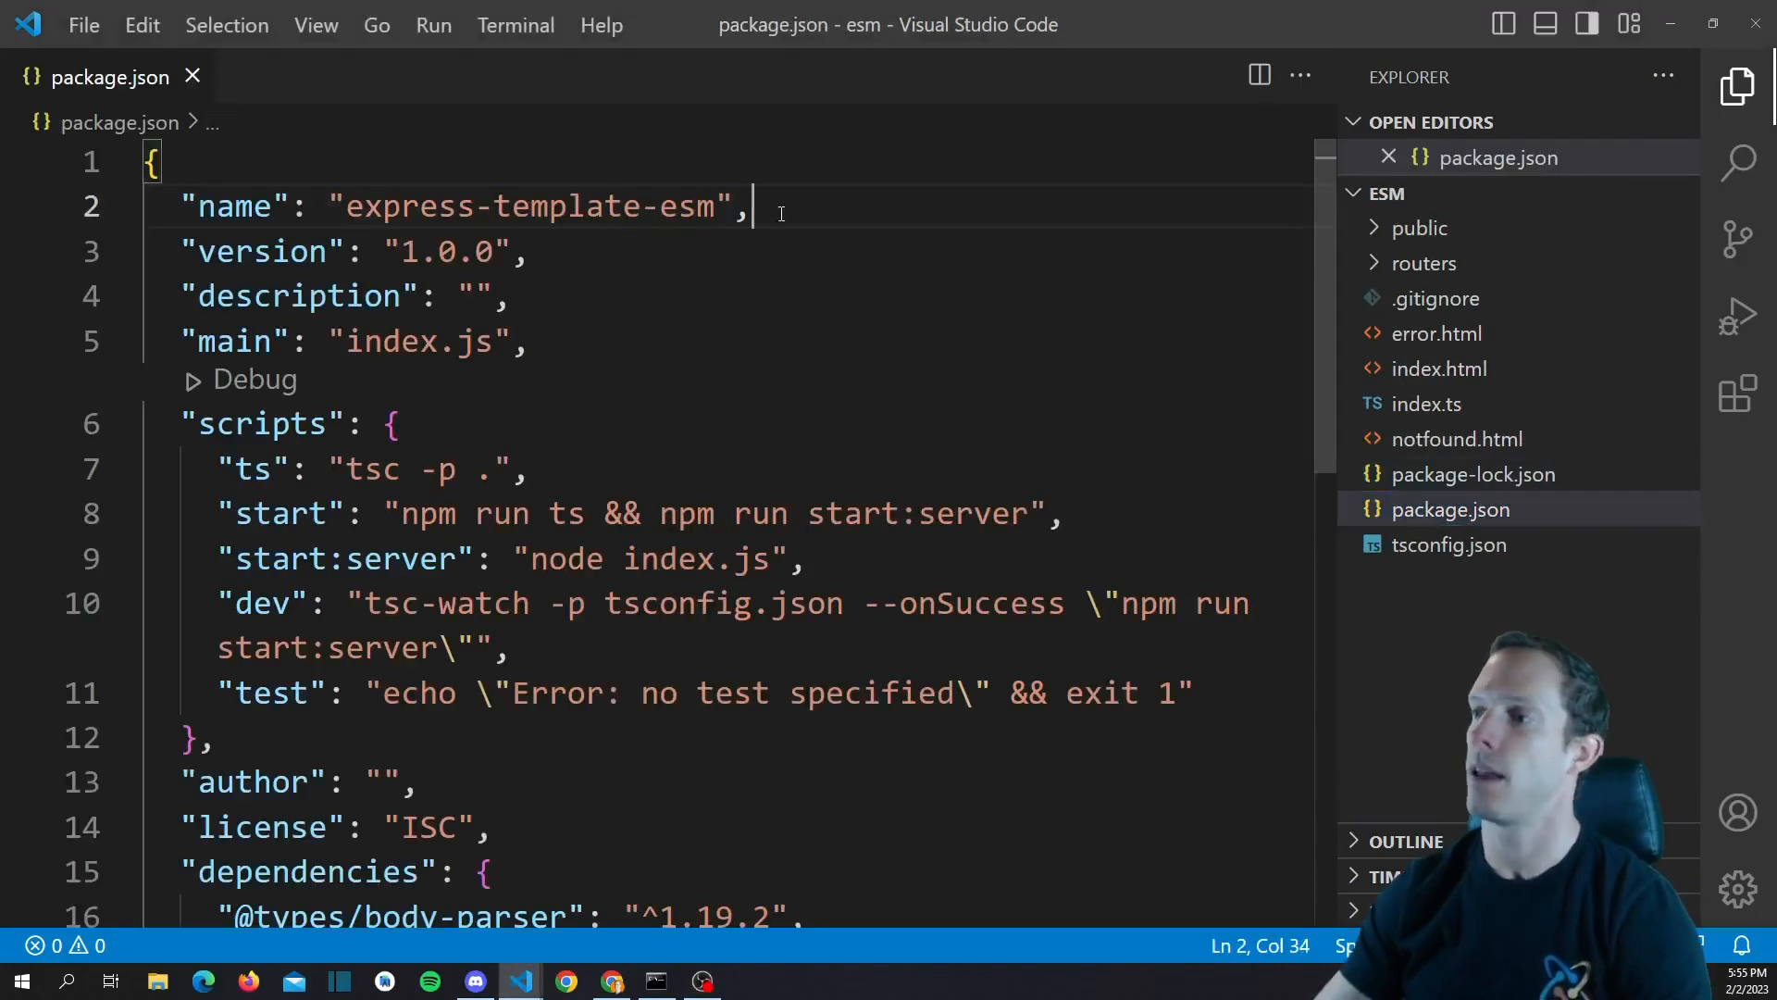
key(Enter)
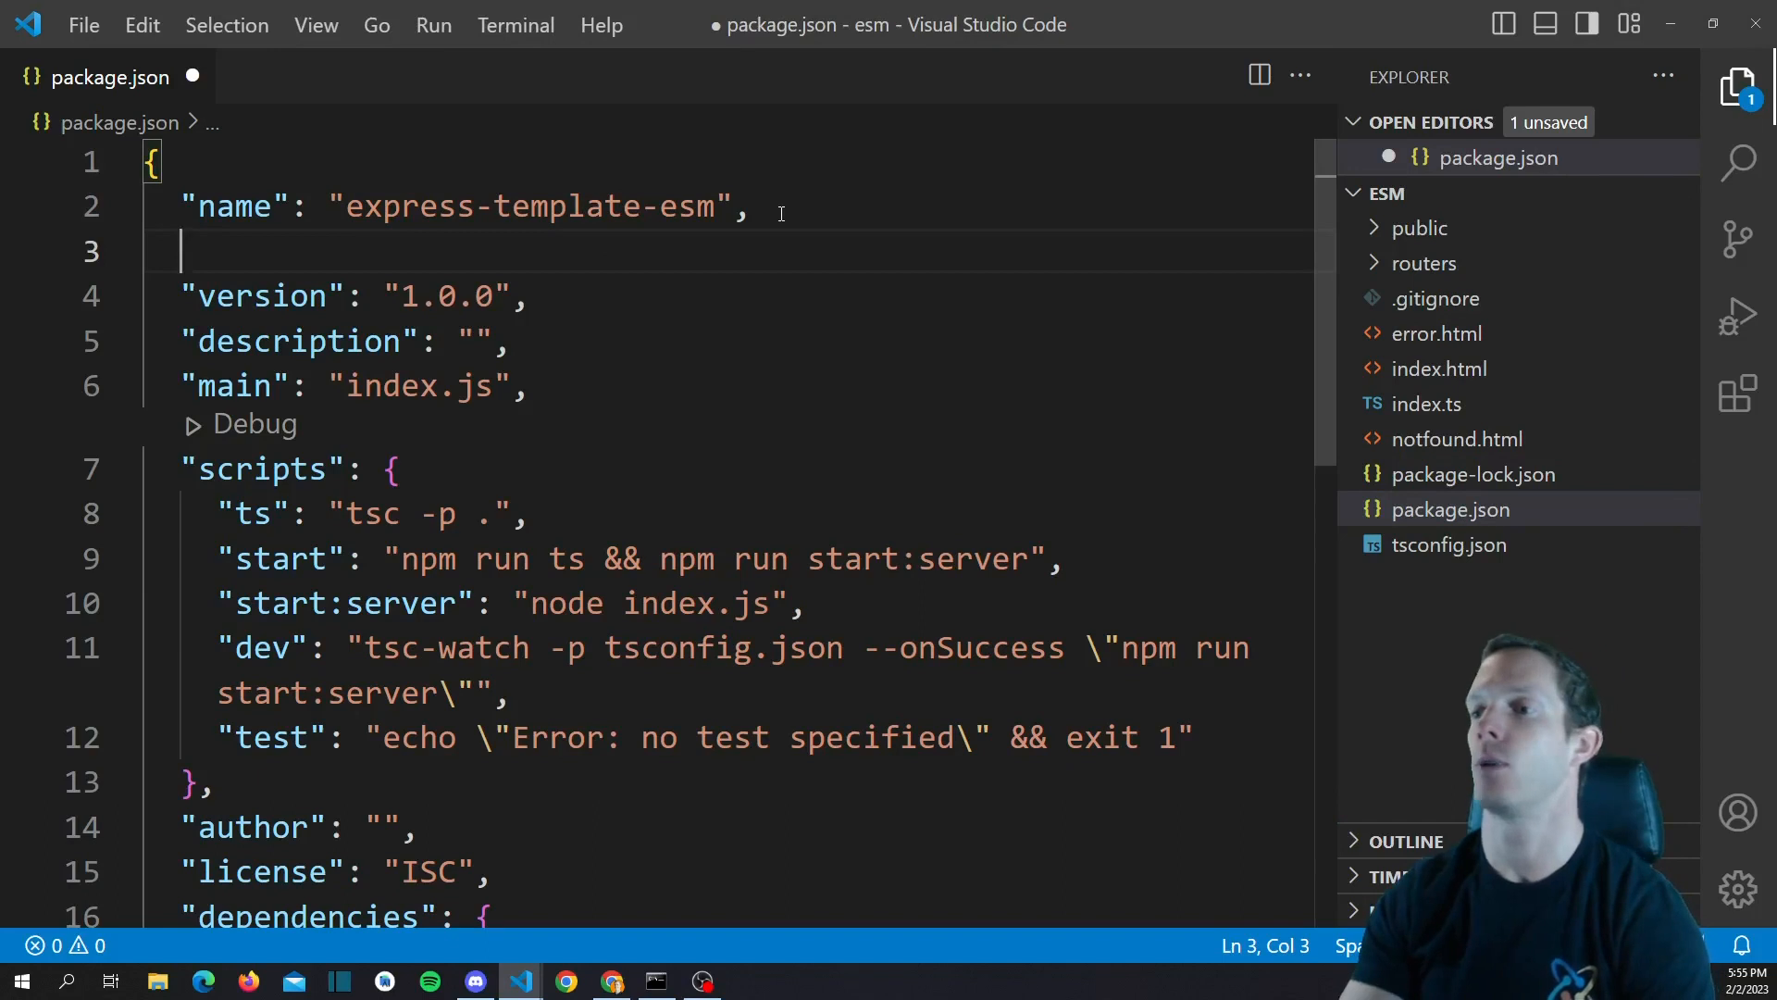
text("typ")
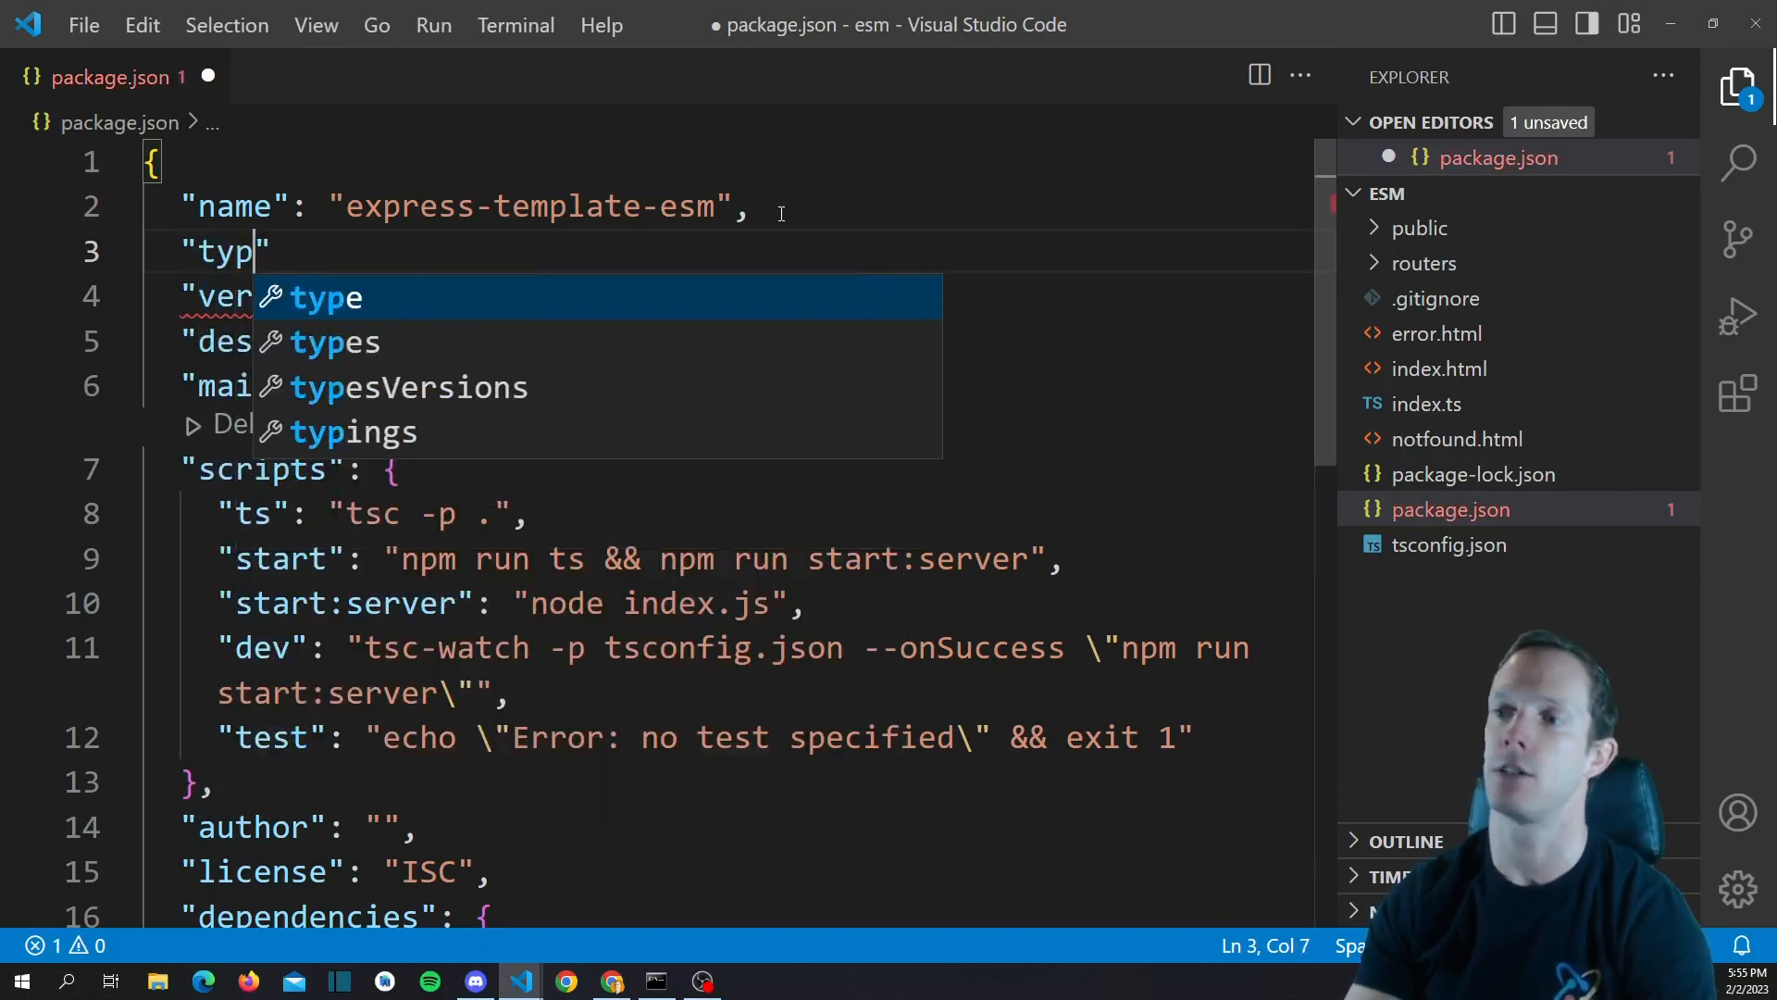
text(e": "module",)
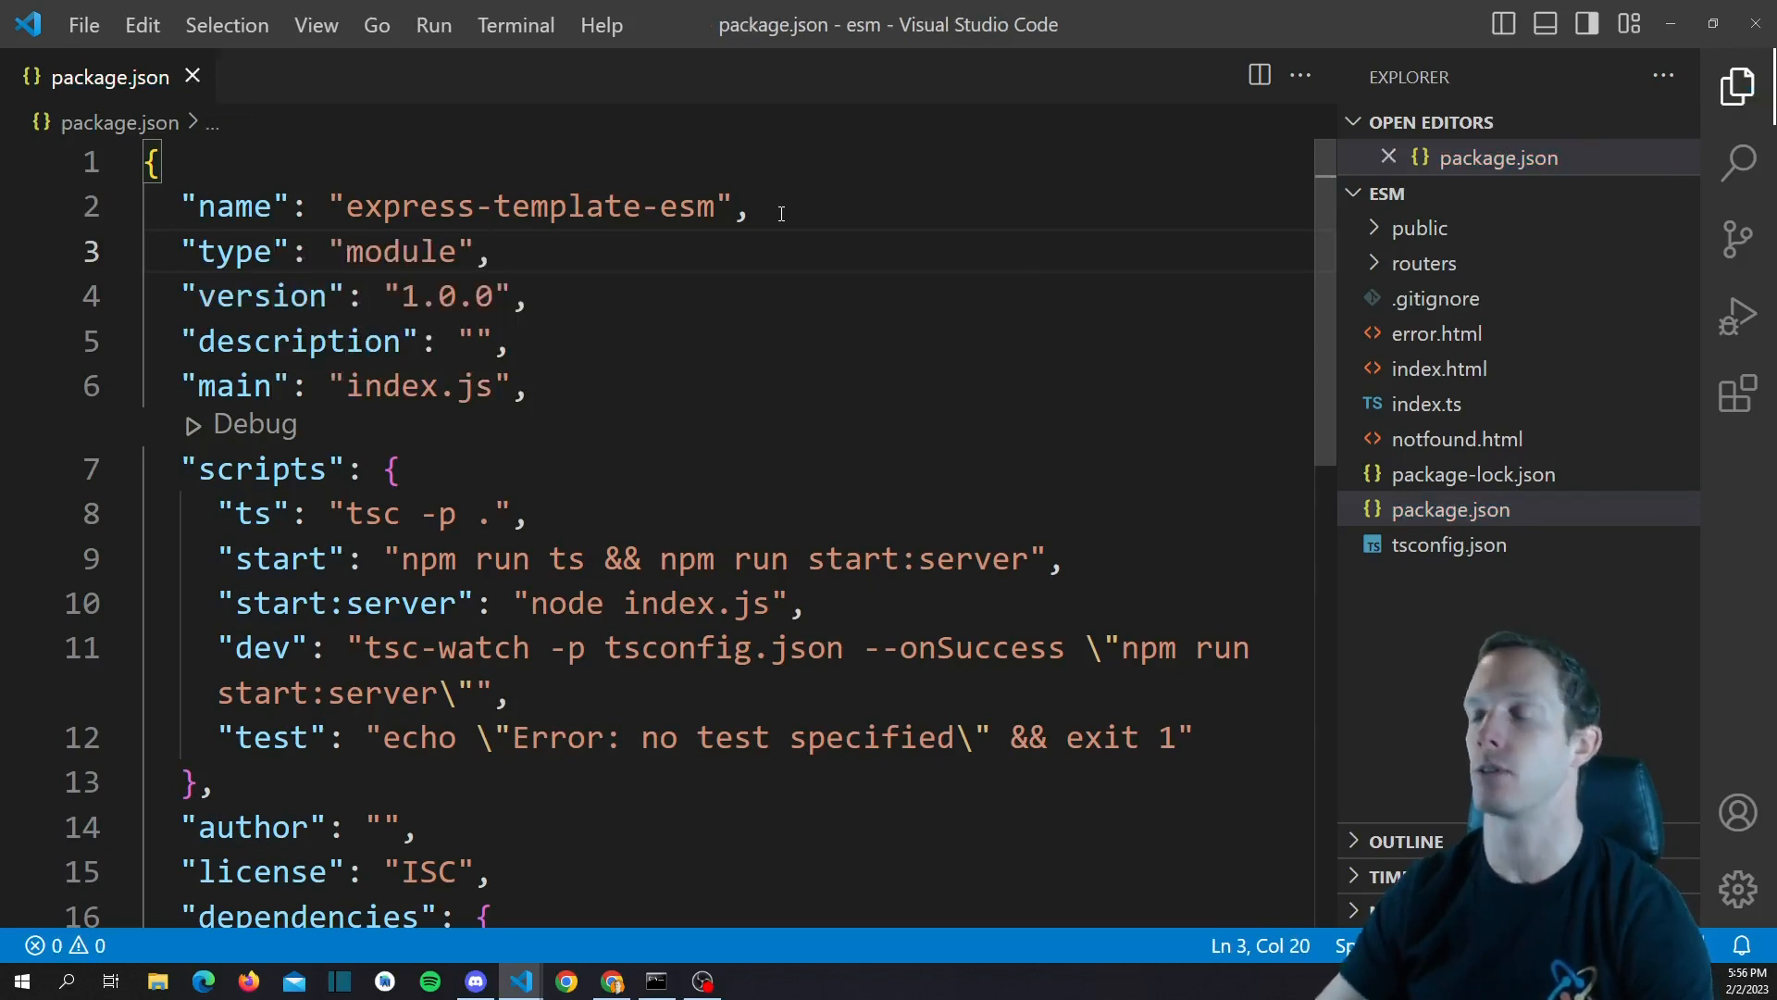
mouse_move(346, 107)
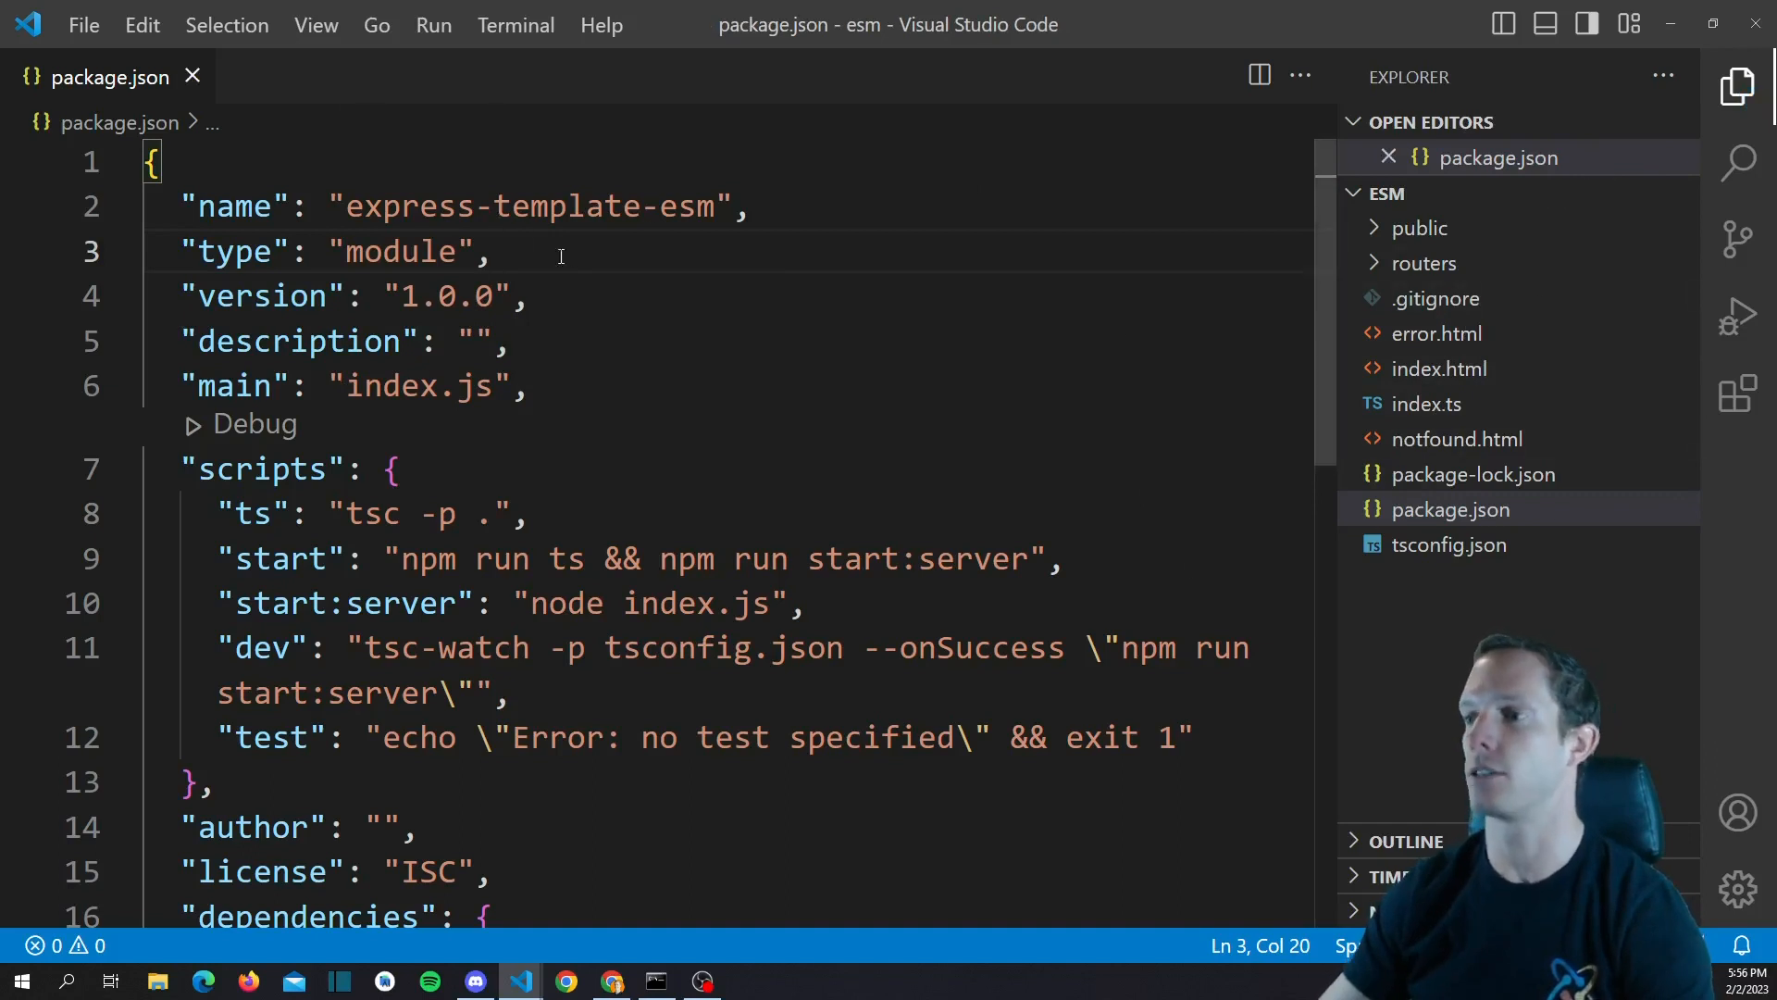
mouse_move(914, 348)
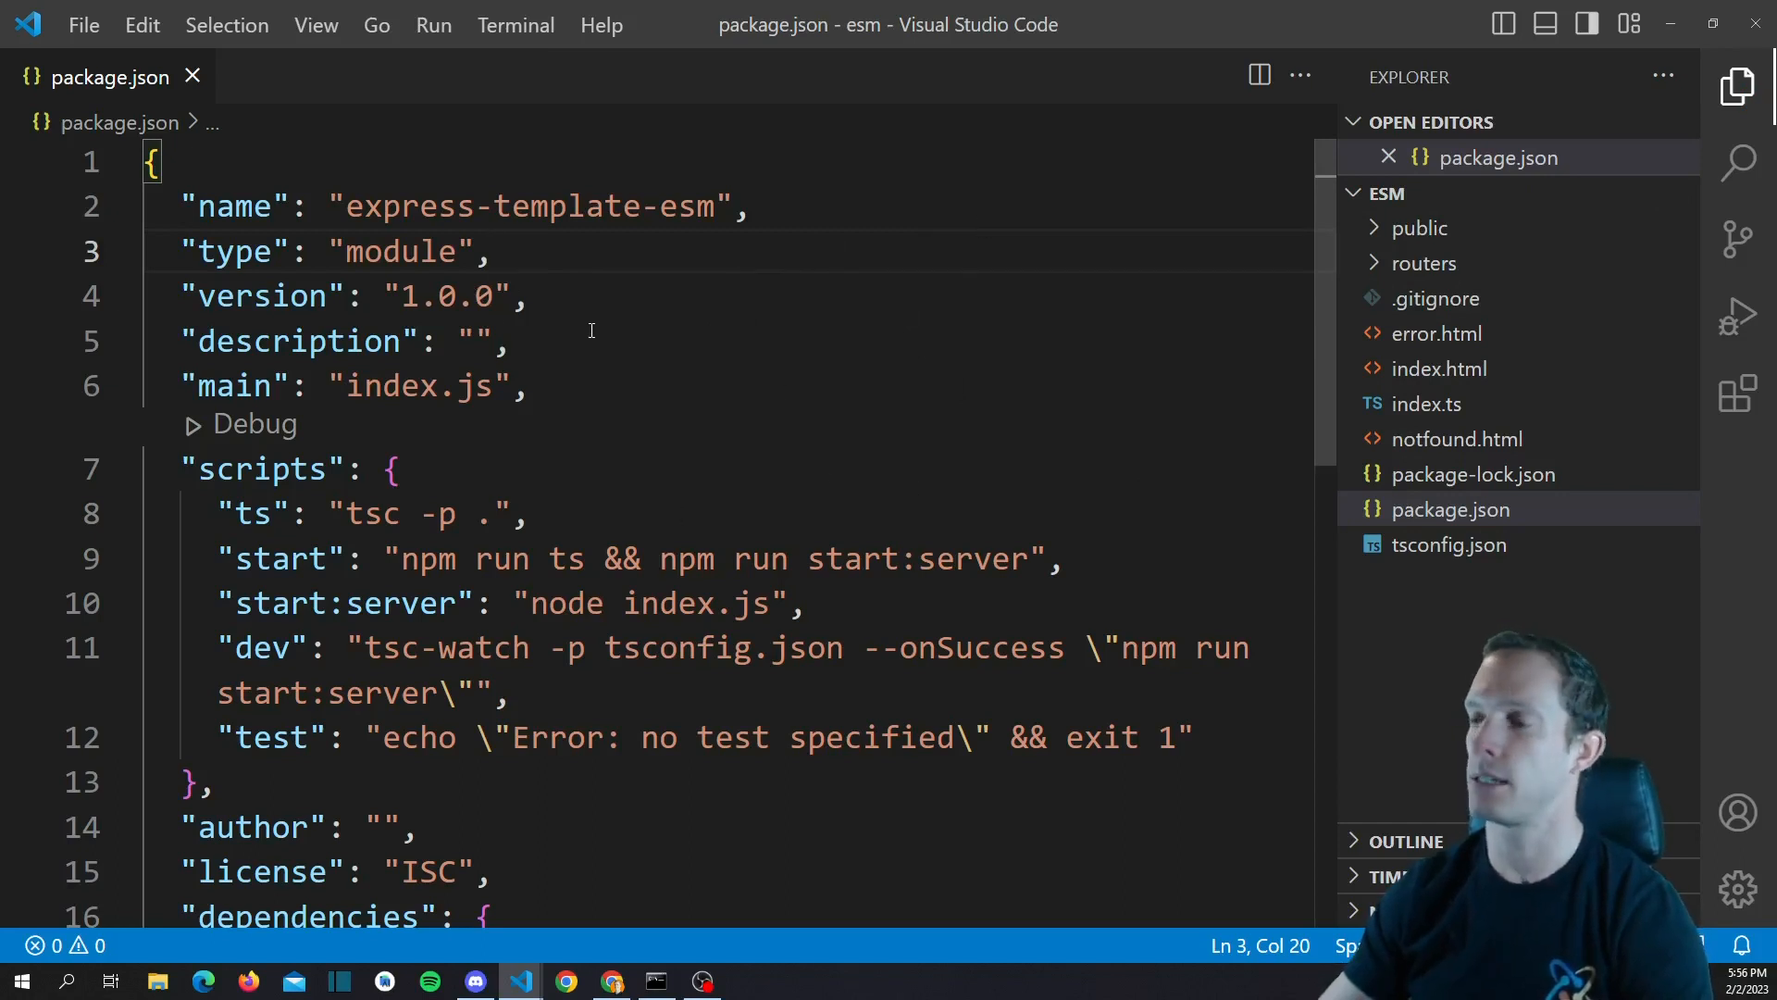
mouse_move(1103, 450)
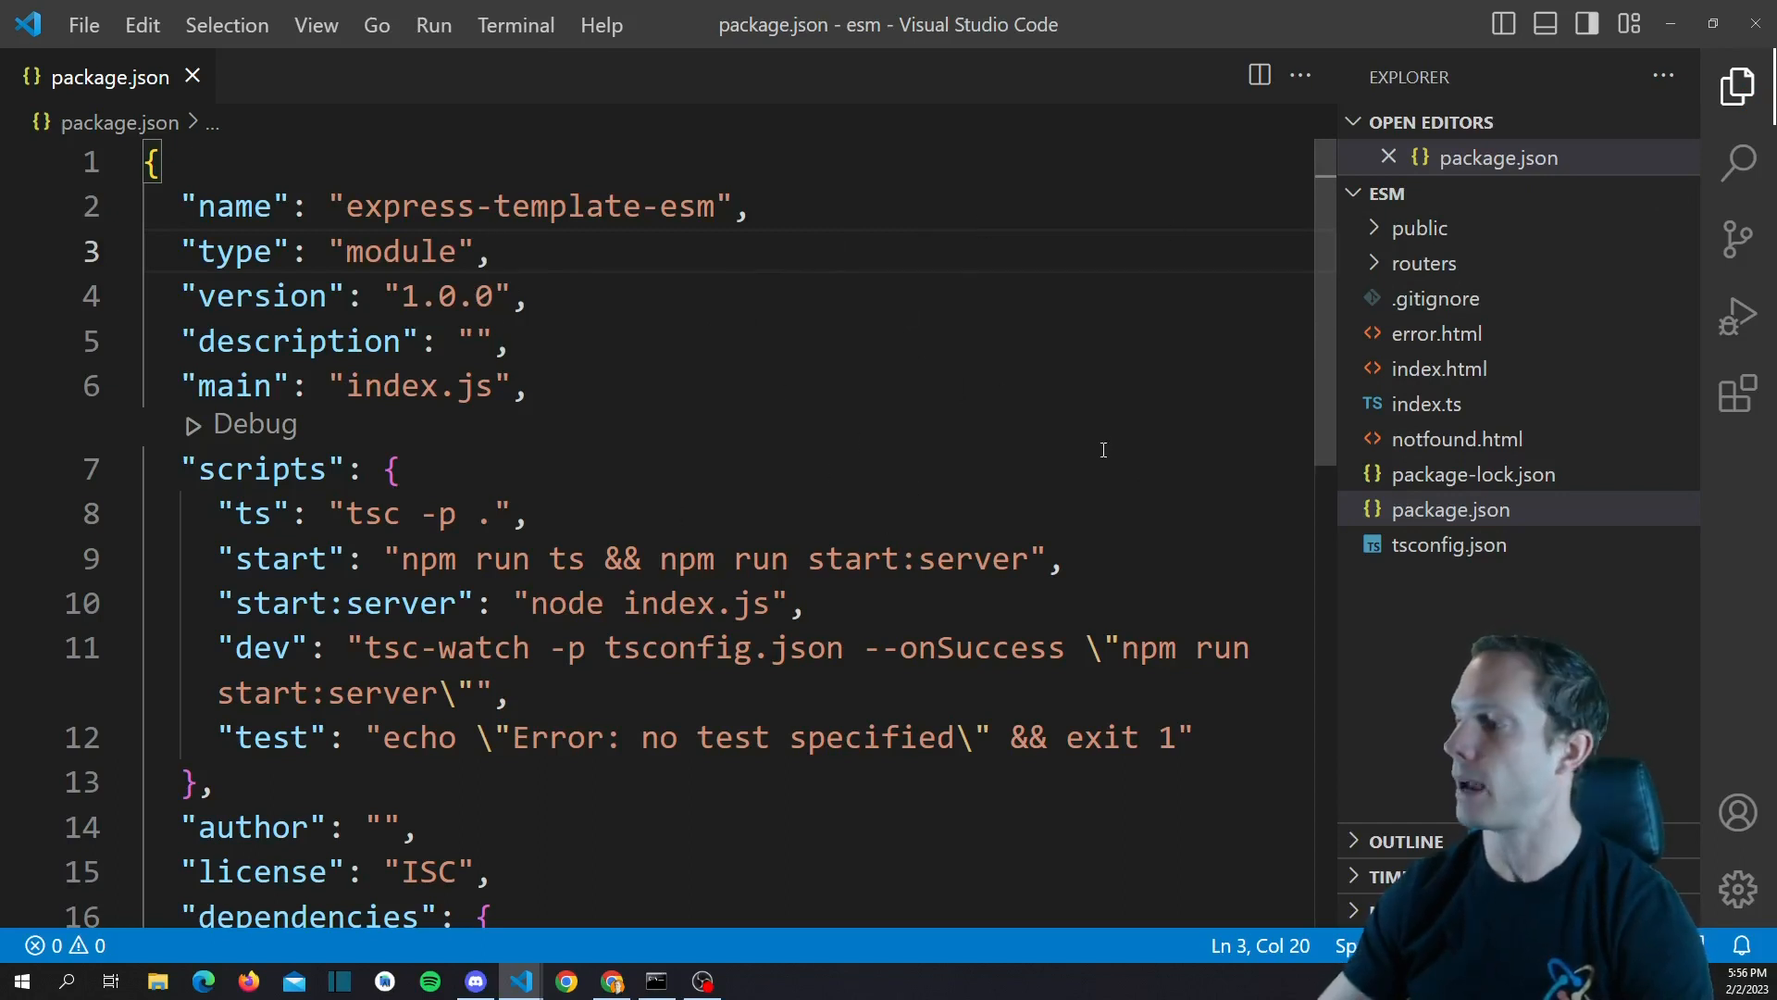
Replace the es2016 compile target in tsconfig.json with ES2022 via IntelliSense
click(1448, 544)
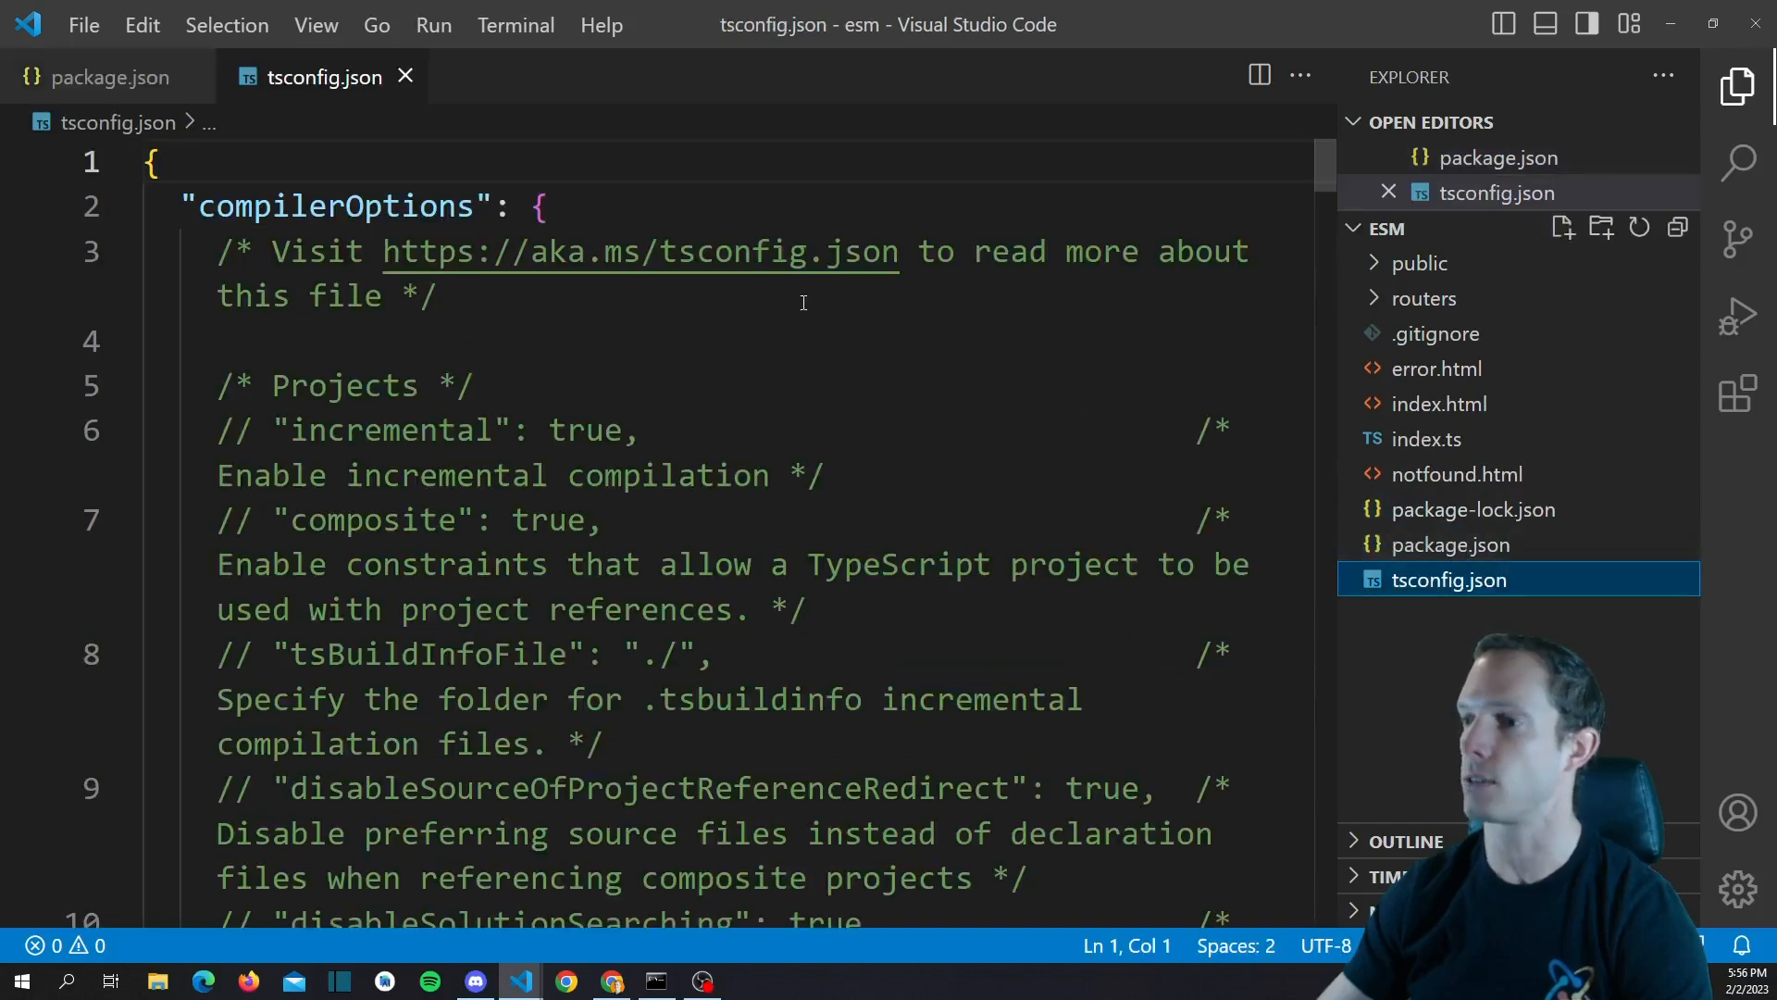
scroll(down, 3)
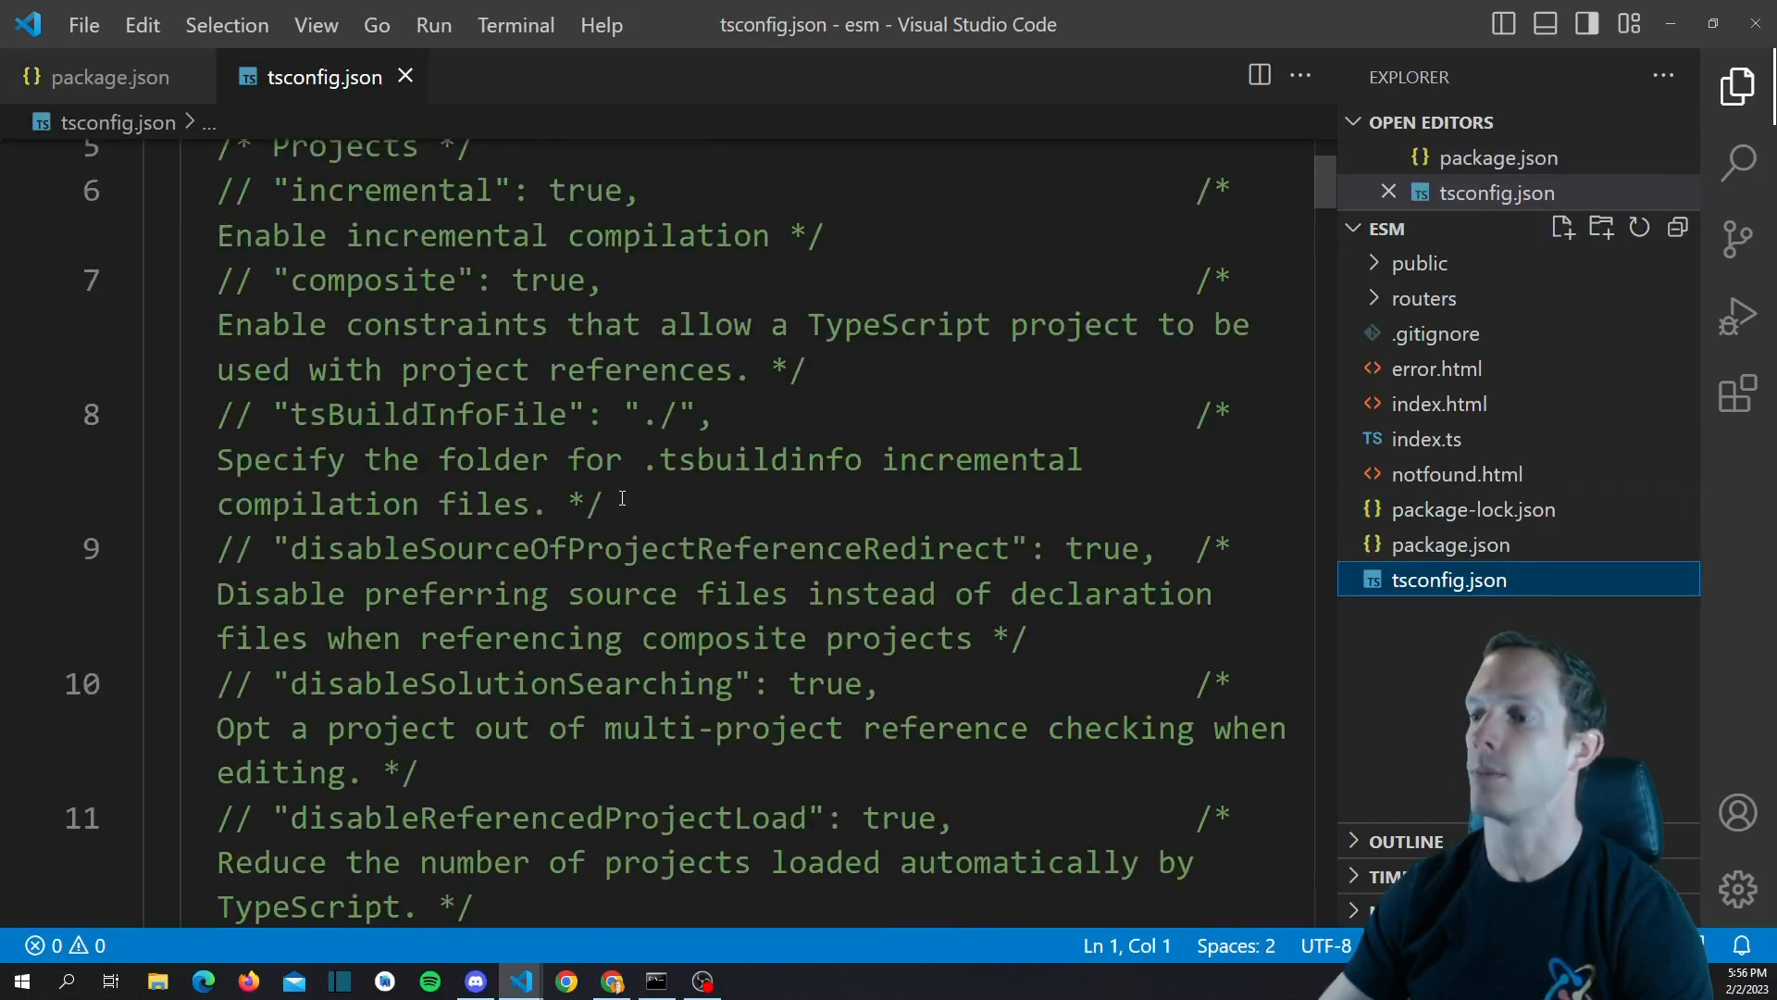
scroll(down, 3)
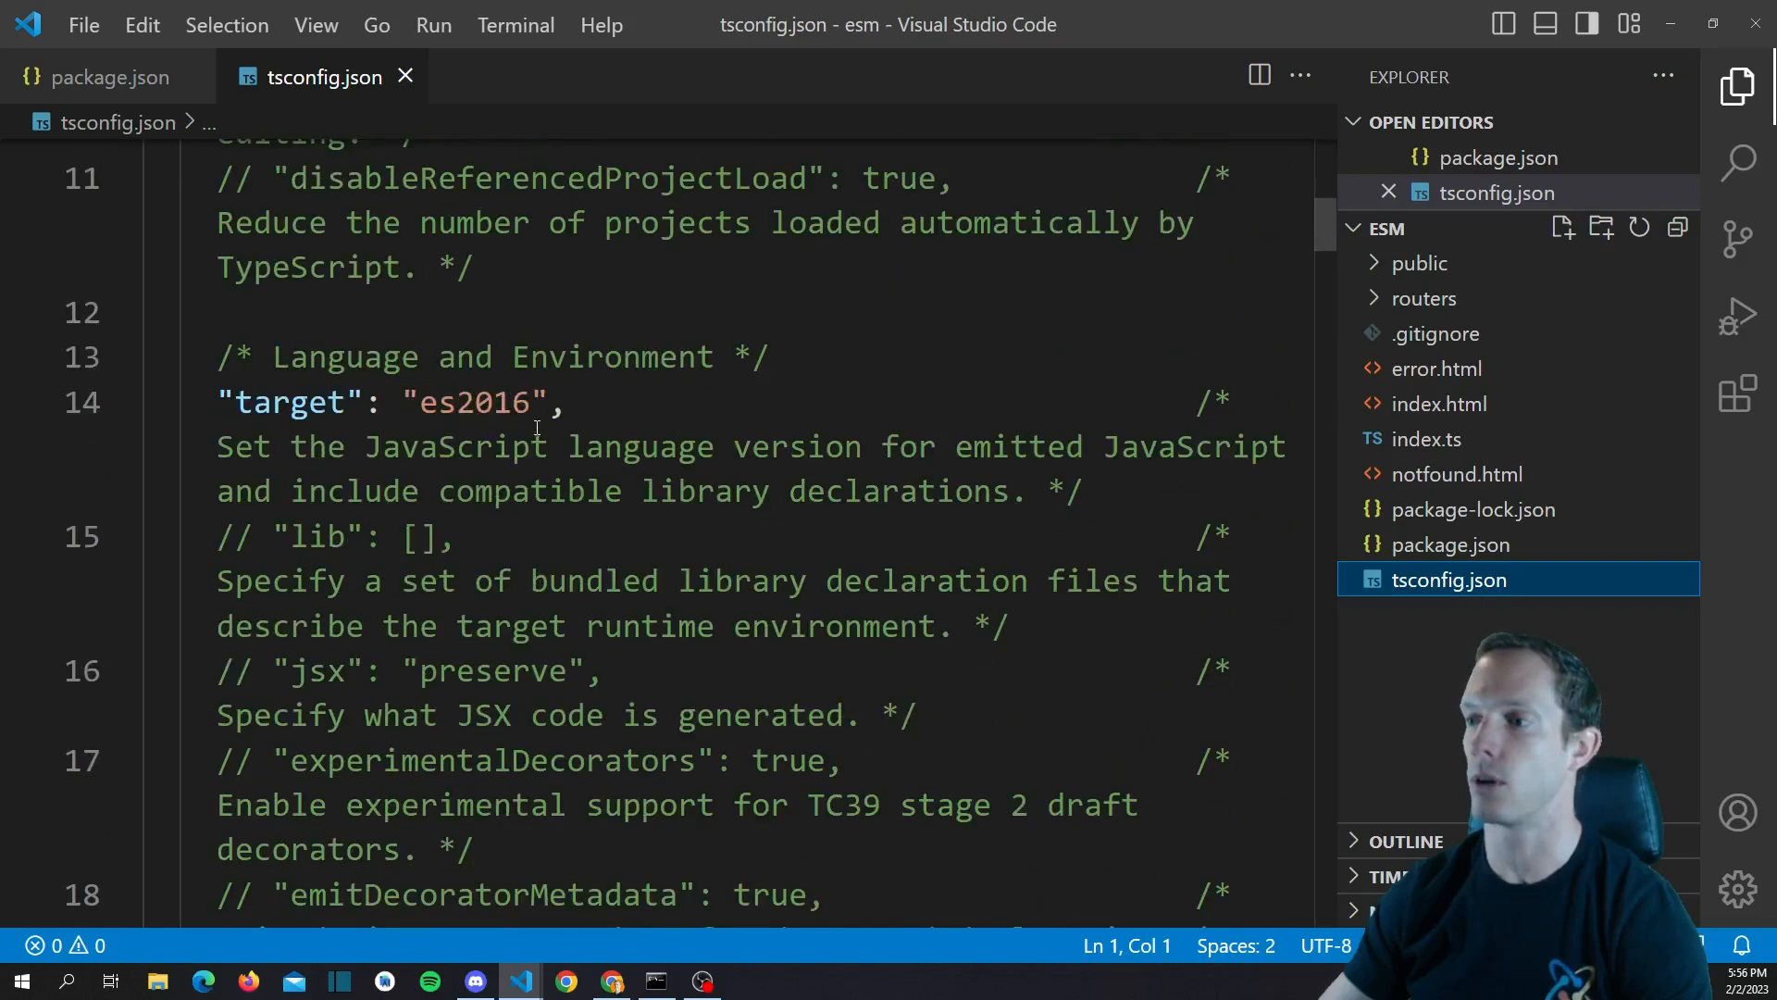
double_click(472, 404)
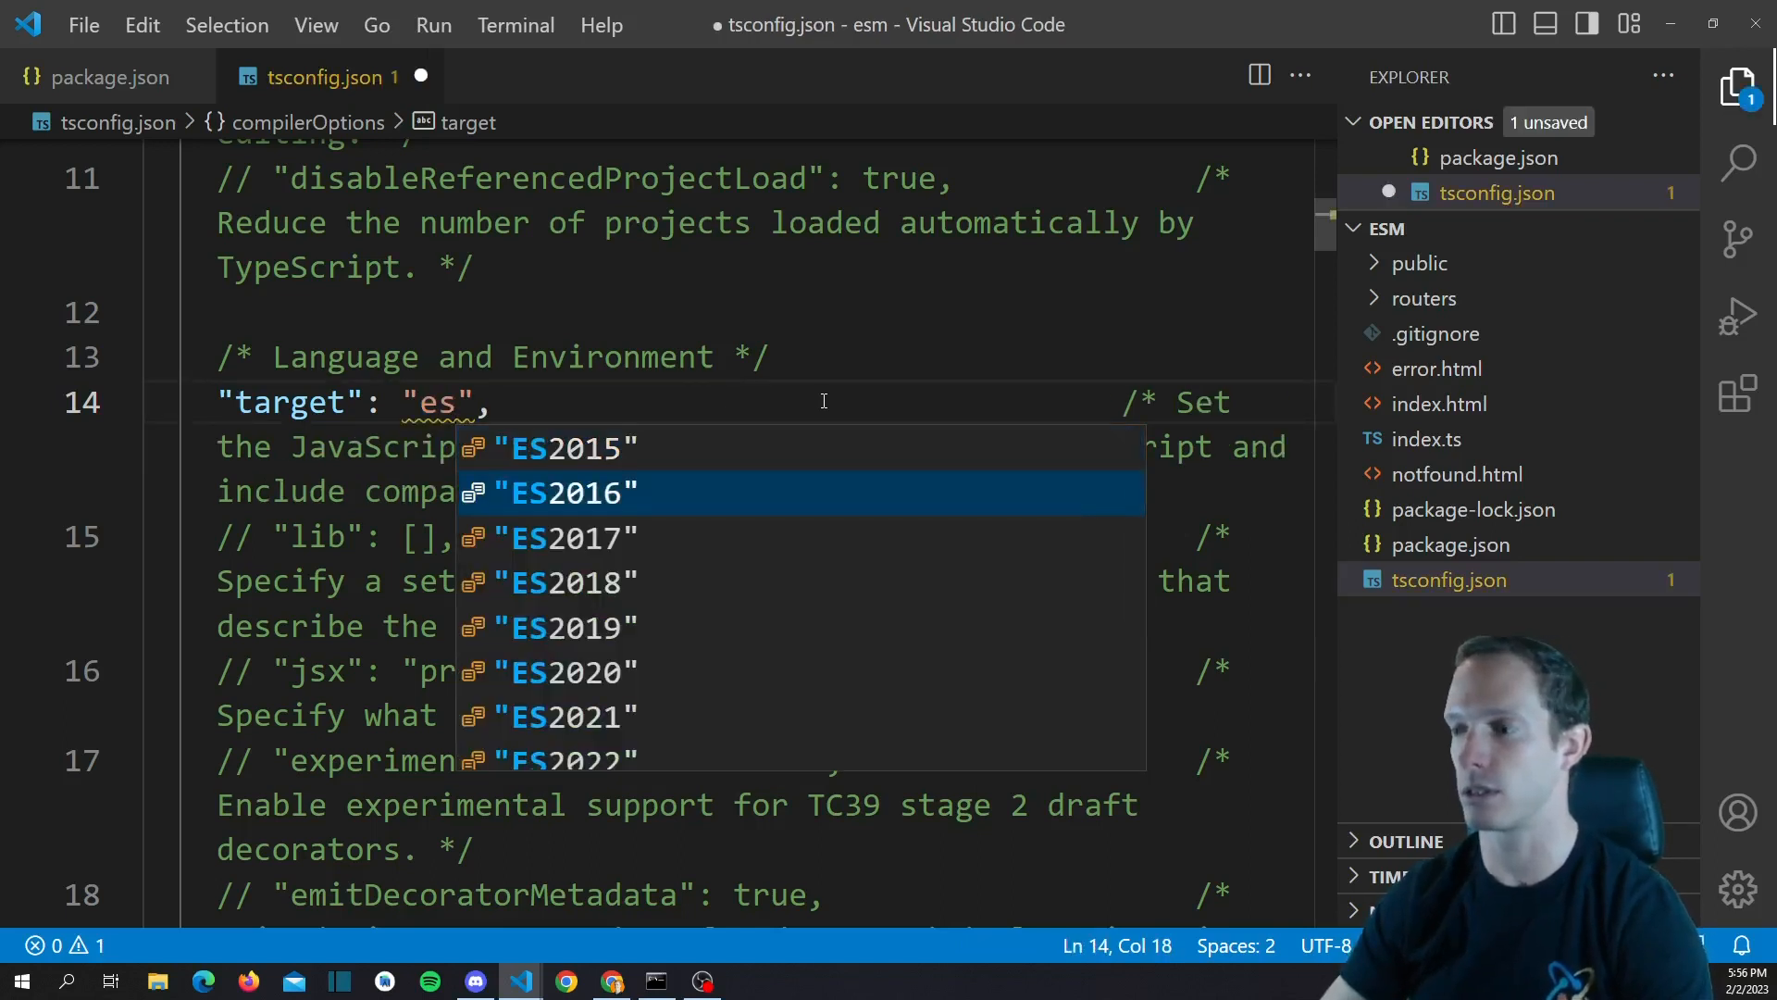
scroll(down, 3)
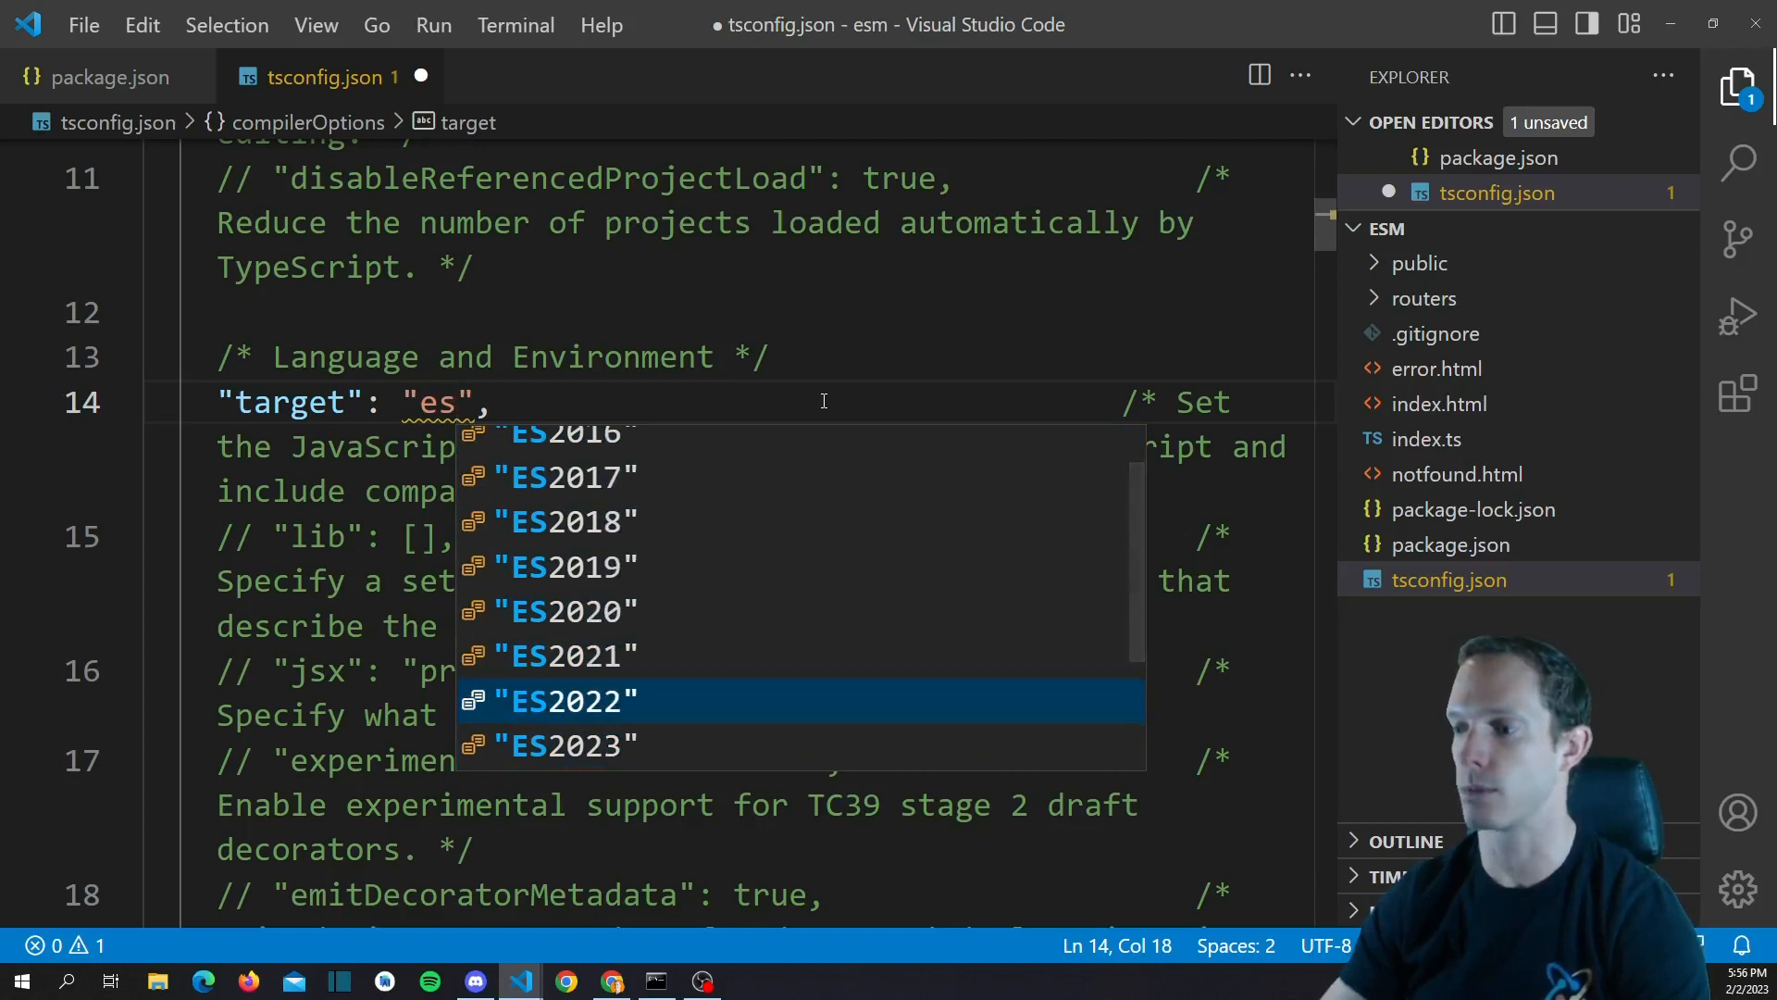
key(Down)
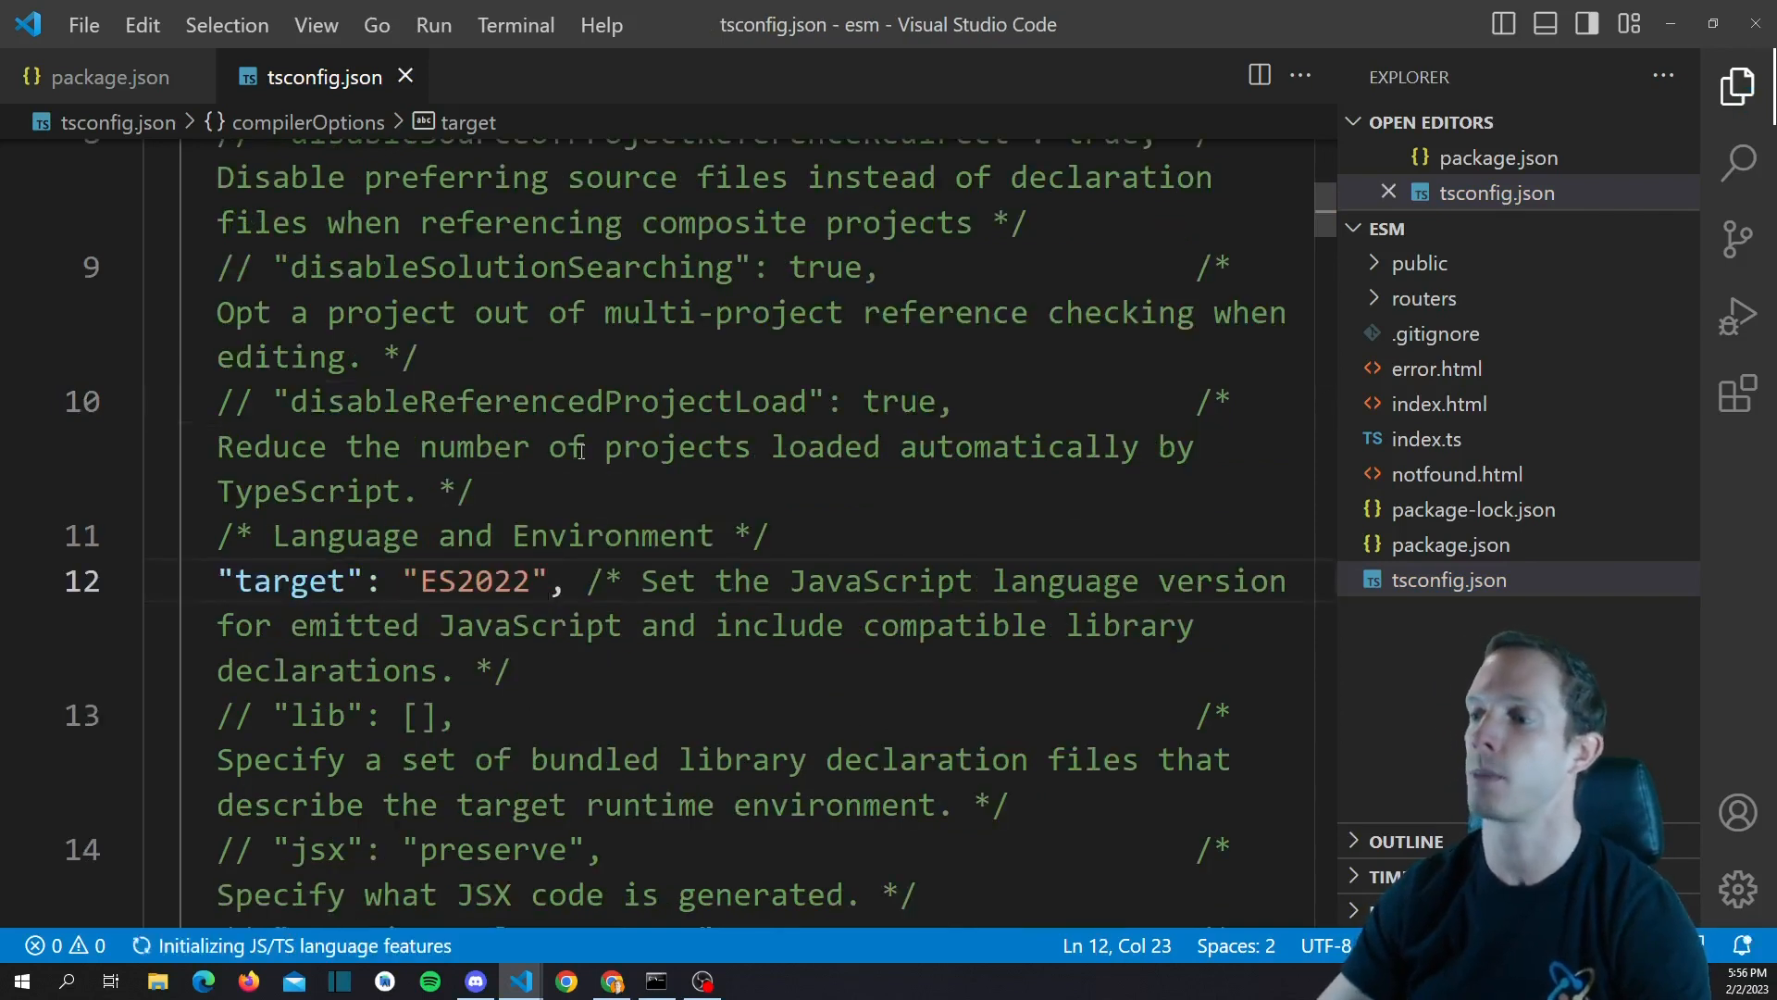
Change tsconfig.json's module setting from commonjs to ES2022 and save
scroll(down, 3)
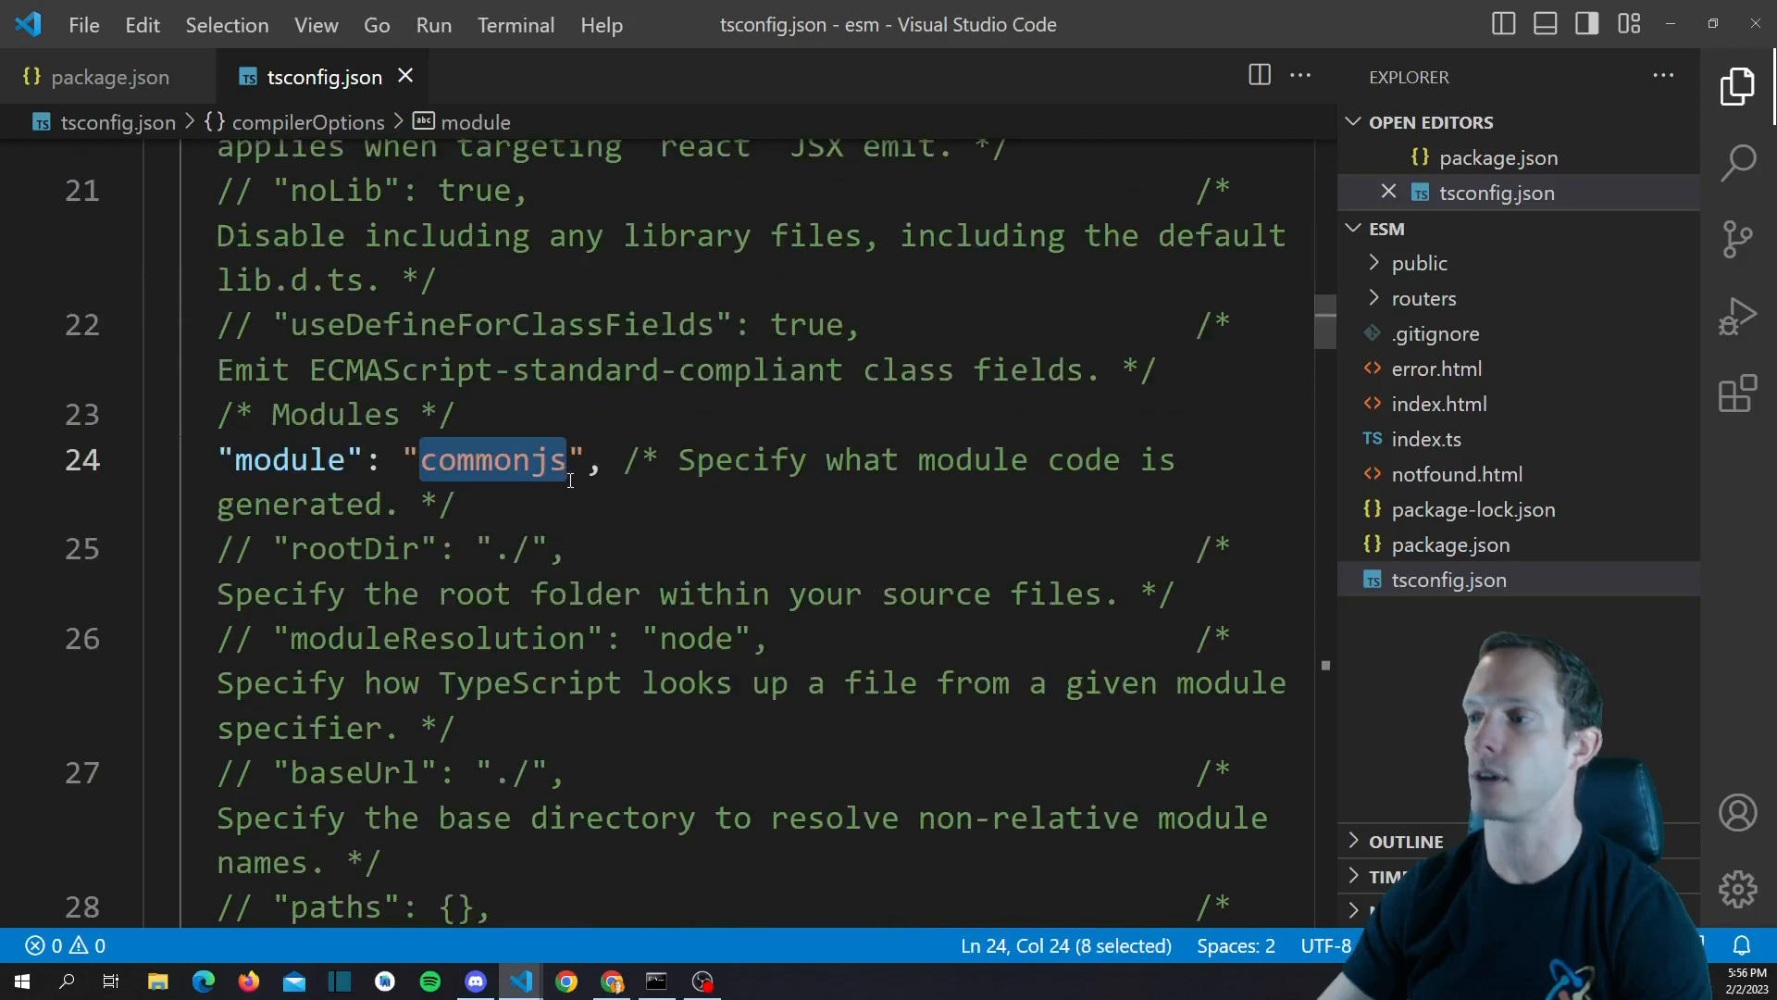
text(es)
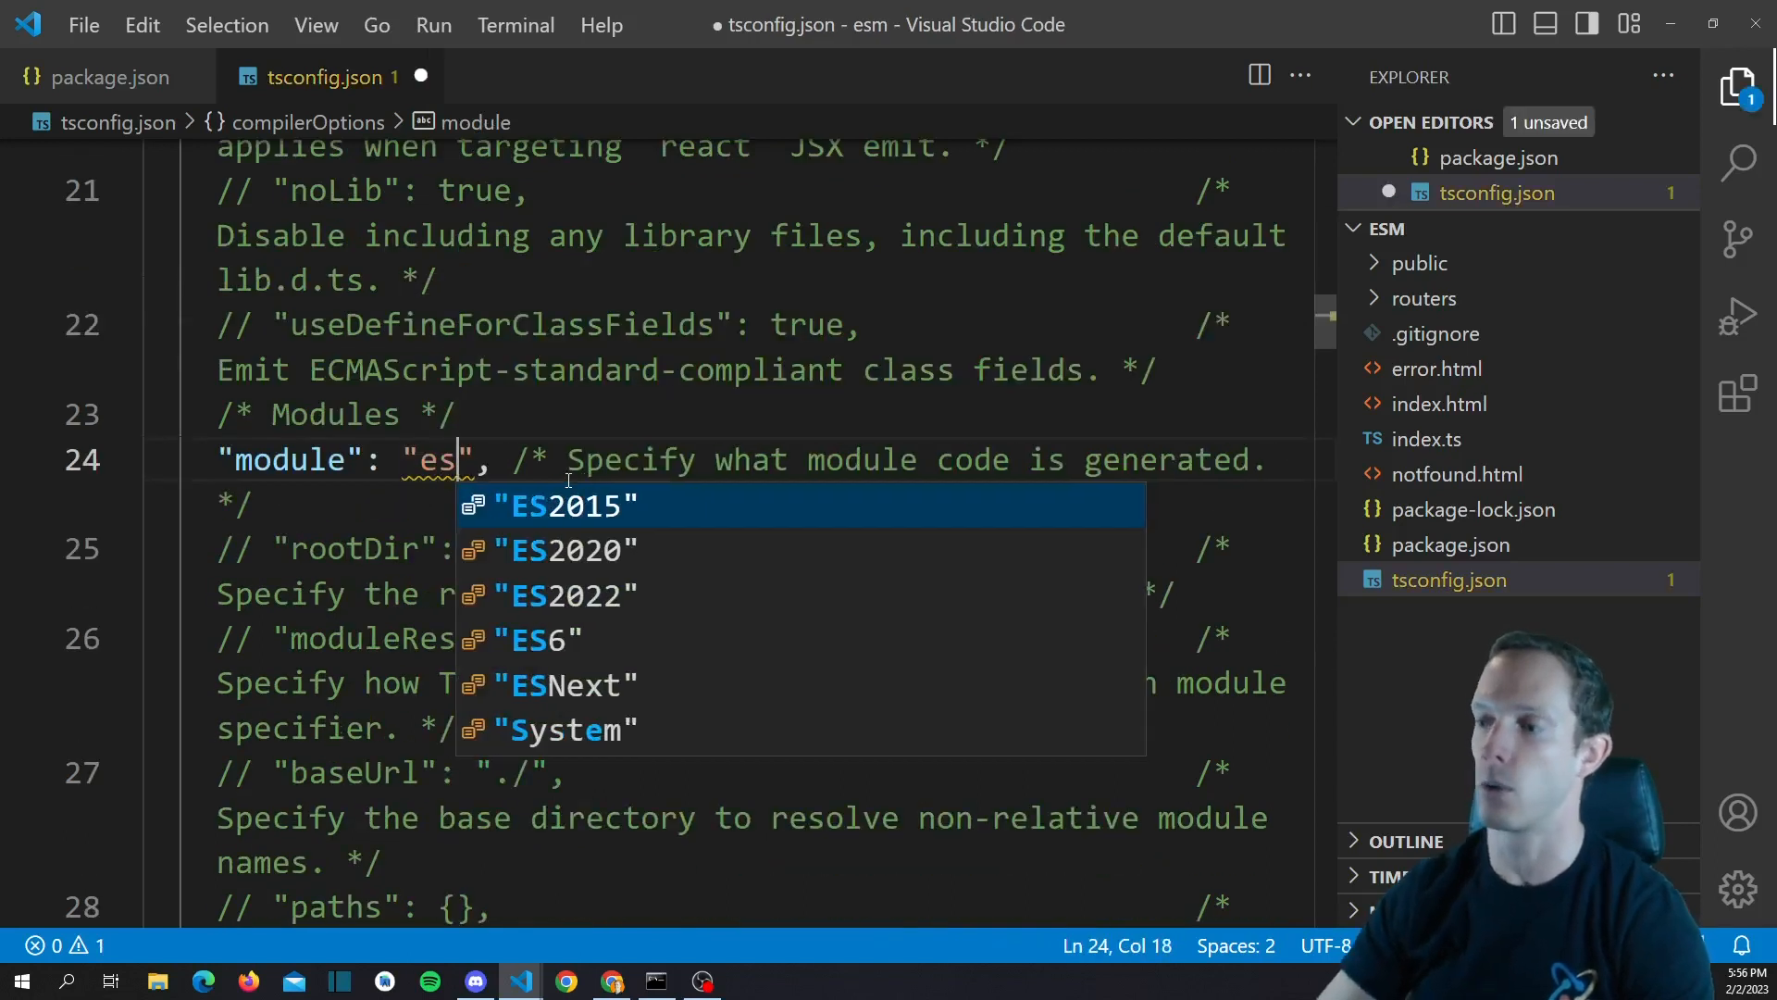
mouse_move(570, 685)
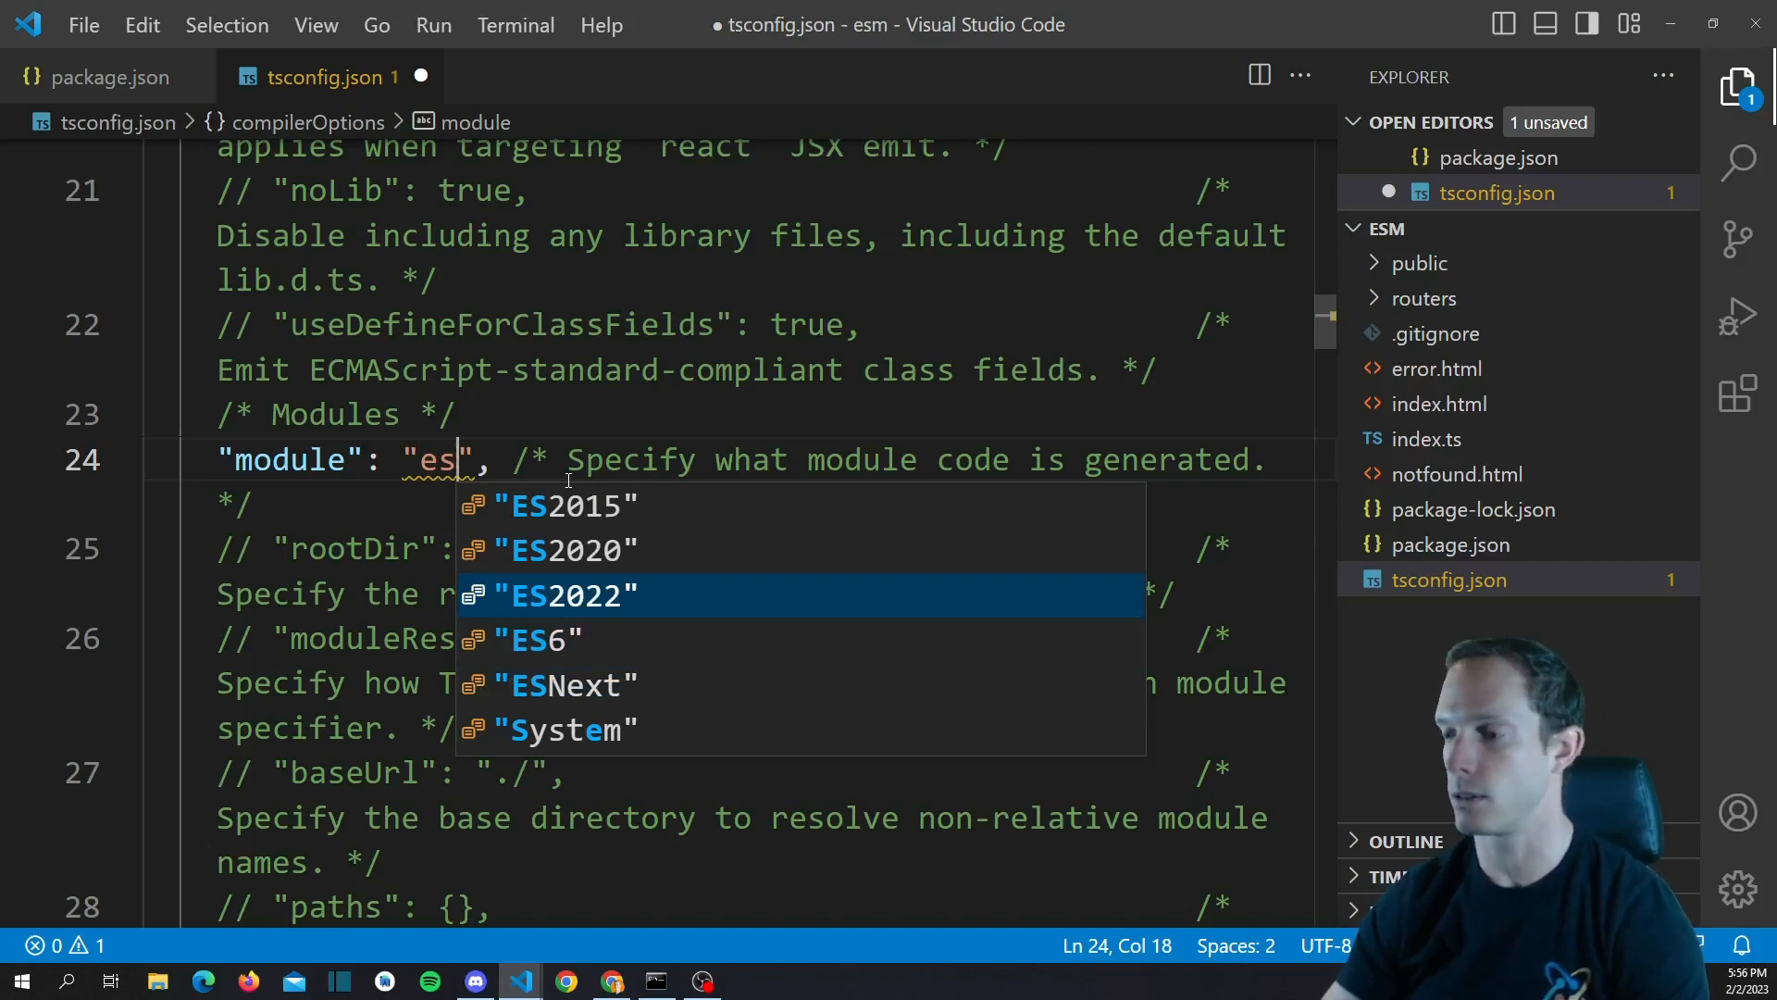
click(567, 594)
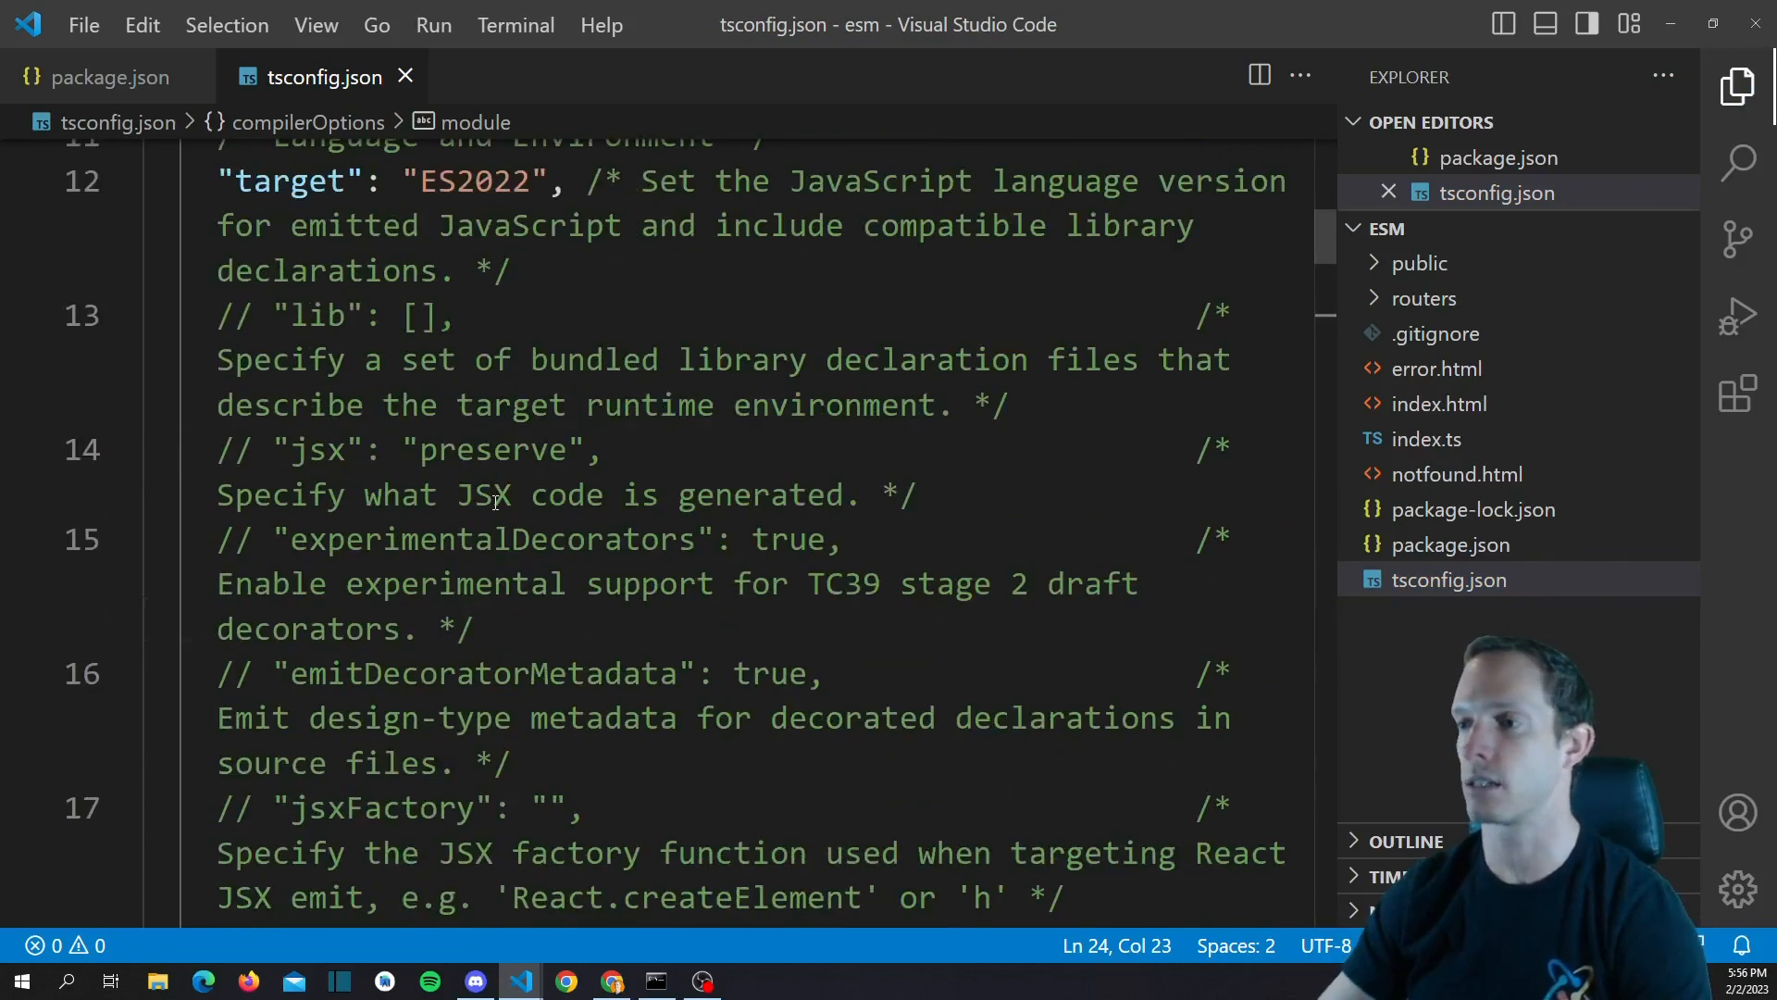
scroll(down, 3)
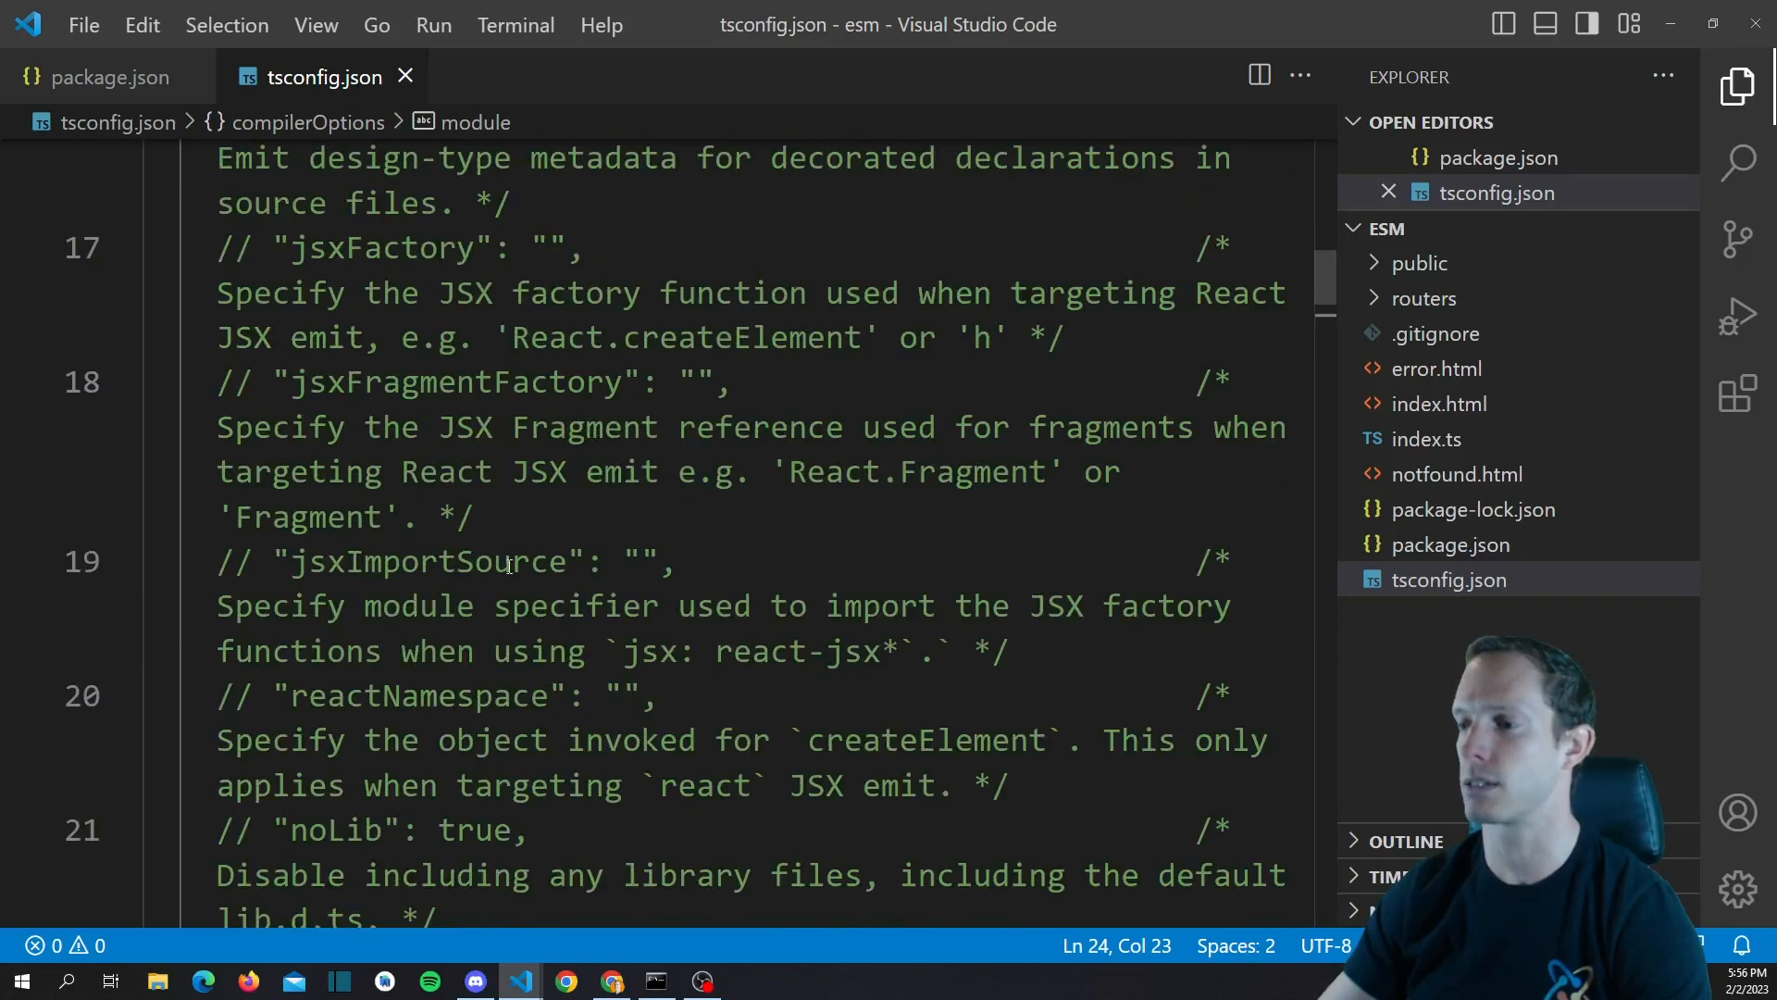
text(es)
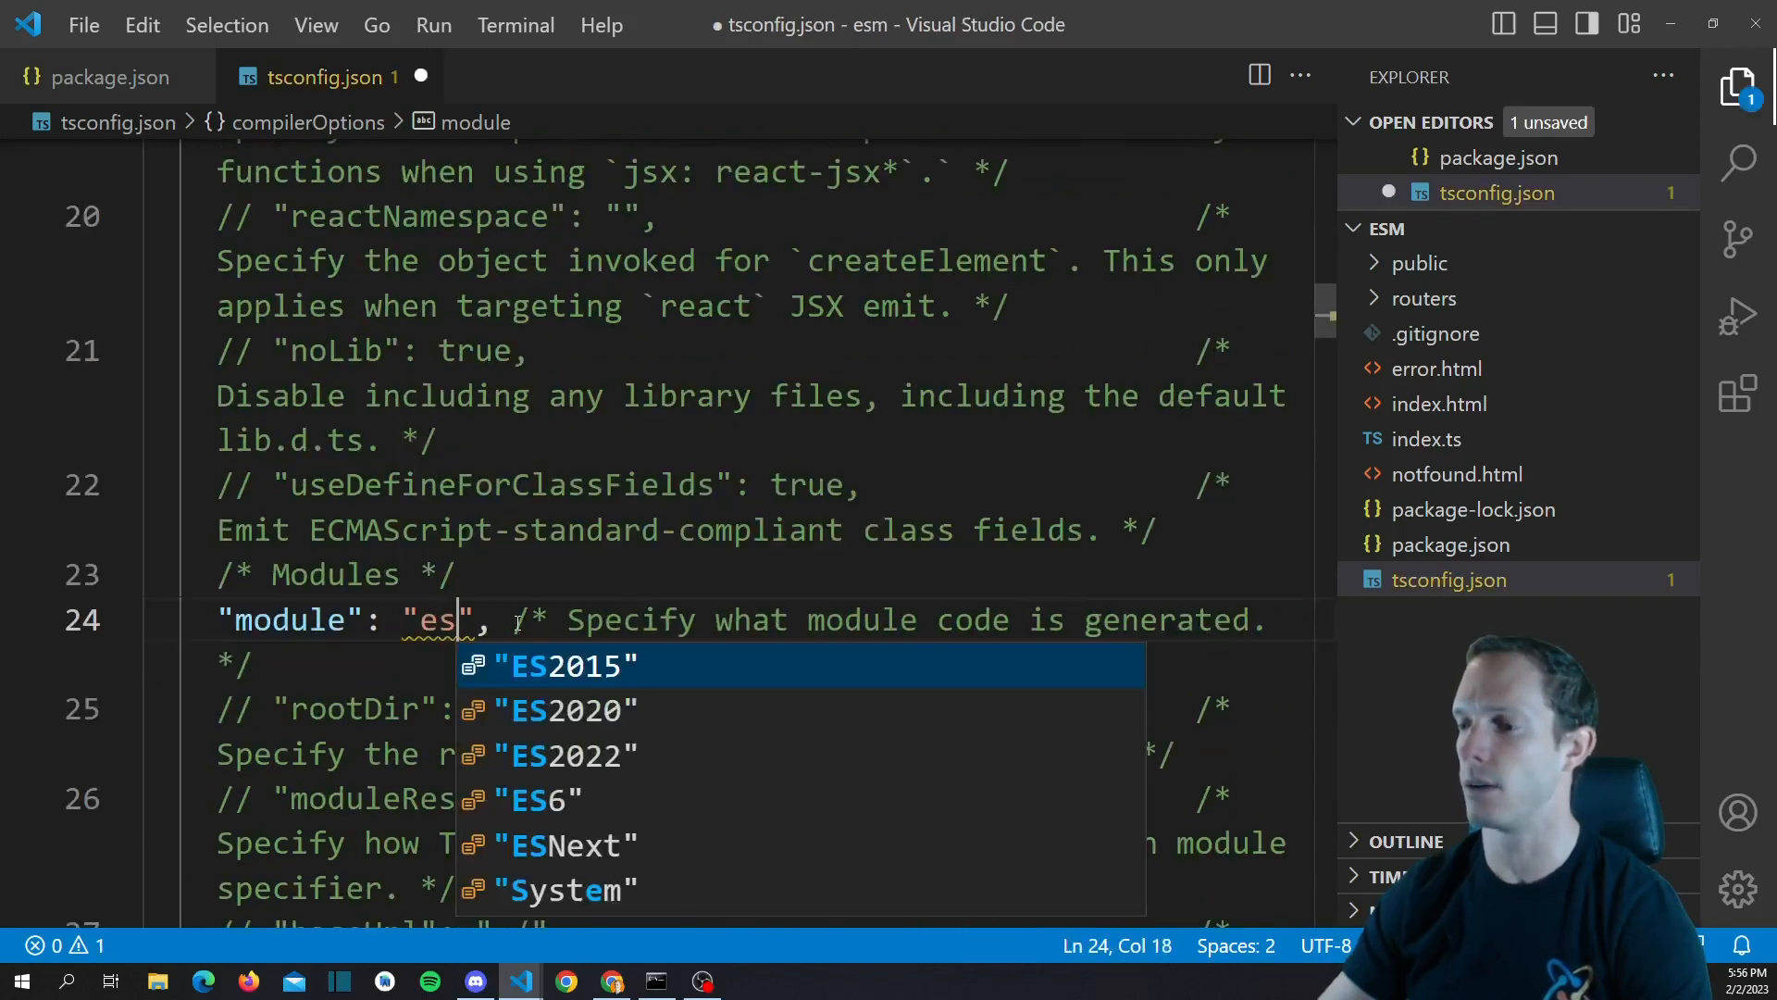
mouse_move(600, 726)
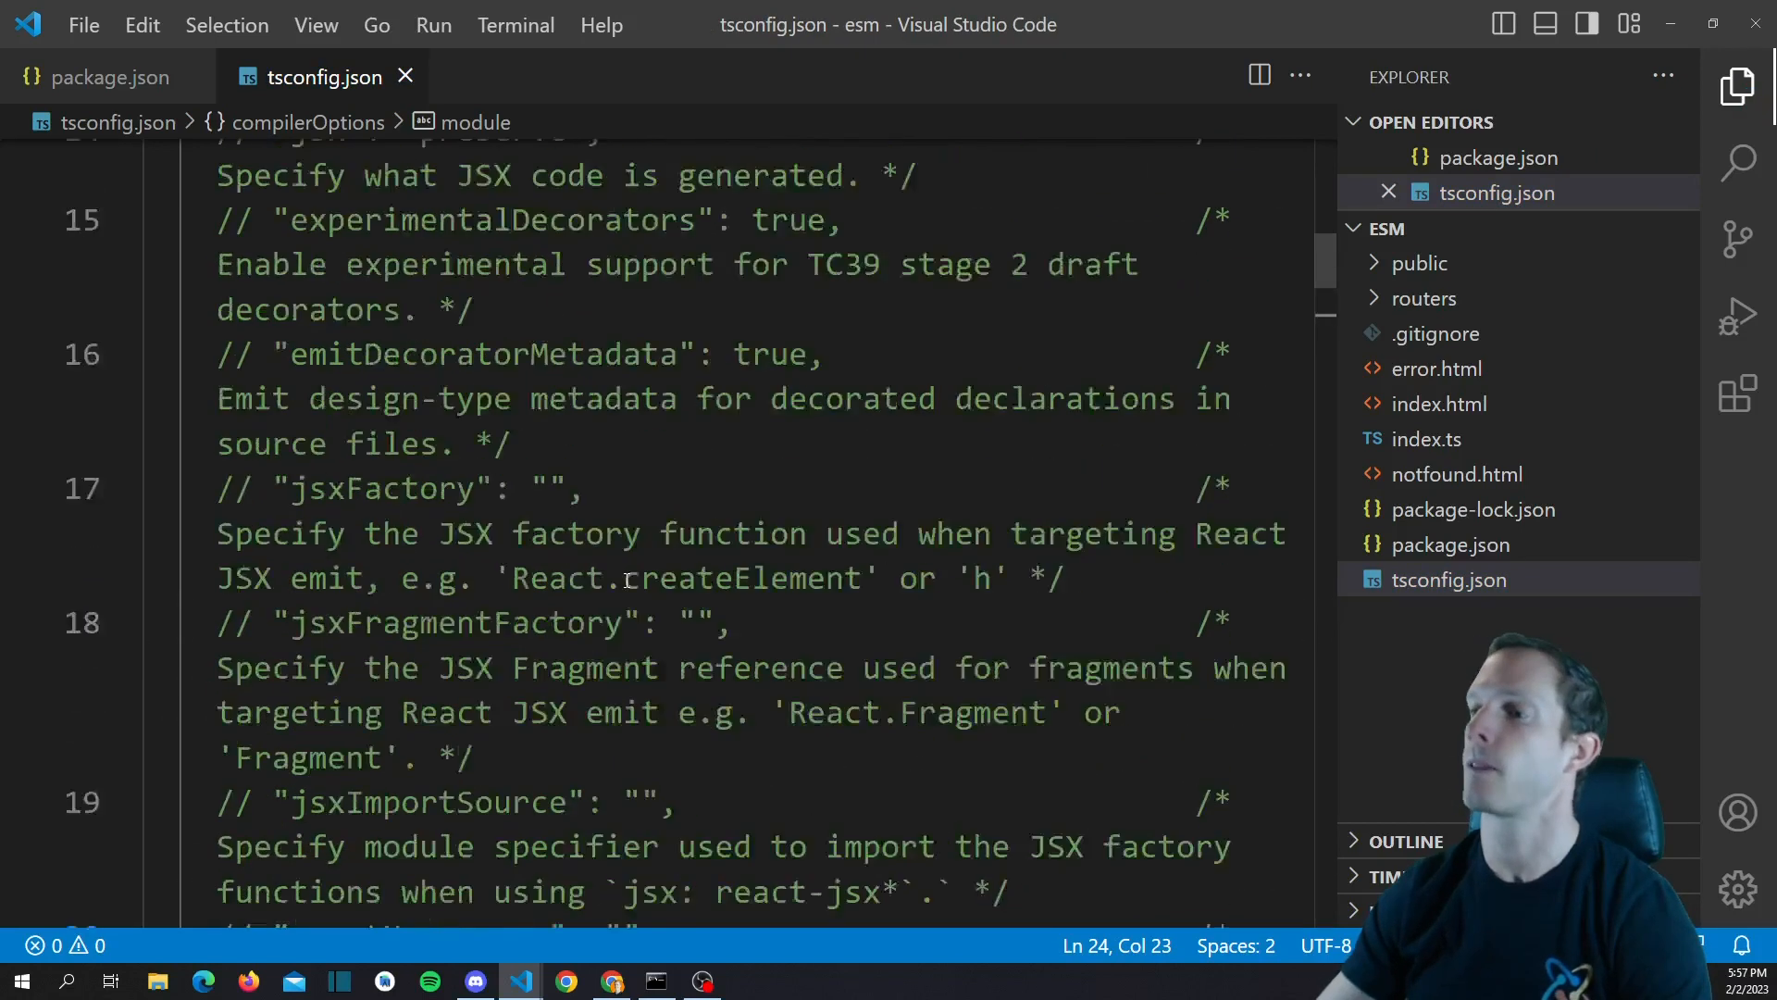
scroll(up, 3)
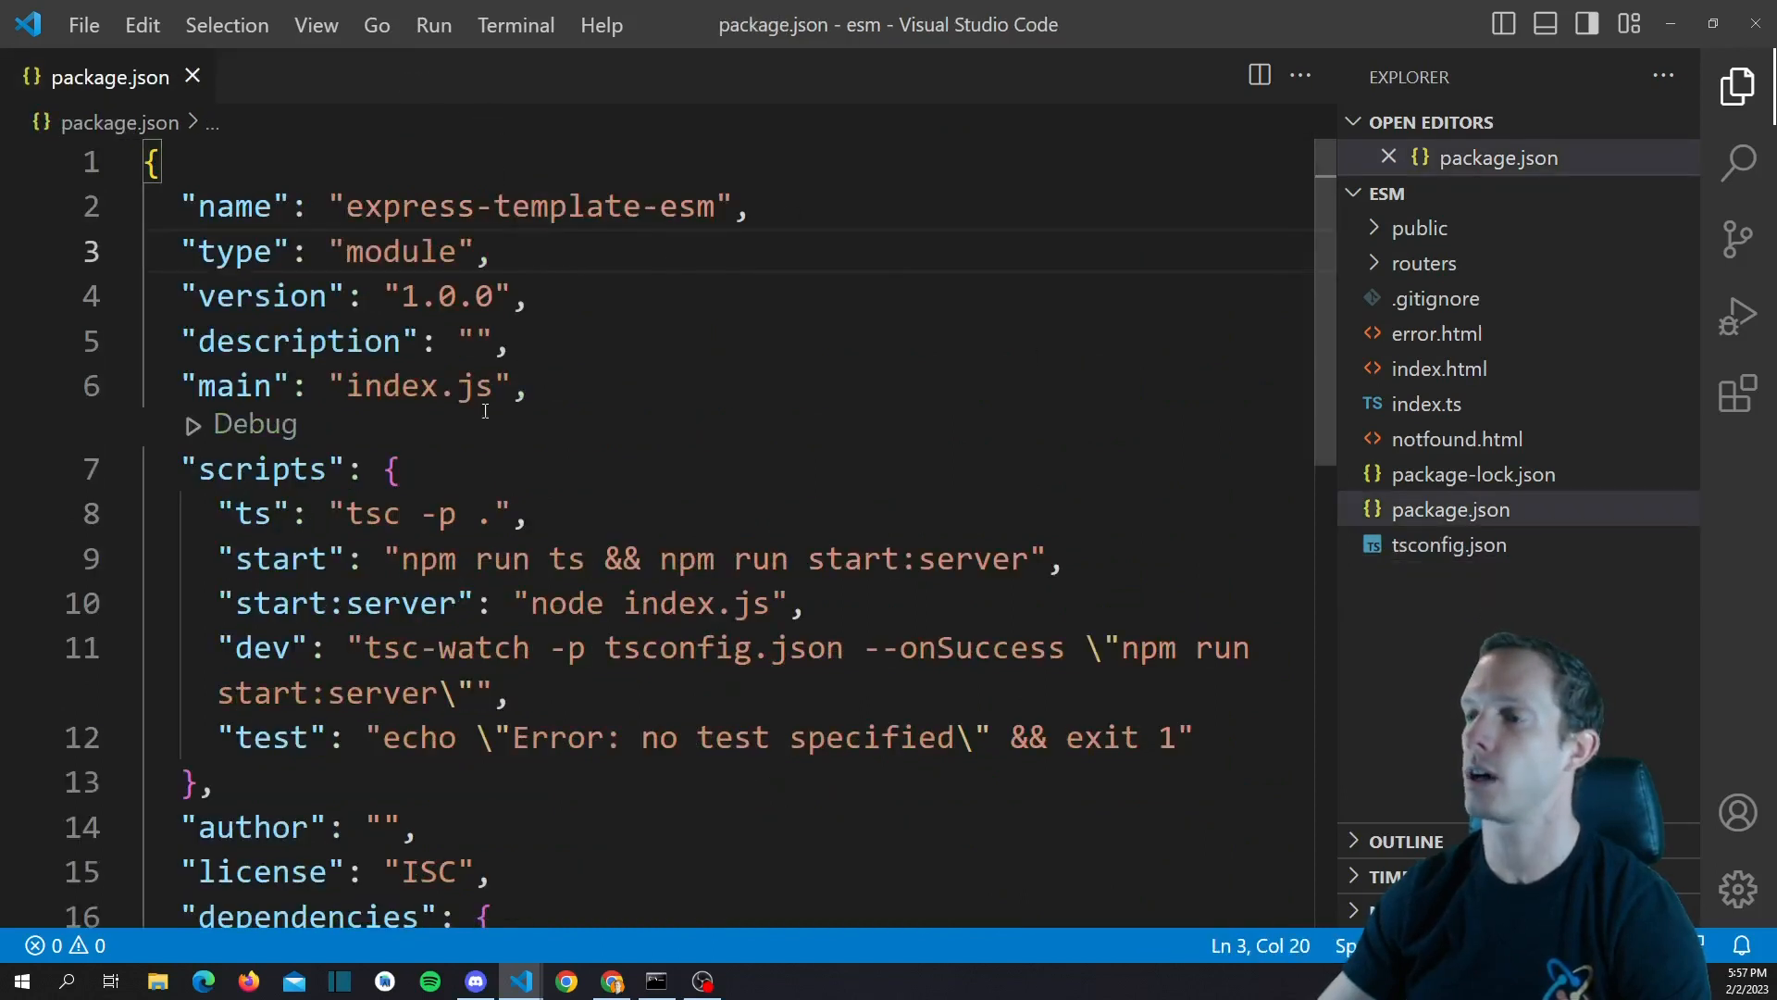
Close package.json and browse the public folder's css and js subfolders
click(190, 76)
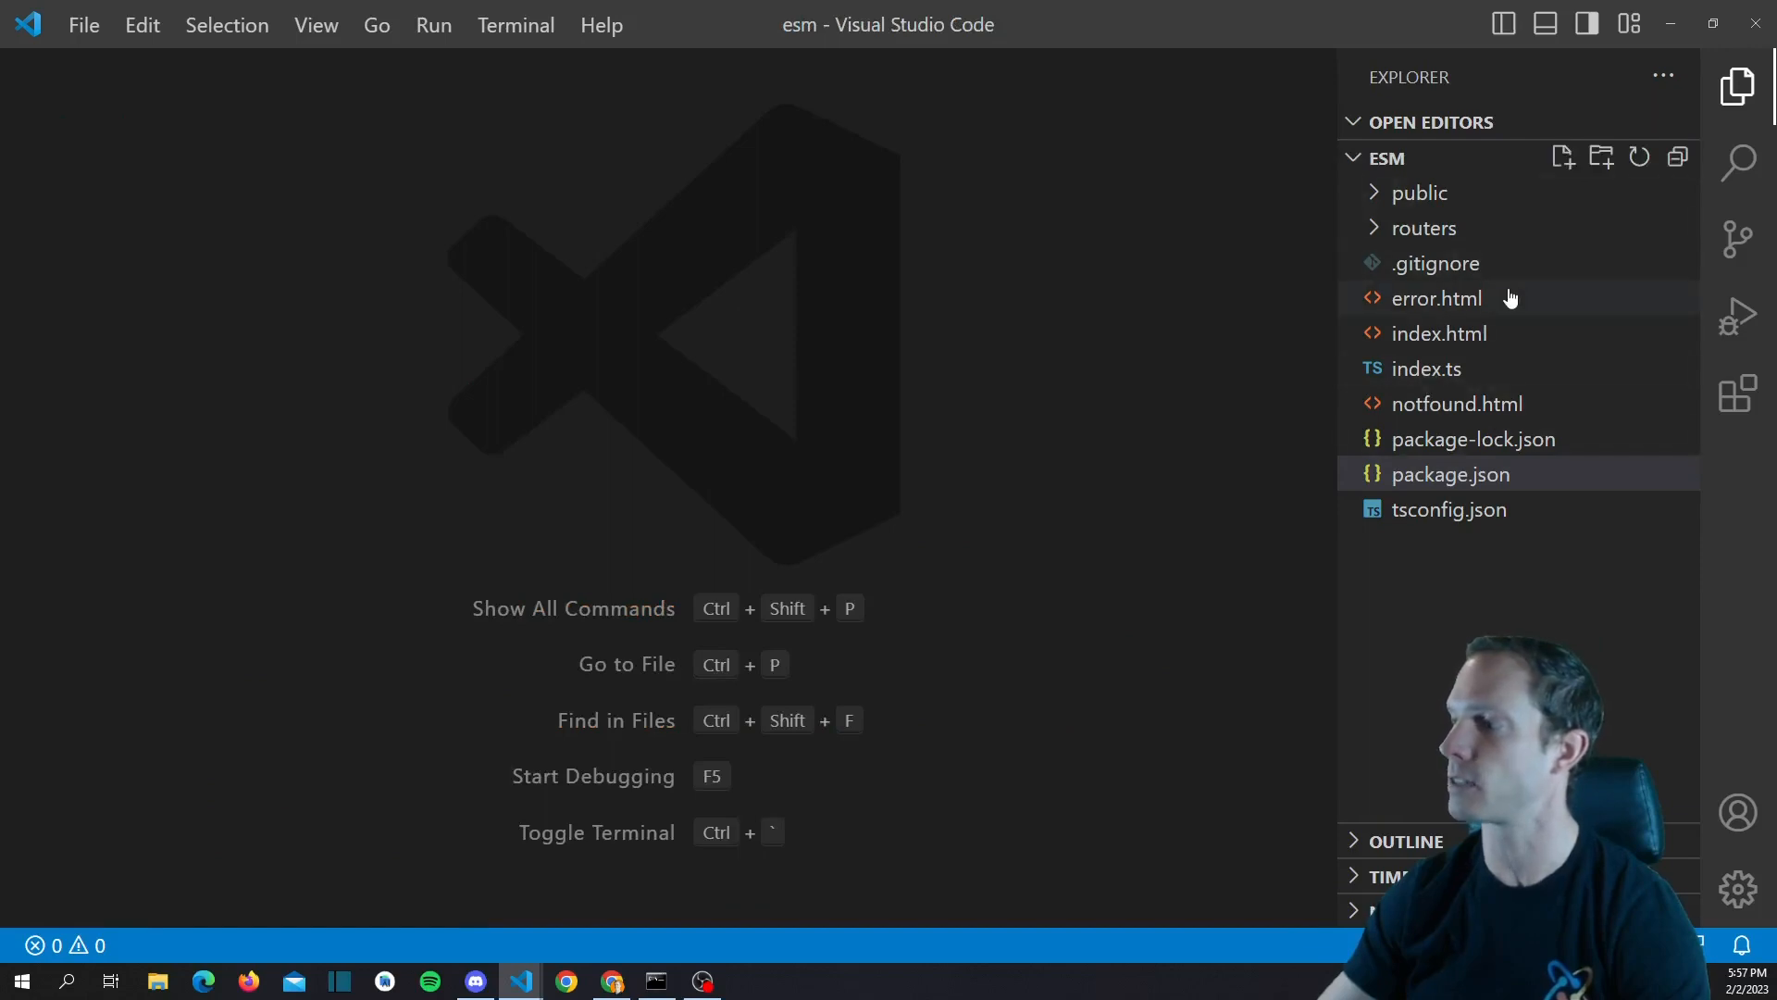
click(1420, 192)
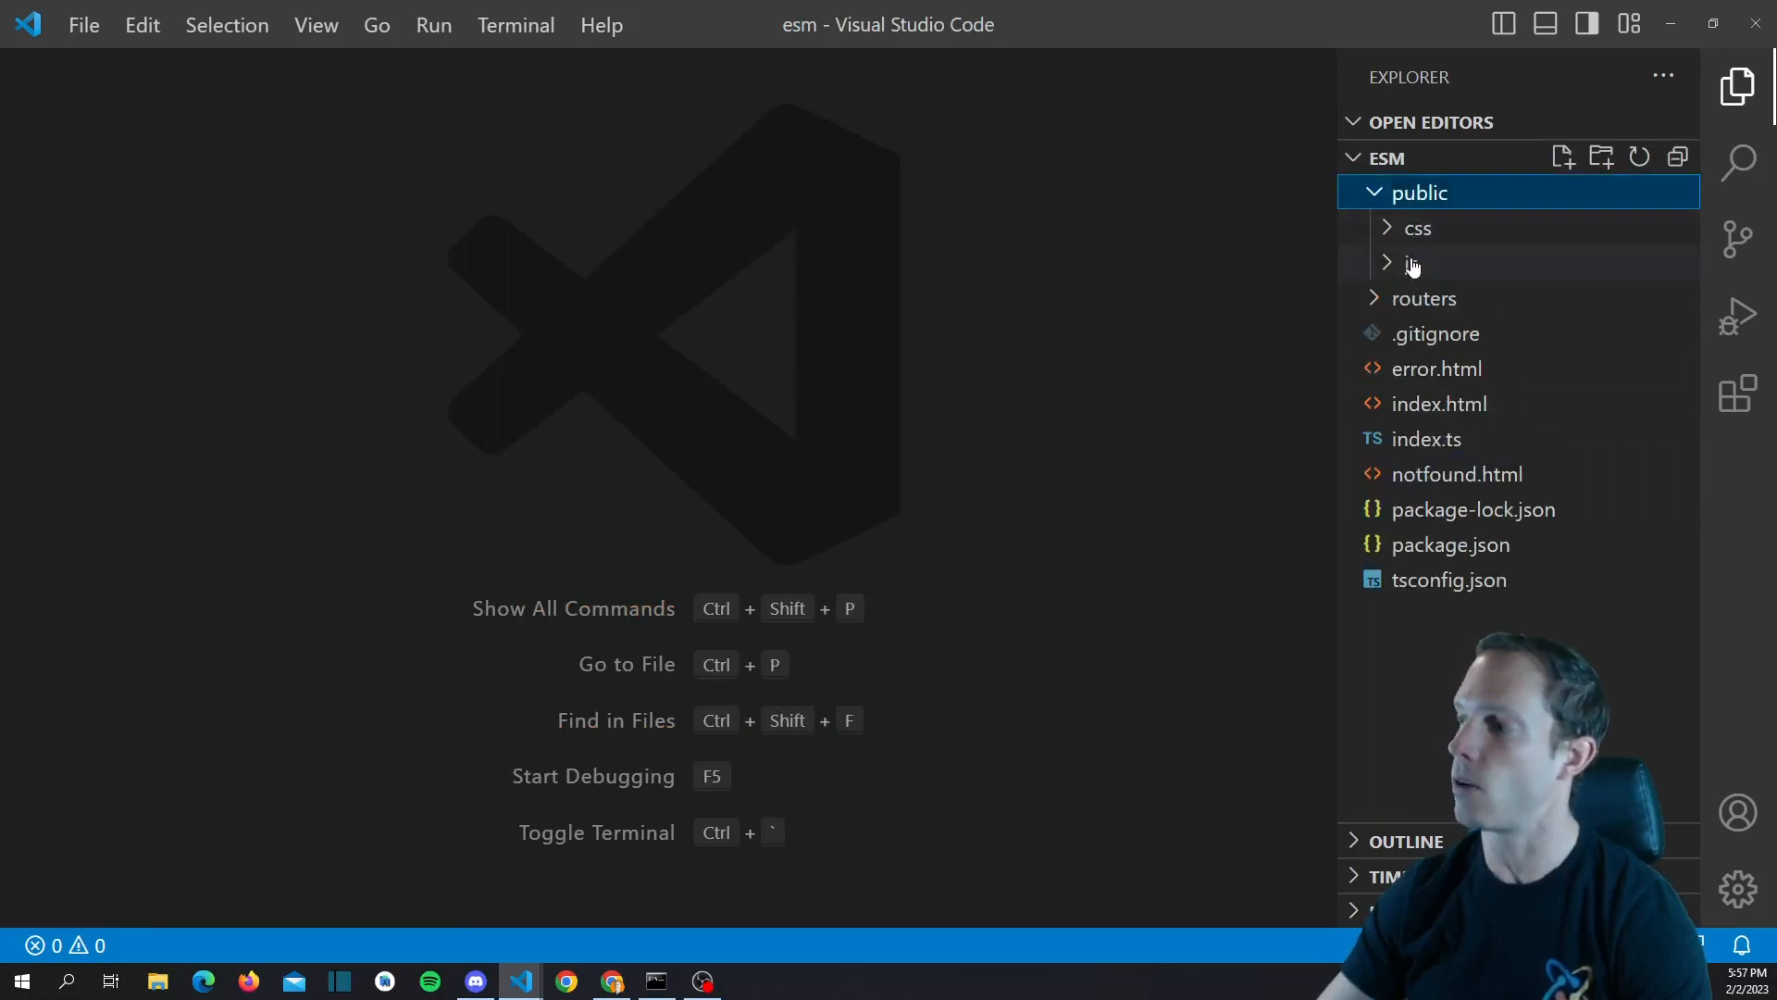
click(1410, 263)
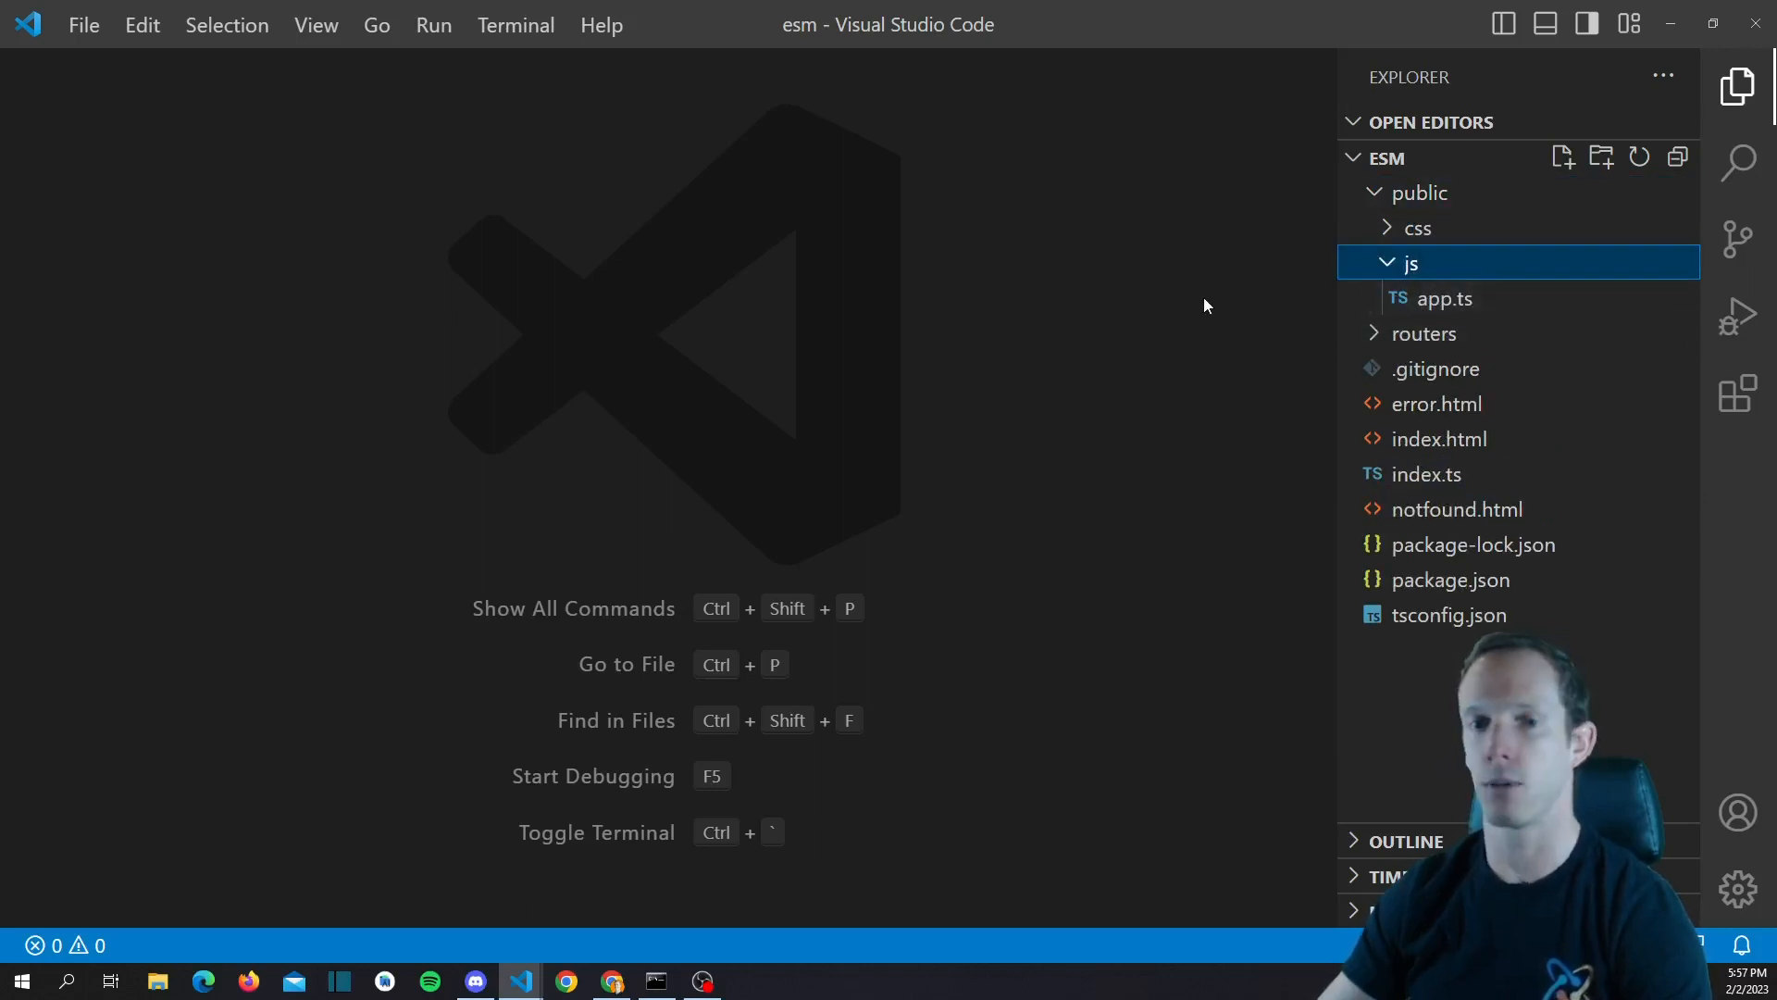
mouse_move(1437, 274)
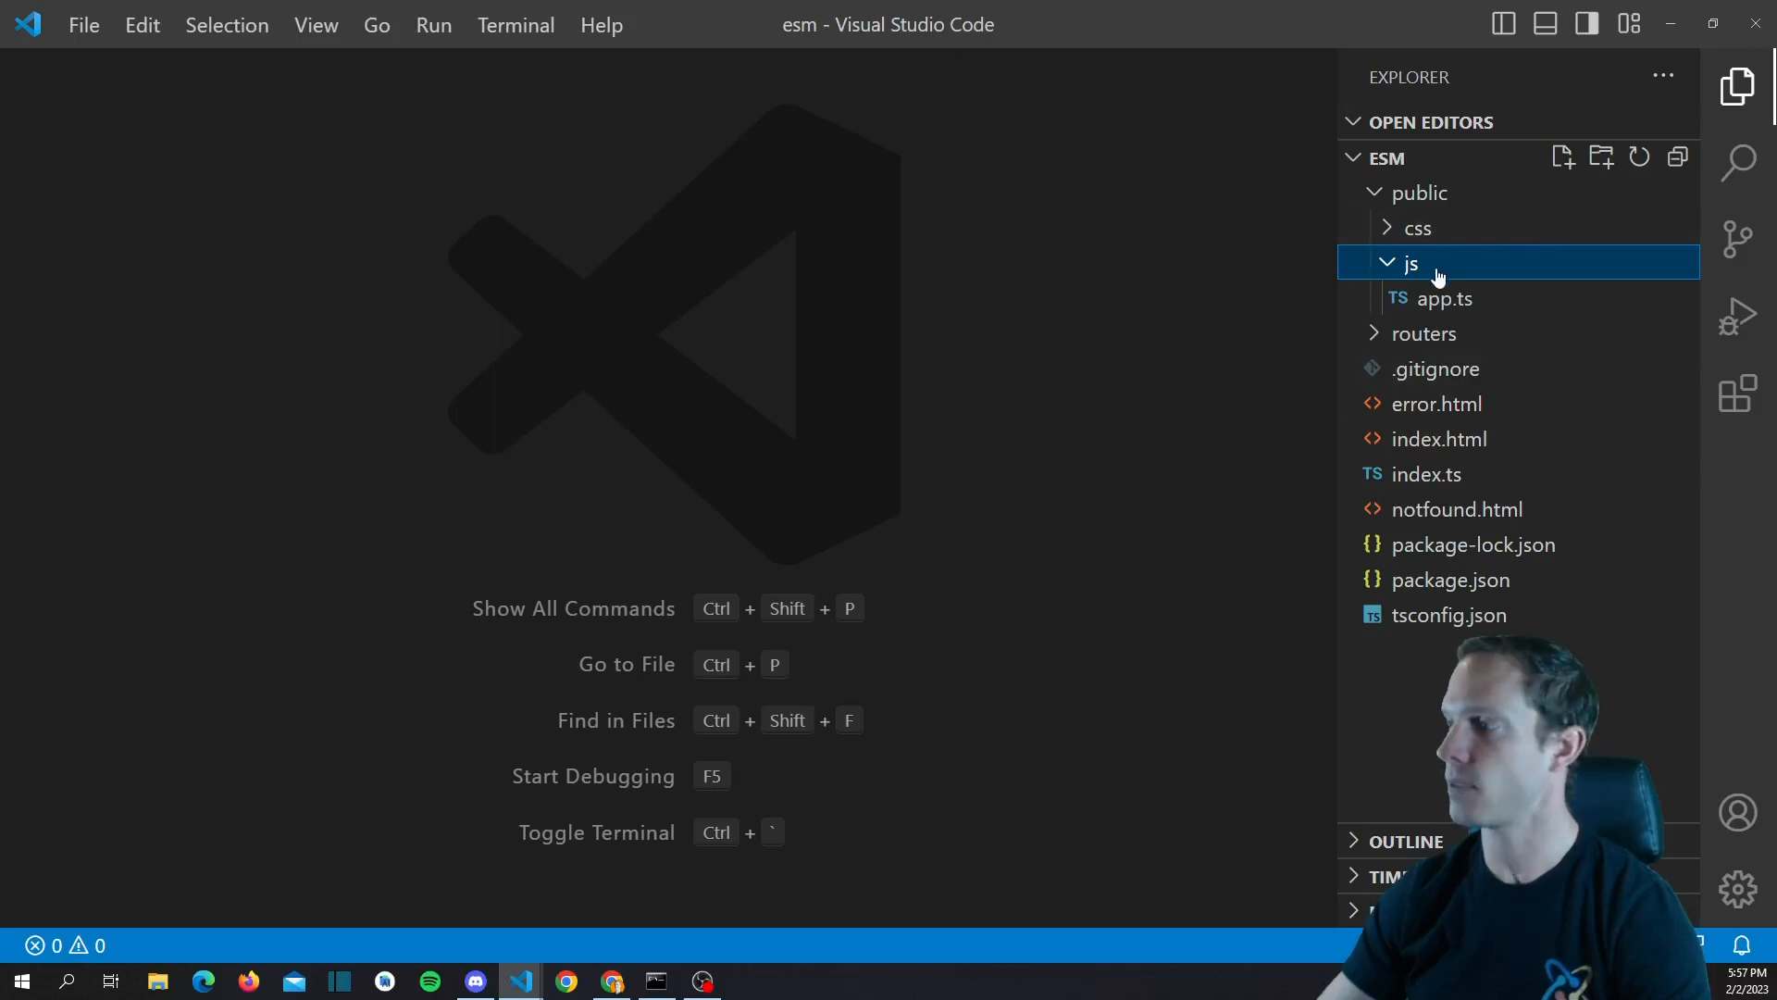
click(1410, 262)
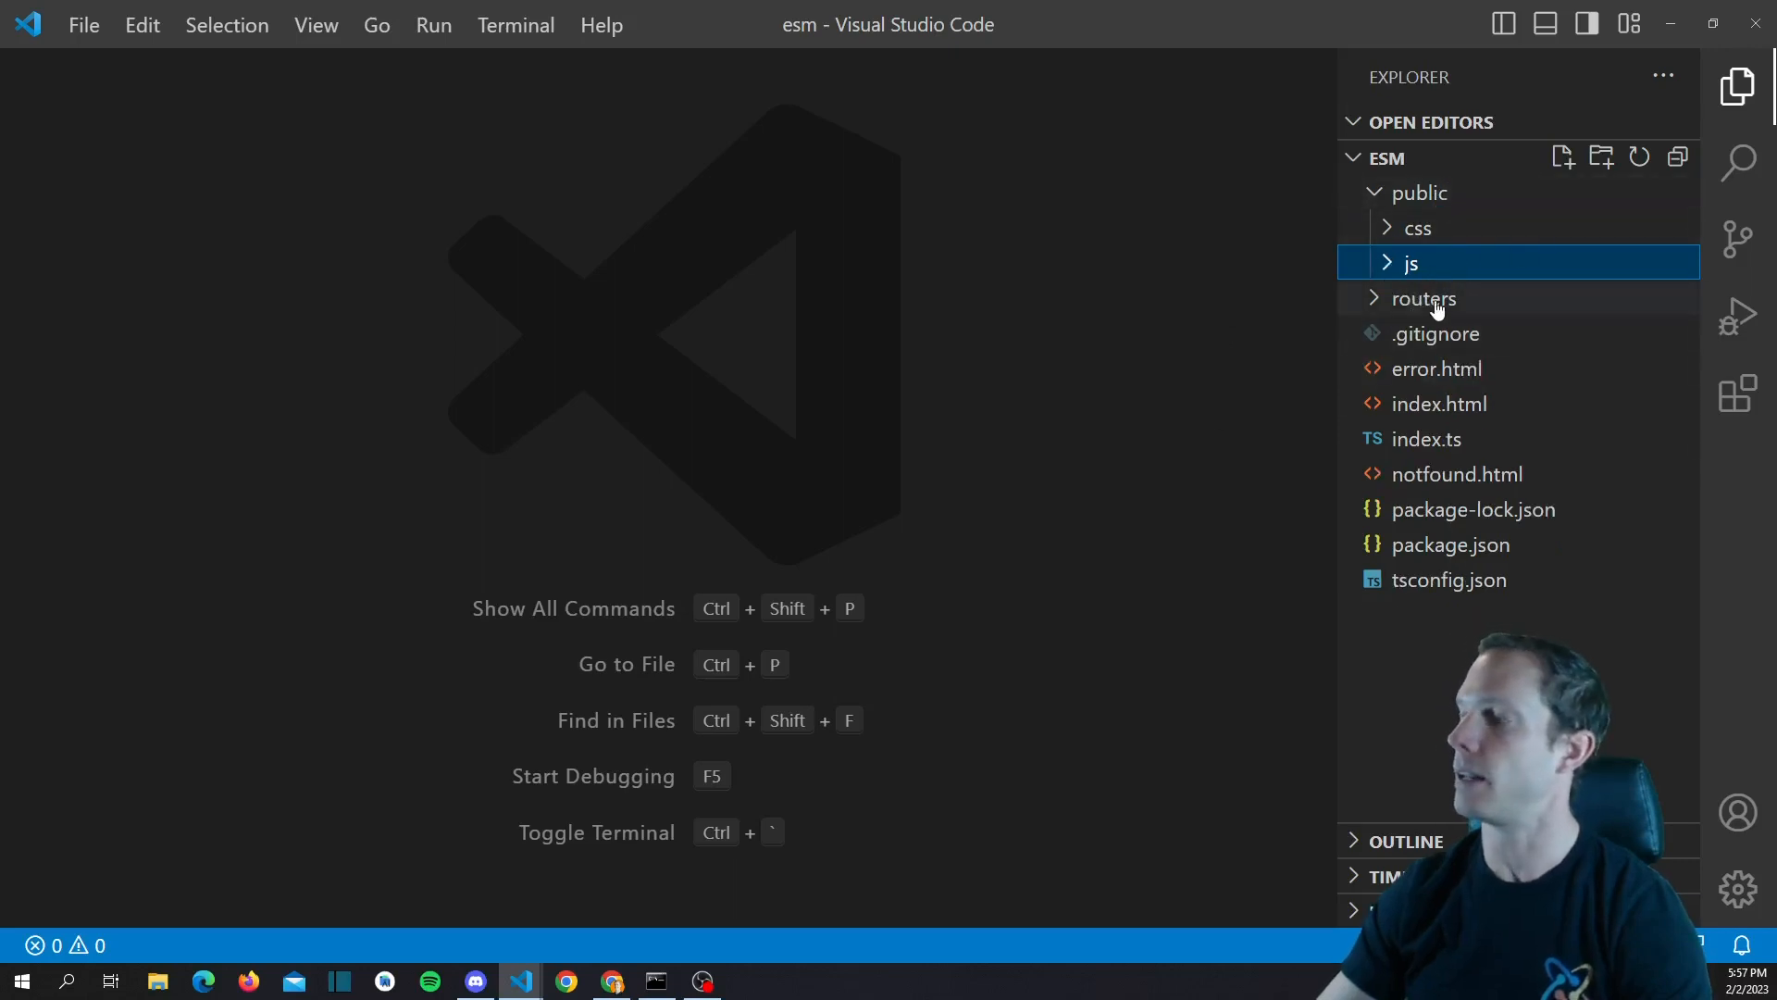
mouse_move(1407, 509)
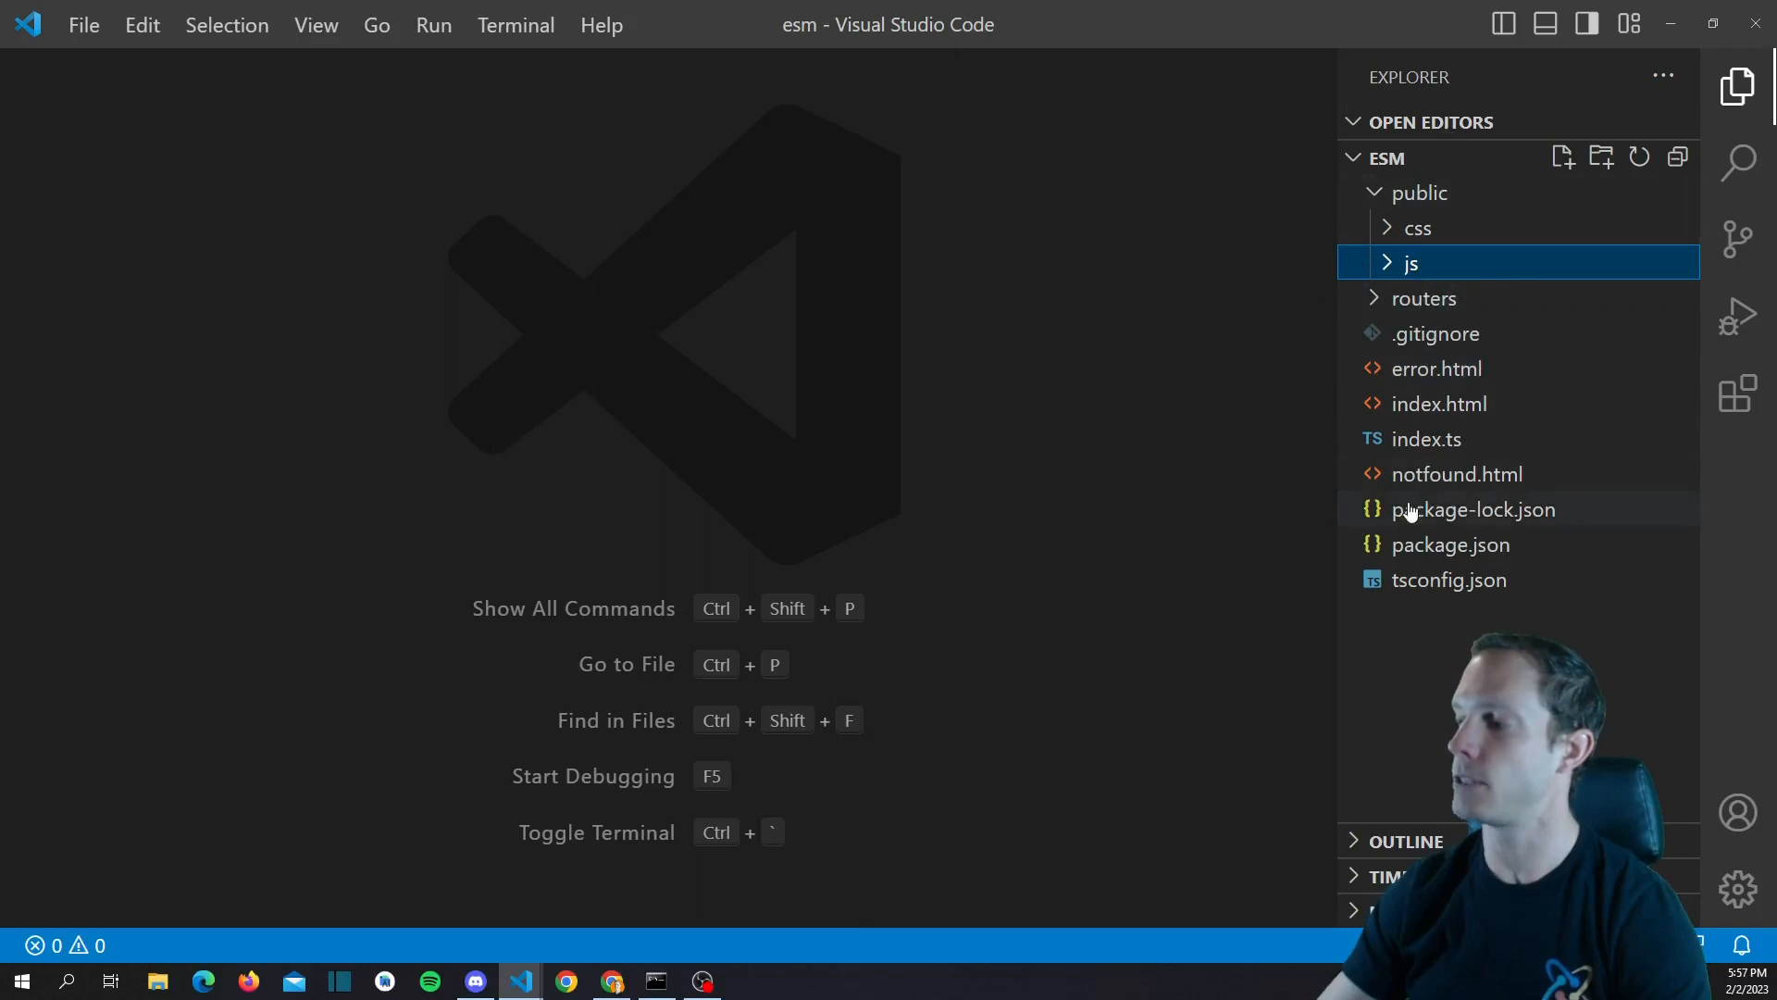
mouse_move(1054, 341)
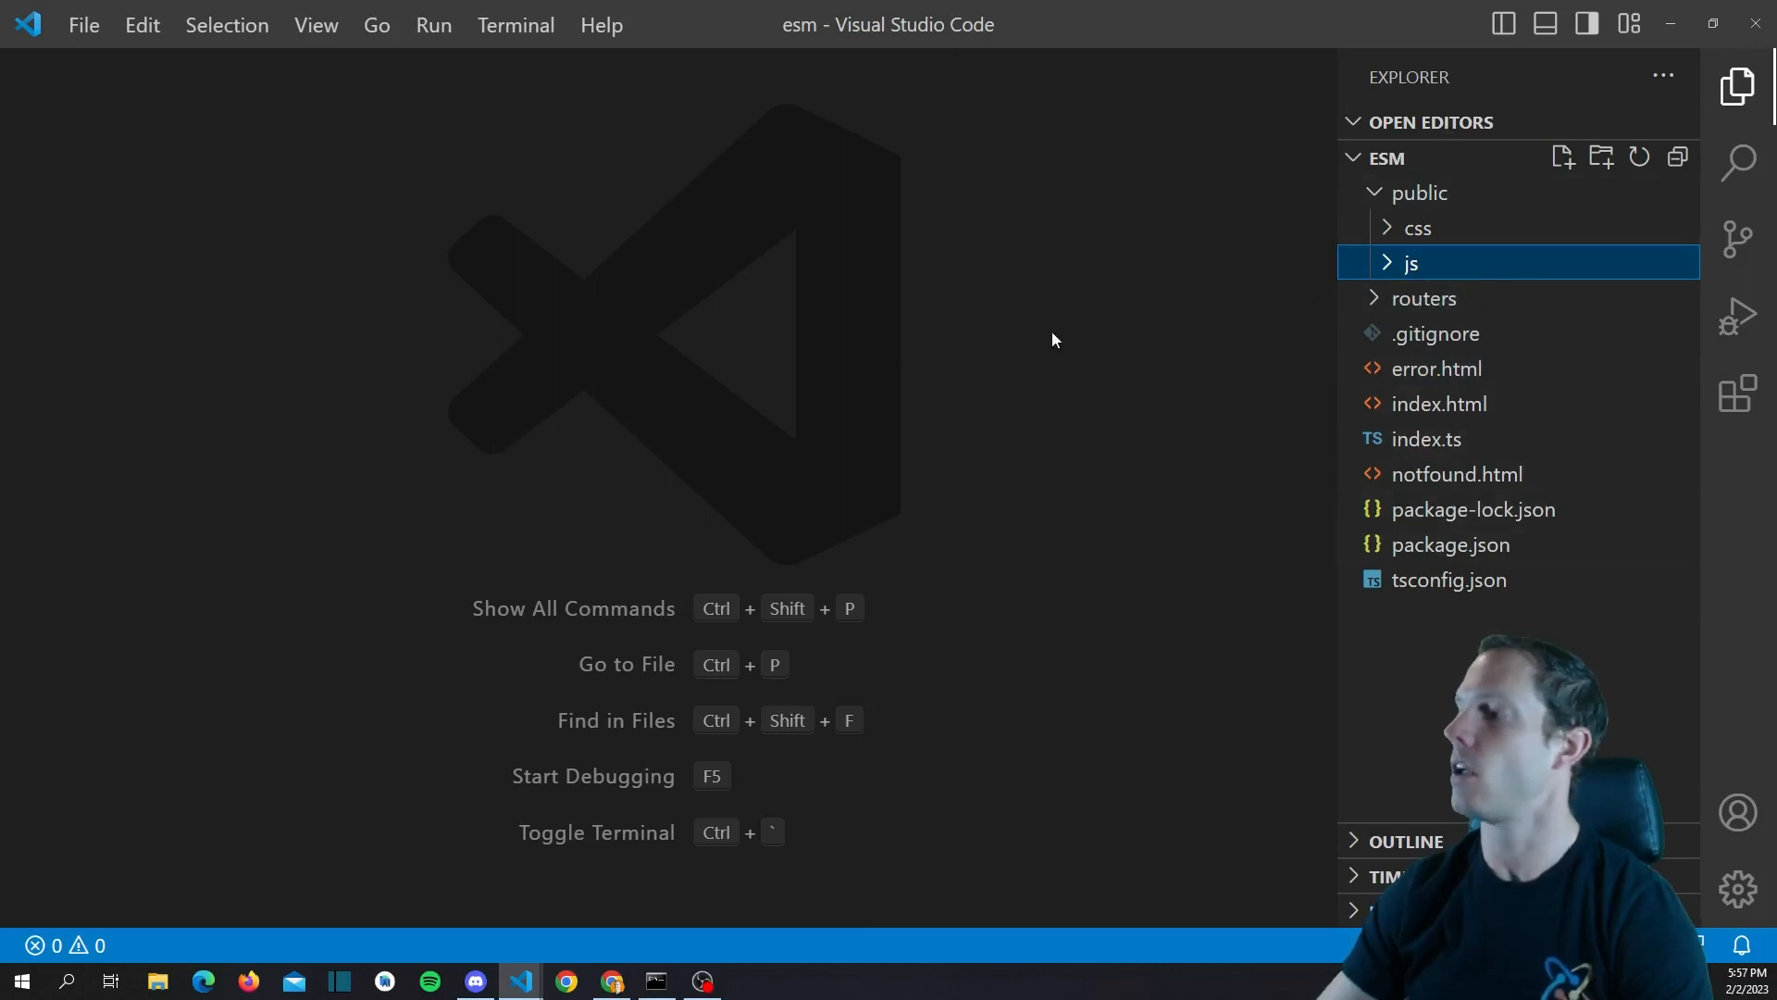
mouse_move(1077, 434)
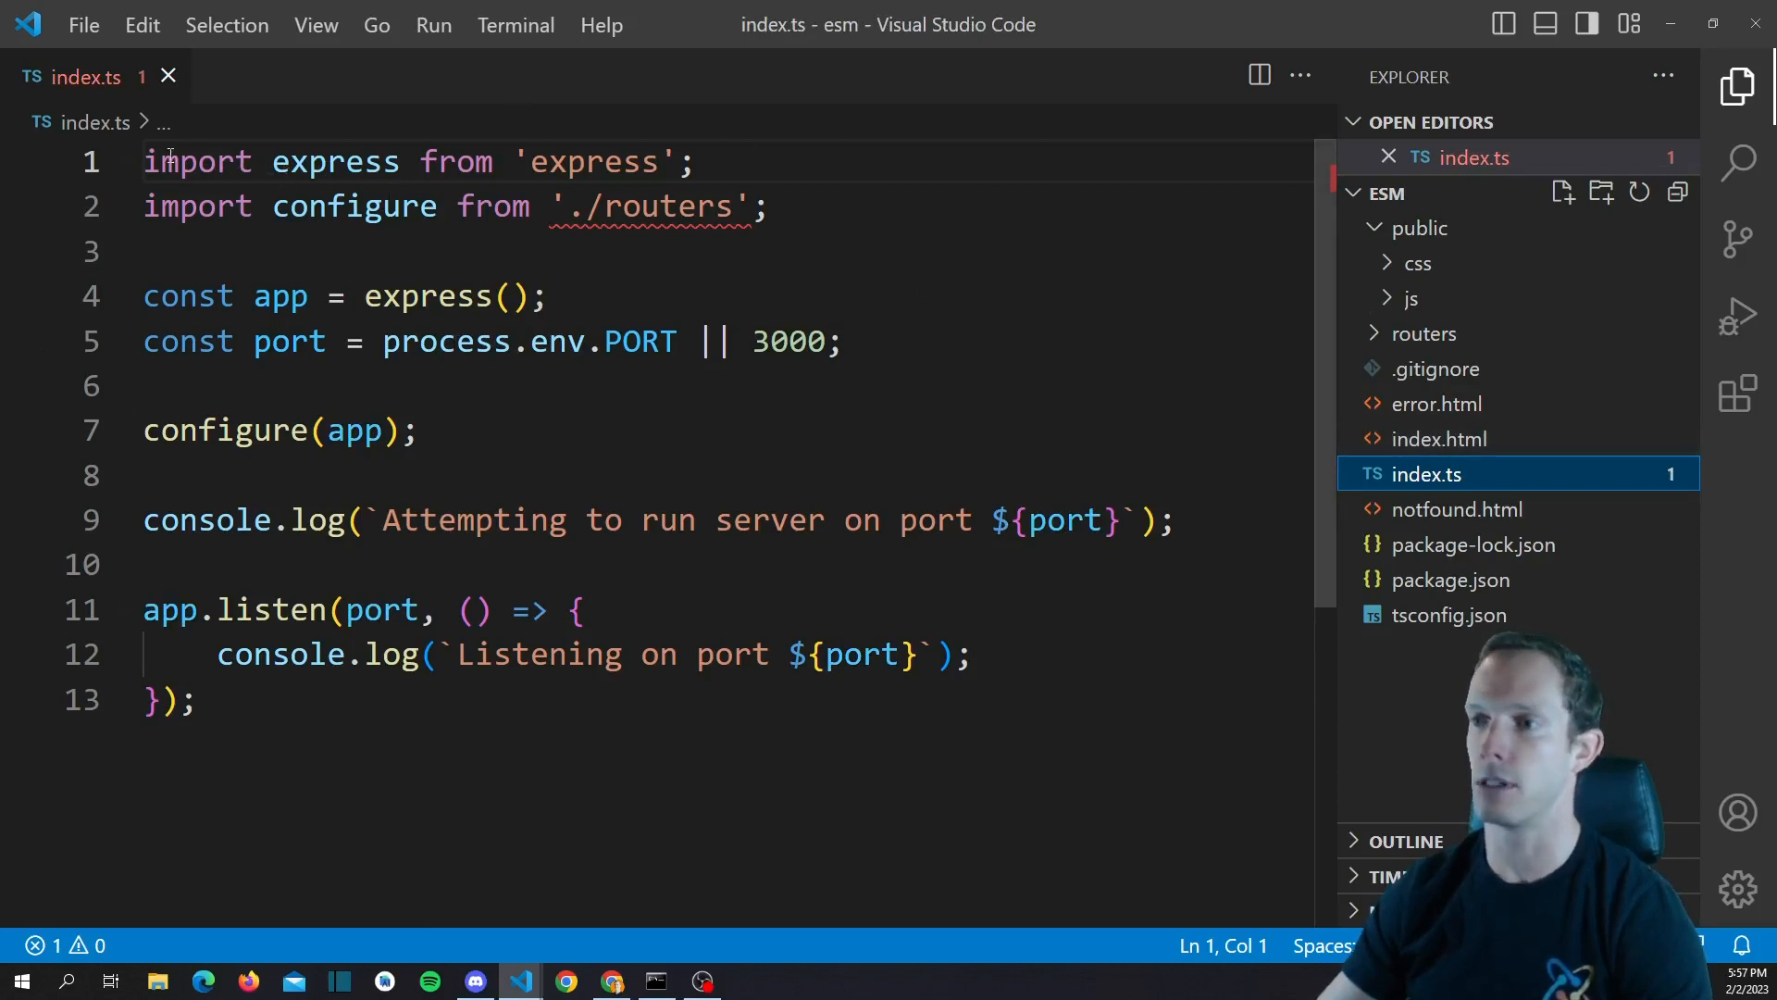
Review the express import in root index.ts and open the routers index.ts module
drag(144, 162, 695, 161)
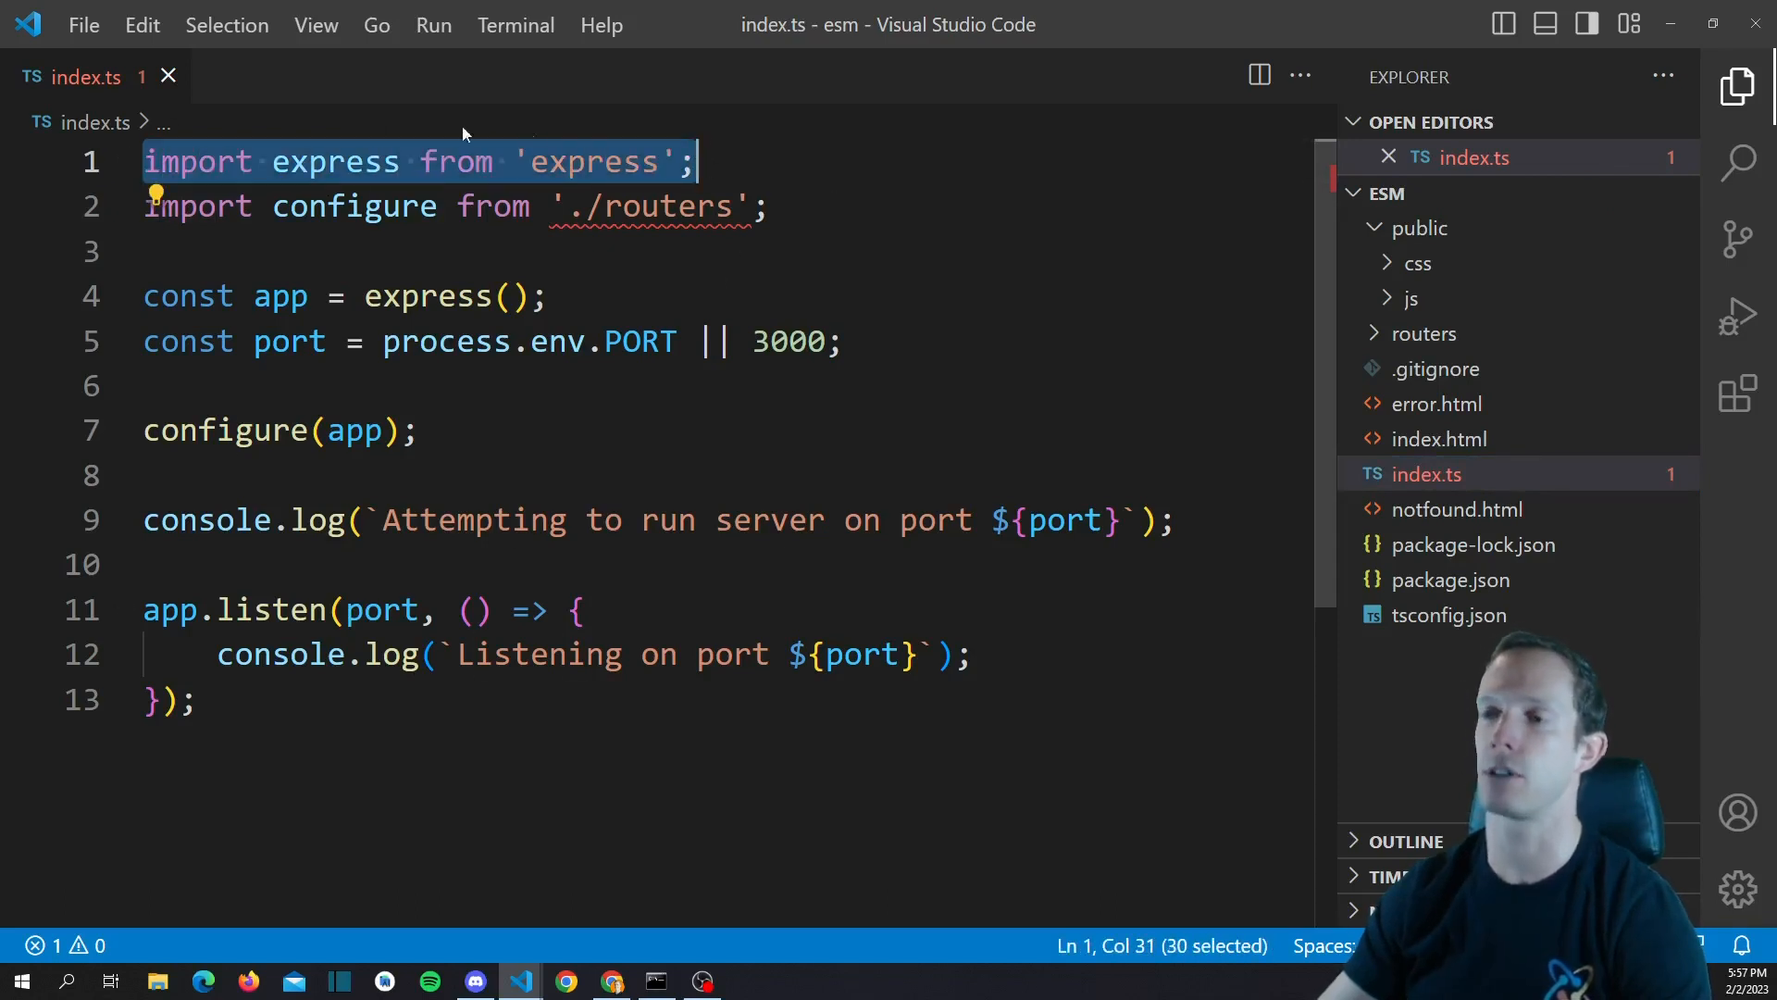
mouse_move(314, 176)
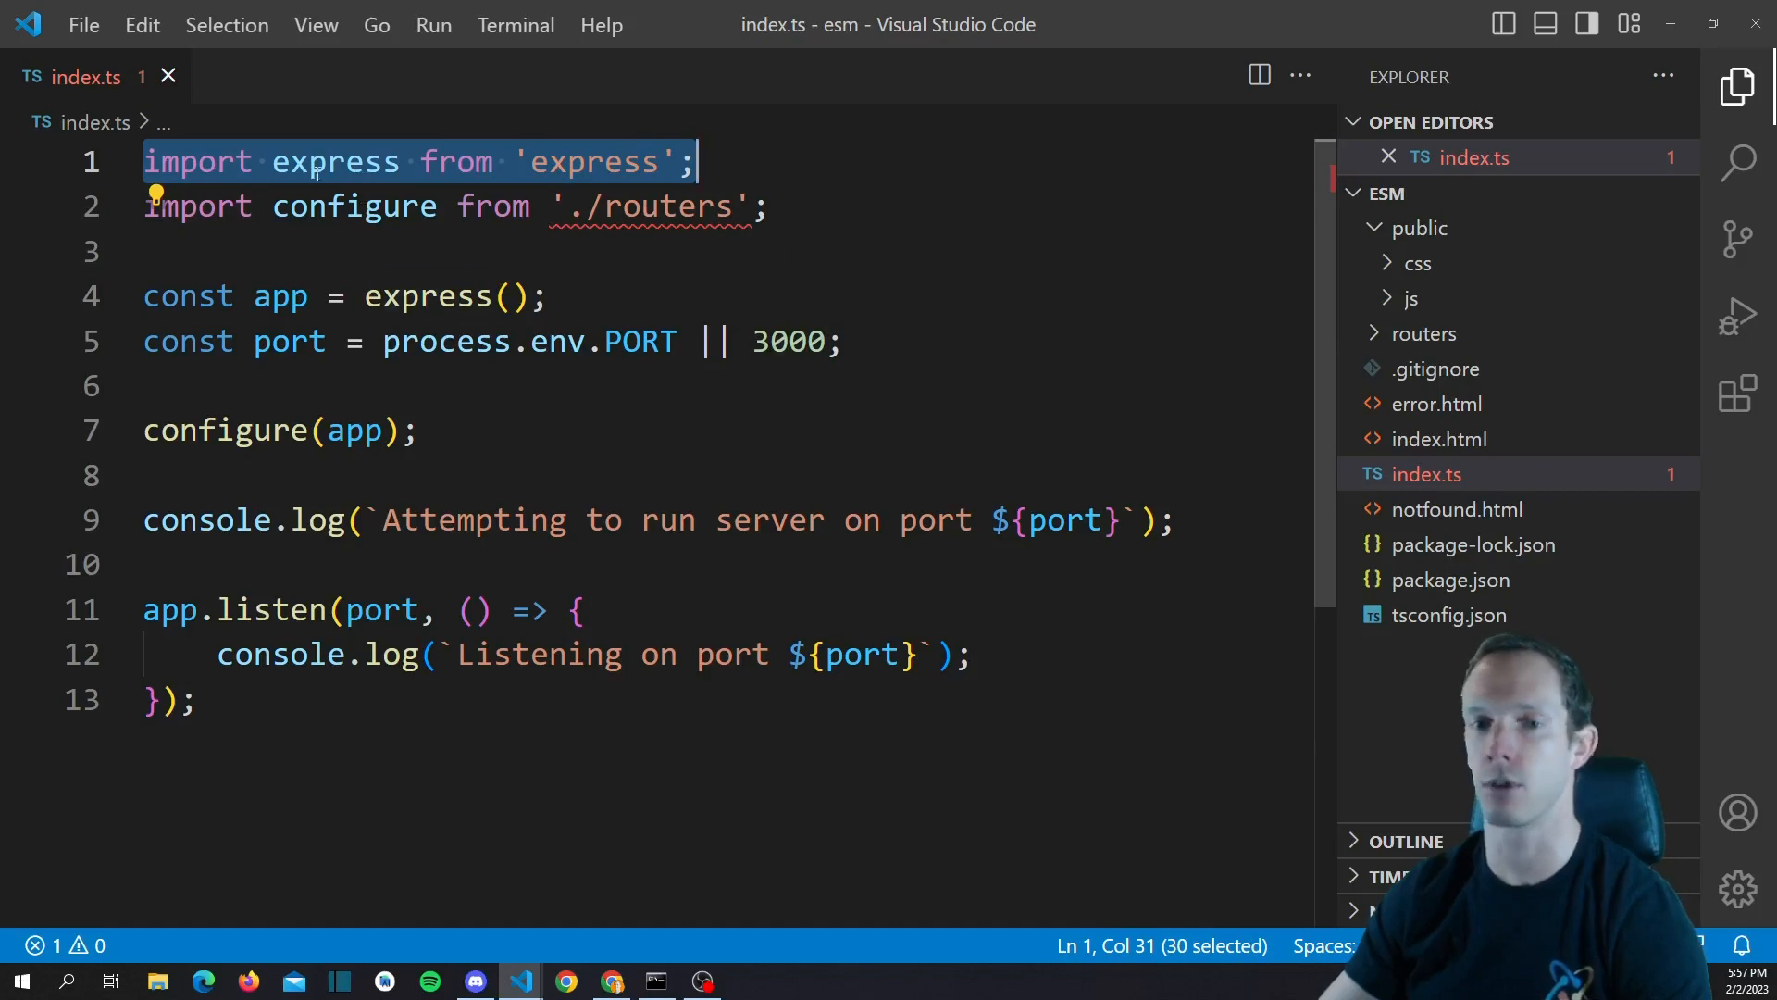
mouse_move(446, 340)
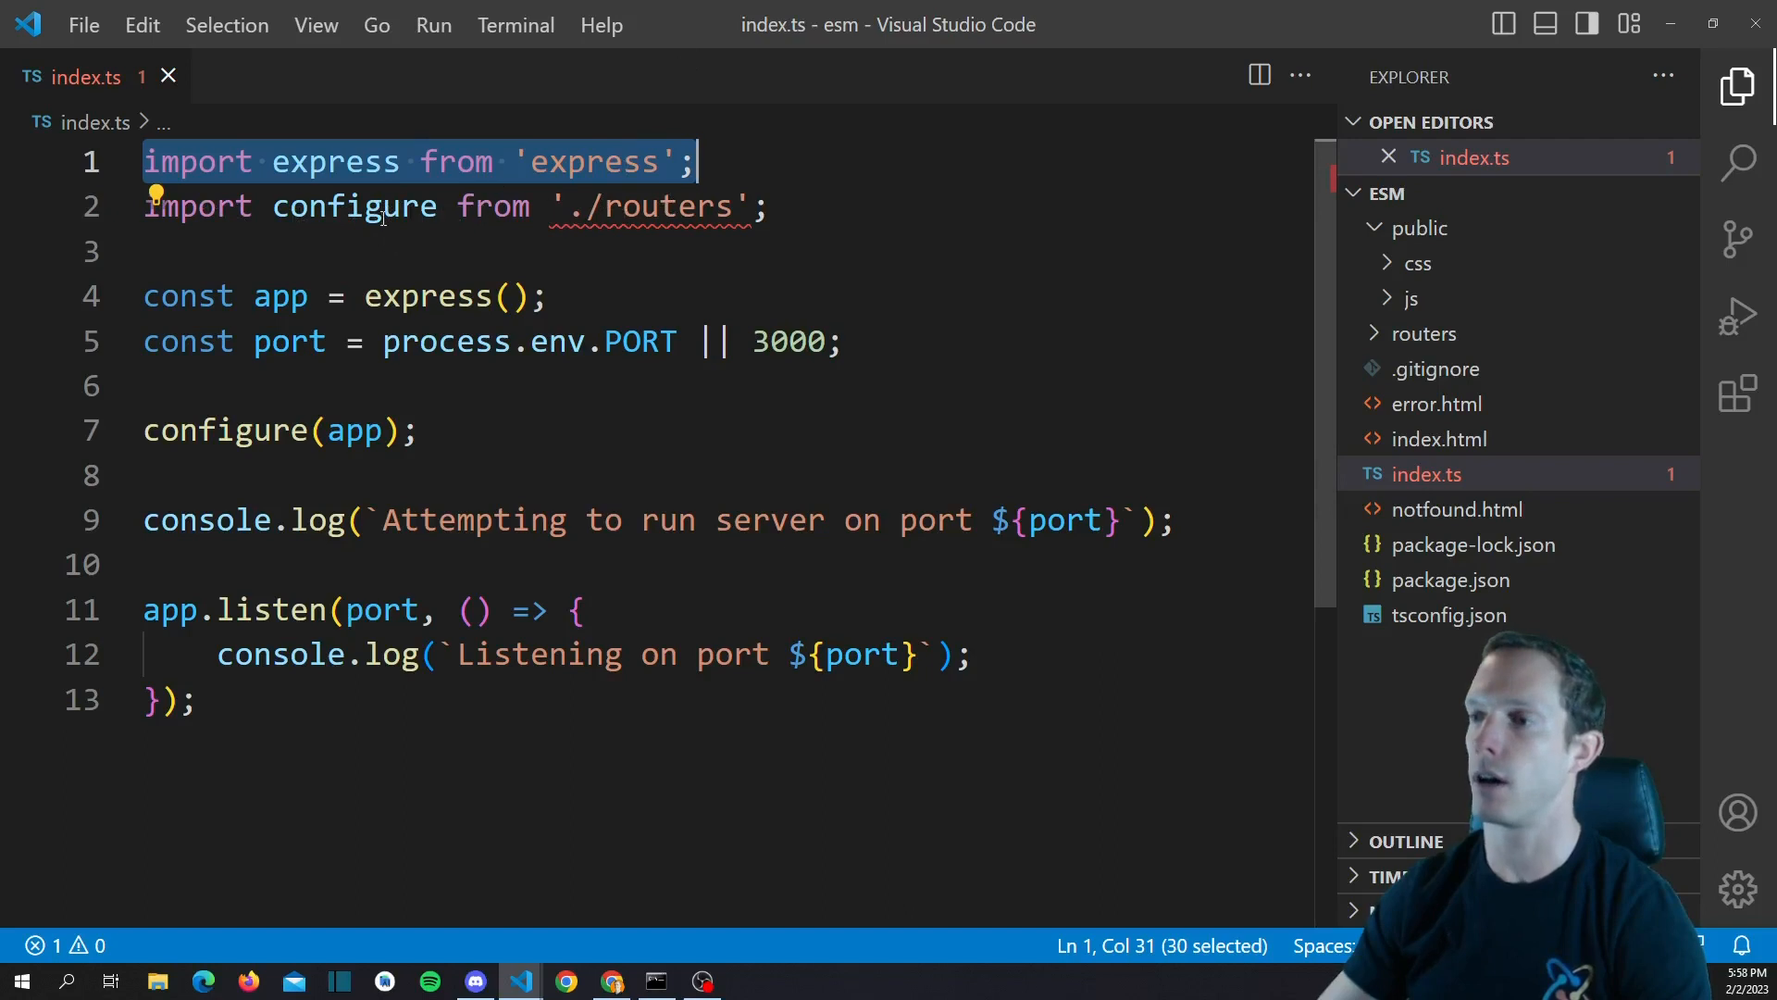
mouse_move(1482, 396)
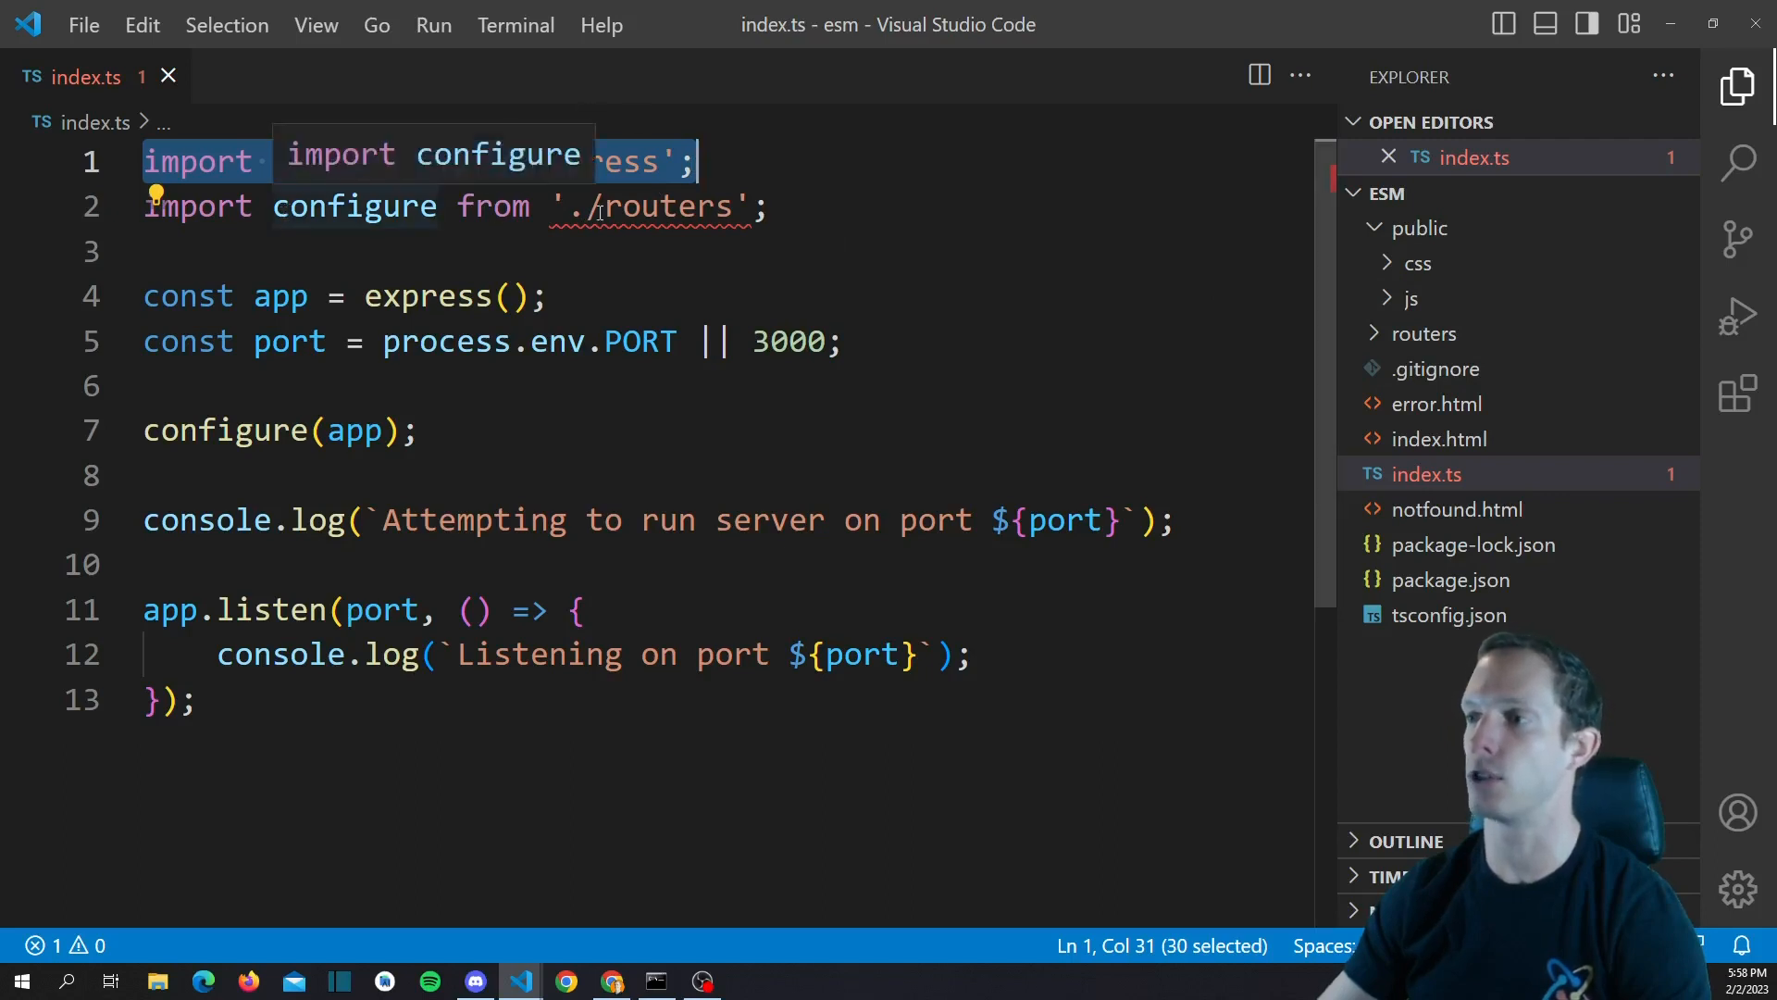
click(1425, 333)
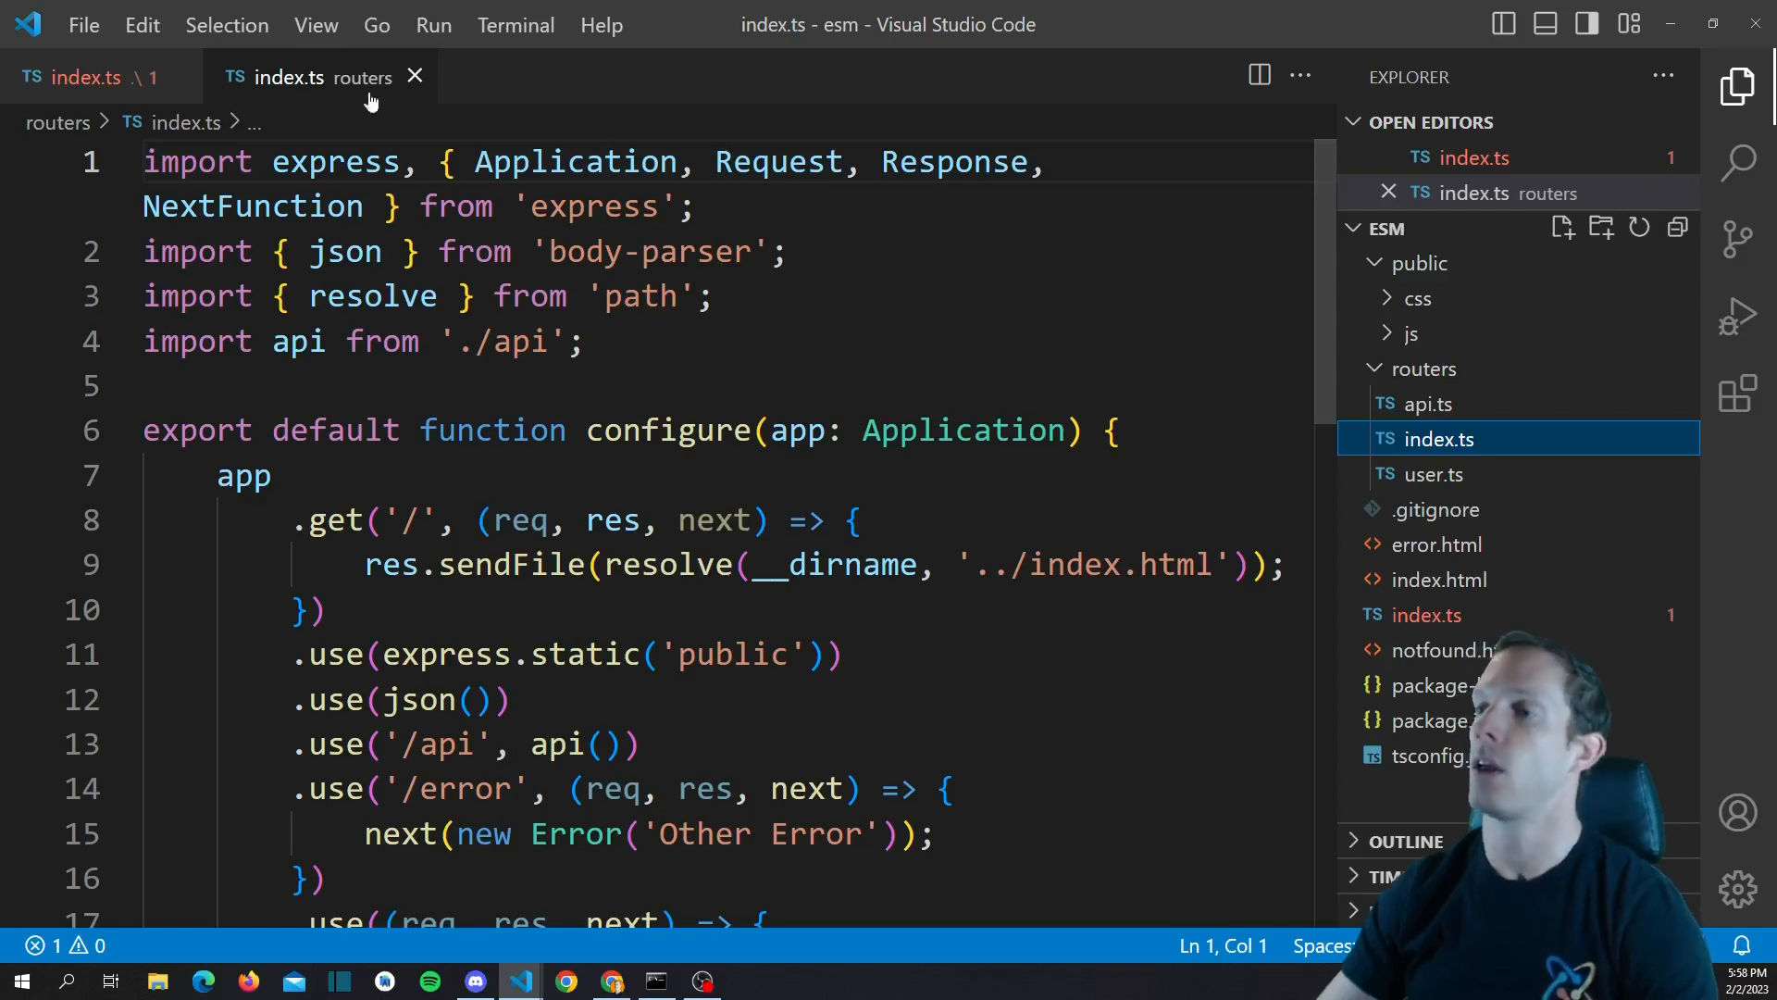
mouse_move(651, 269)
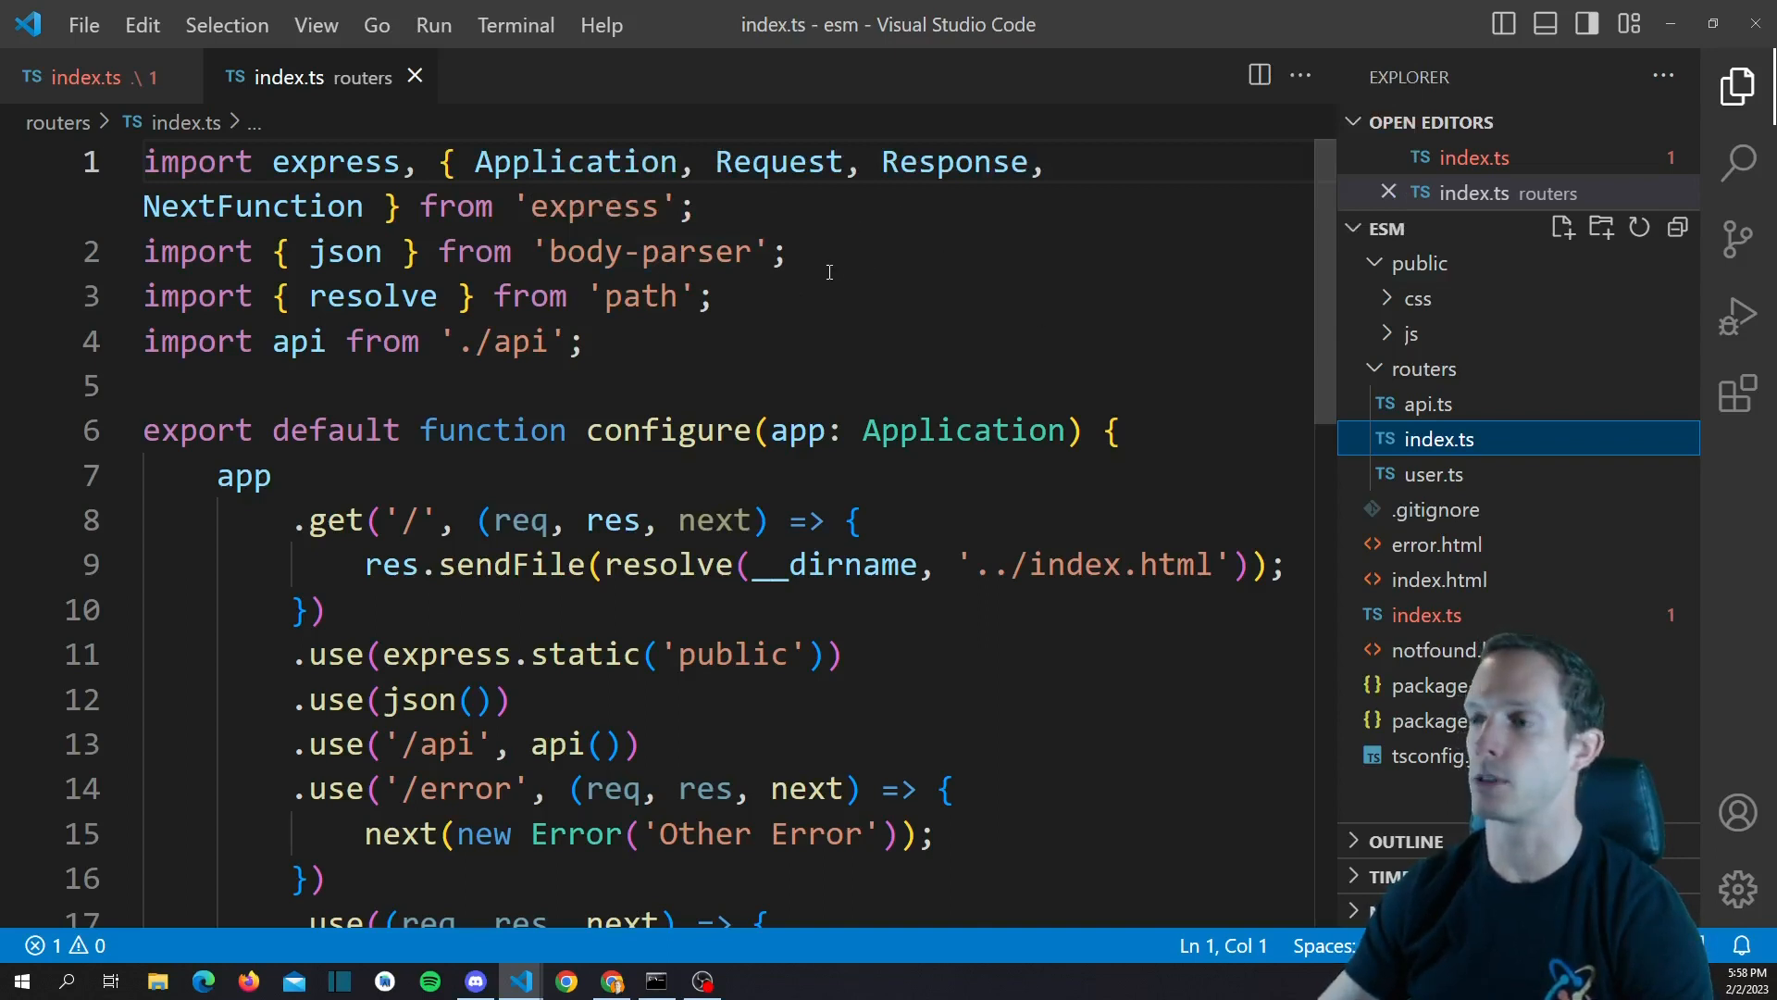
mouse_move(865, 285)
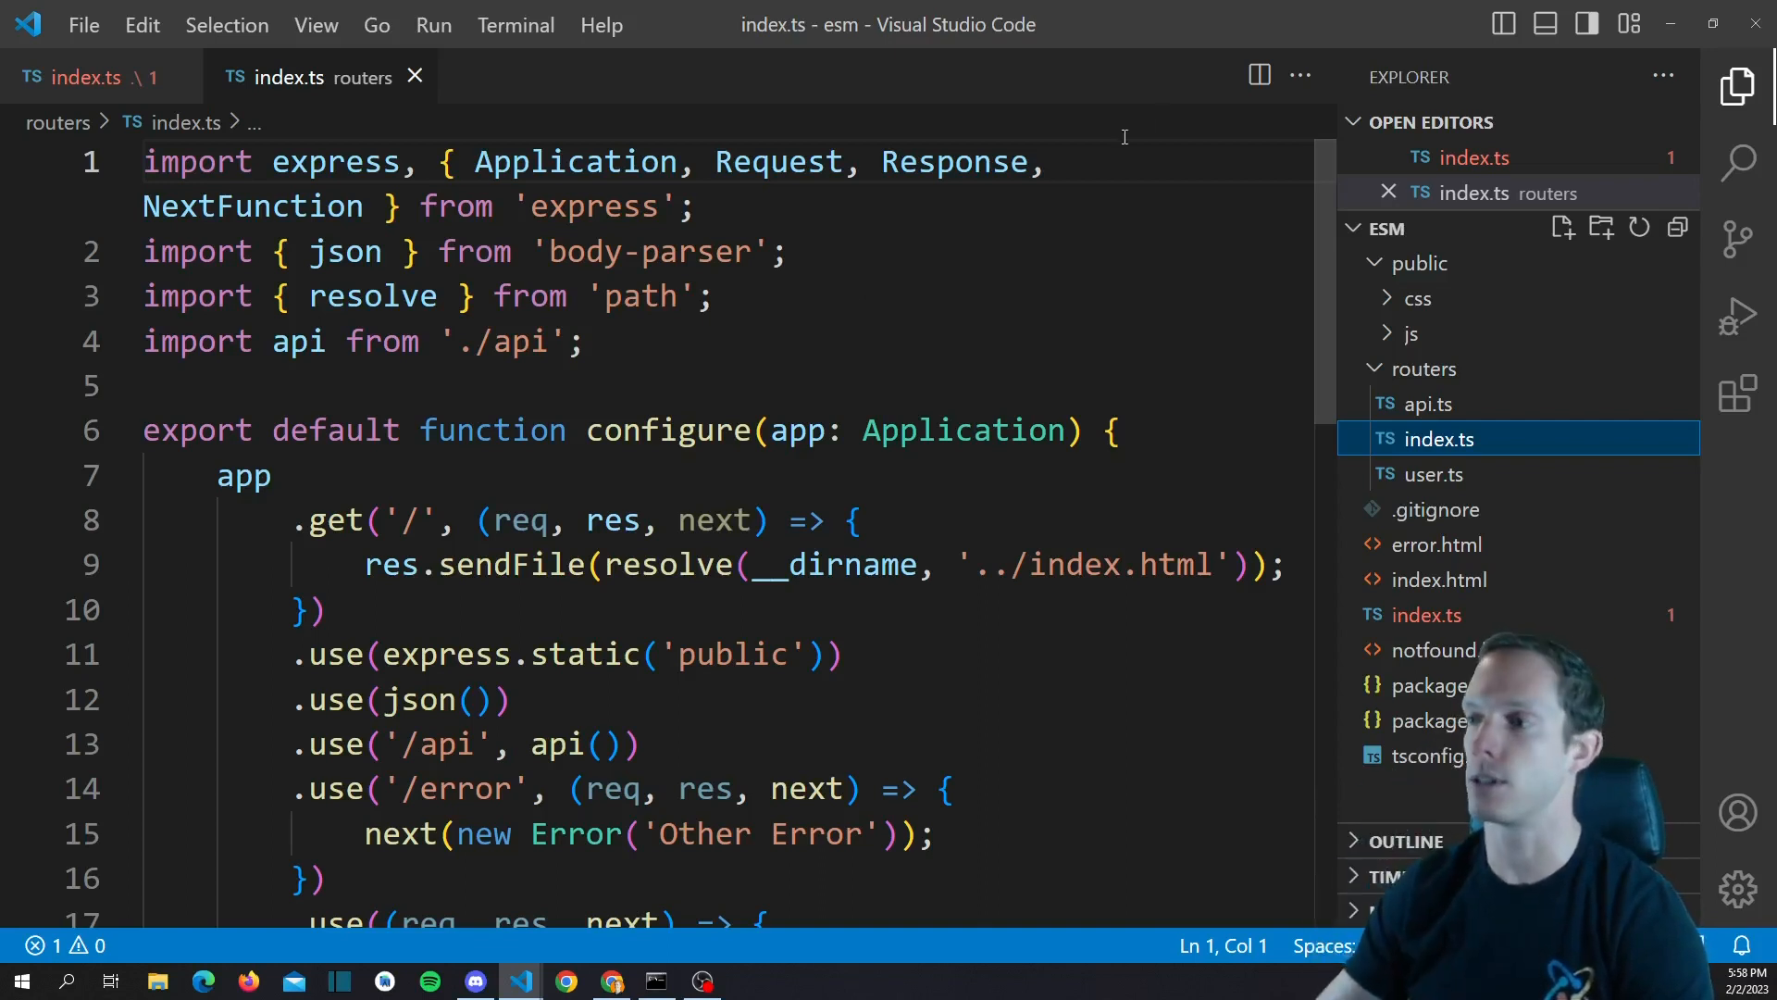
mouse_move(974, 322)
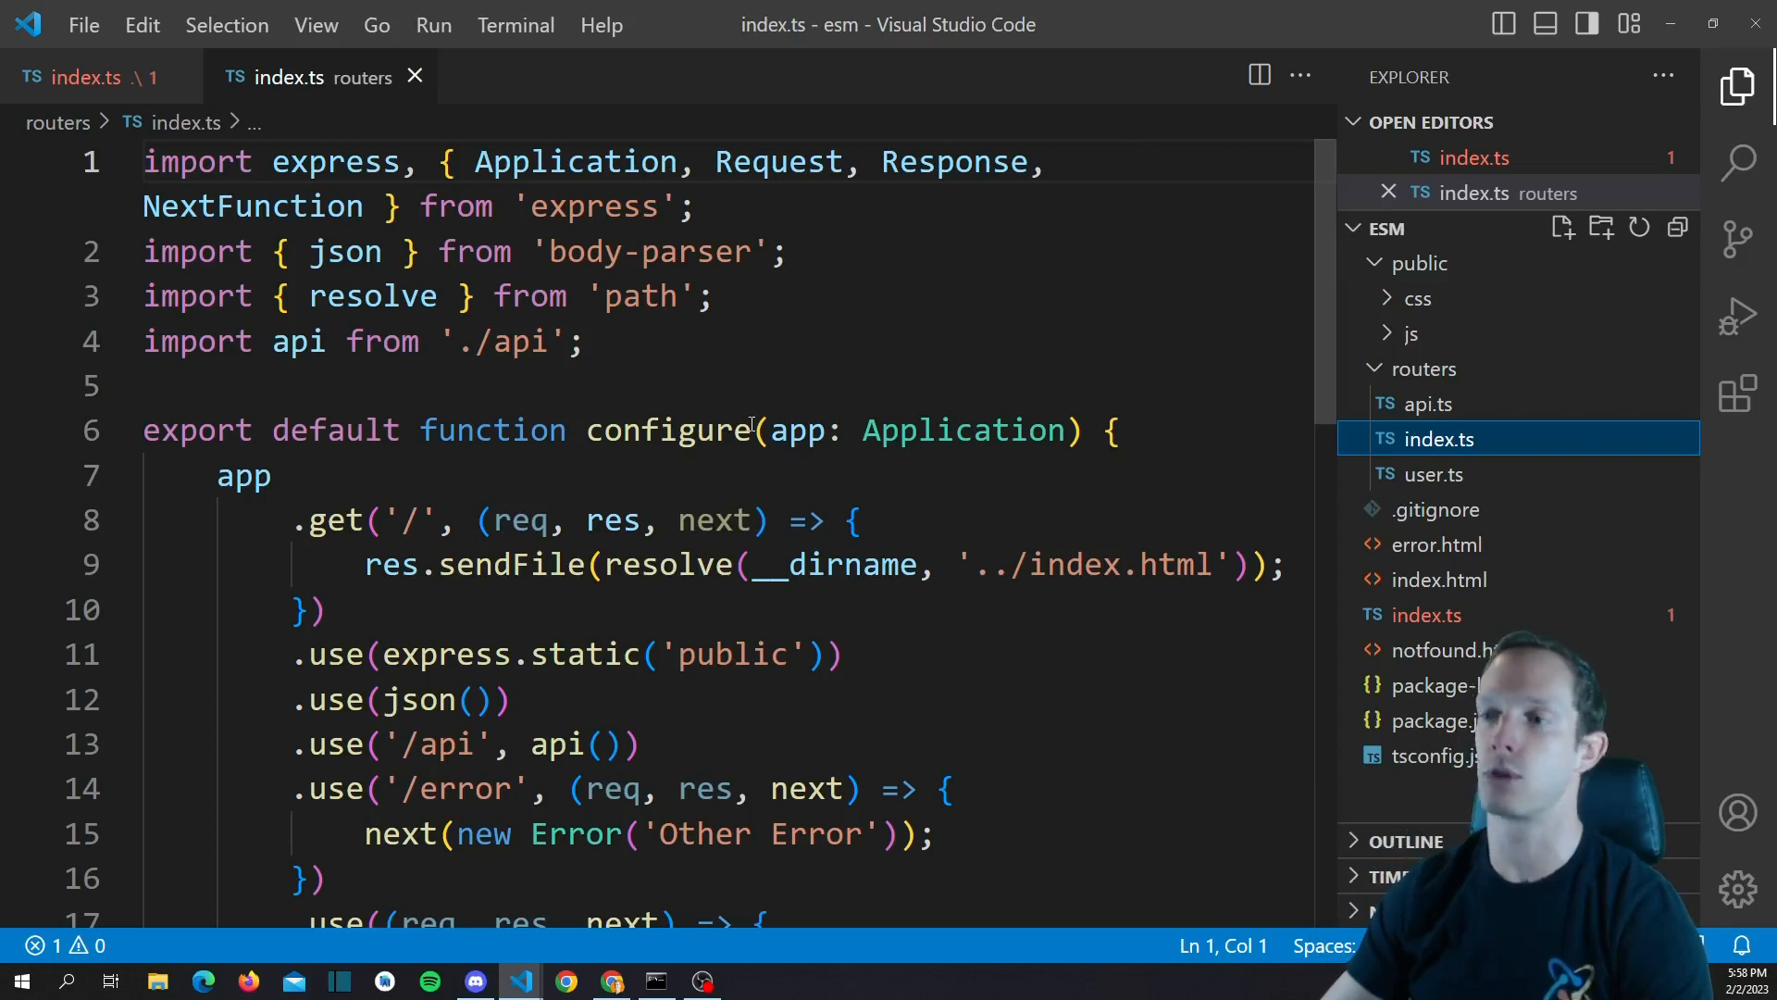
mouse_move(645, 252)
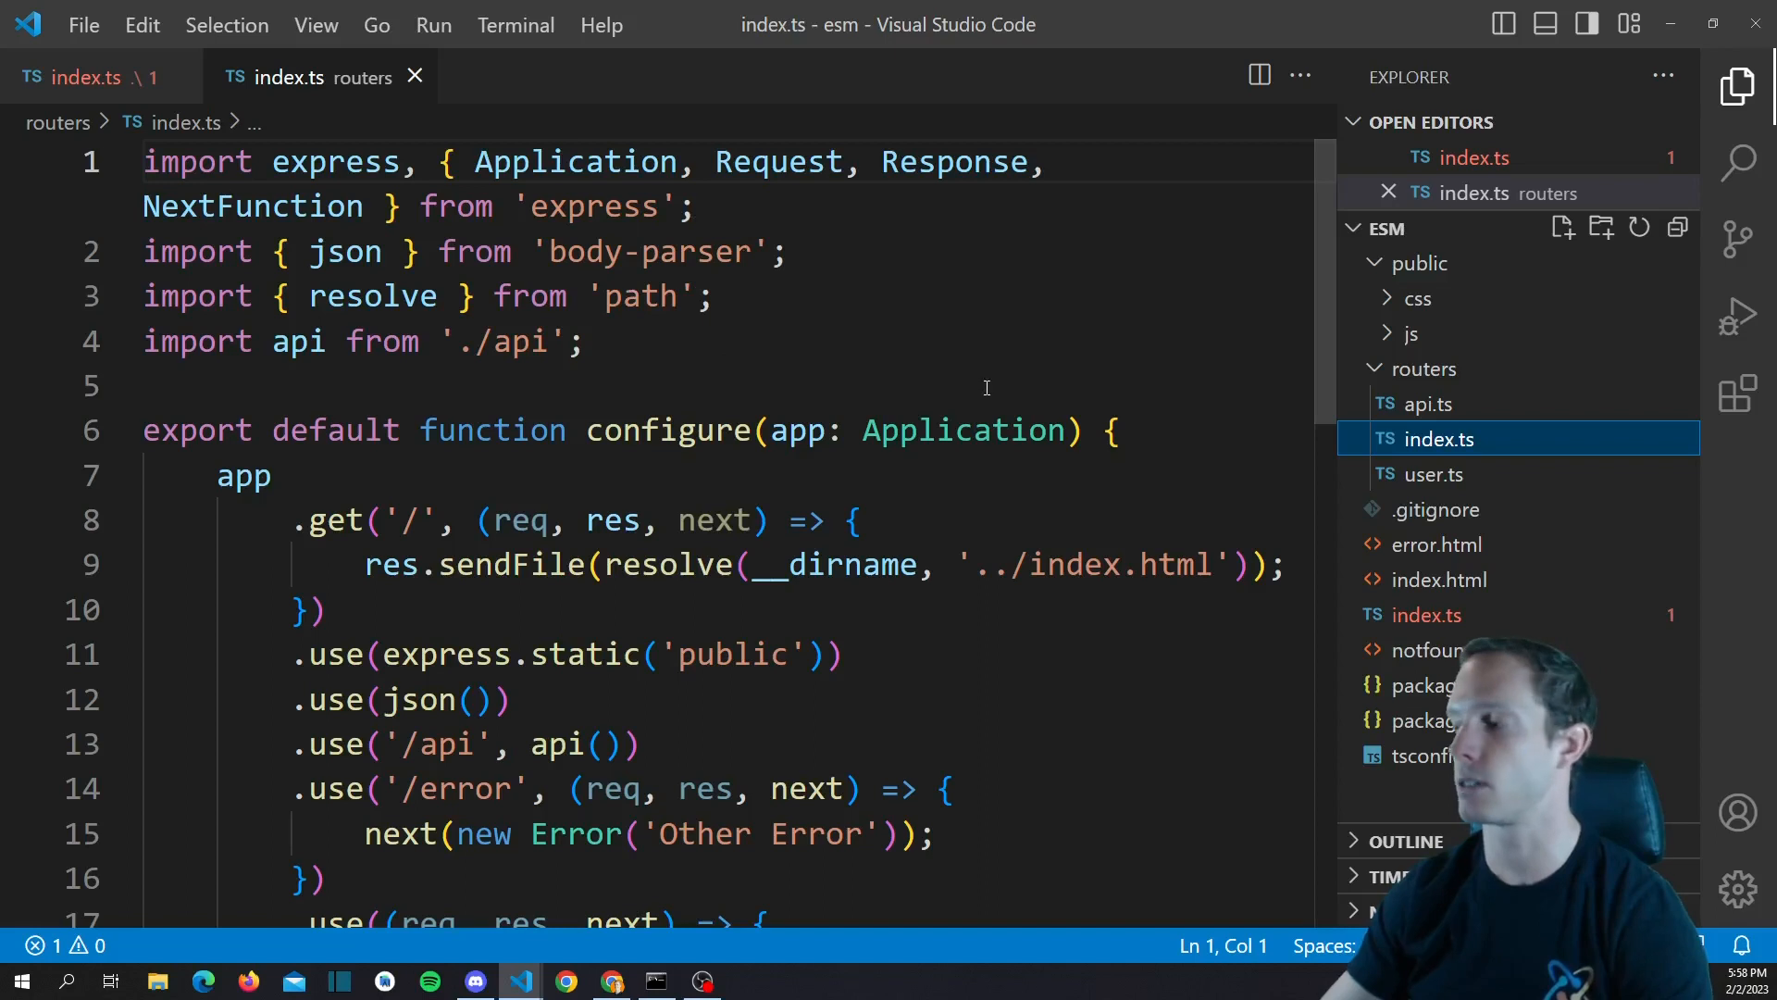
mouse_move(581, 252)
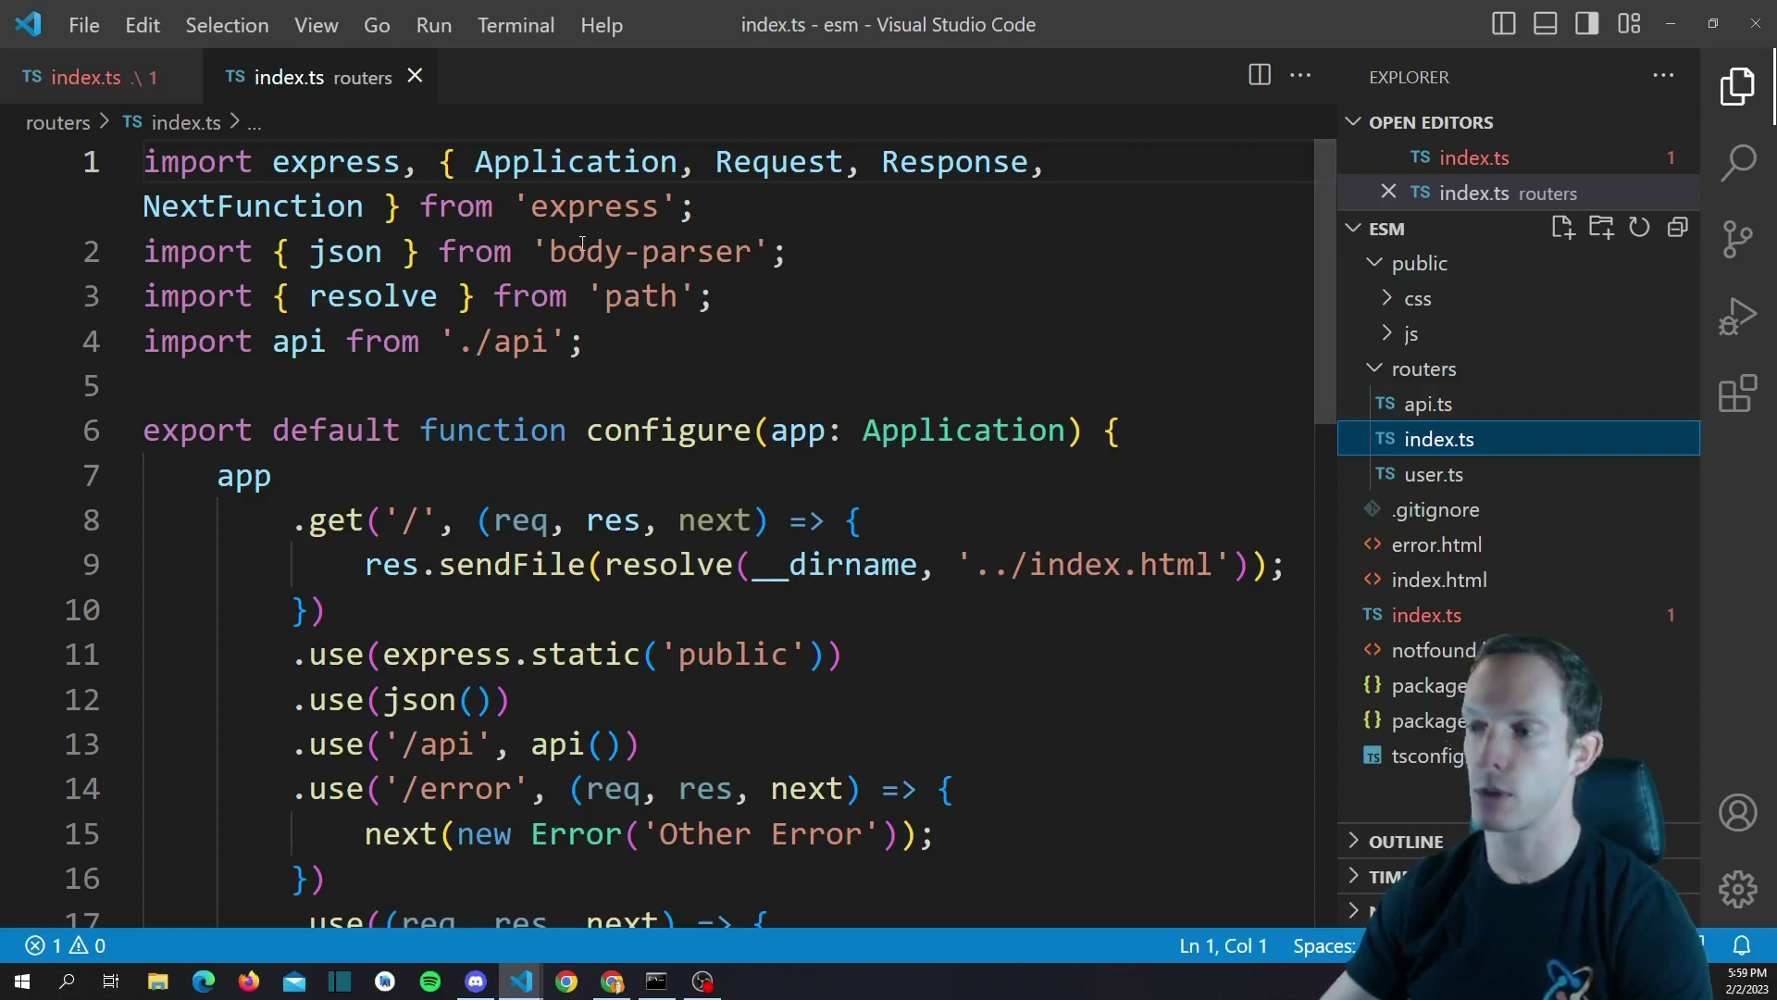
mouse_move(645, 252)
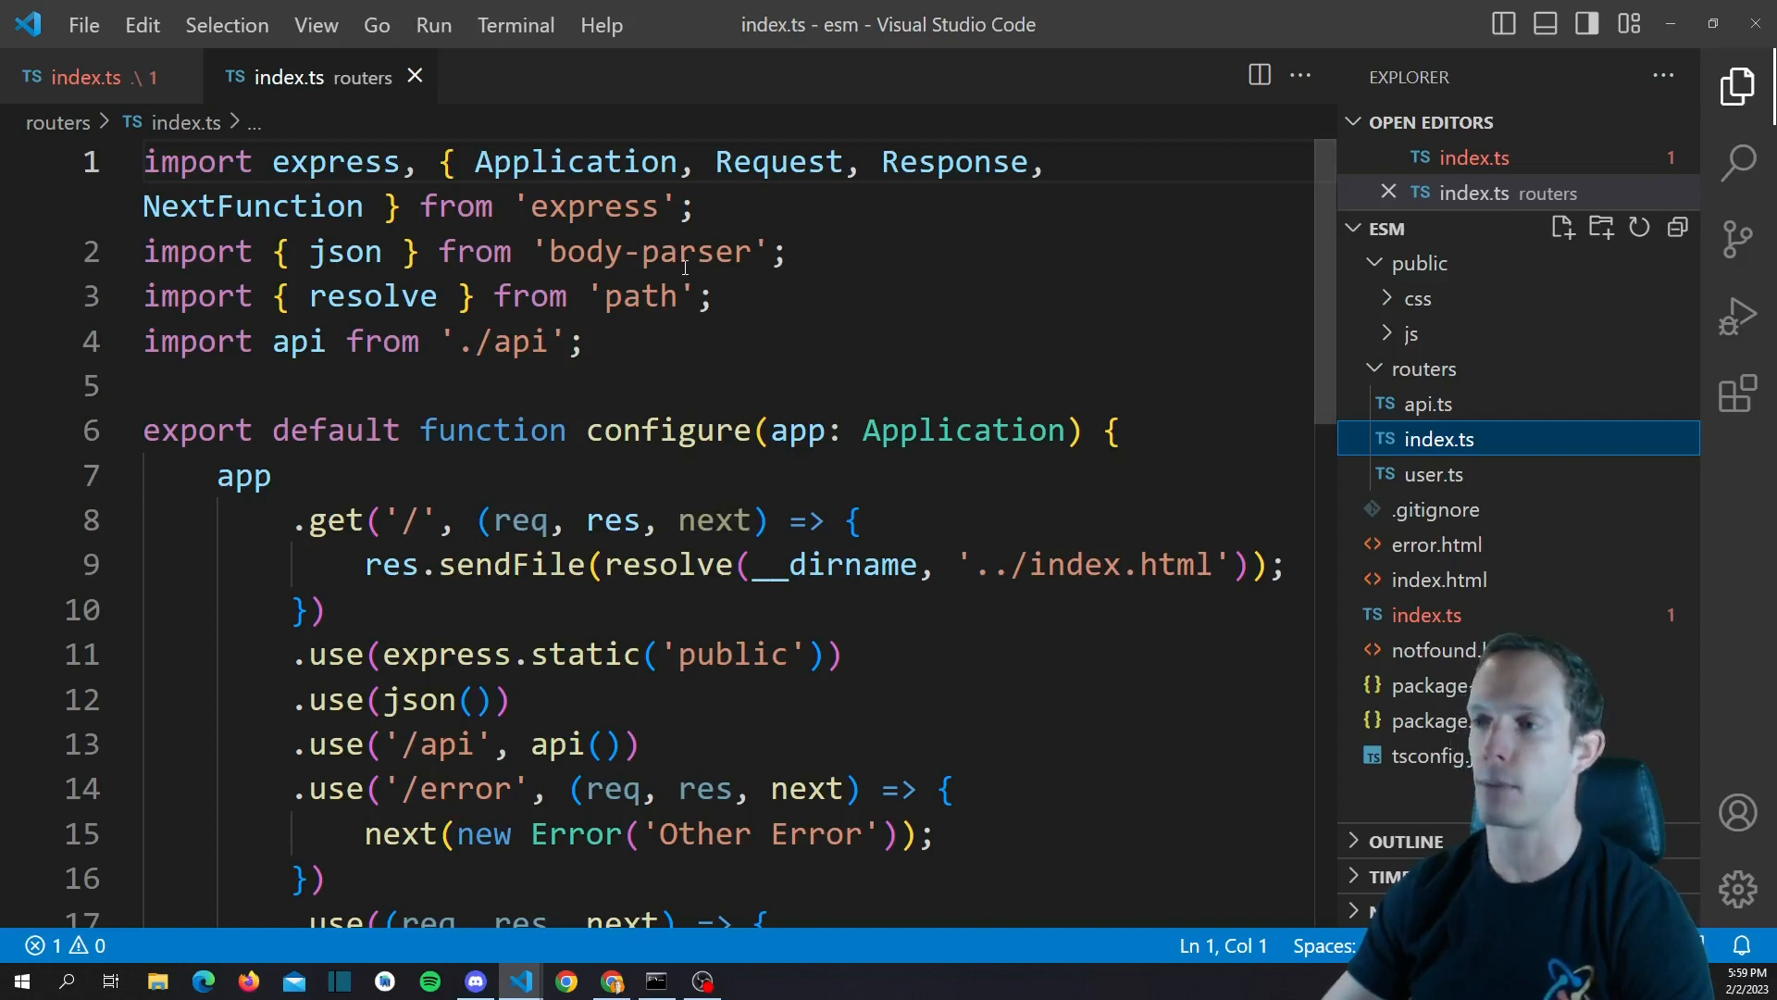
mouse_move(645, 252)
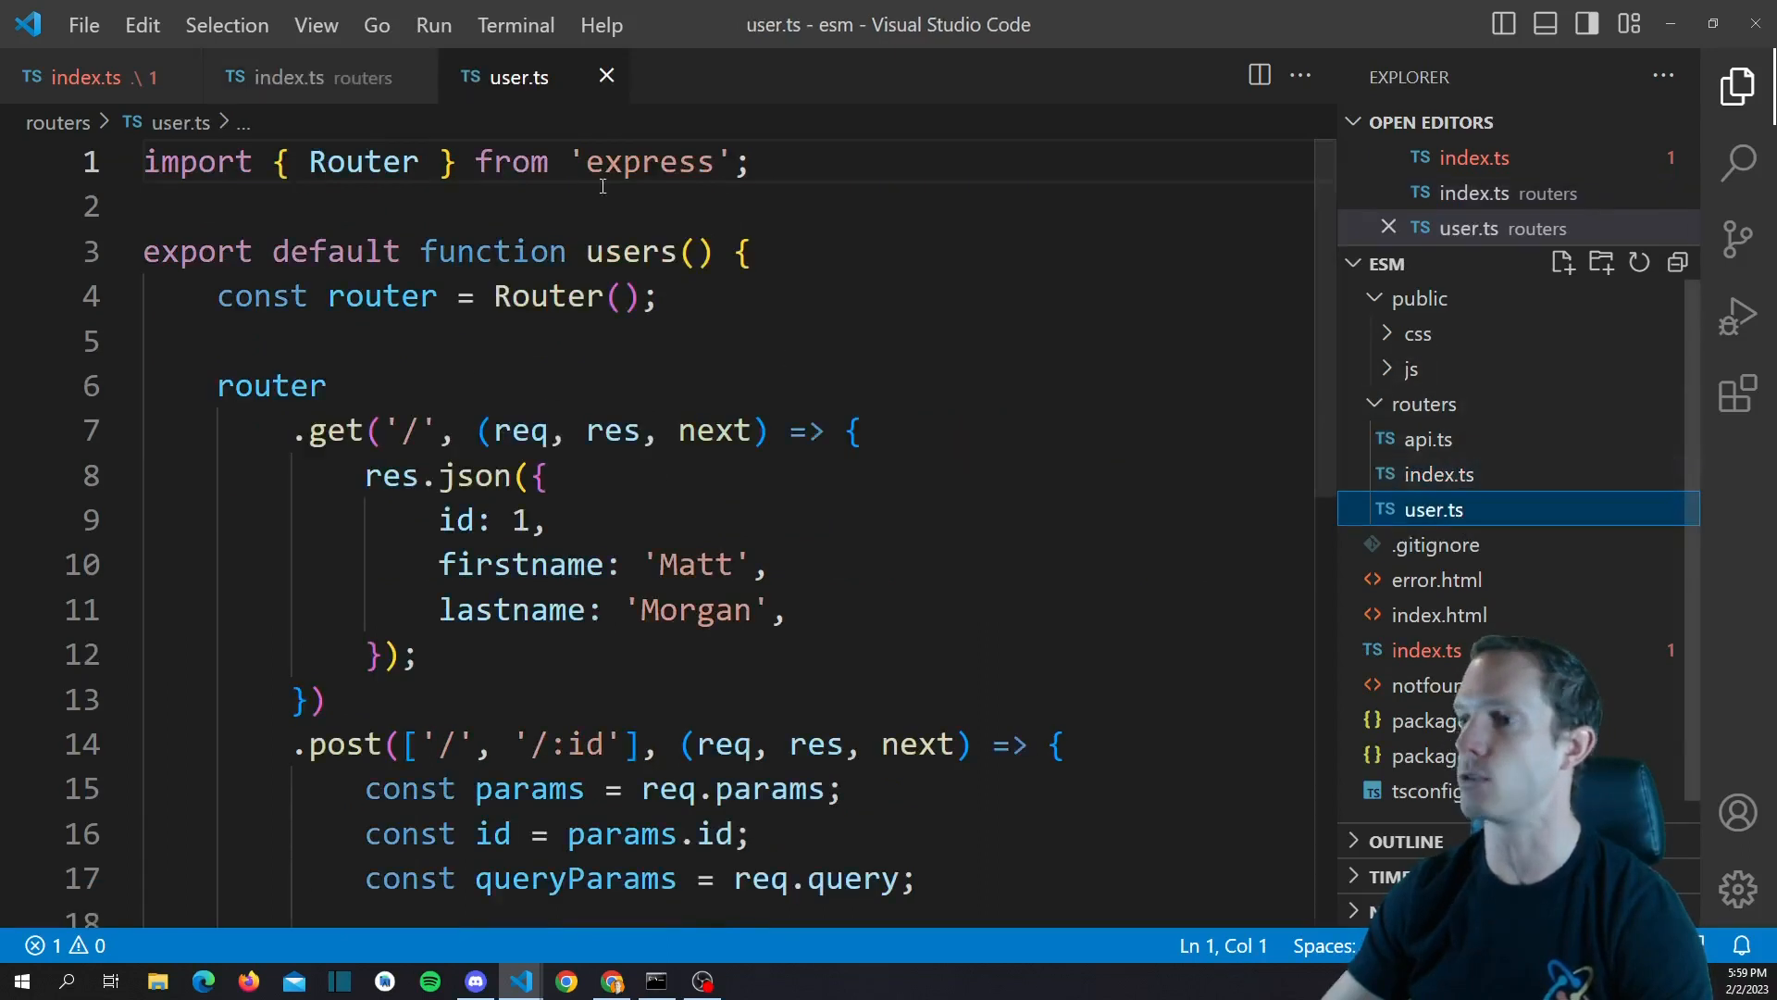
scroll(down, 3)
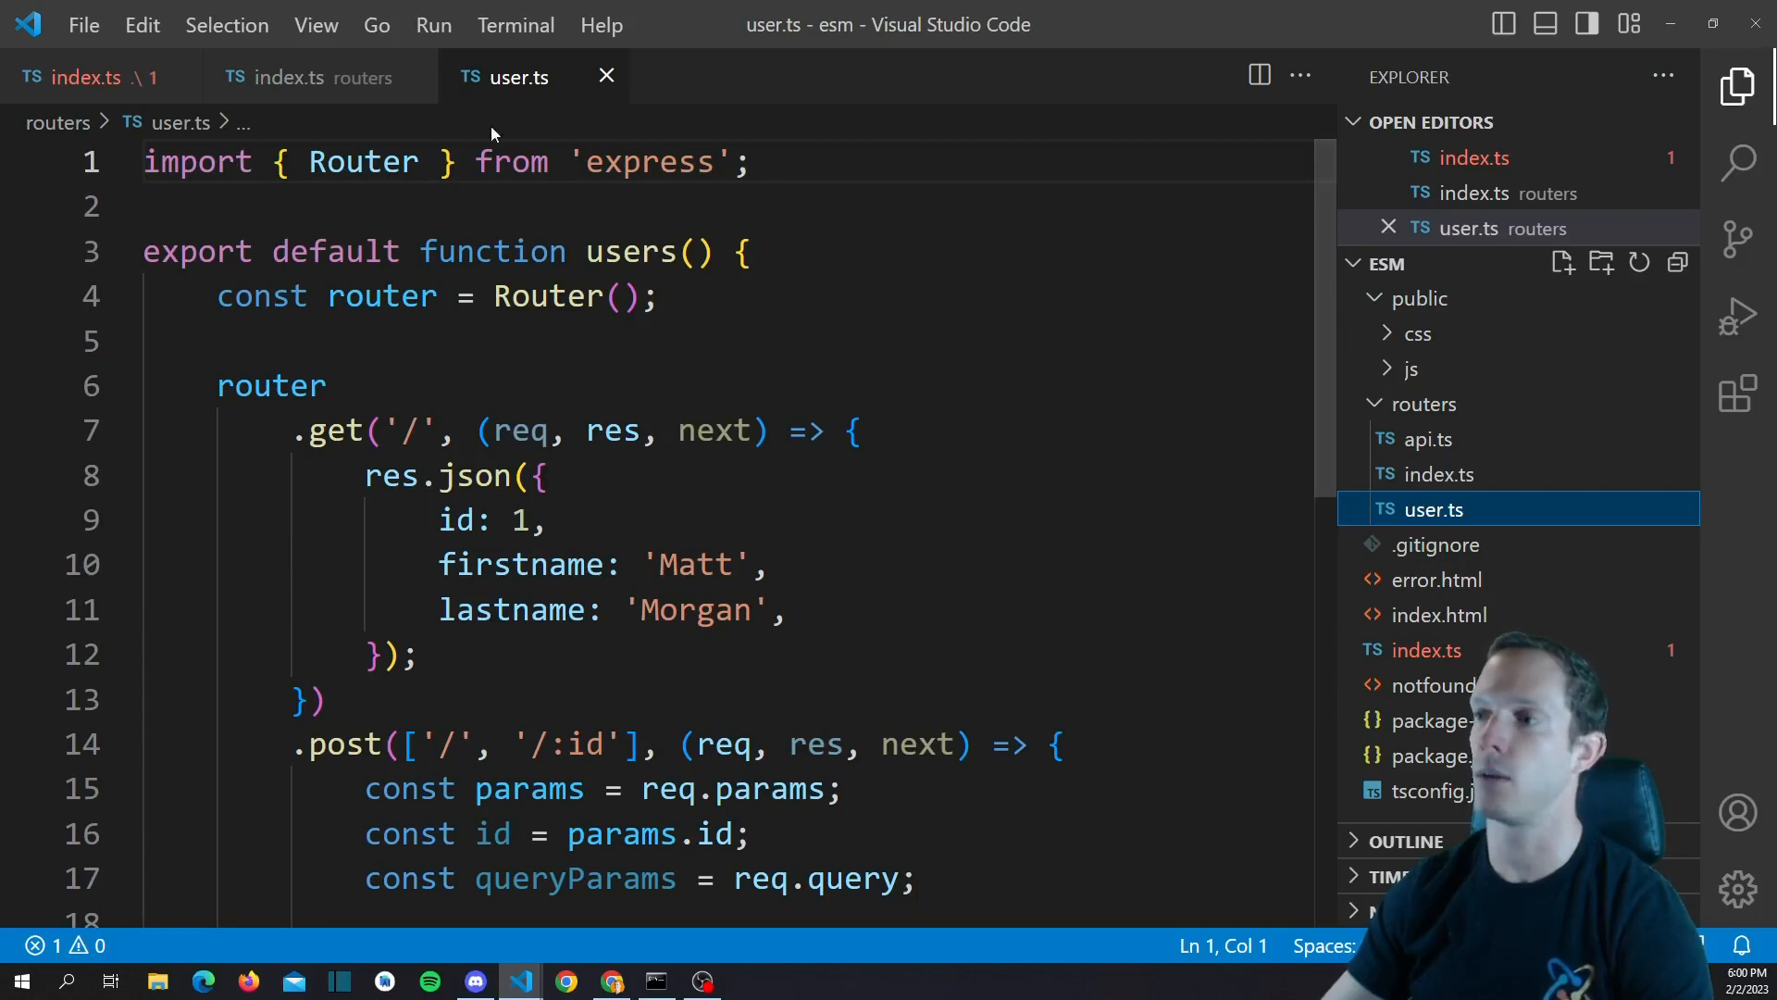
mouse_move(548, 166)
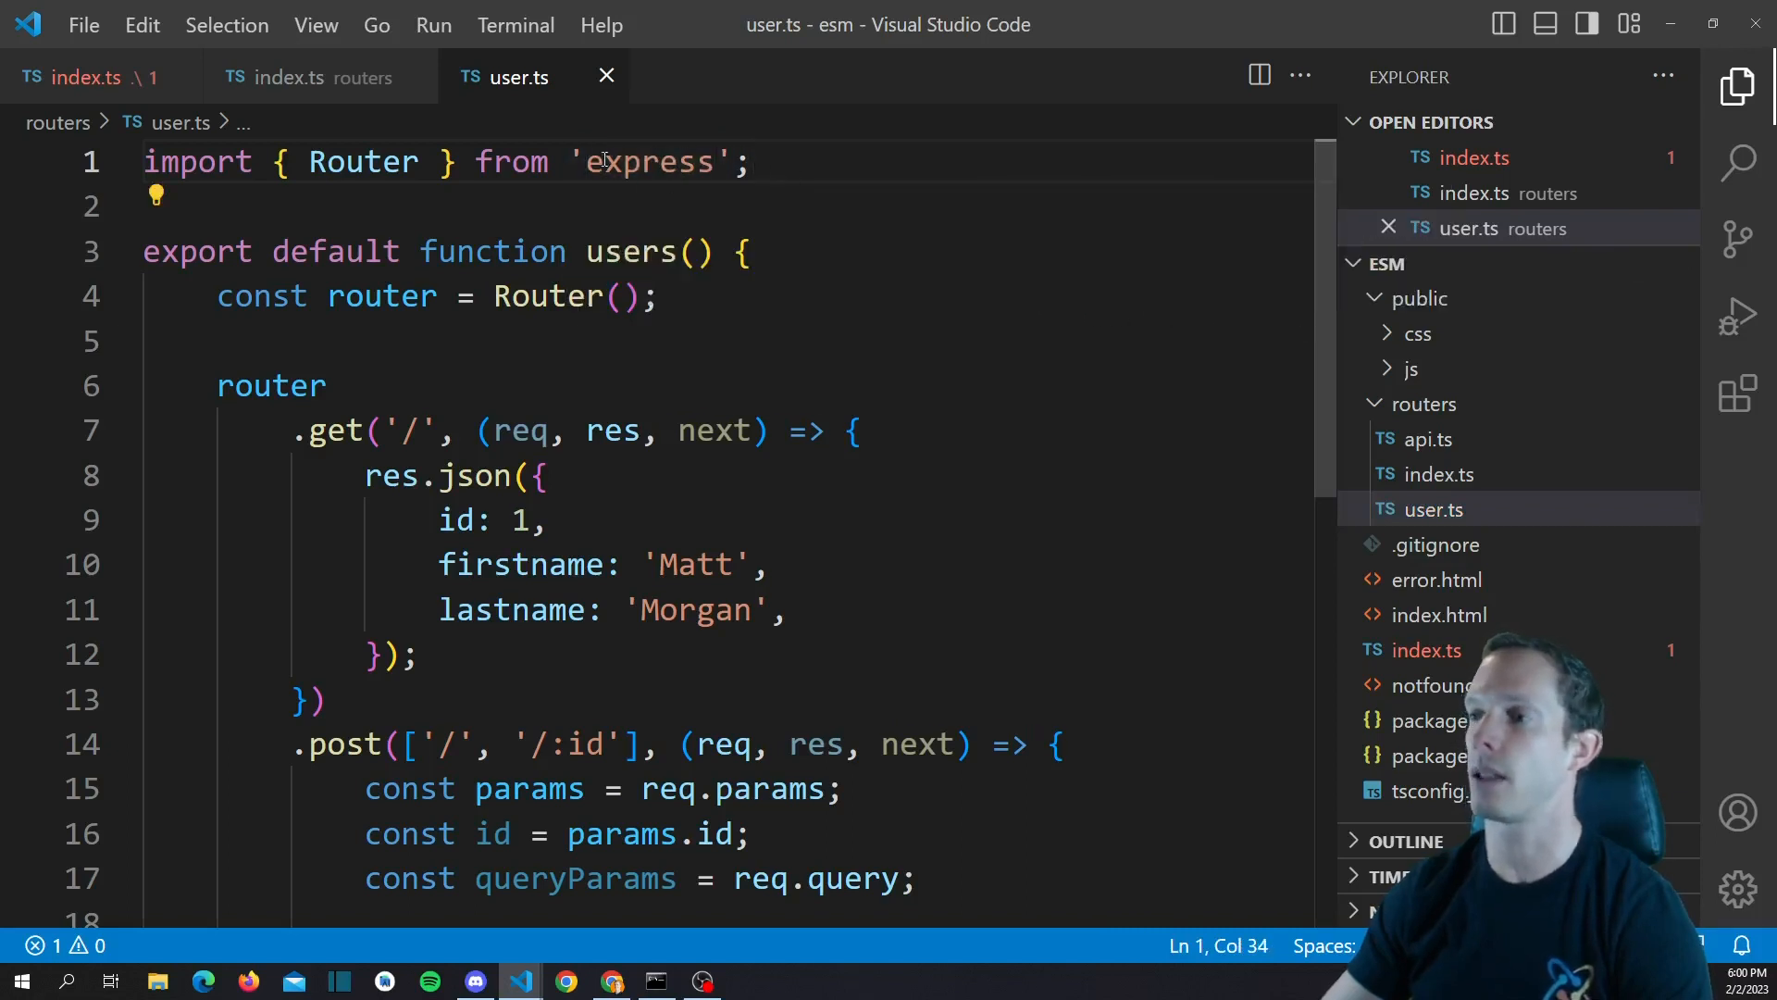
mouse_move(648, 161)
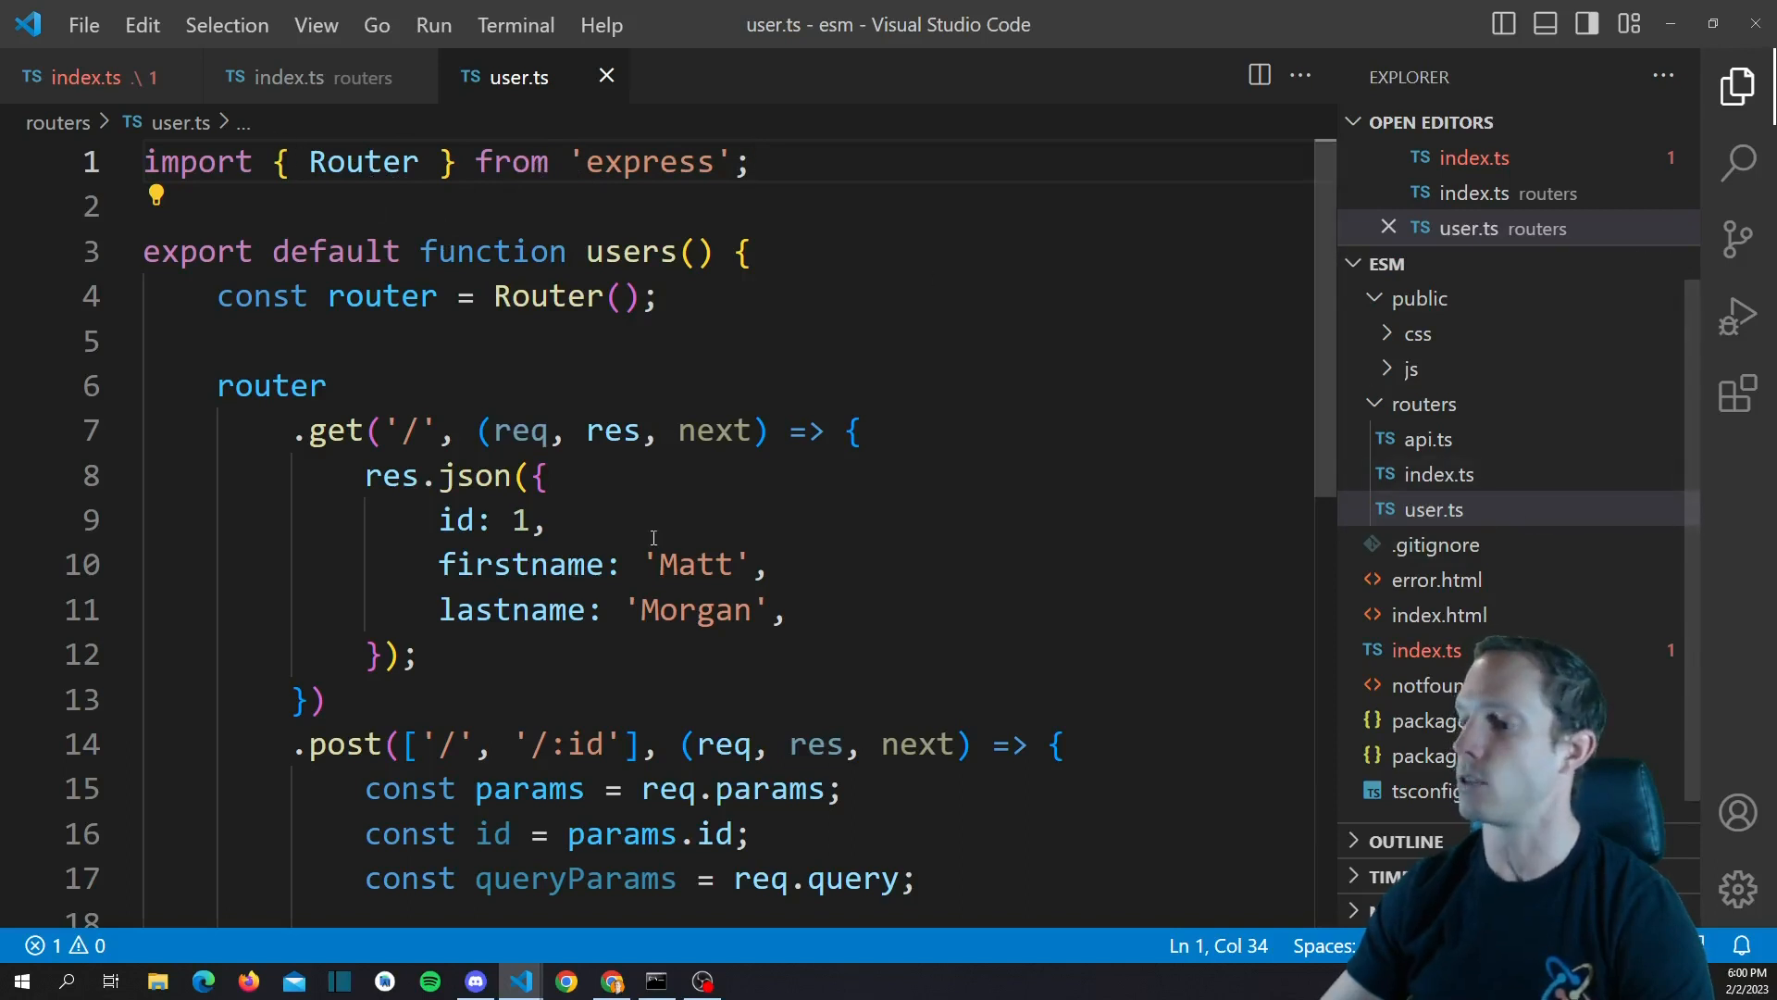
mouse_move(228, 296)
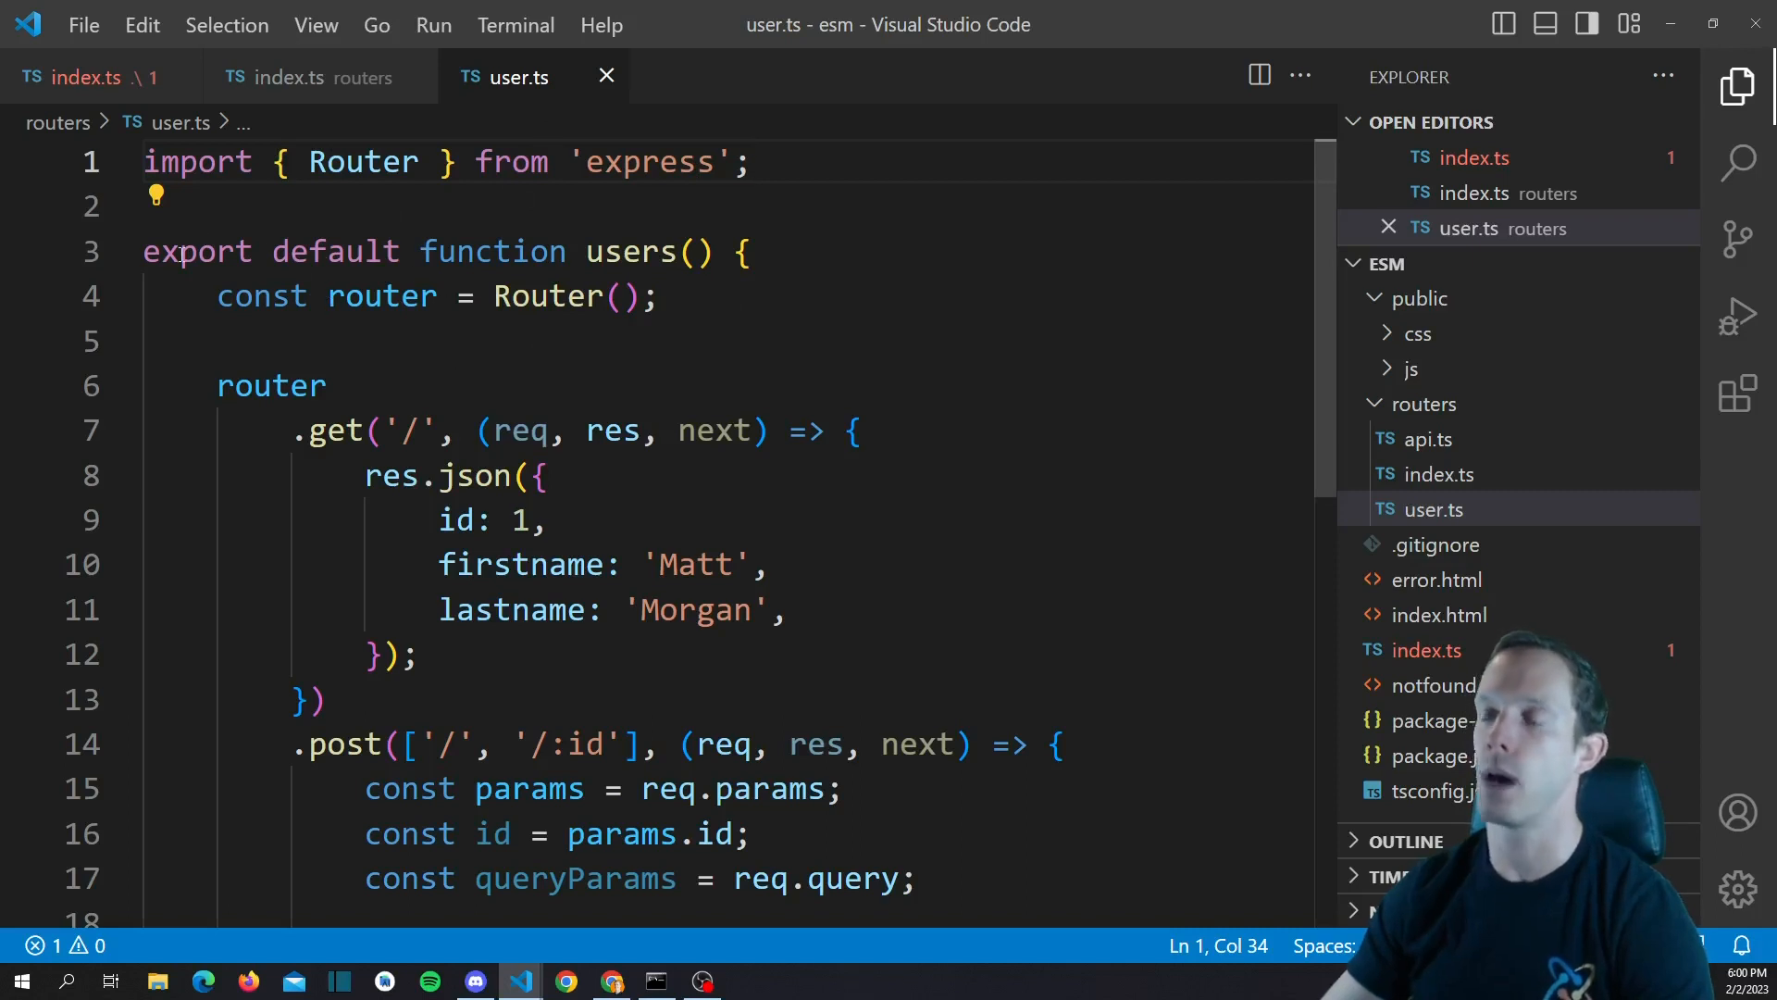
mouse_move(459, 455)
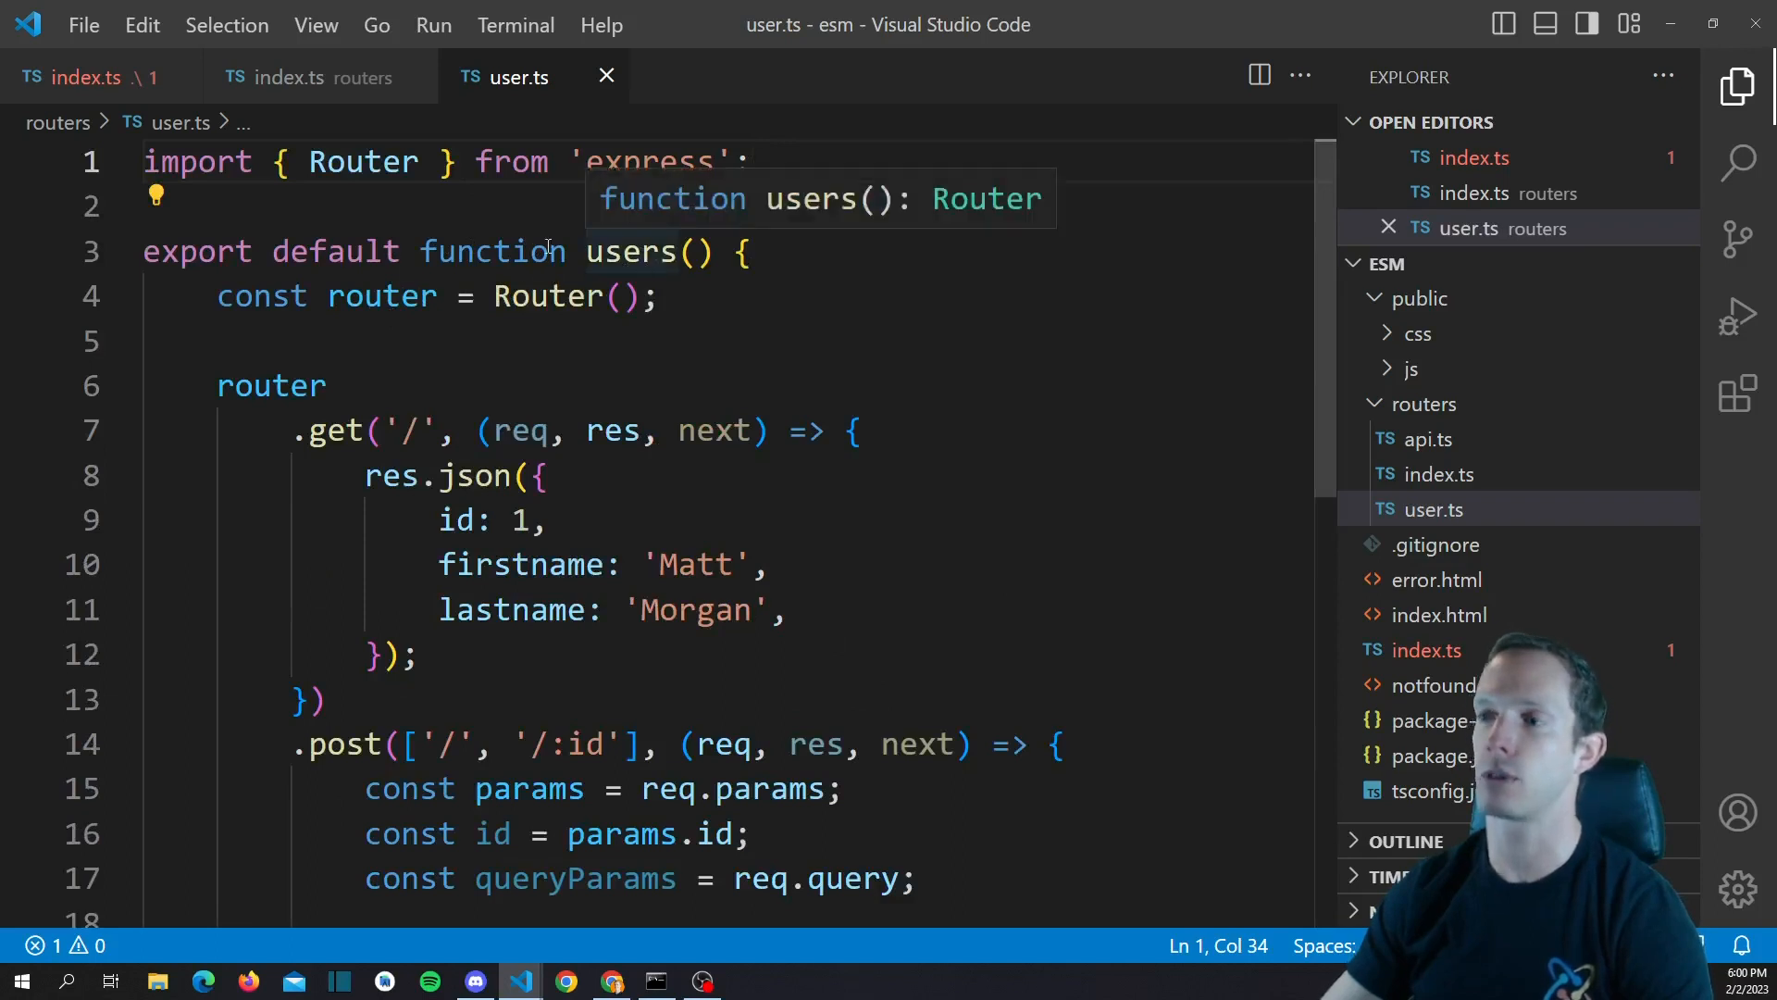
mouse_move(602, 281)
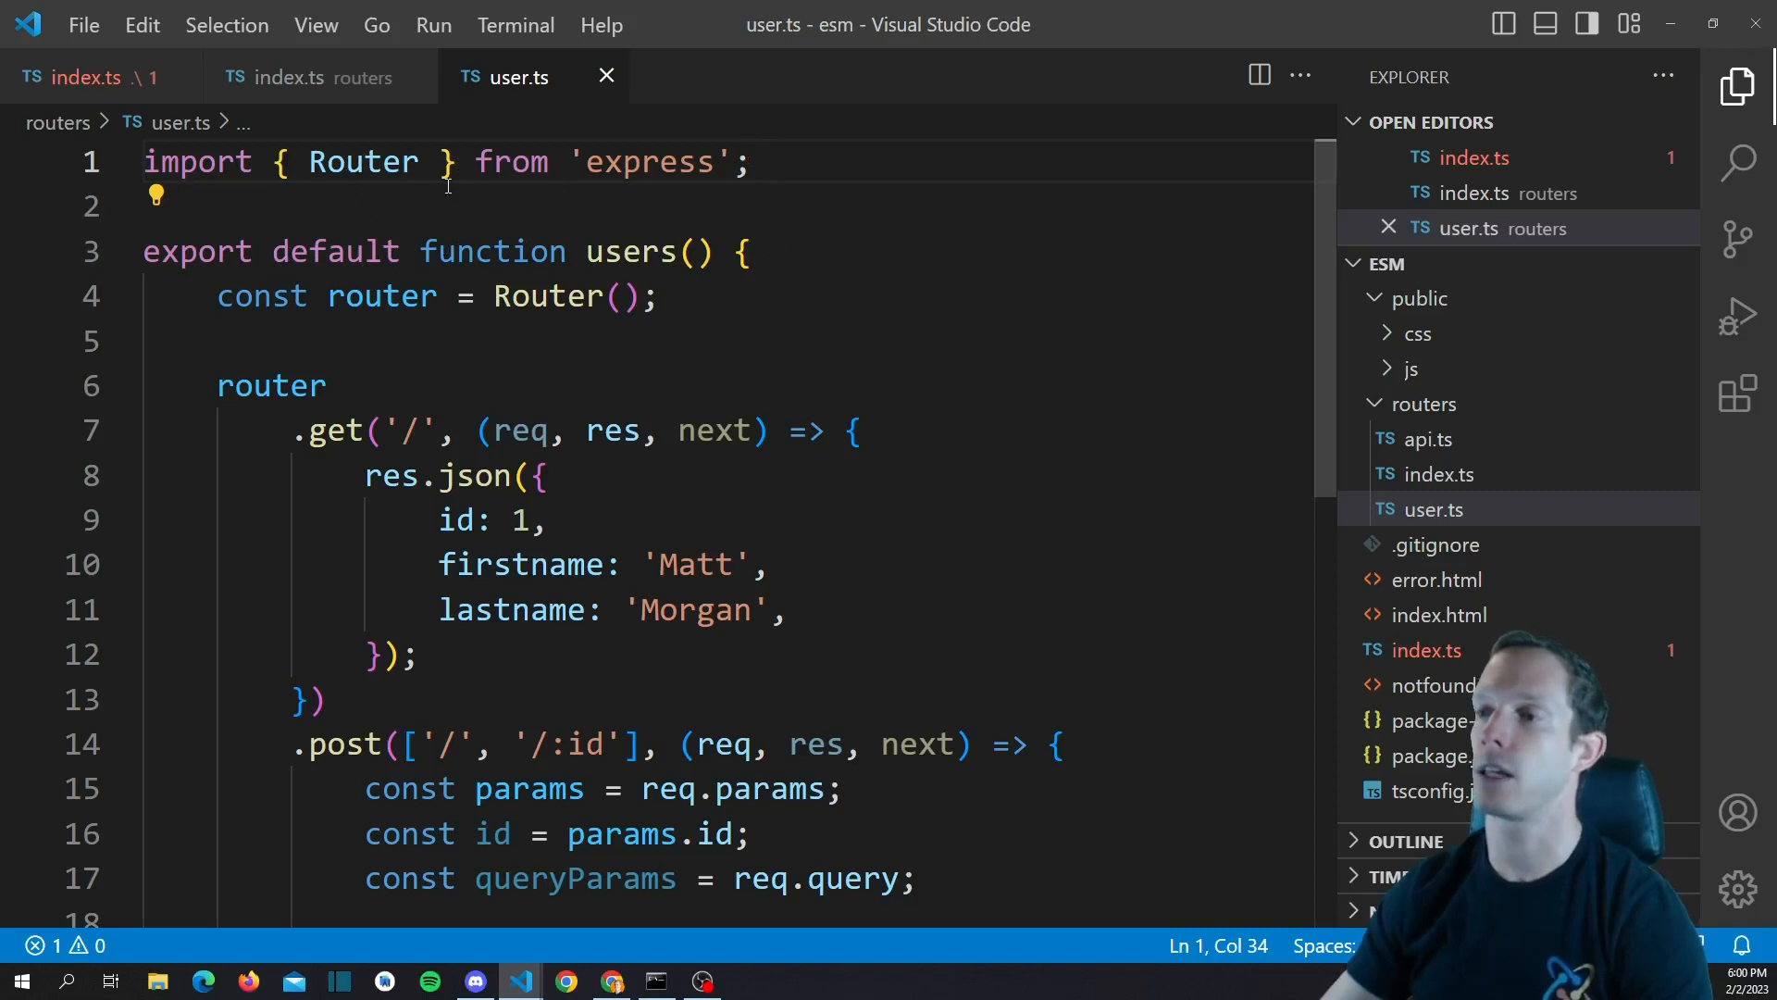
double_click(195, 251)
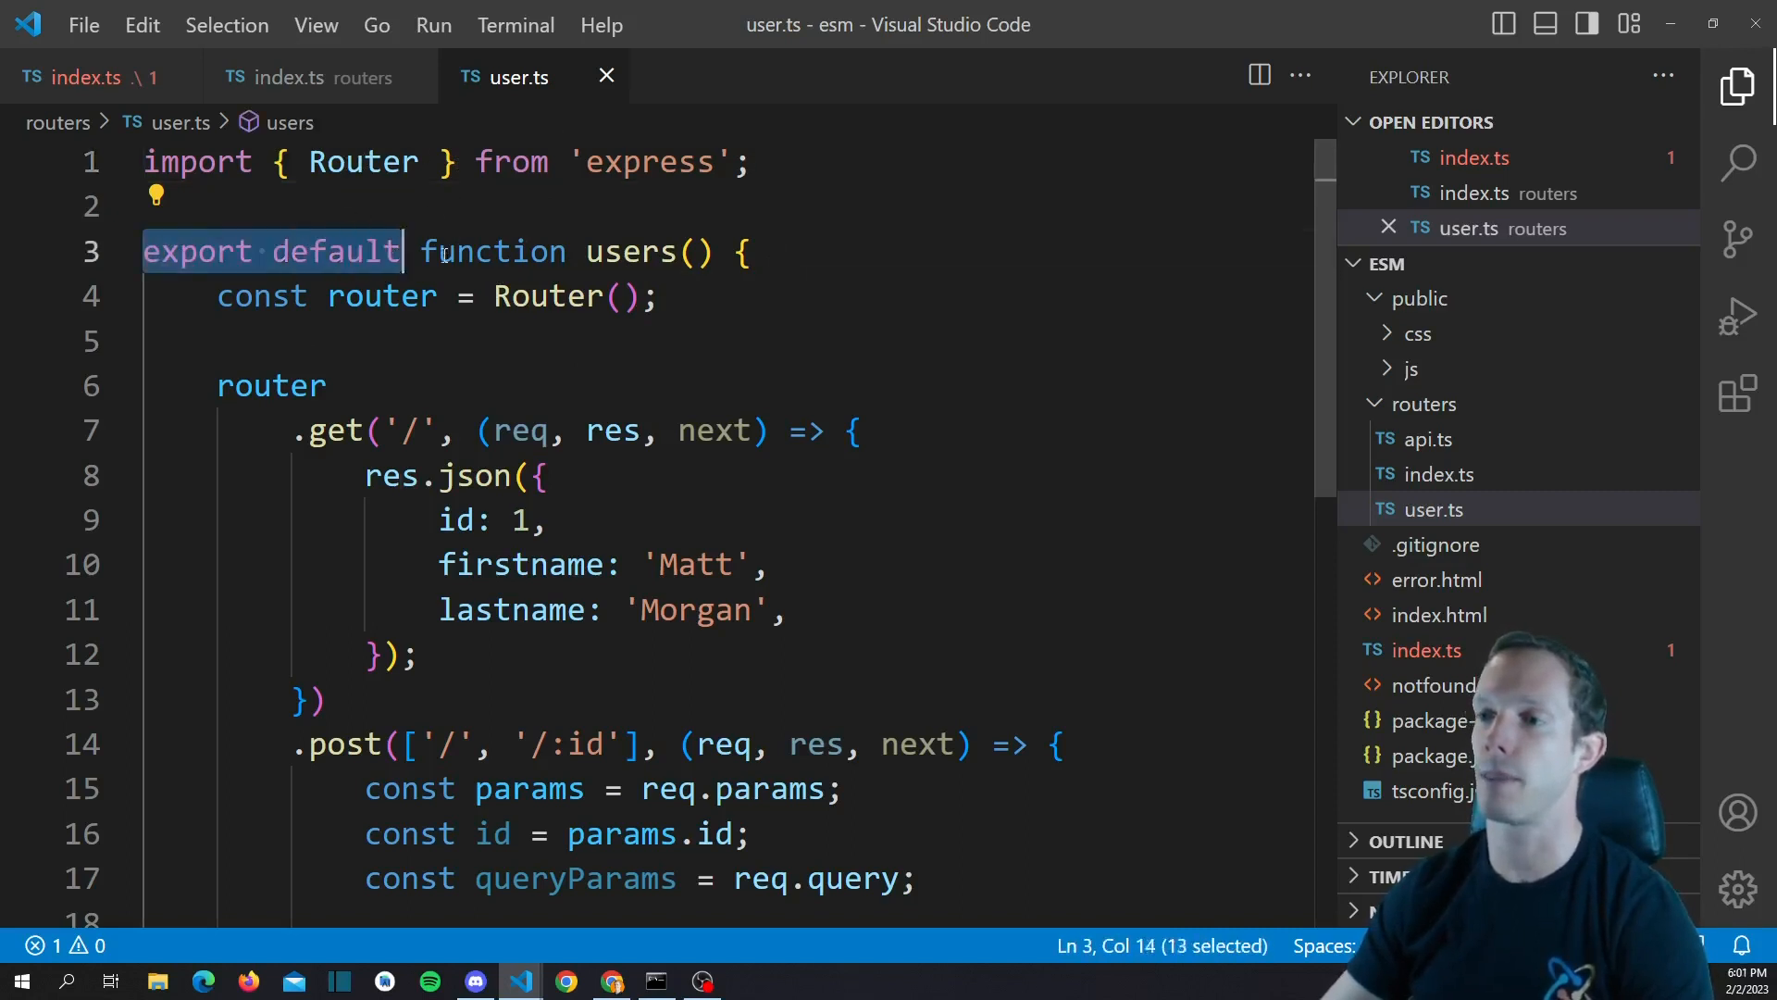
drag(402, 250, 750, 250)
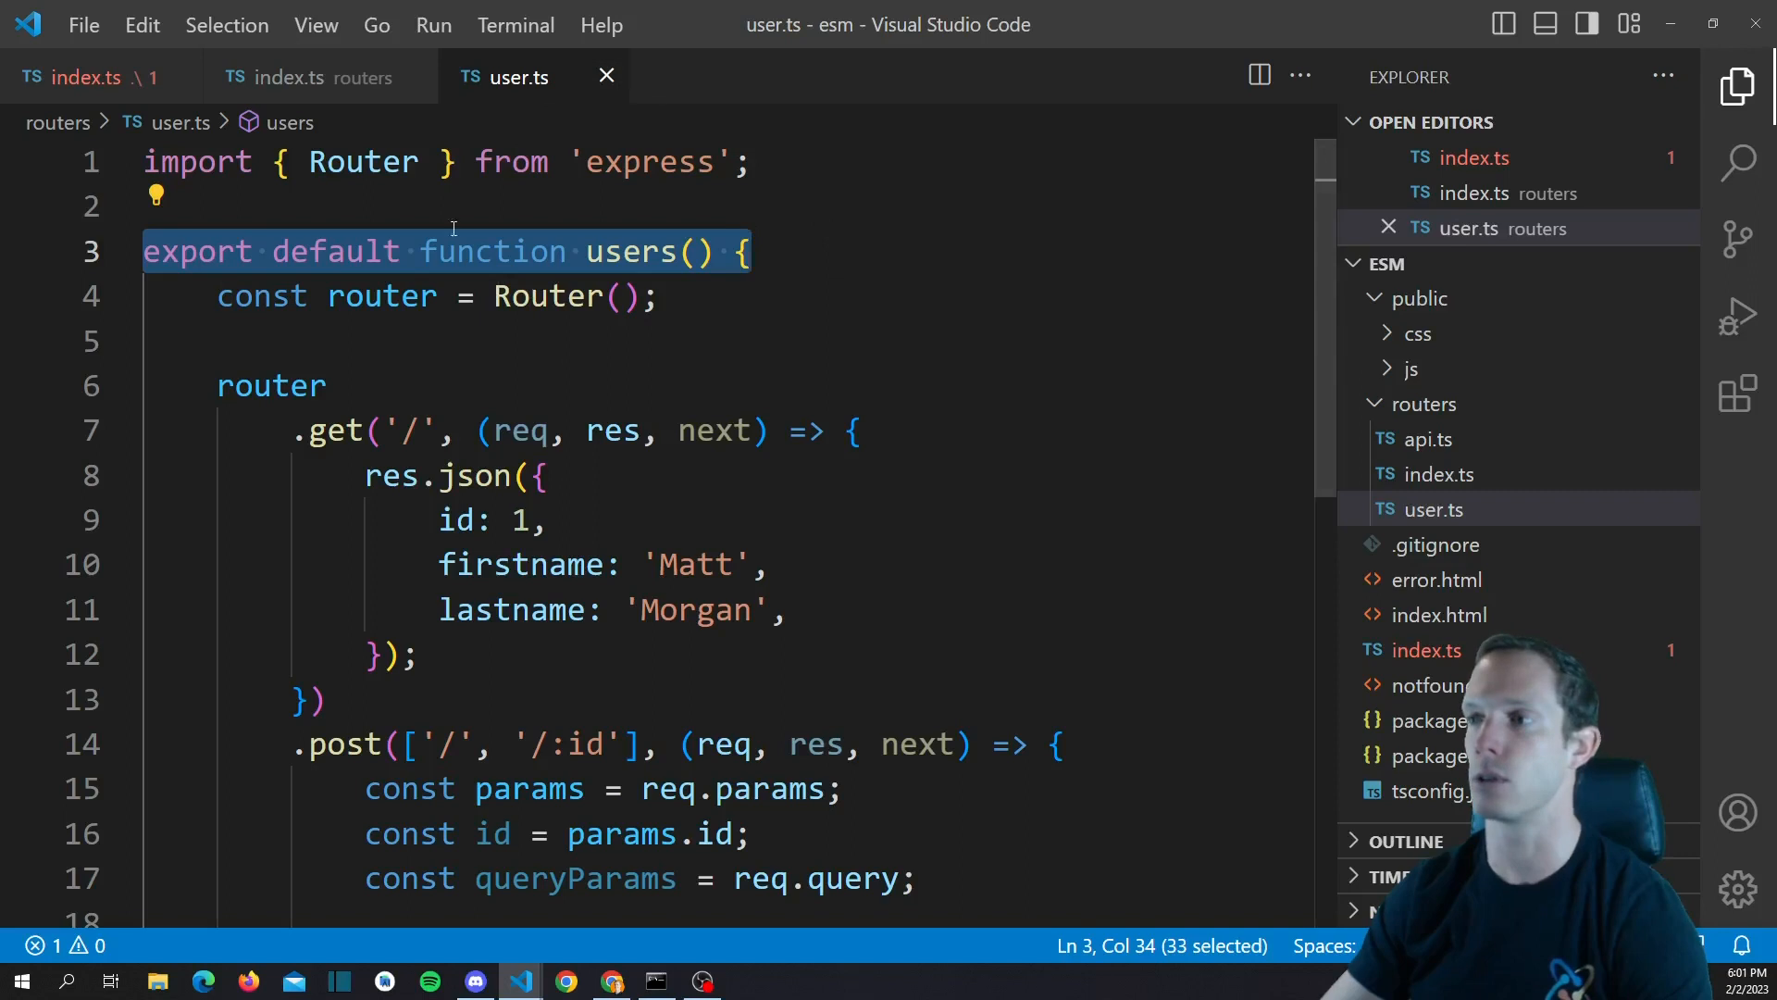
mouse_move(898, 270)
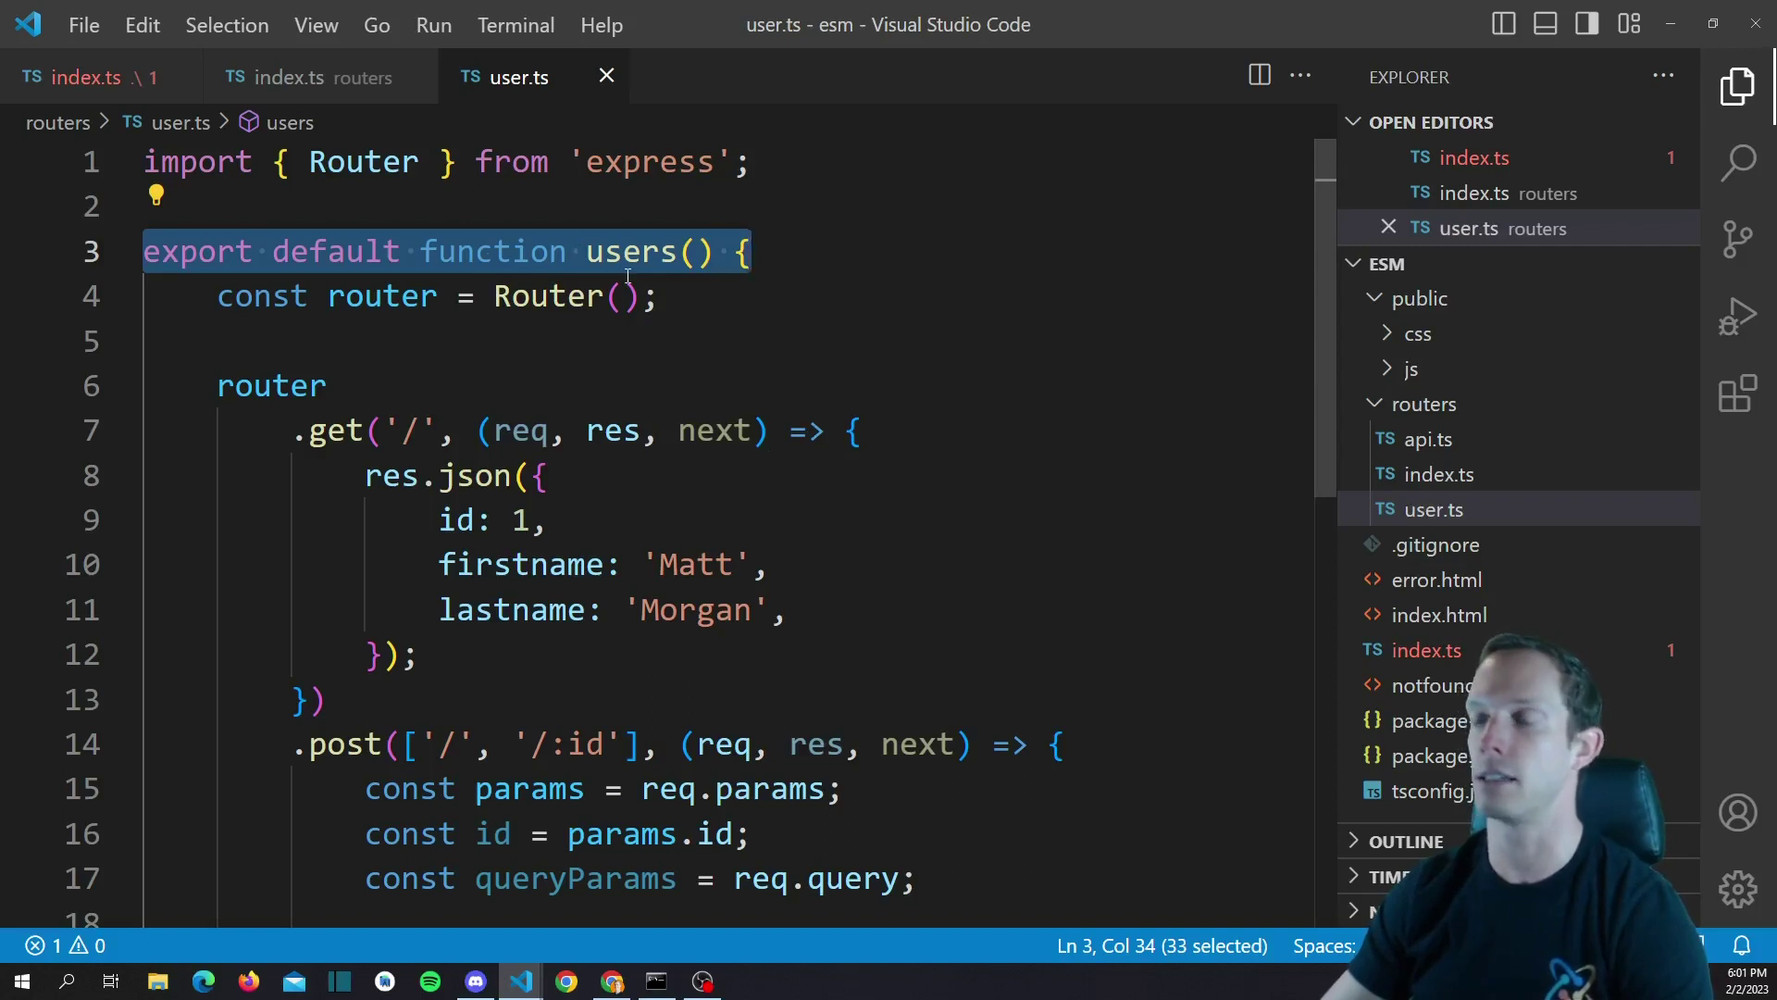
scroll(down, 3)
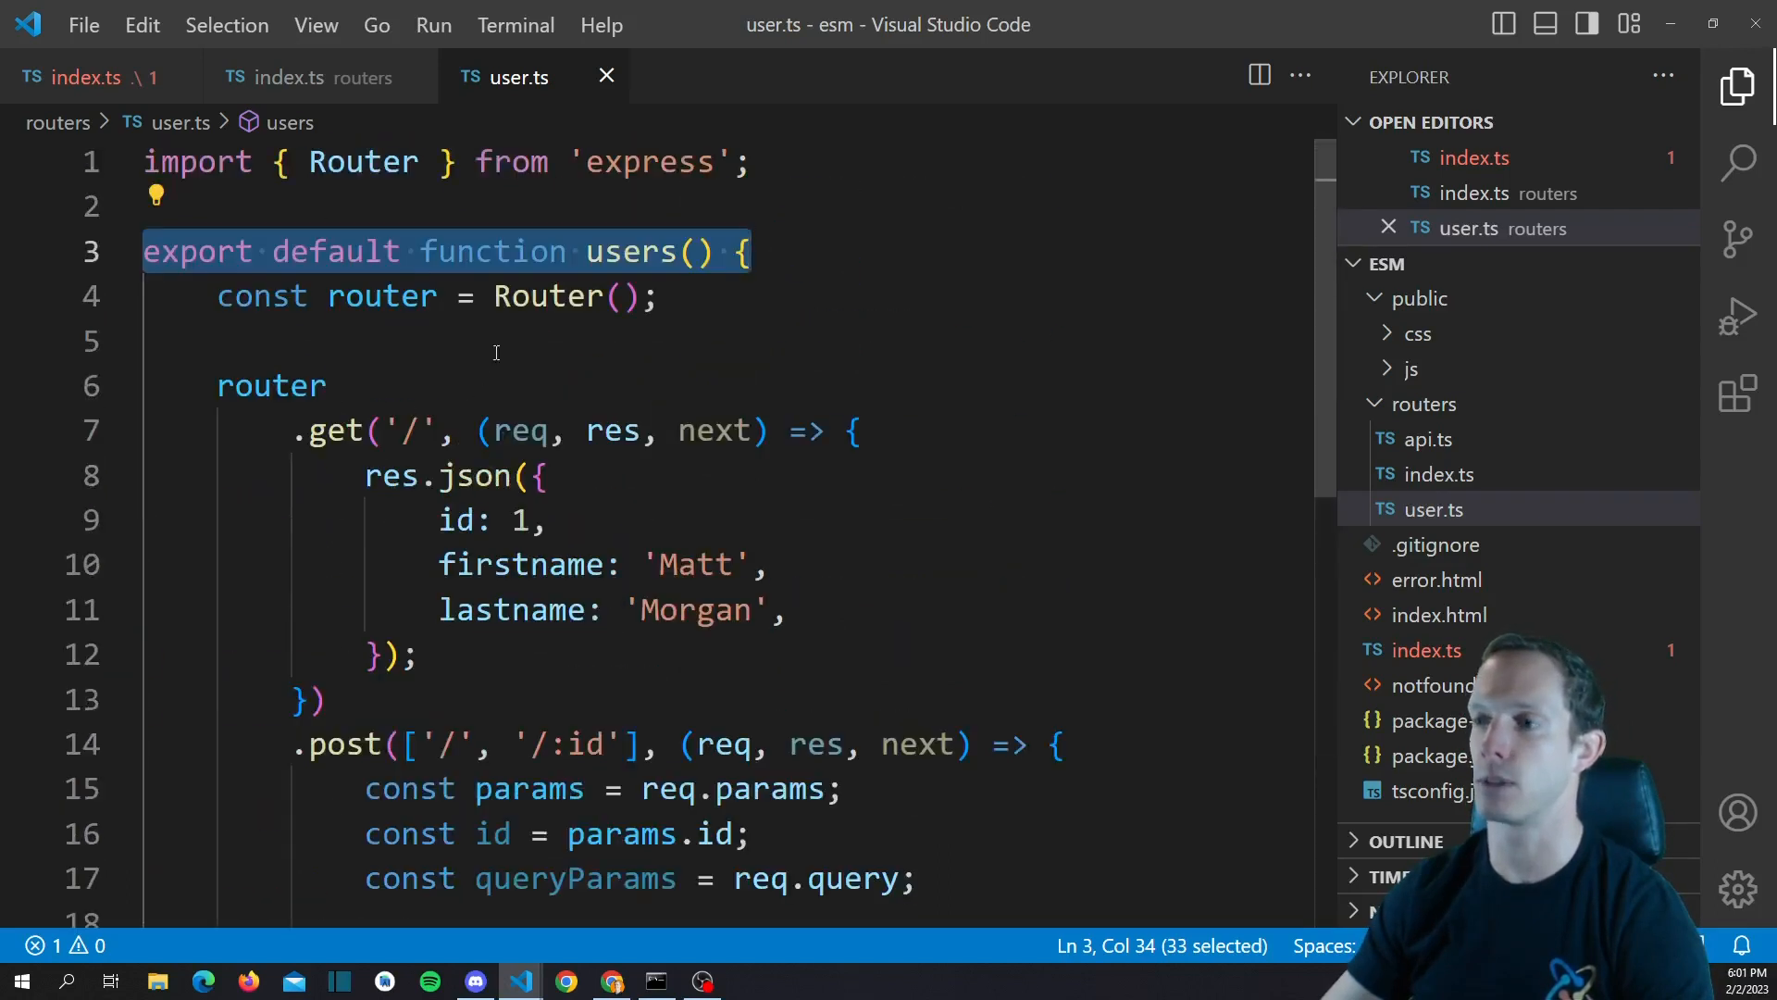
mouse_move(367, 335)
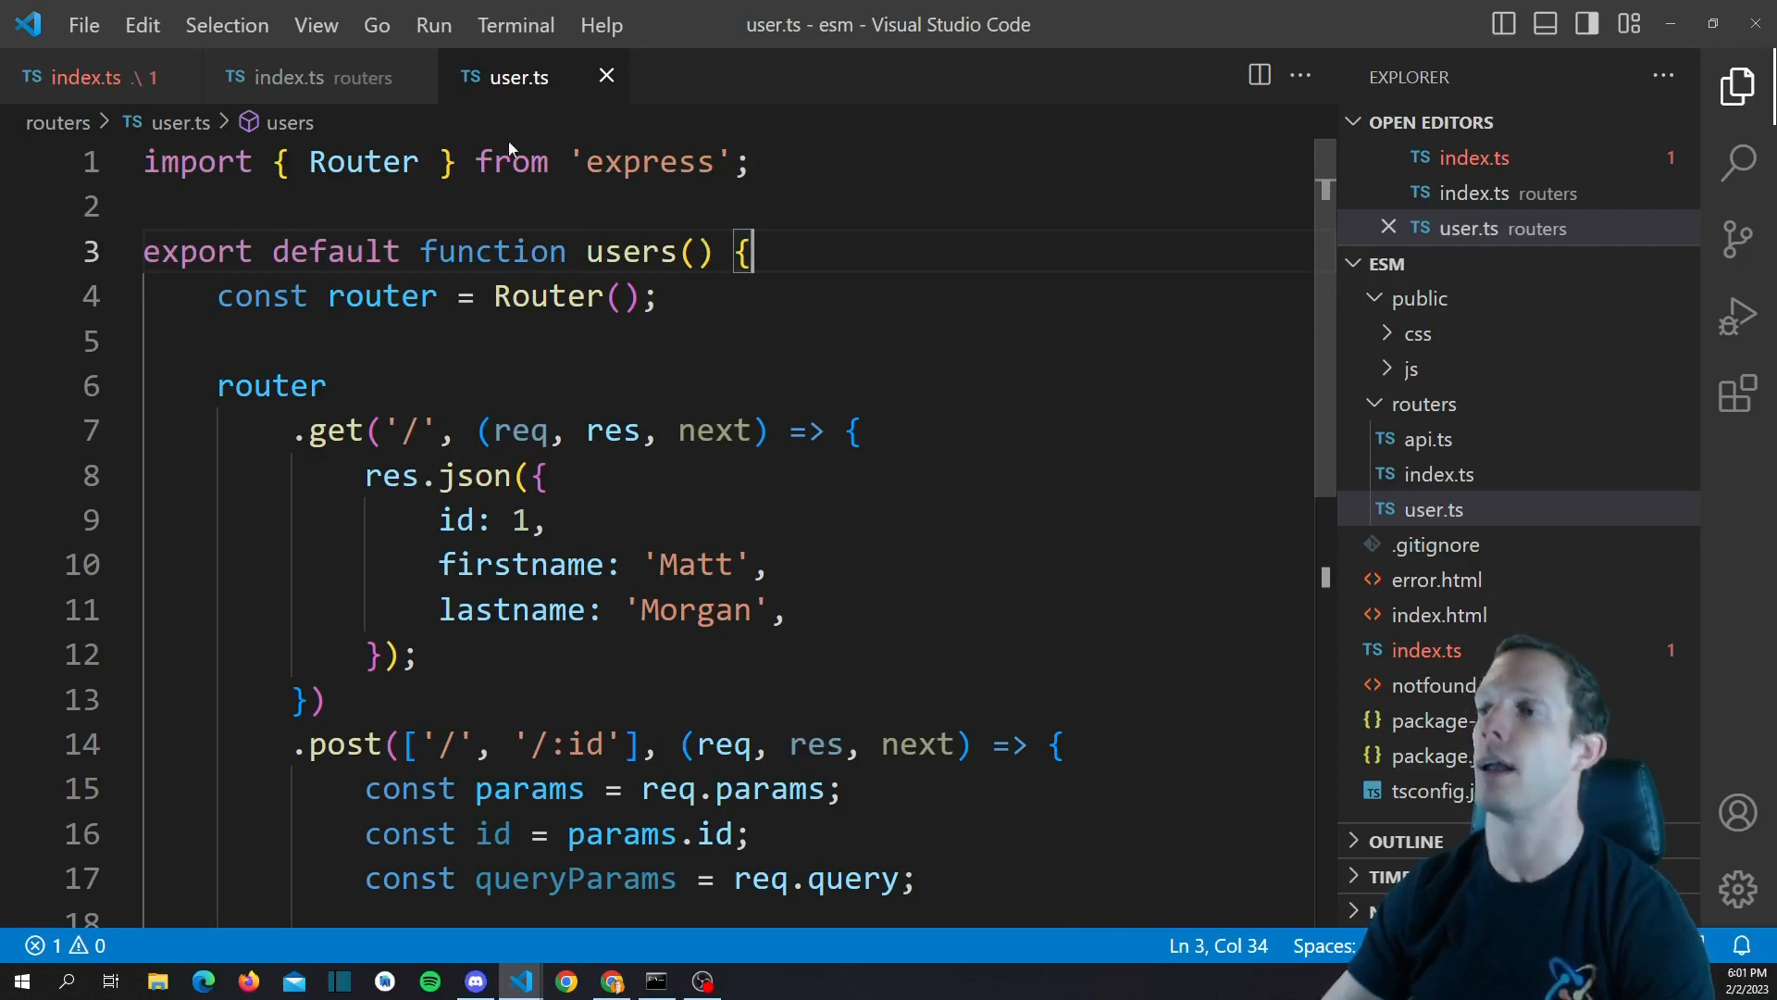
click(781, 165)
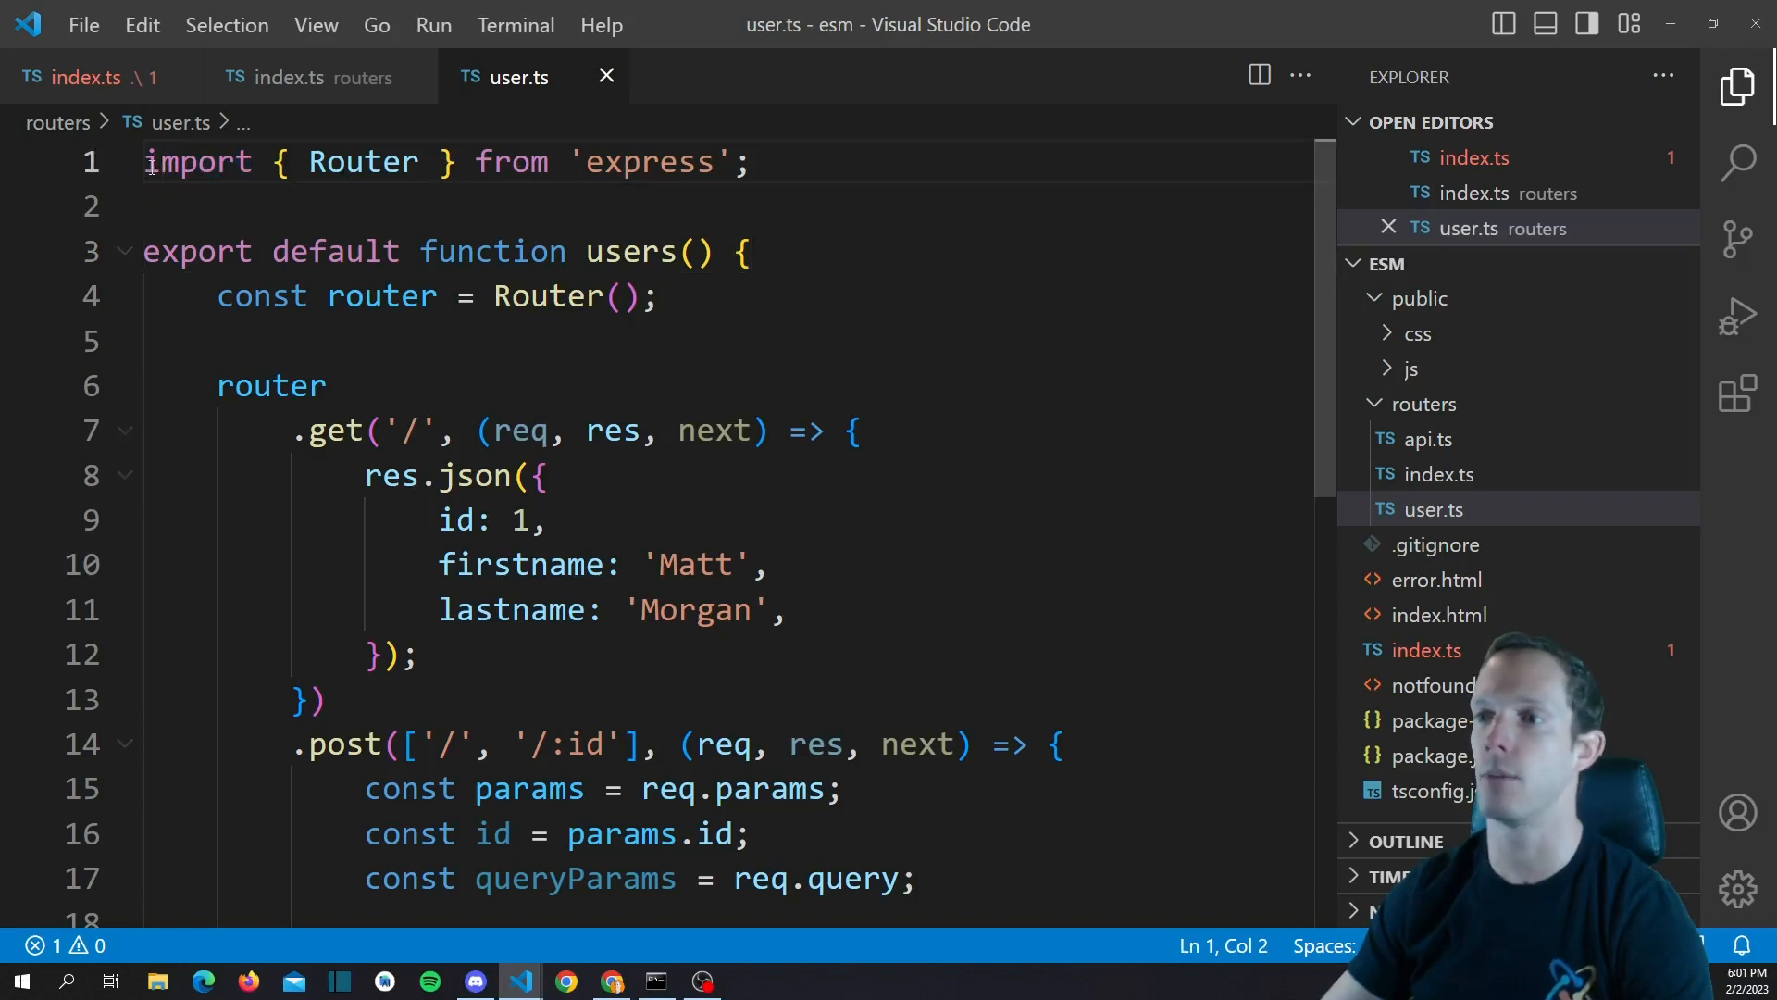
click(726, 163)
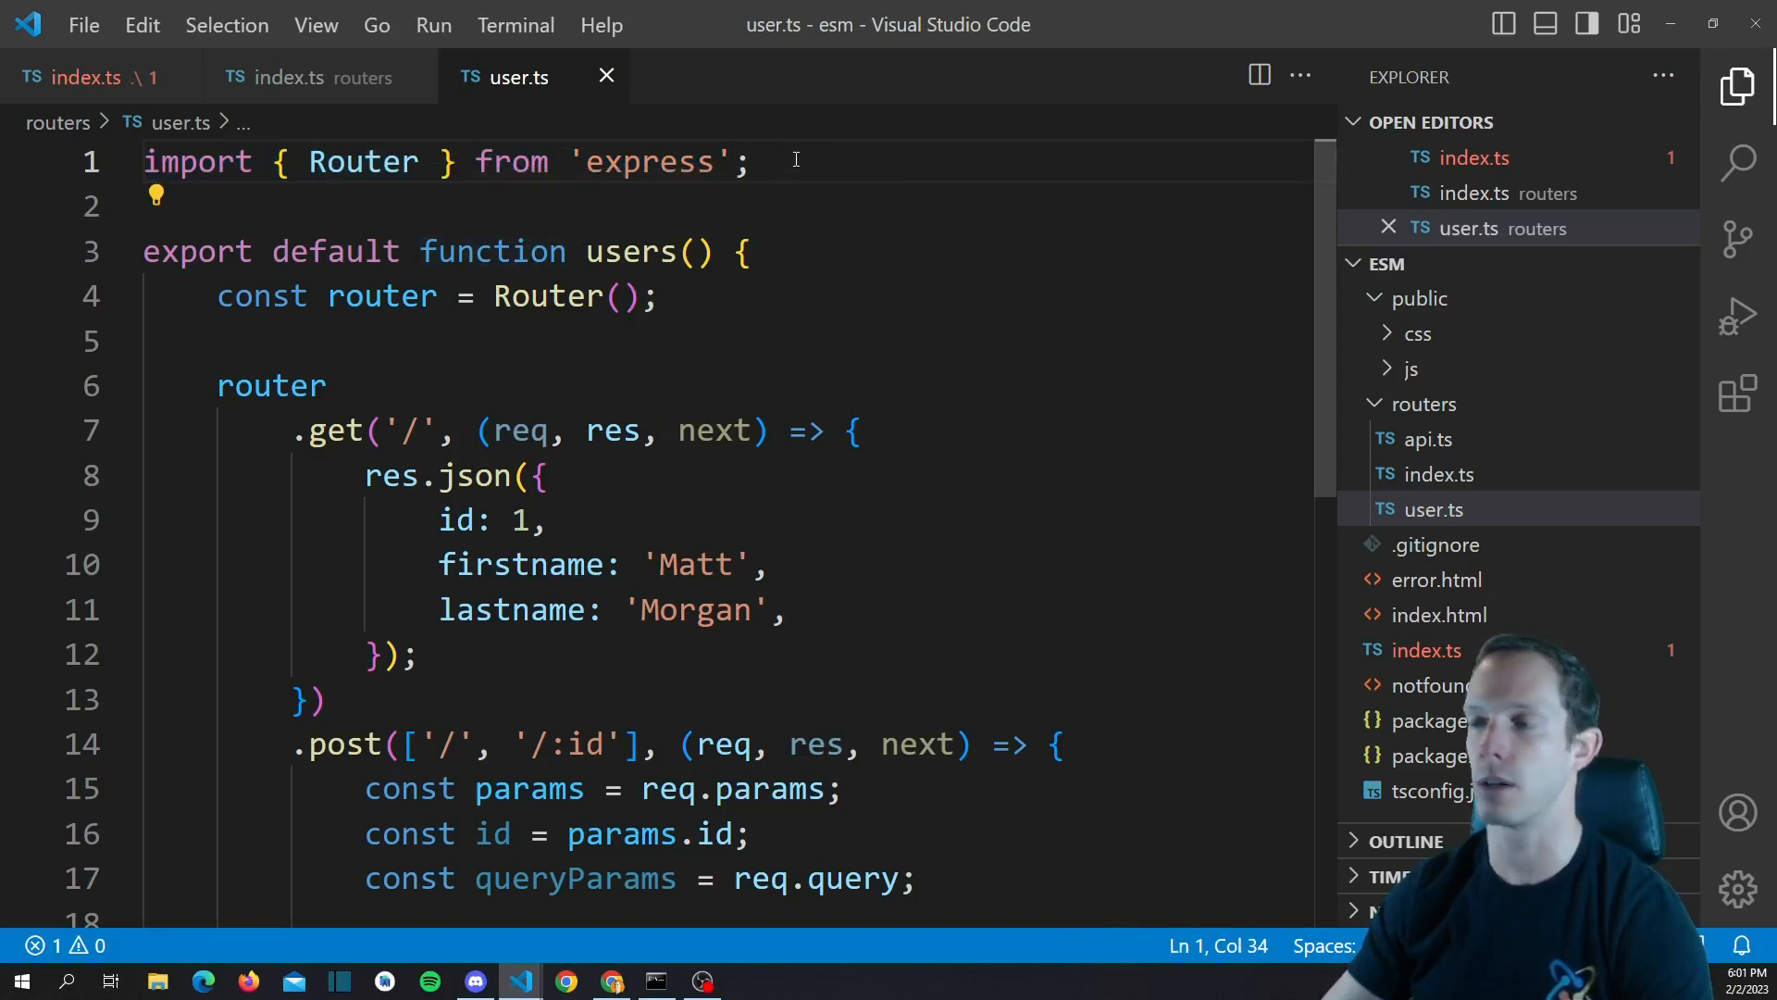
mouse_move(852, 139)
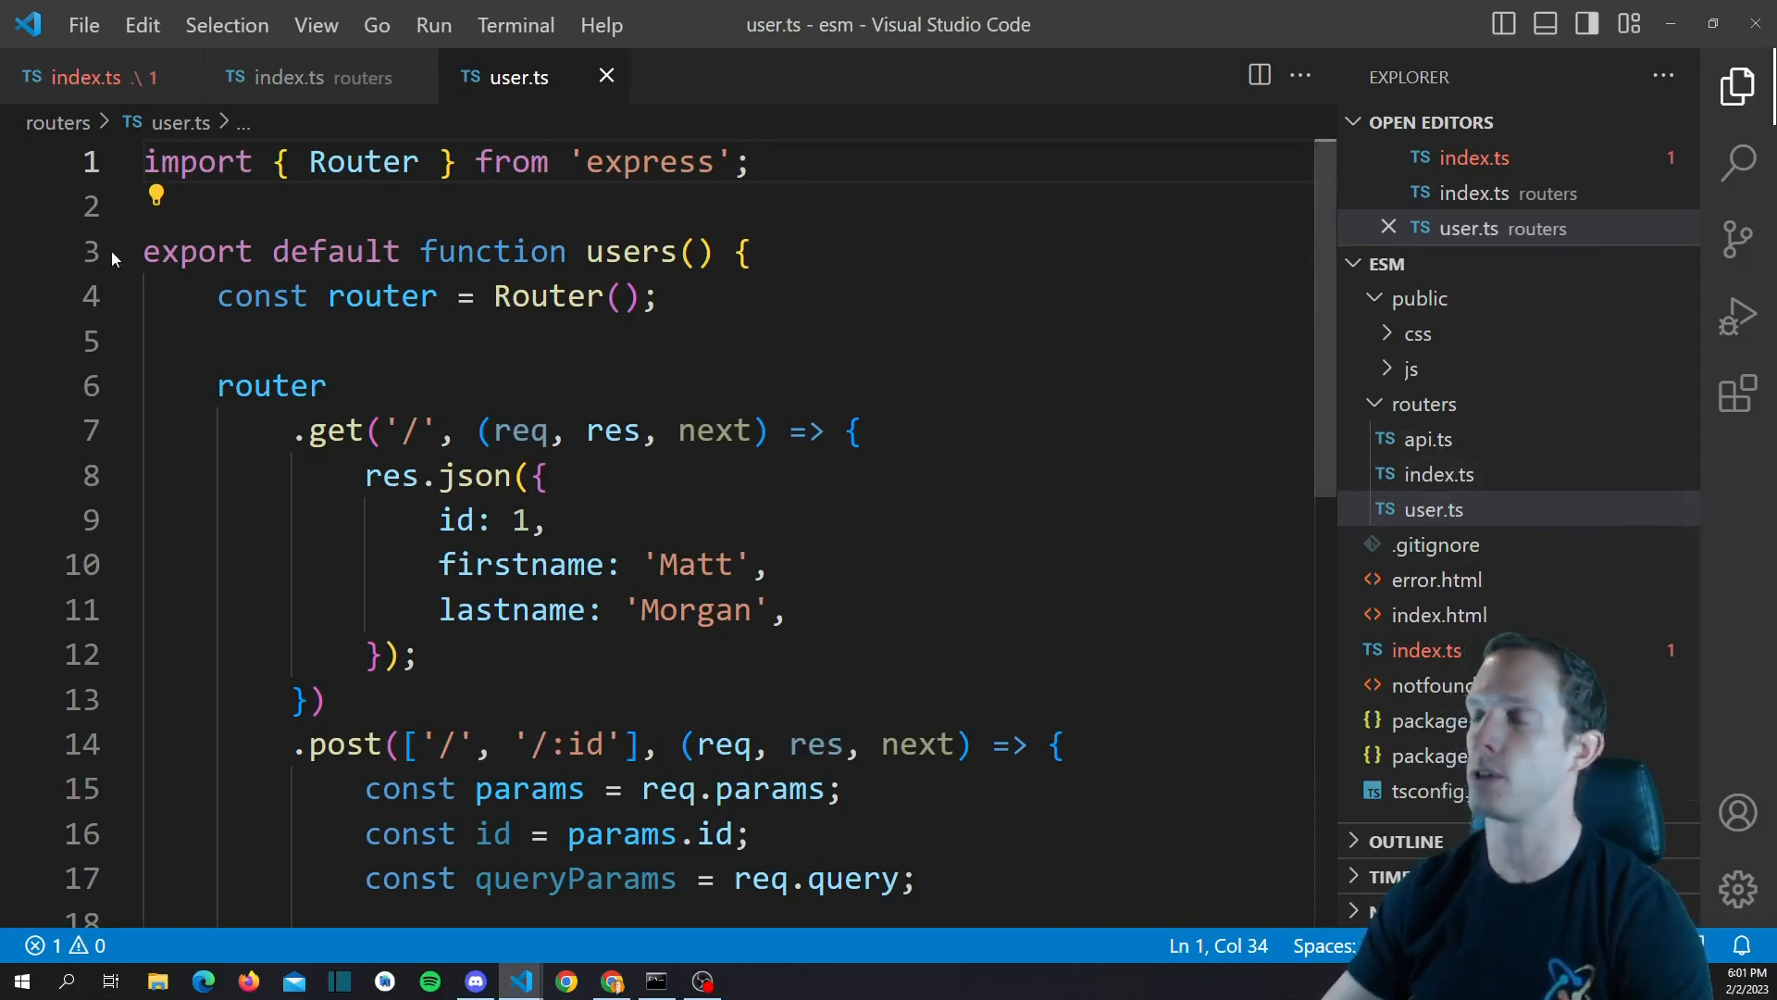
mouse_move(640, 163)
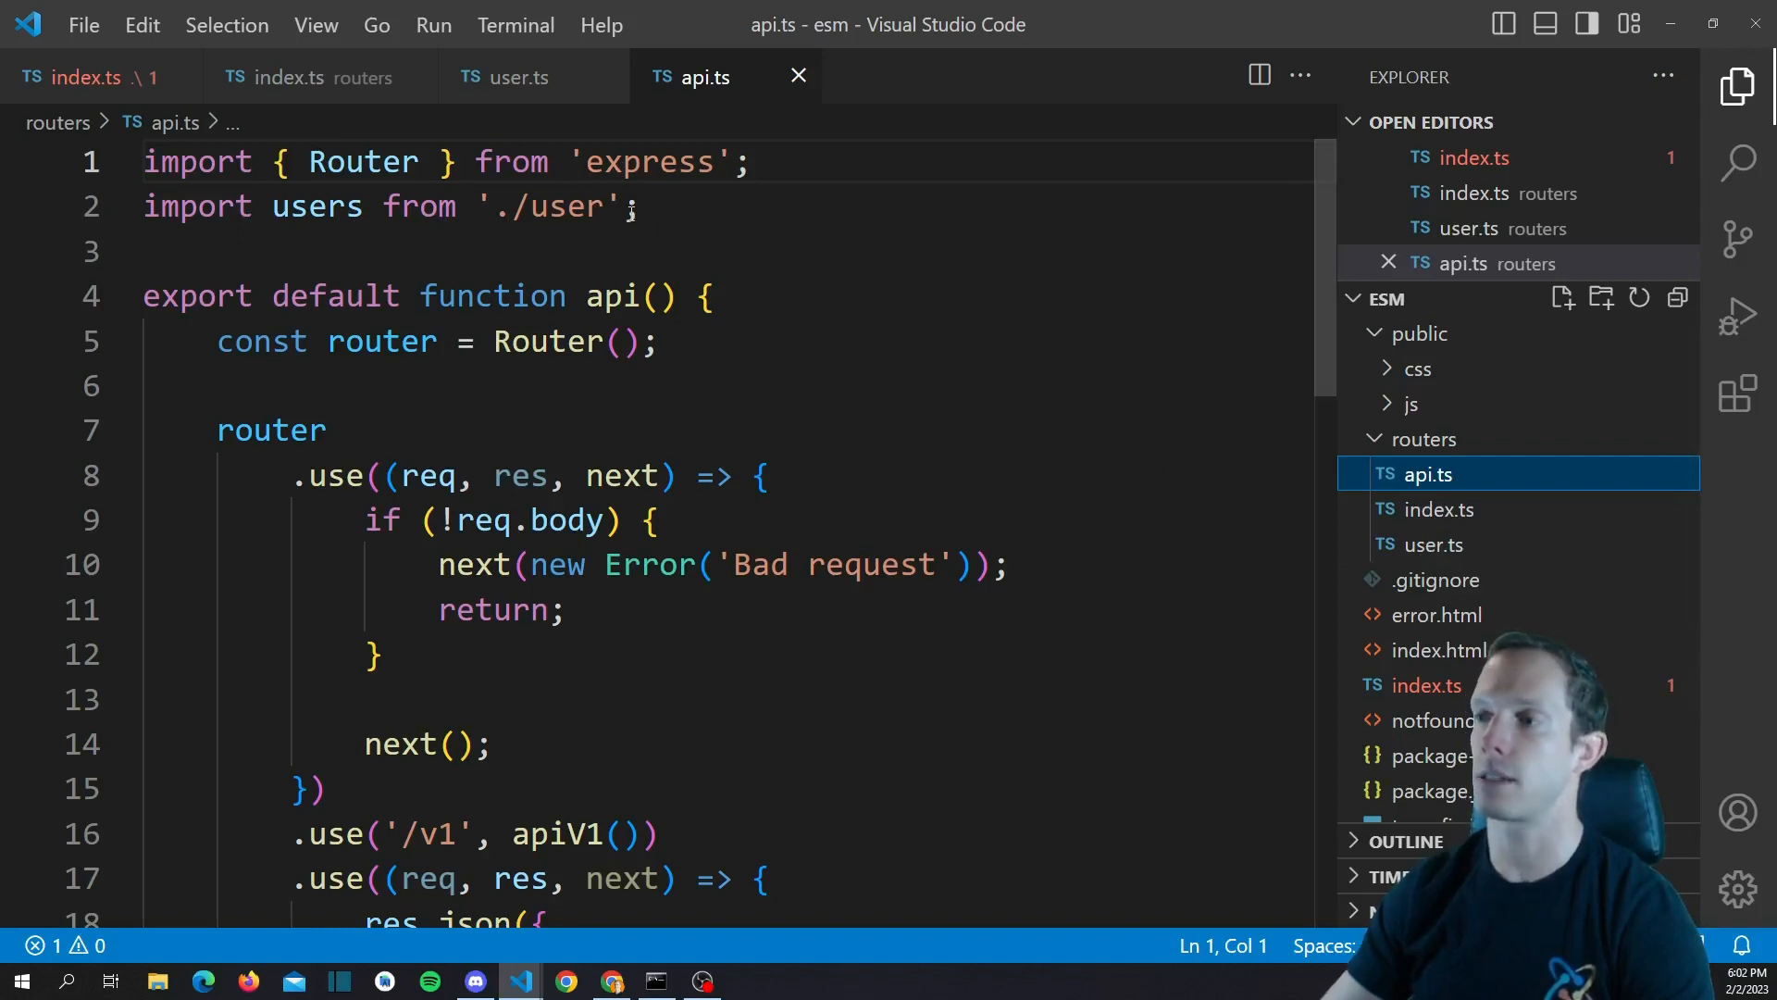
mouse_move(598, 200)
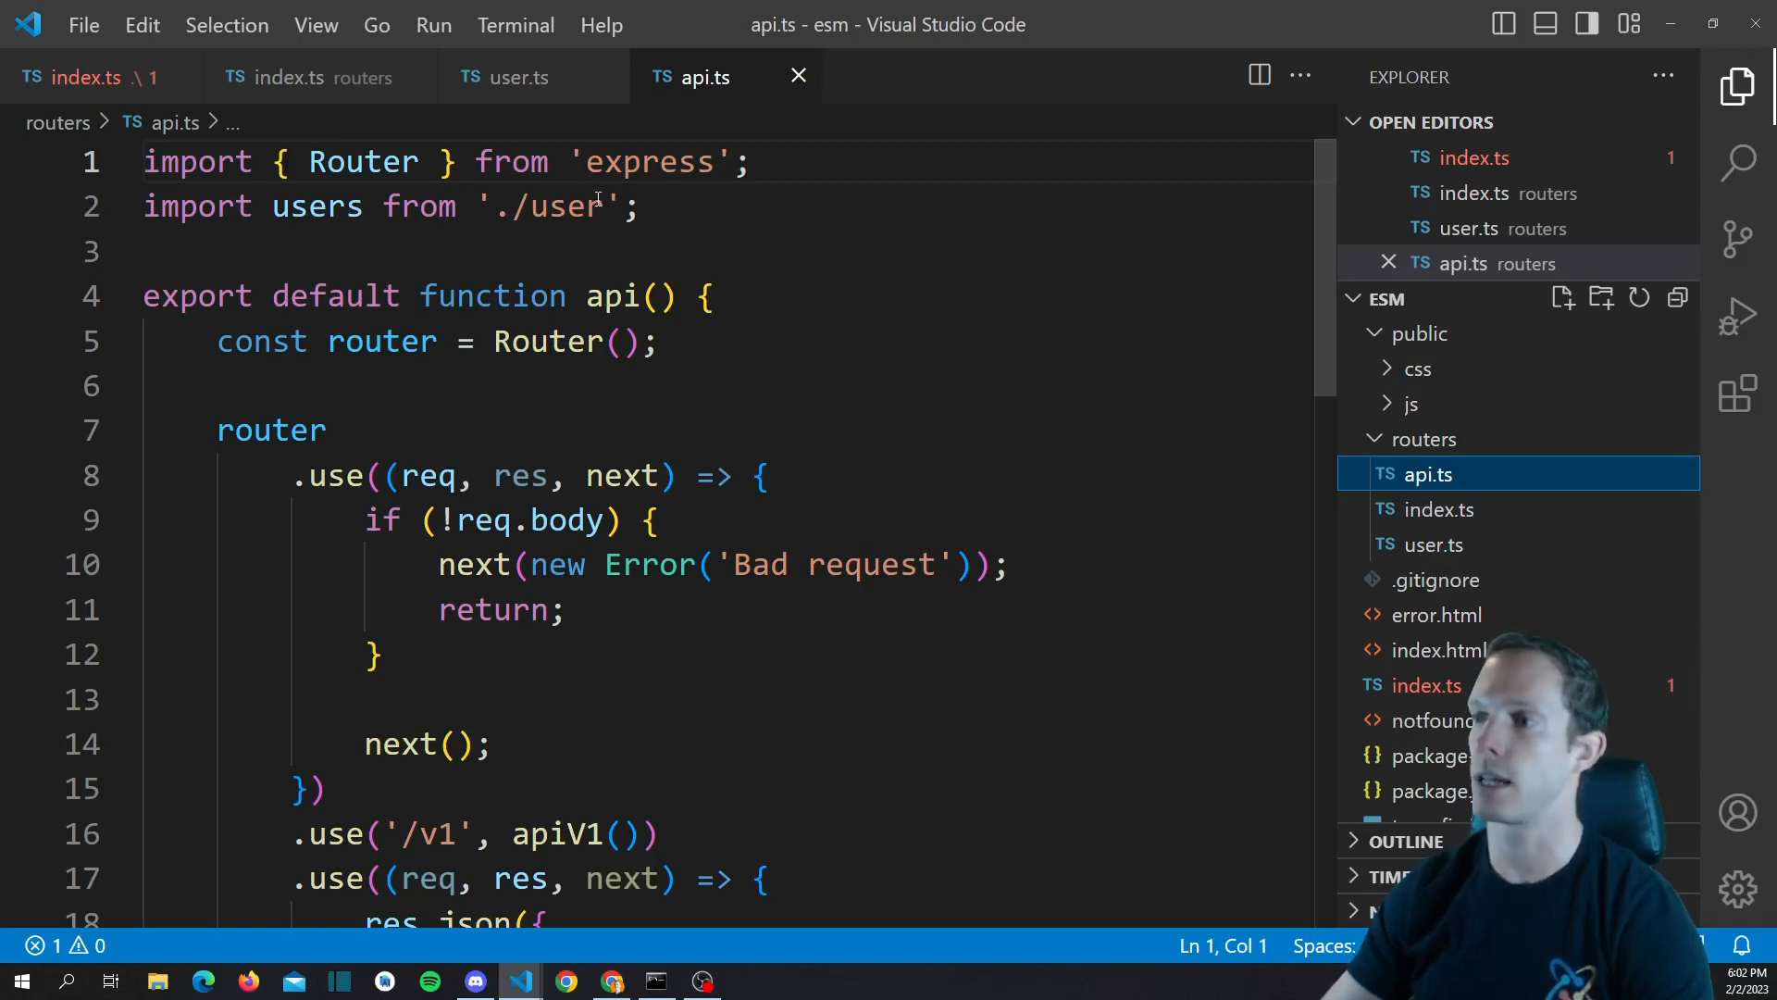
Change the users import path in api.ts from './user' to './user.js'
double_click(548, 206)
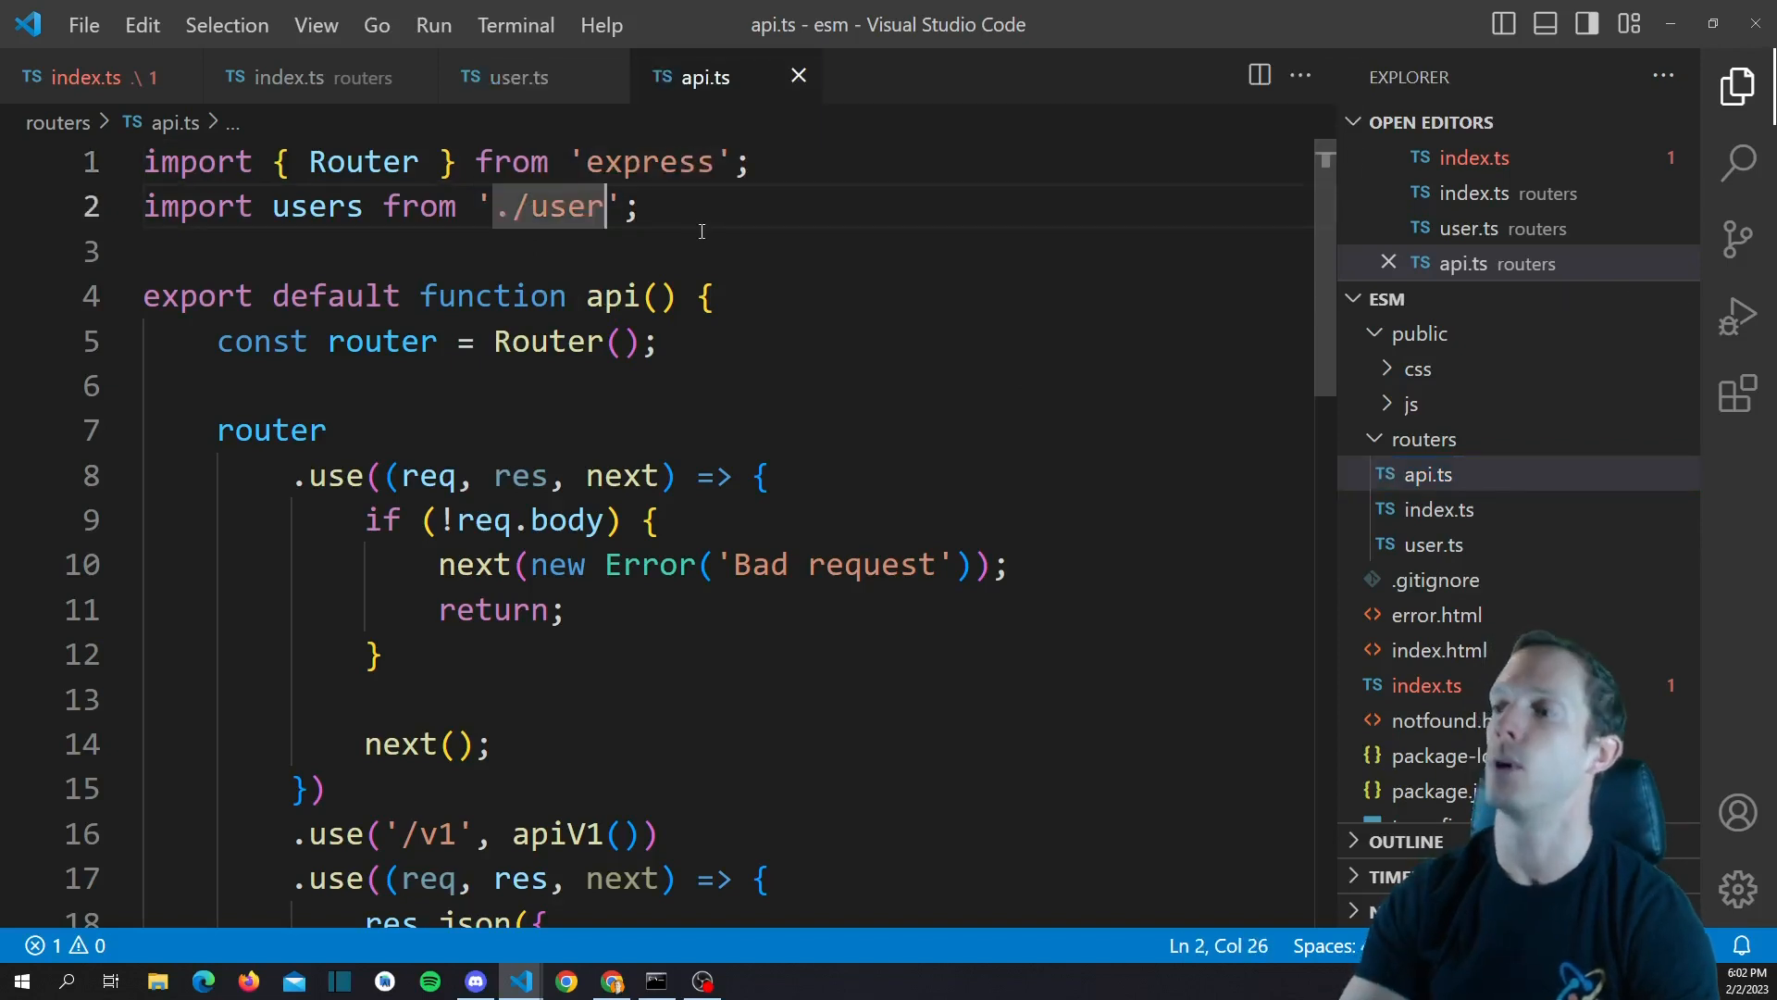
text(.js)
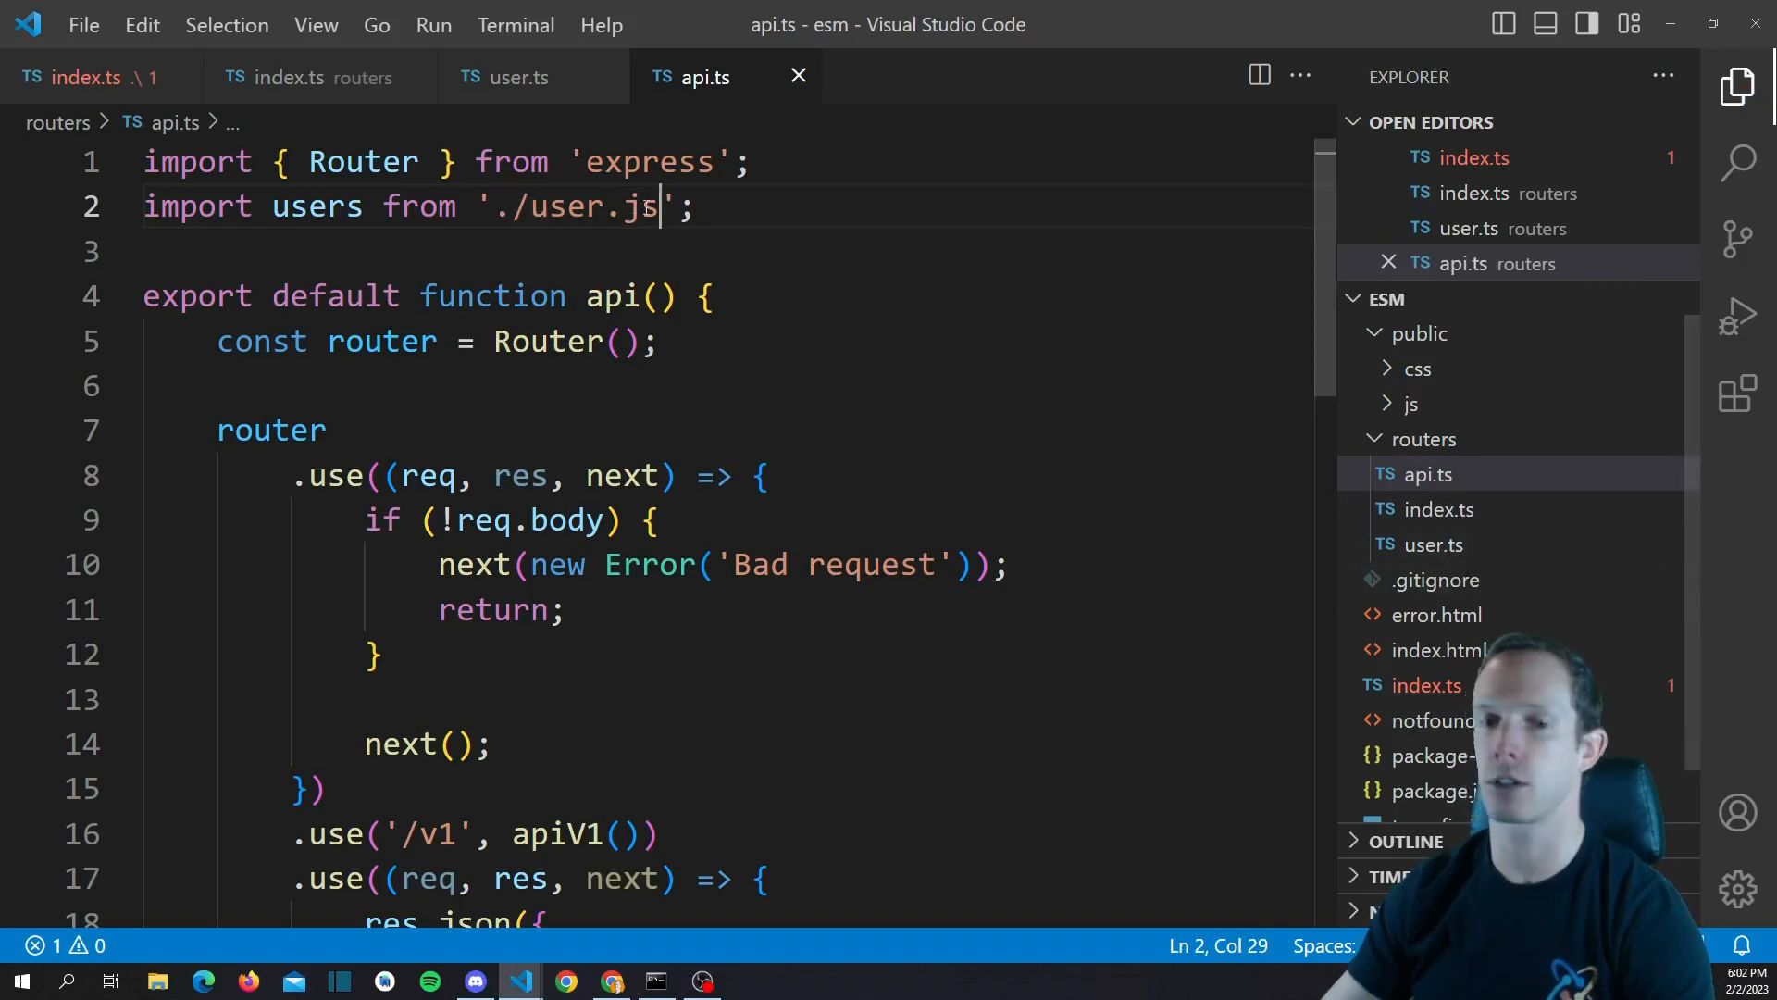
mouse_move(685, 260)
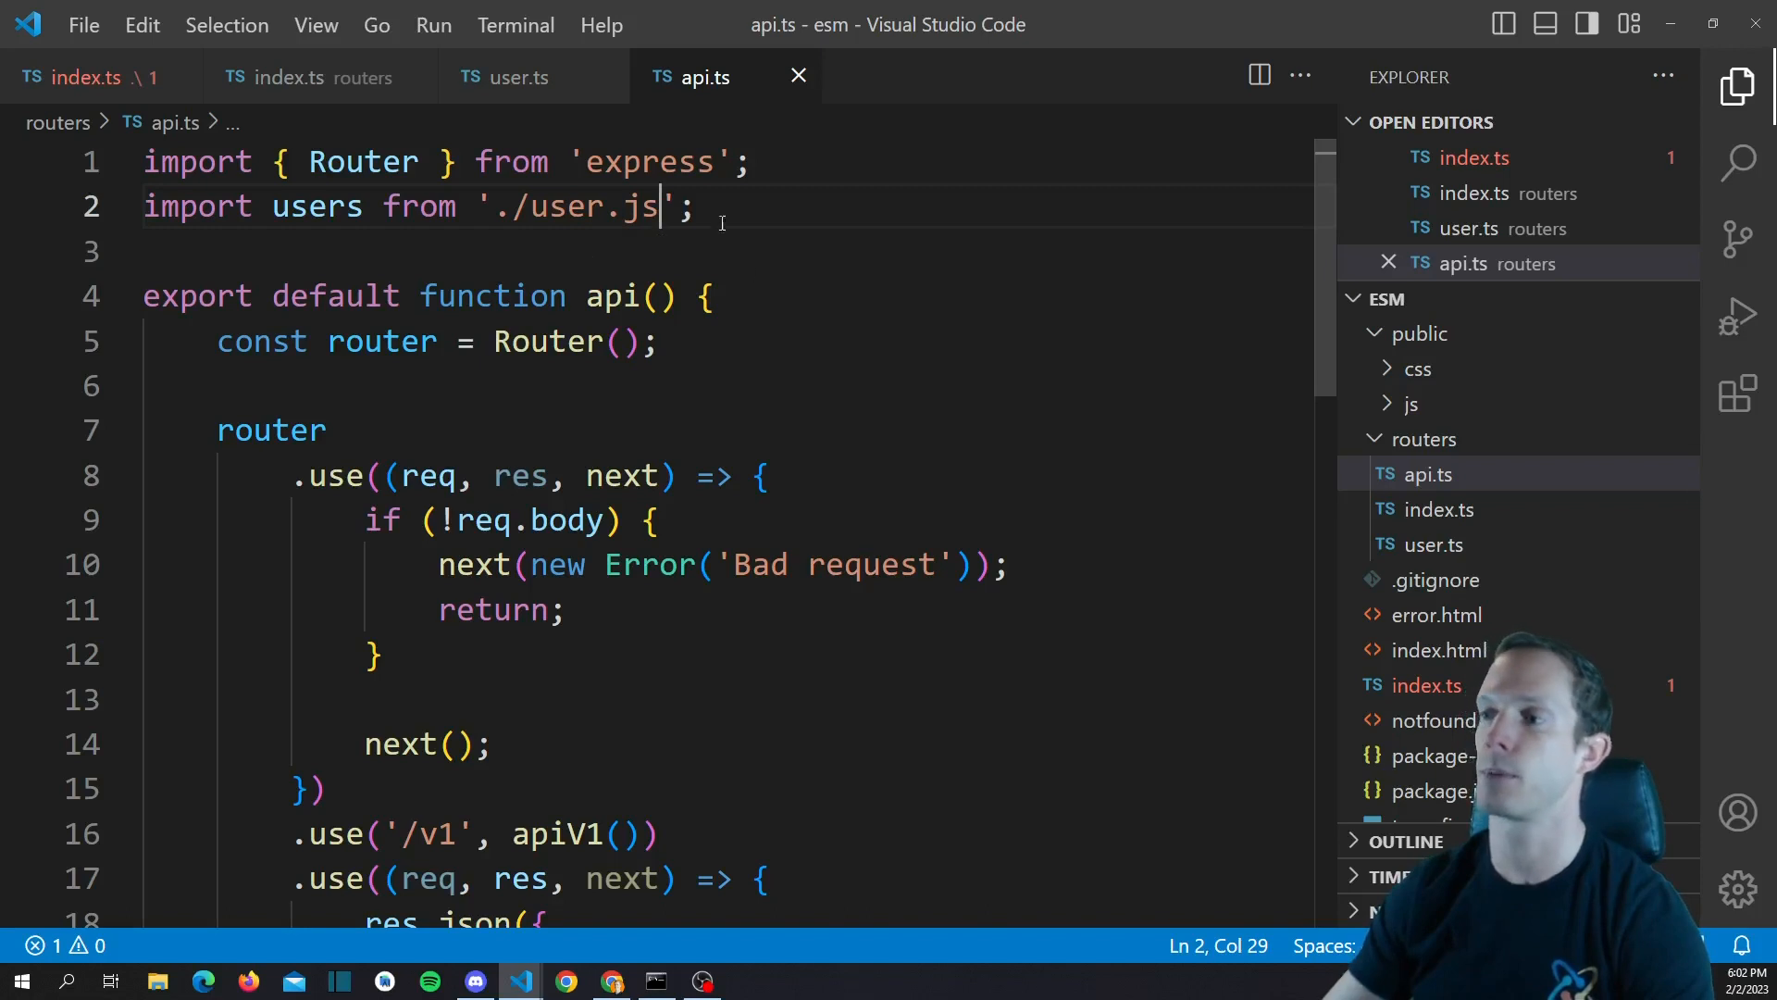
mouse_move(1458, 546)
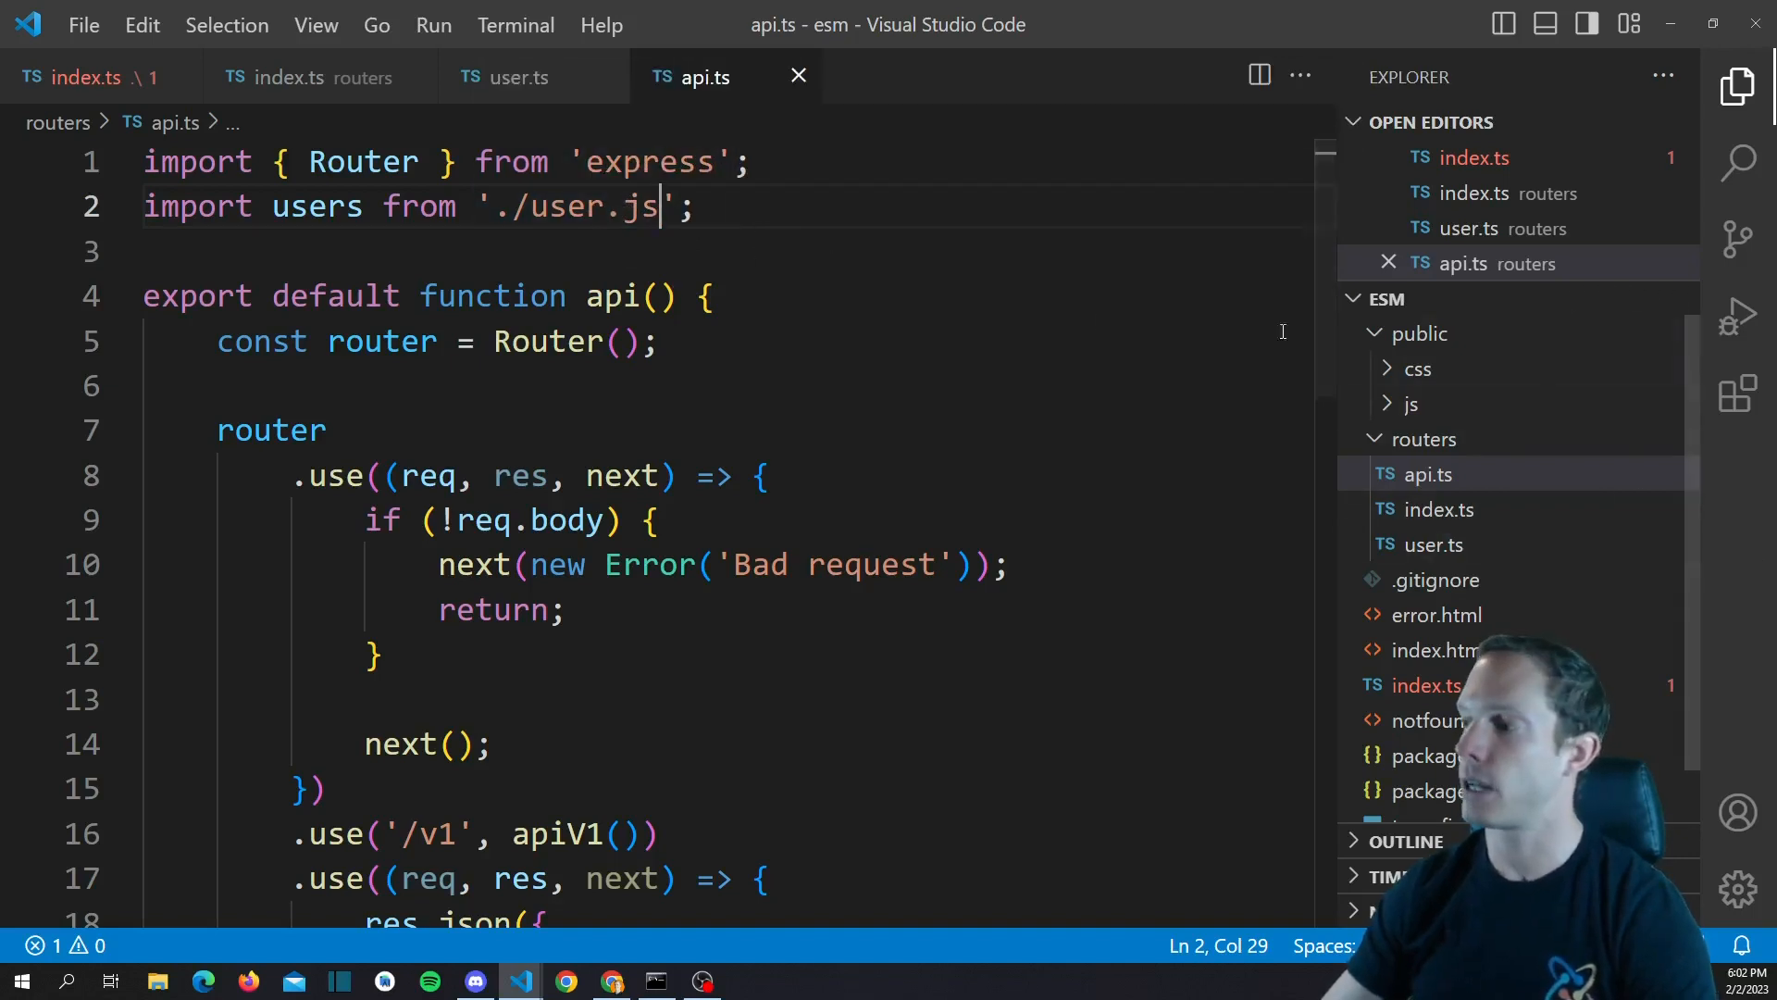
mouse_move(622, 206)
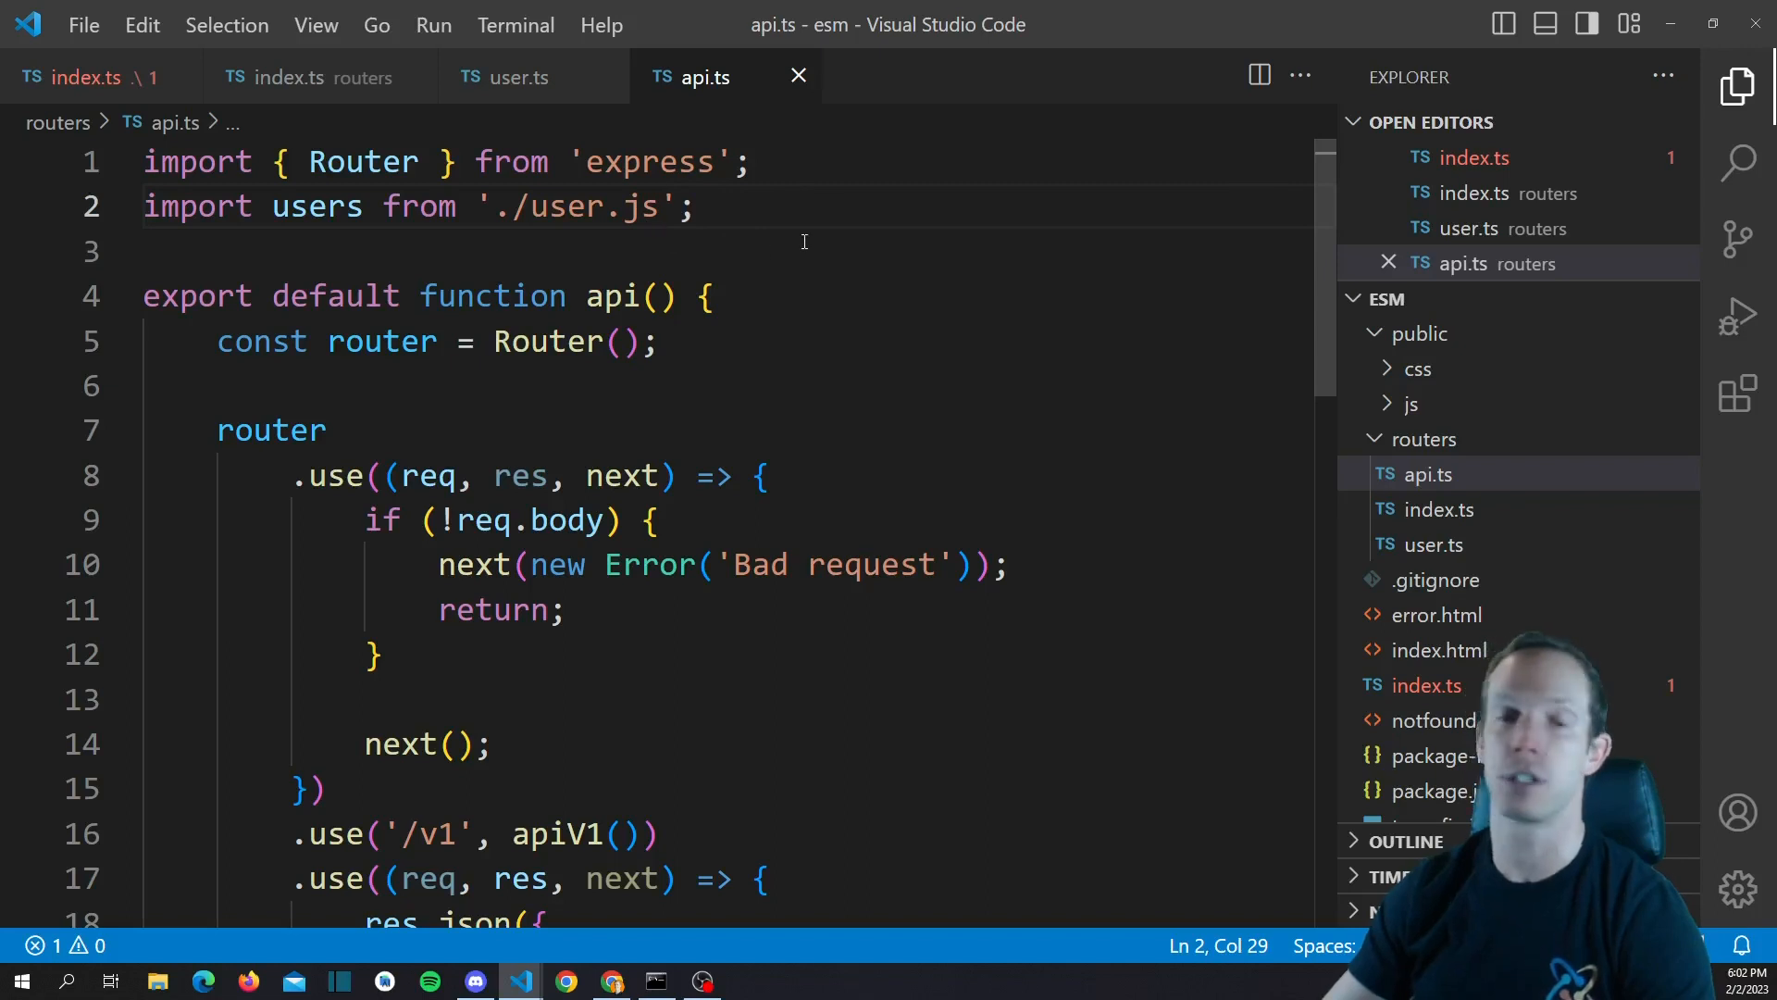
mouse_move(622, 203)
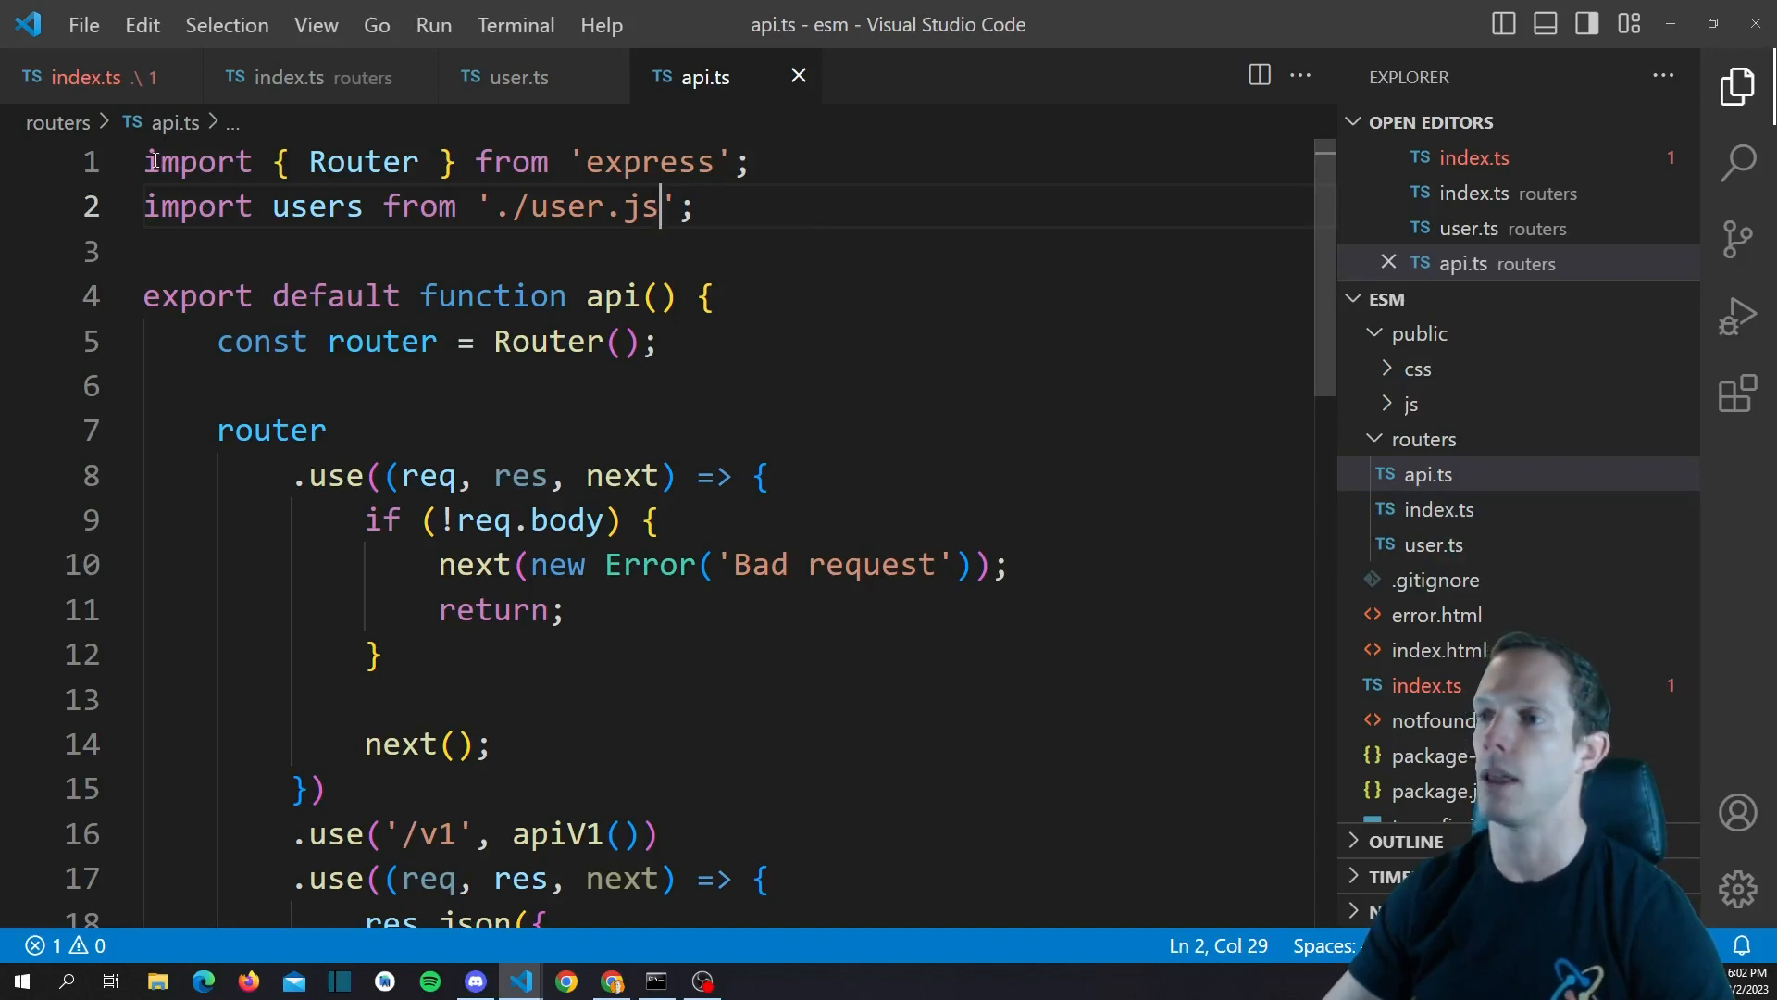
click(803, 164)
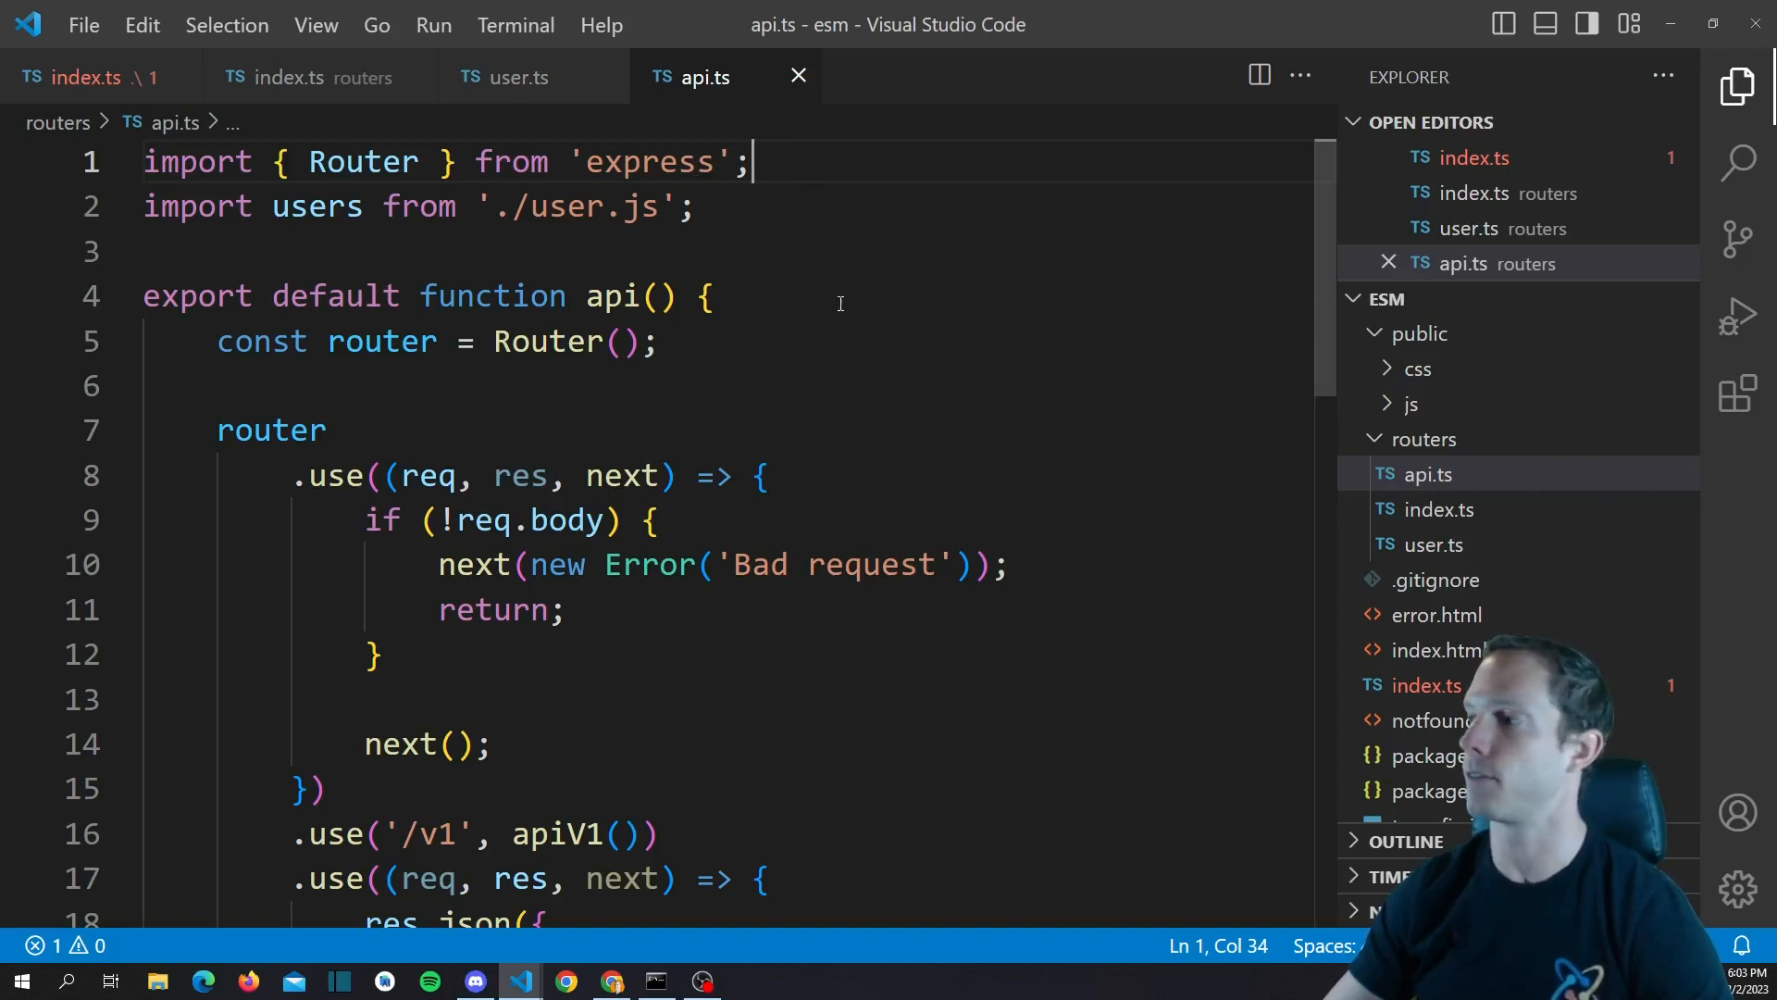
scroll(down, 3)
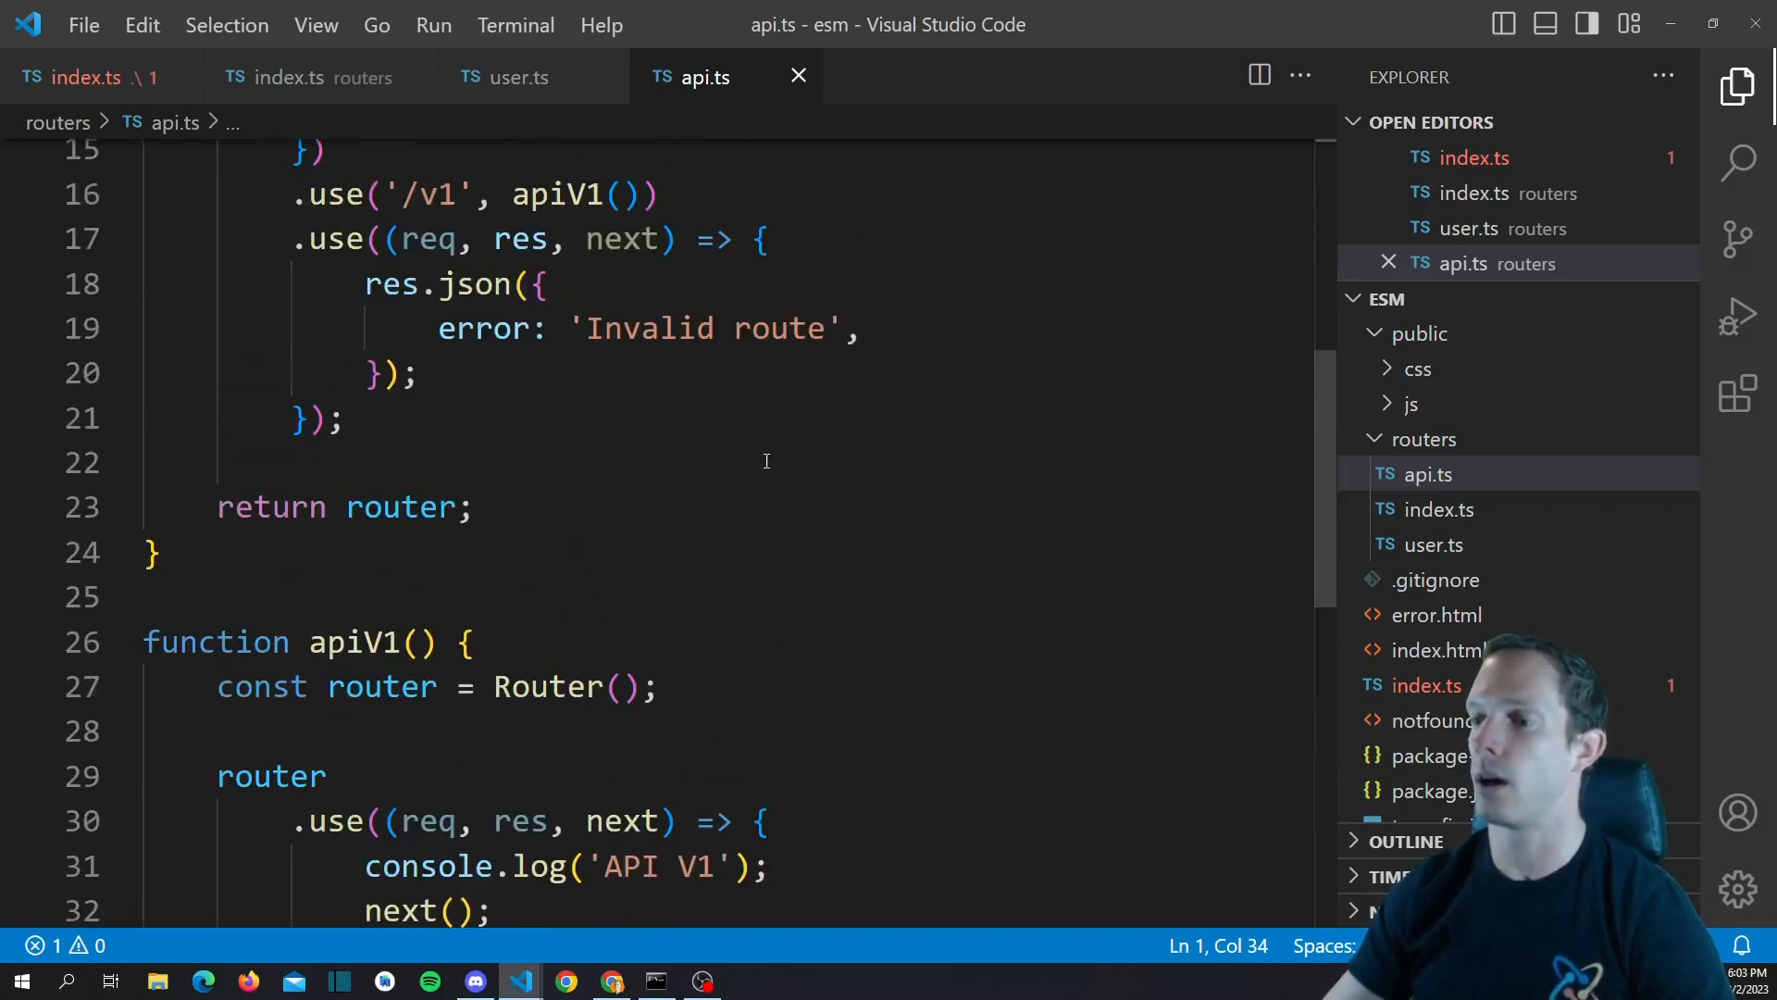
scroll(up, 3)
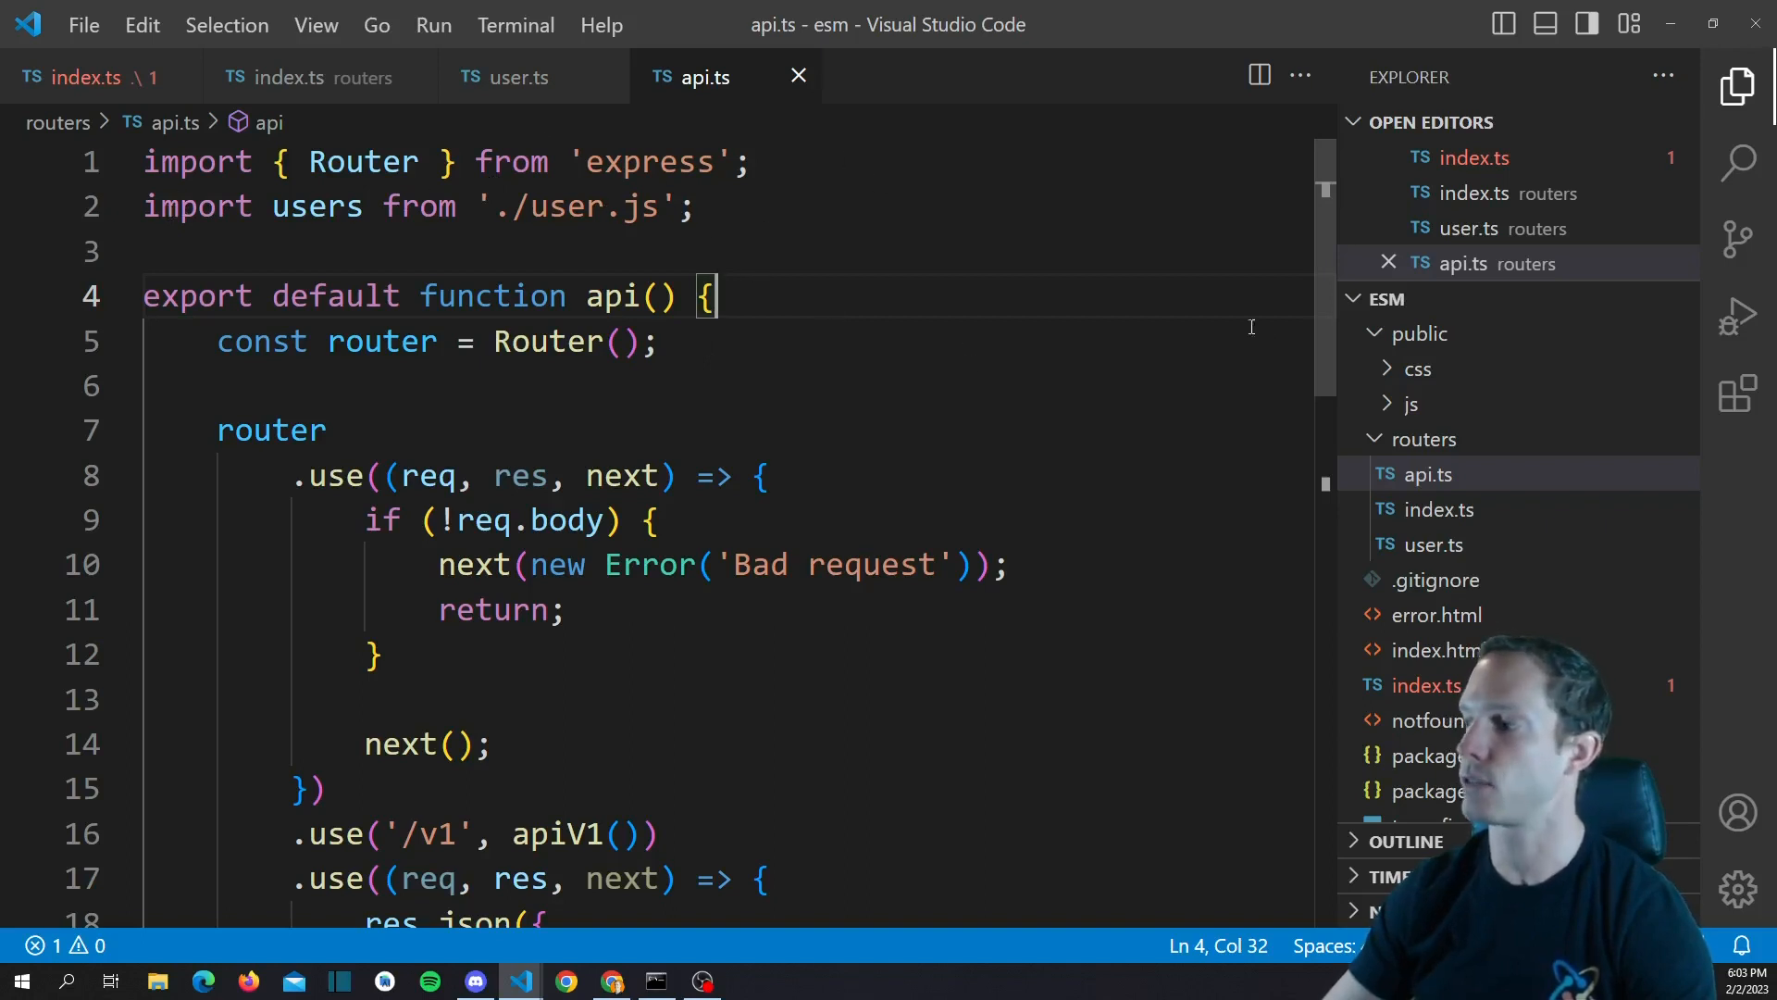
Change the api import in routers/index.ts to './api.js' and save
click(1439, 509)
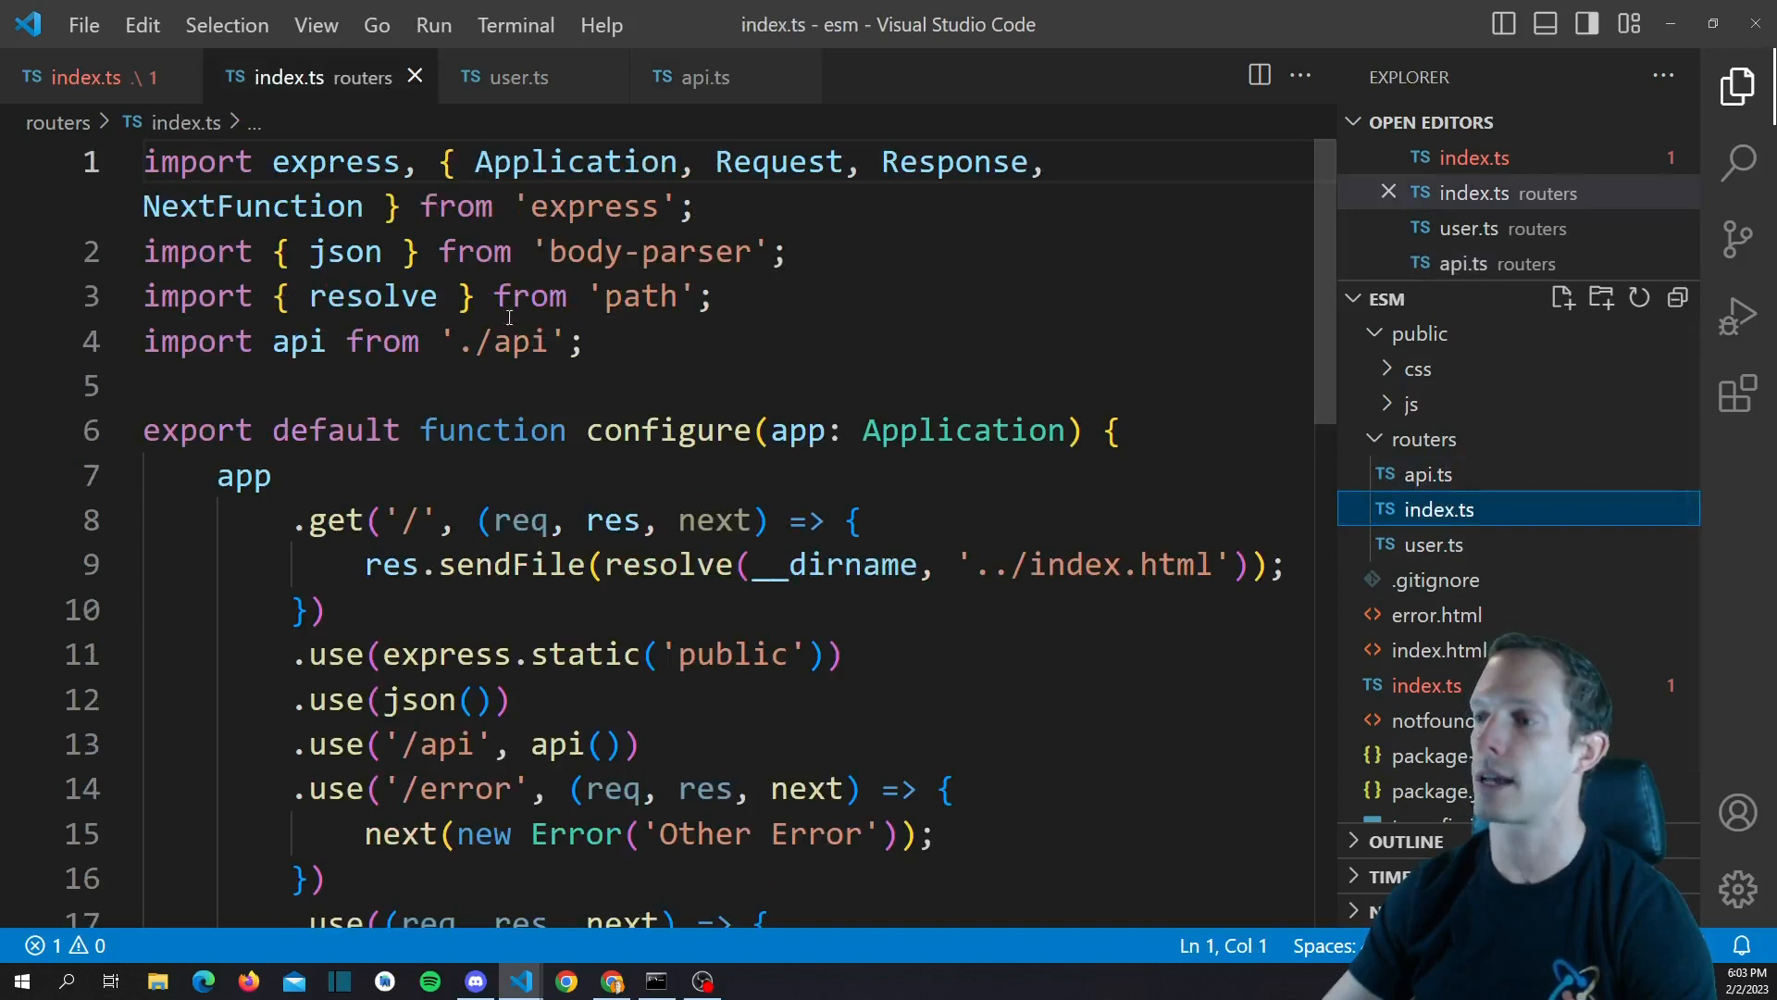
text(.sj)
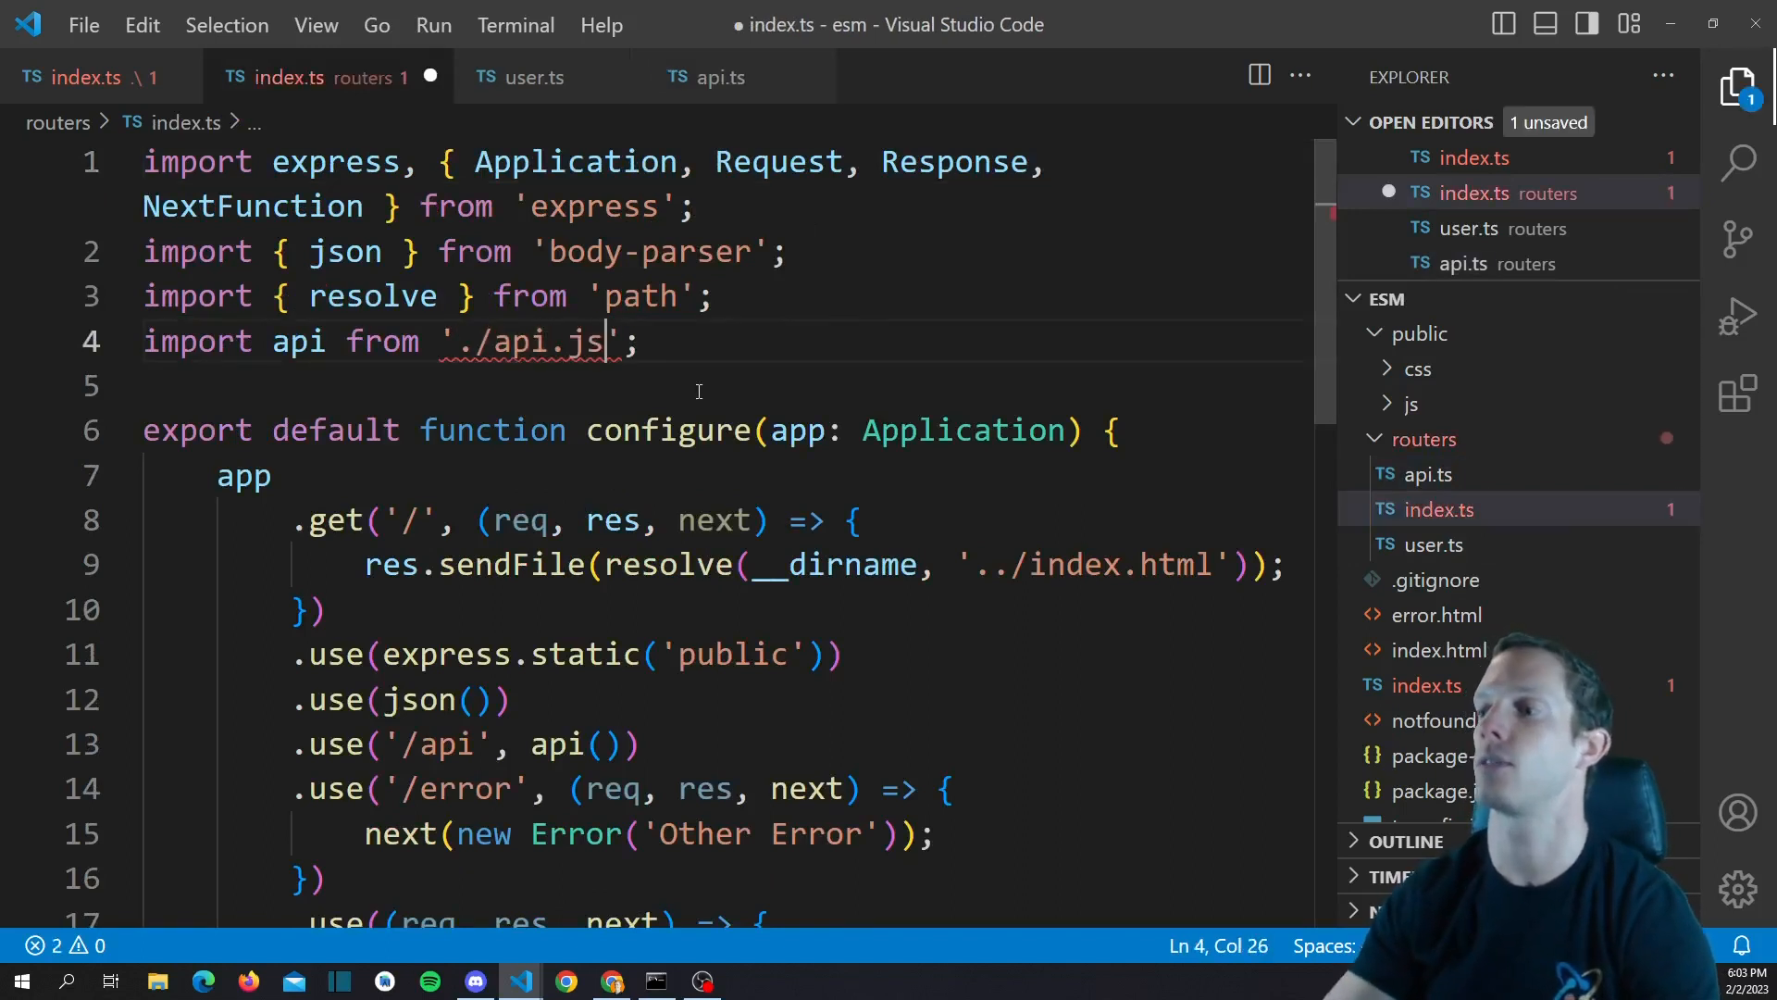
key(Ctrl+s)
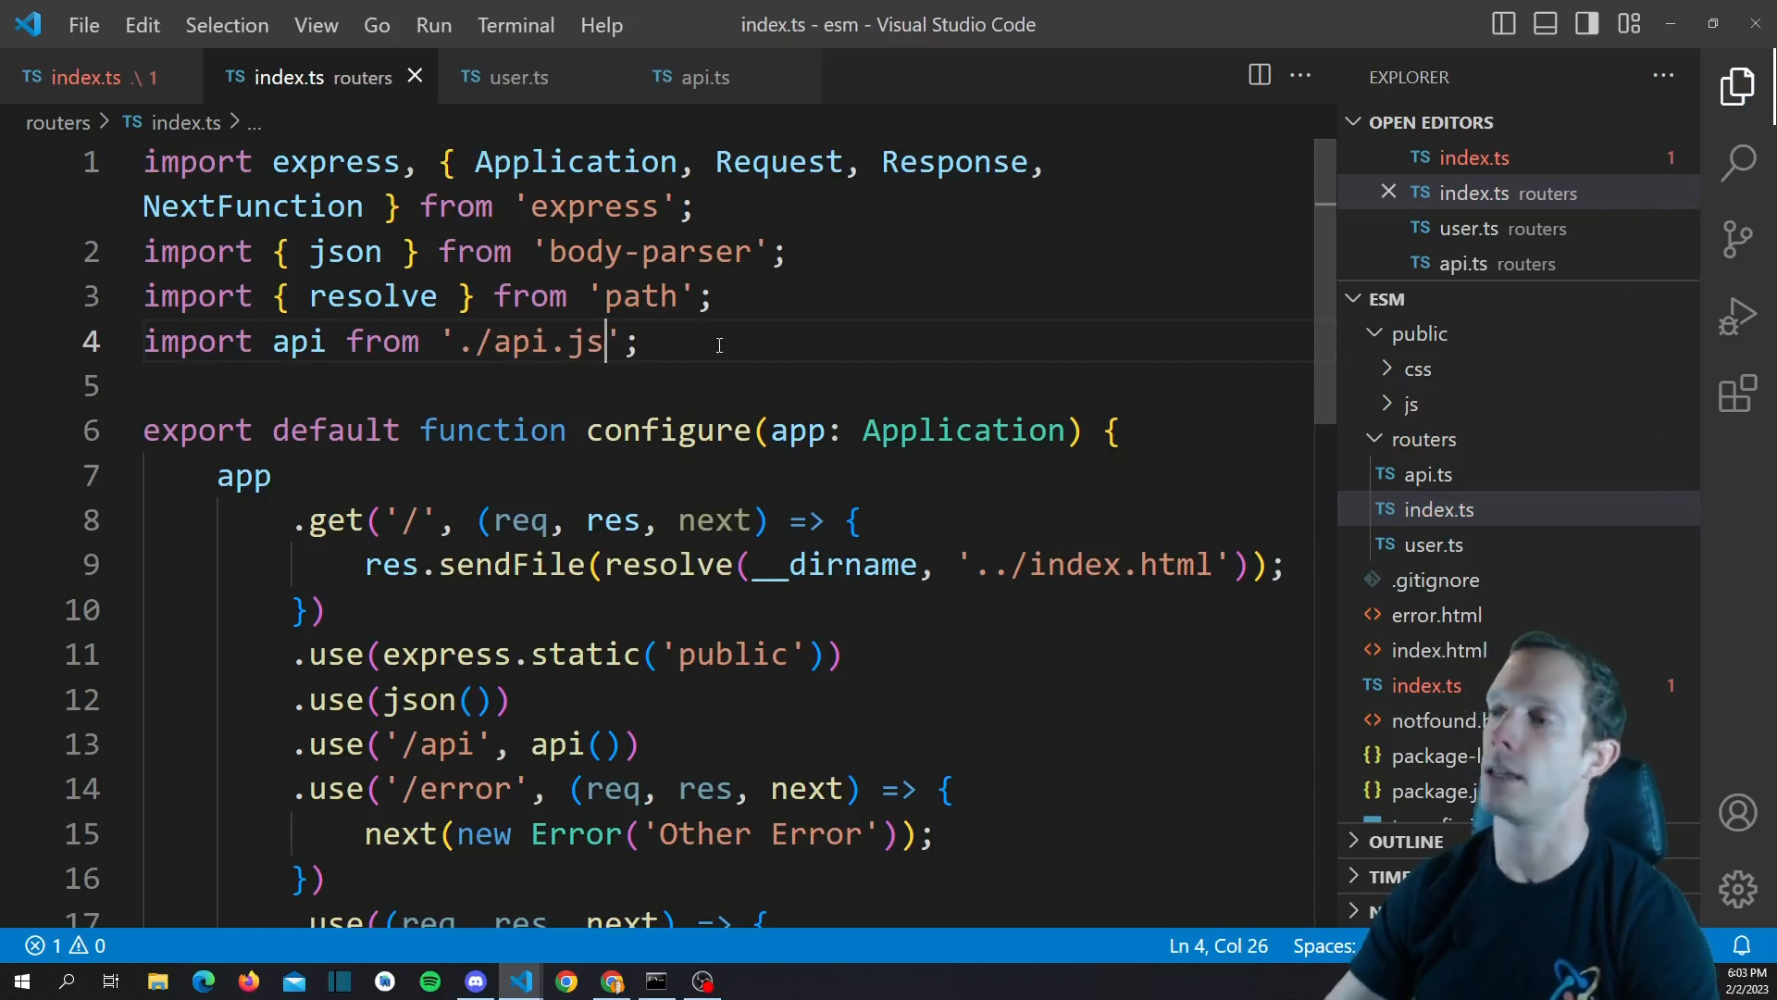
mouse_move(652, 252)
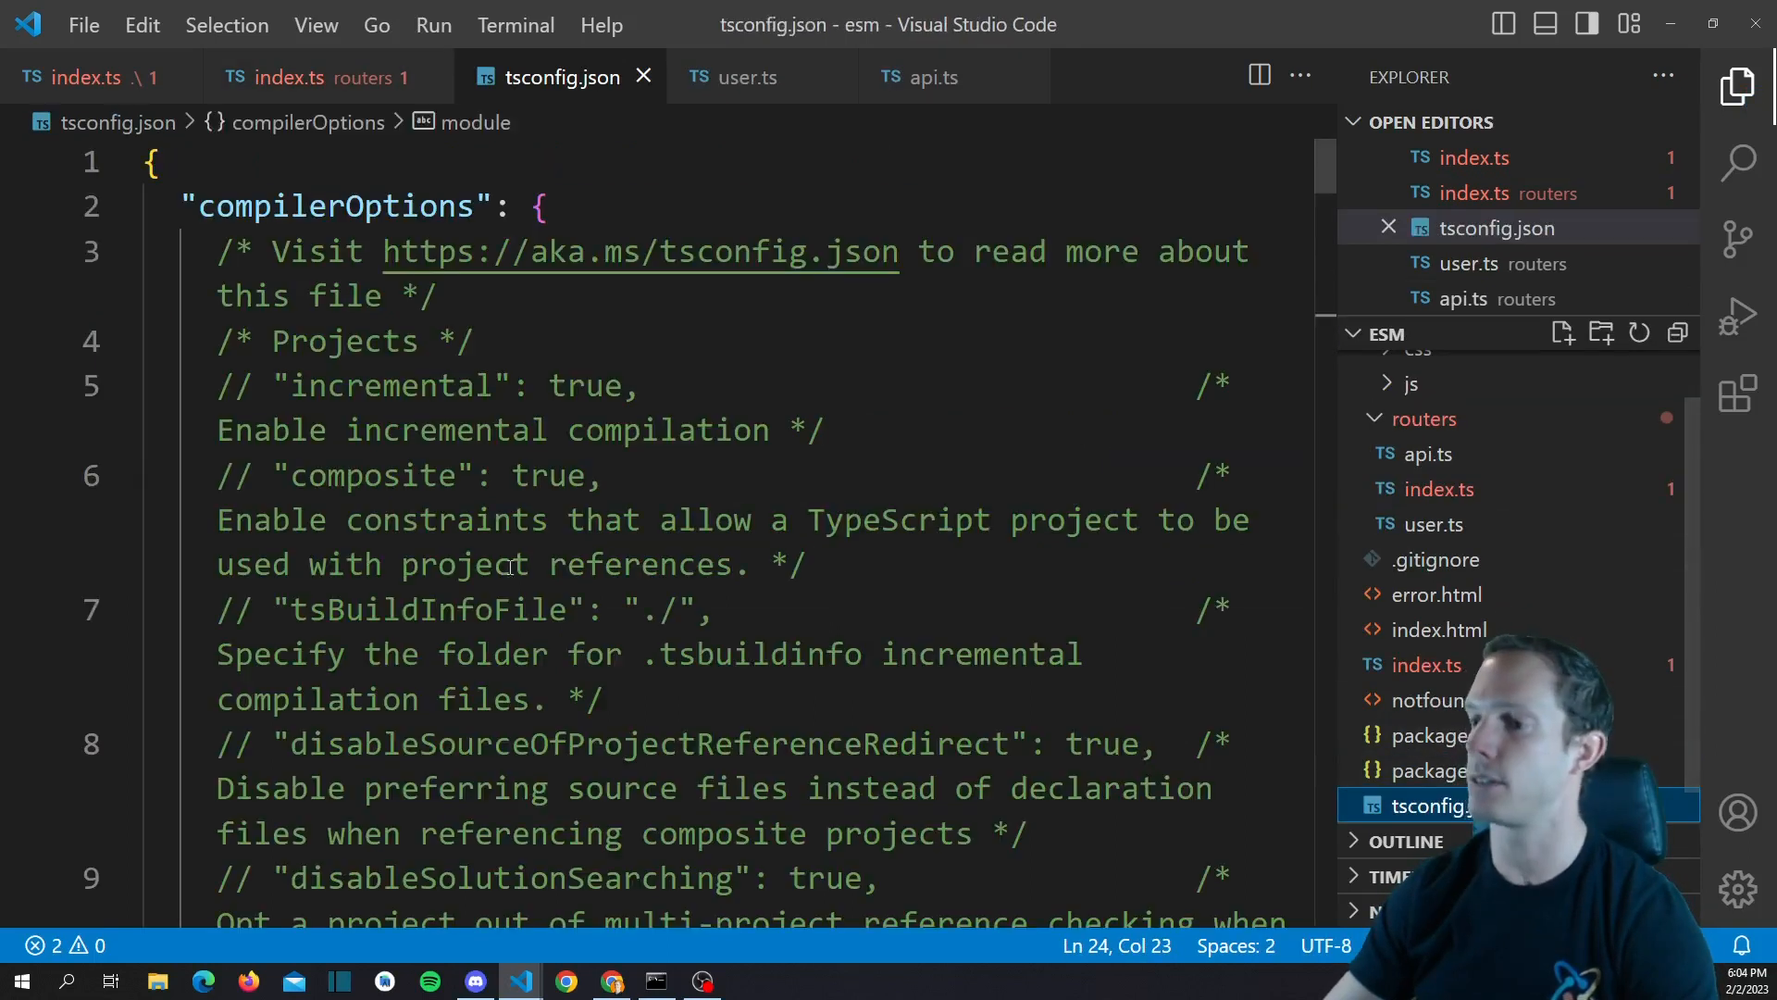
Glance through tsconfig.json, then return to routers/index.ts
scroll(down, 3)
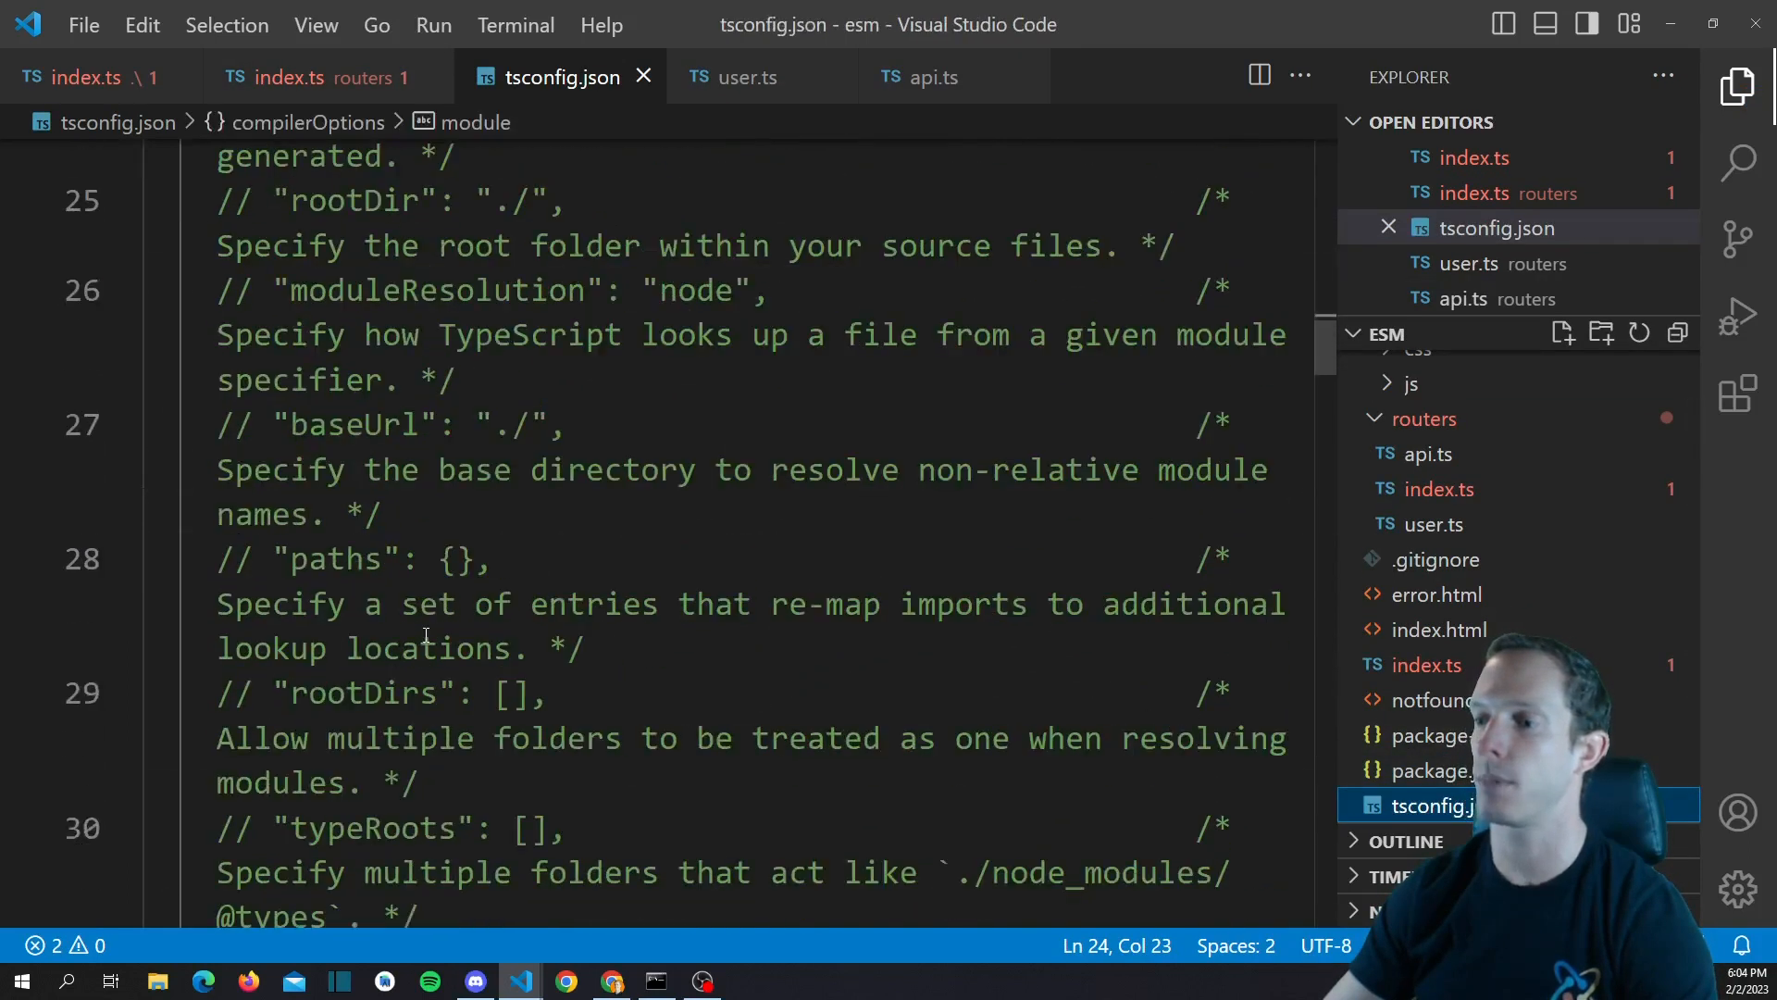
scroll(down, 3)
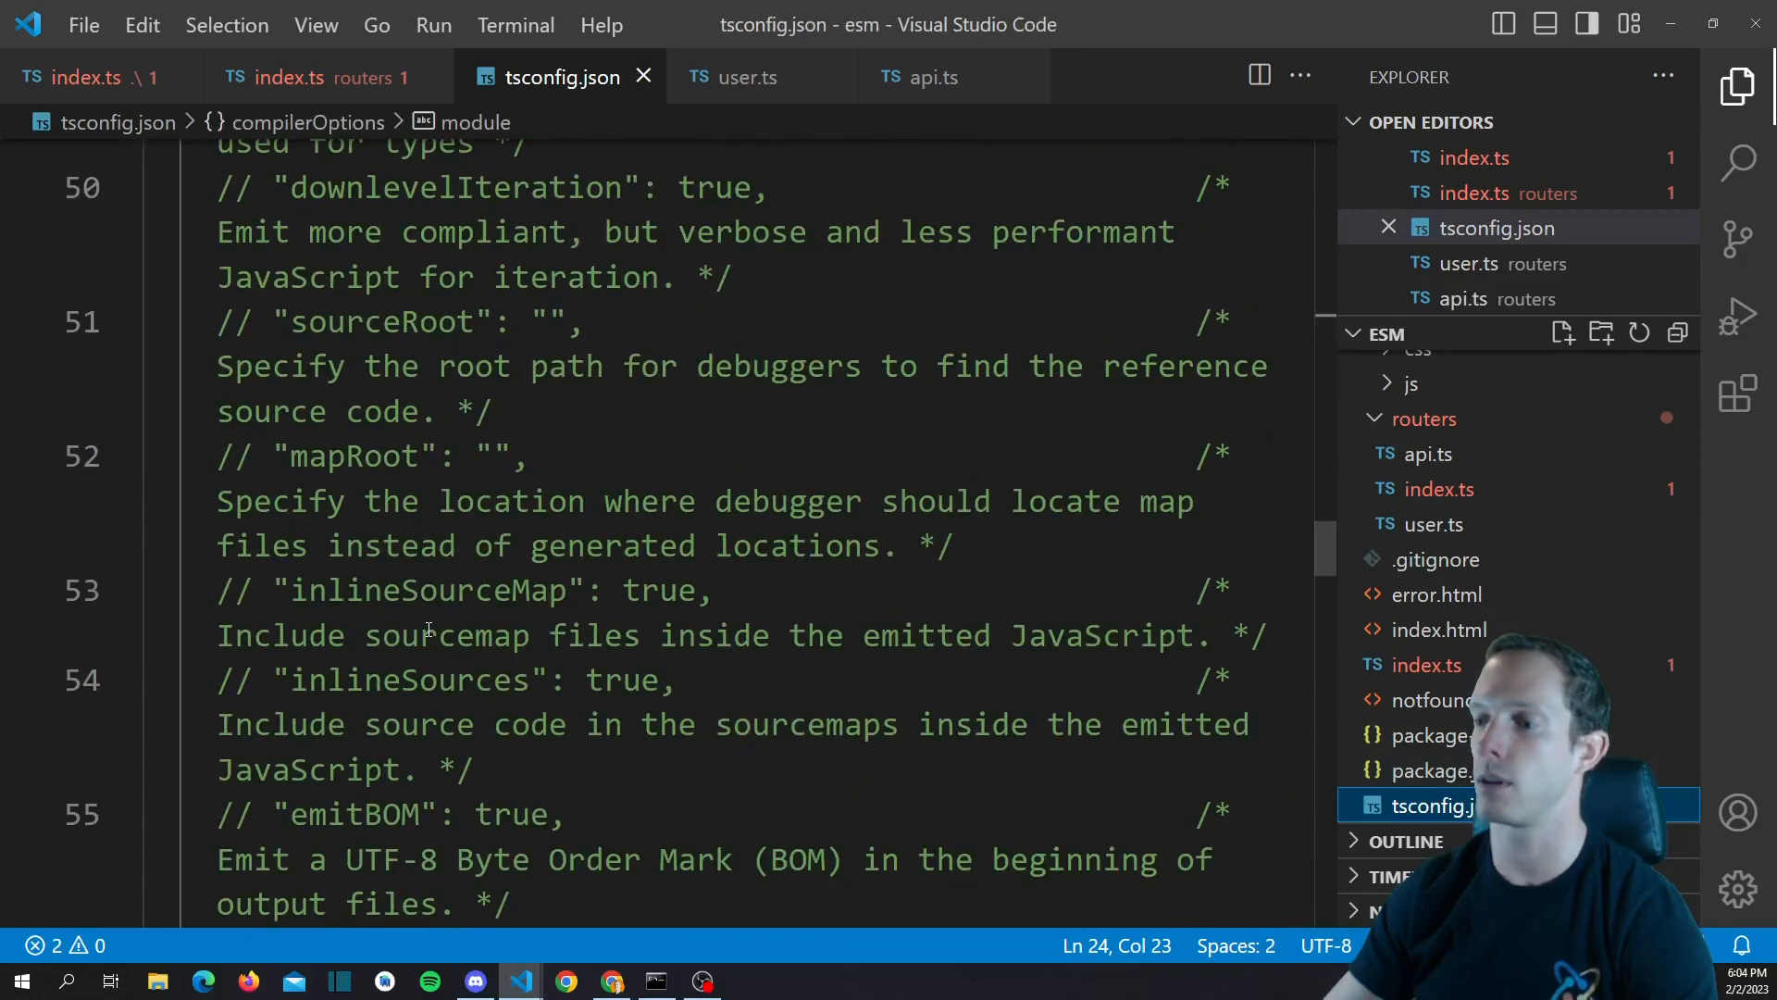
scroll(down, 3)
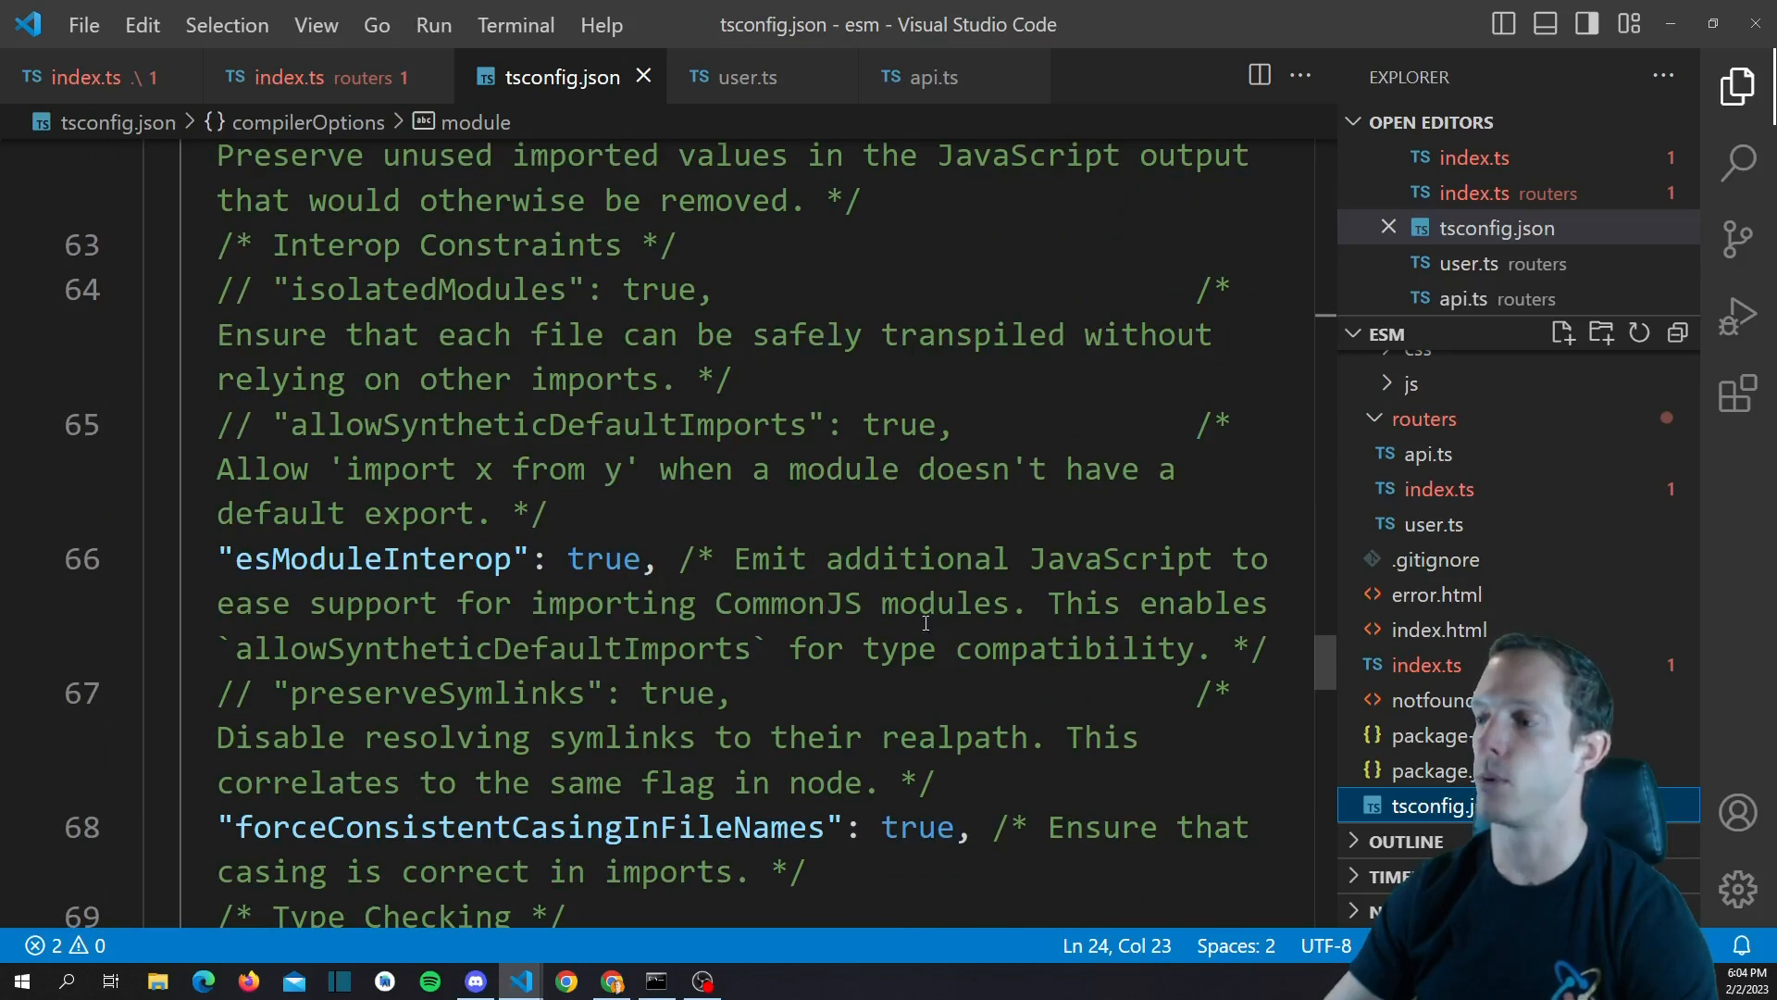
mouse_move(146, 87)
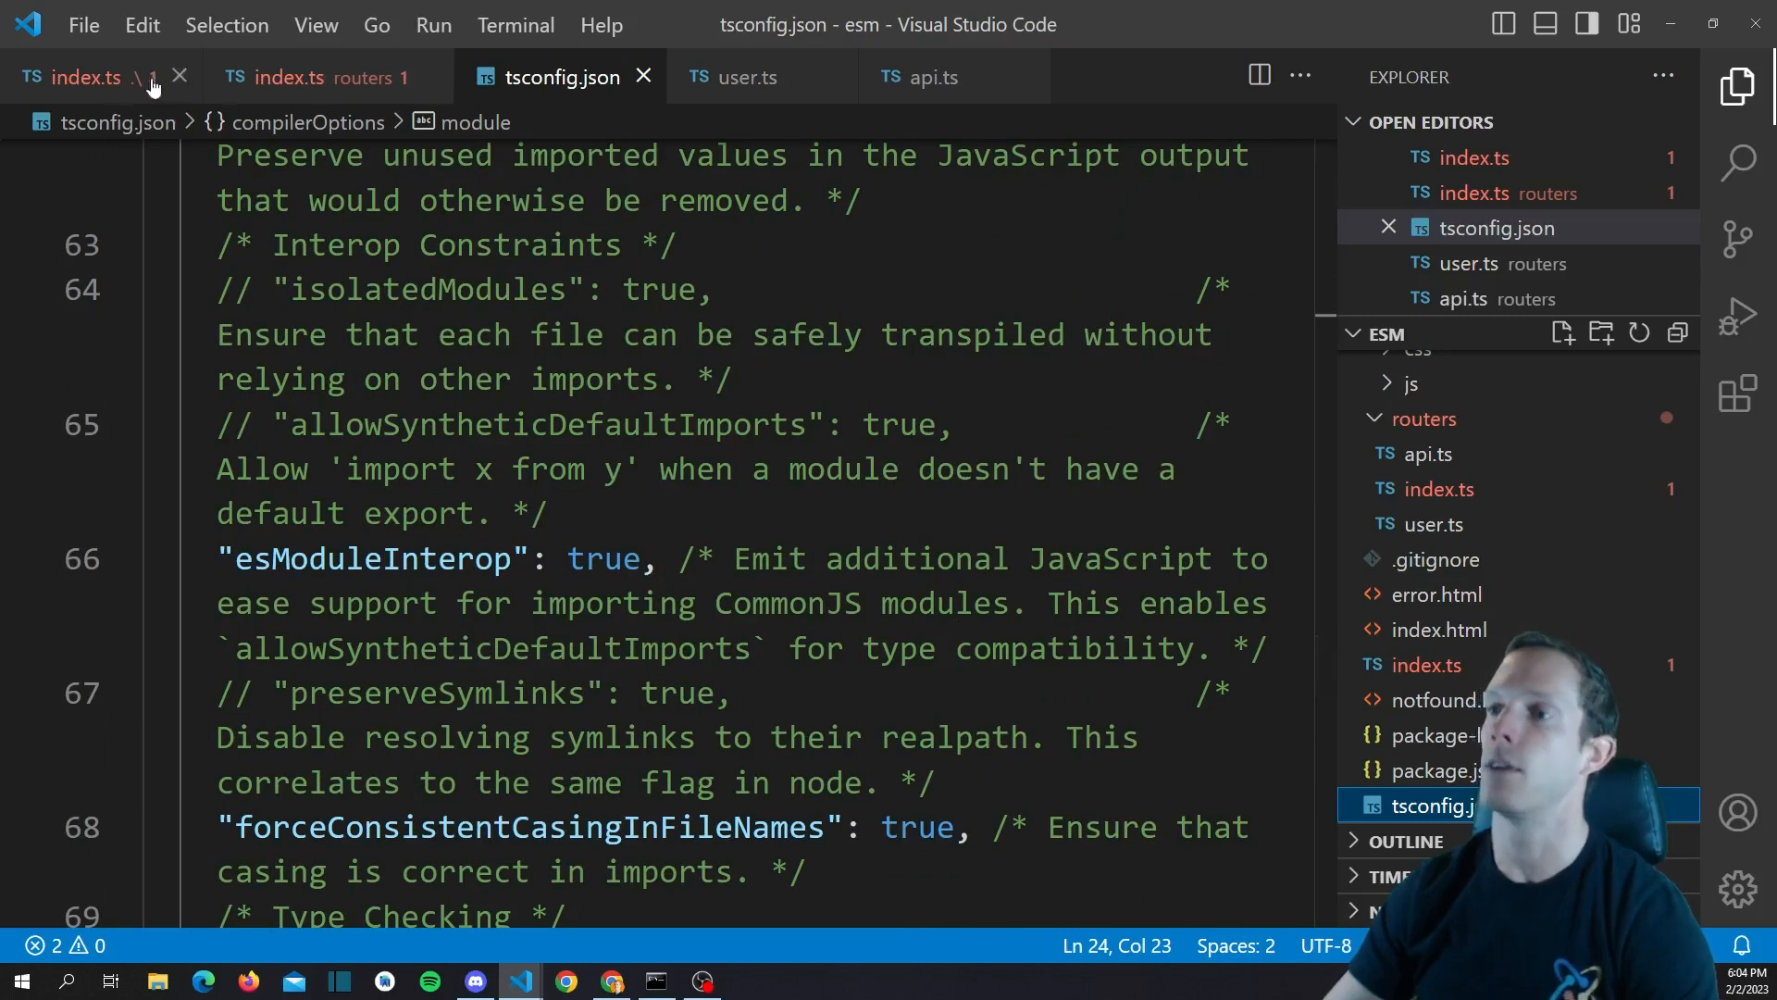
click(278, 78)
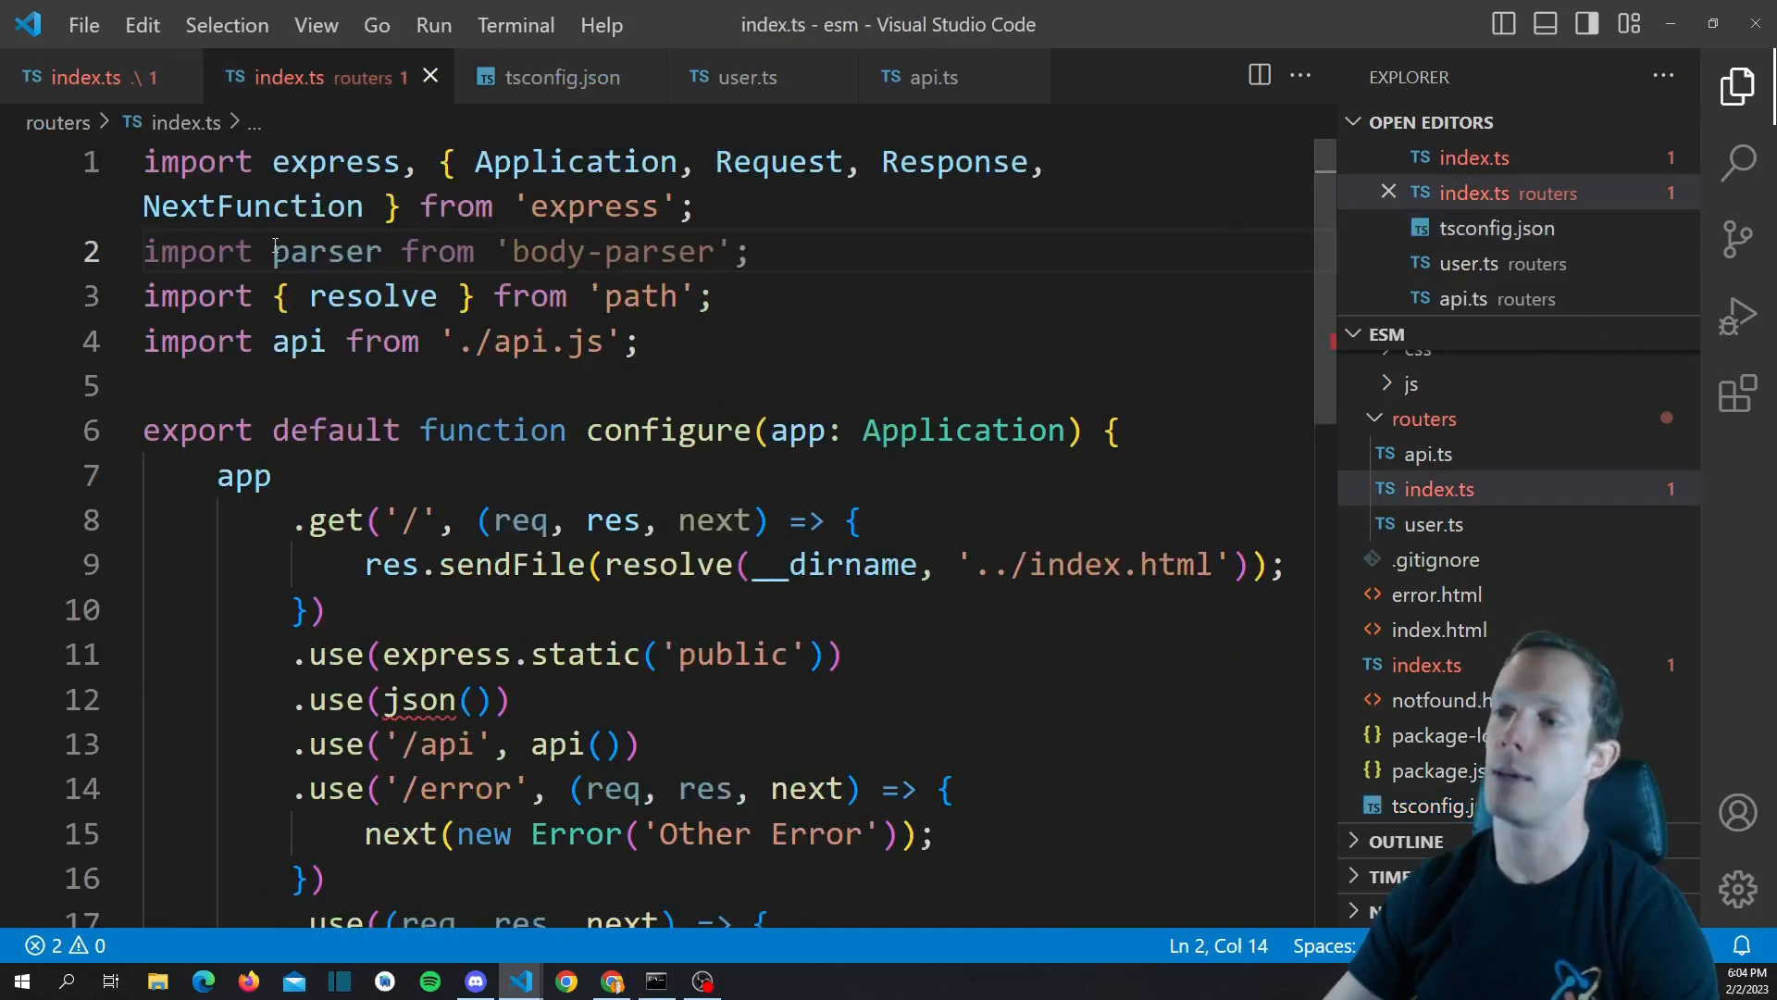
Import body-parser as default 'parser' and call parser.json() instead of json()
text(* as)
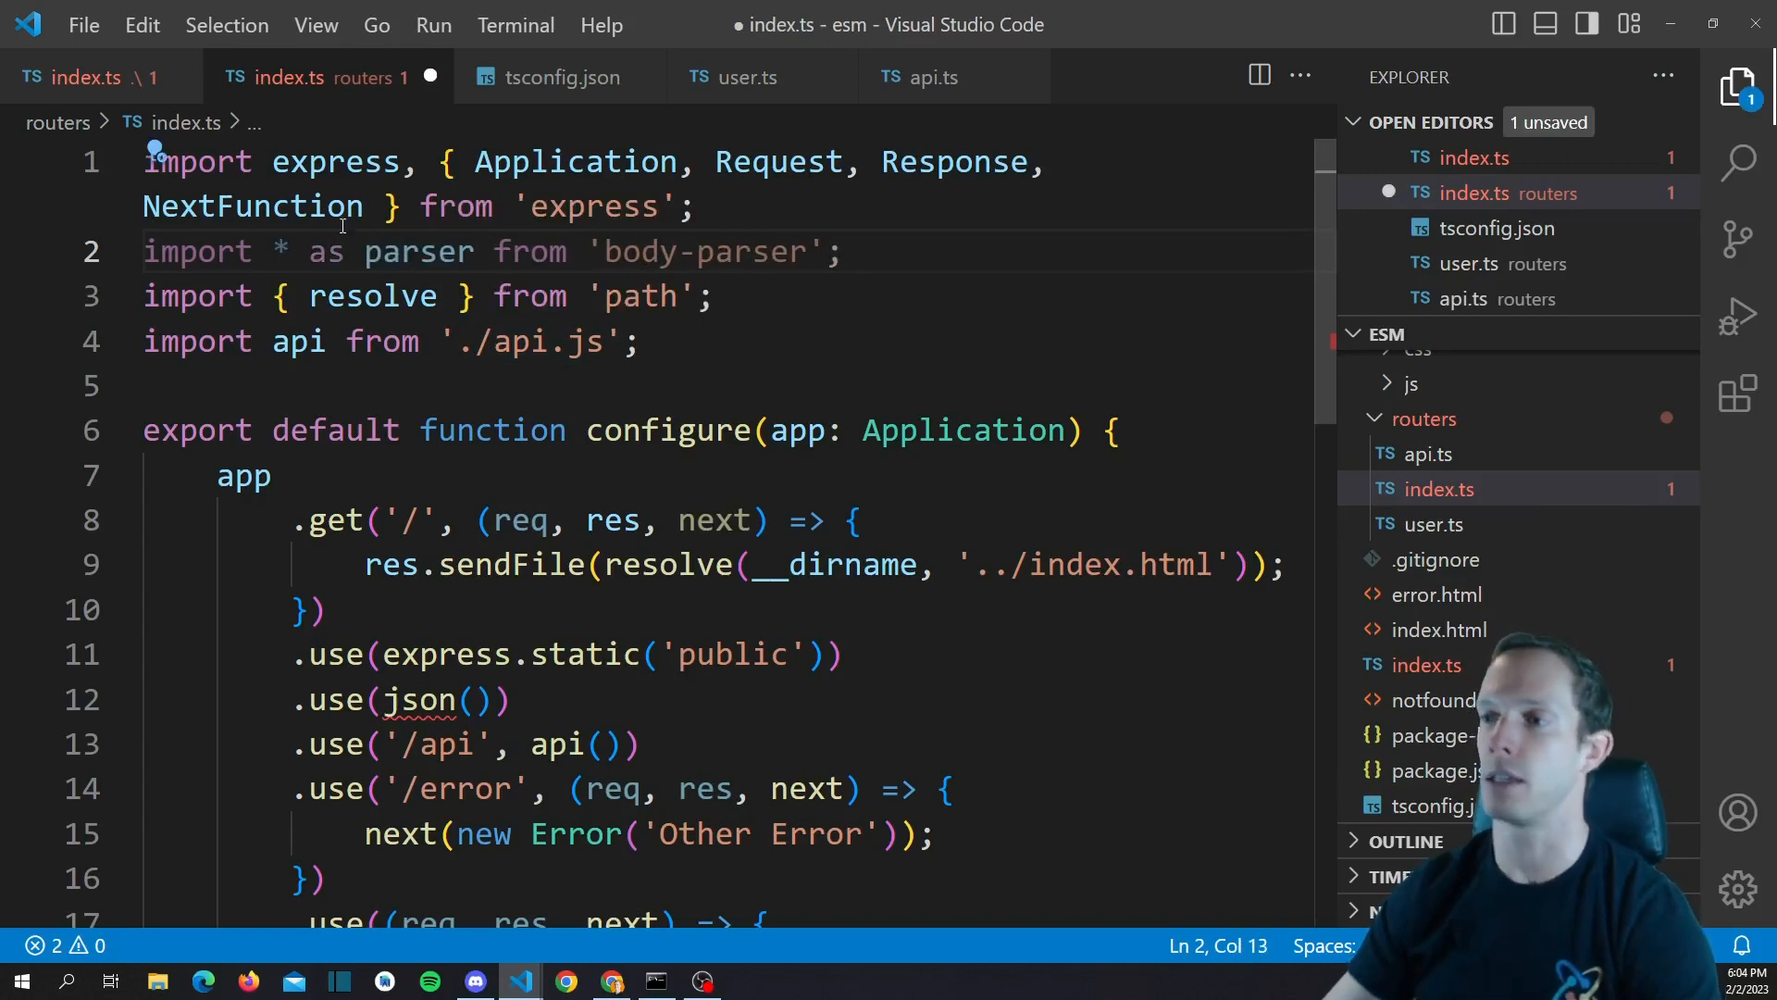
drag(301, 250, 374, 250)
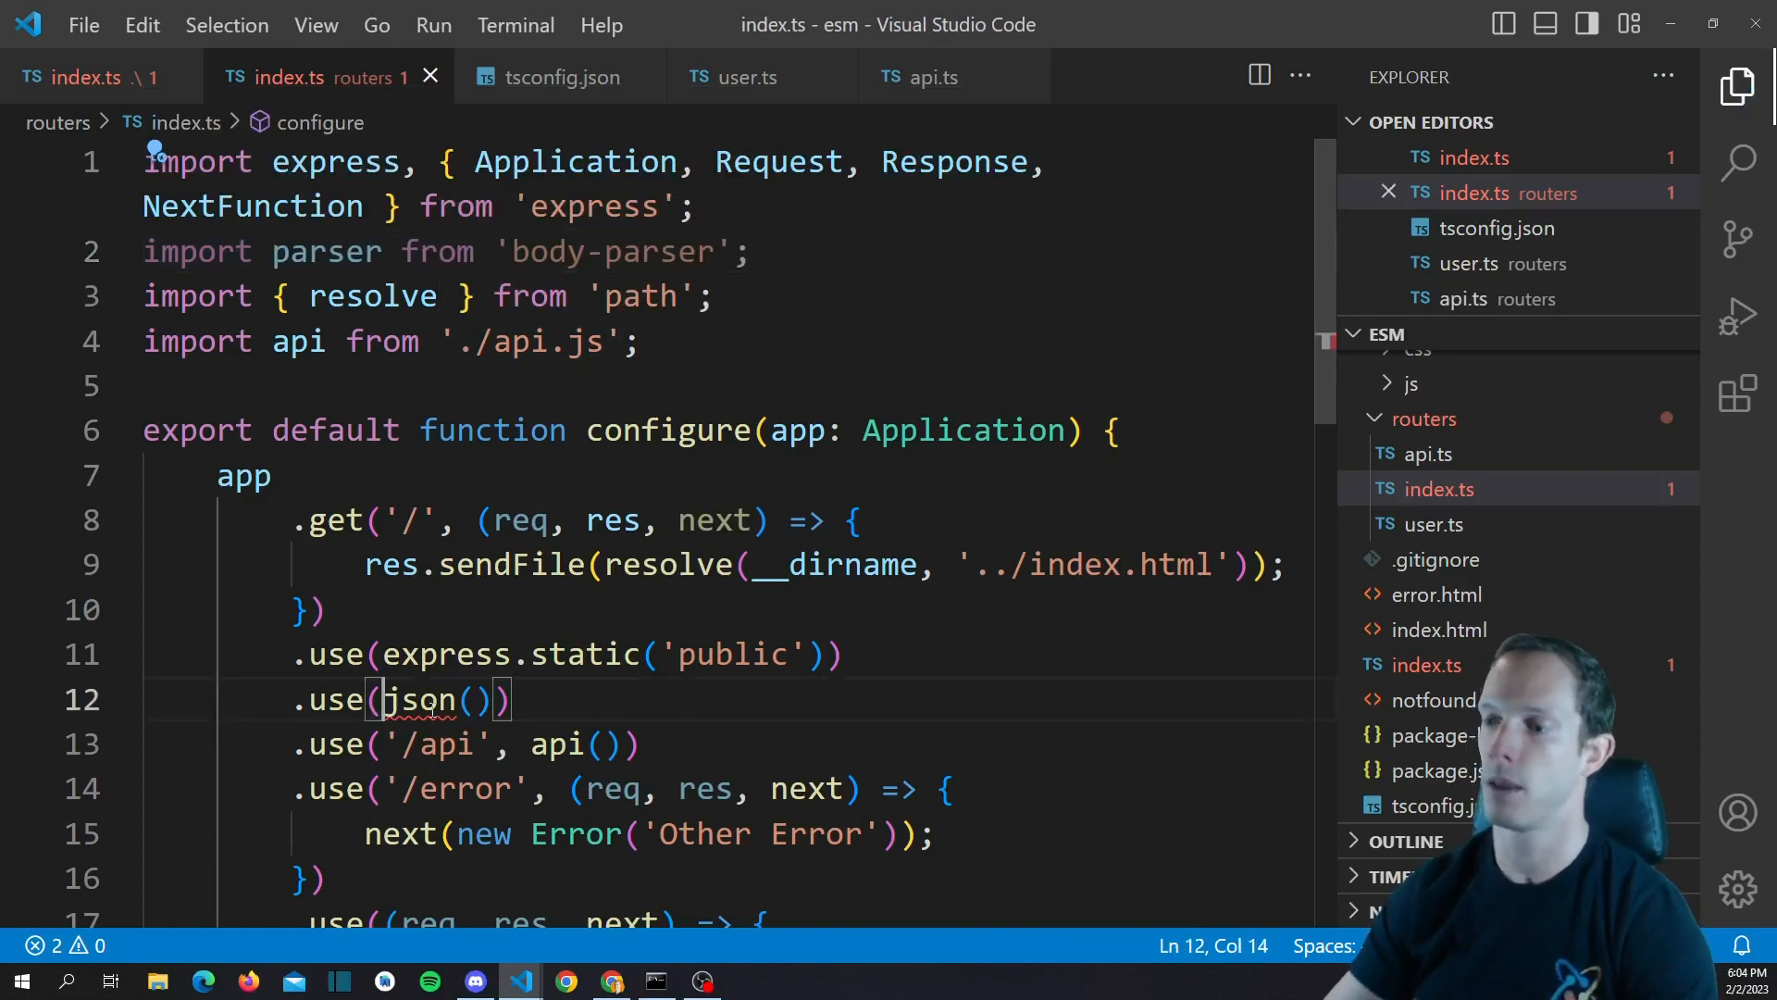
text(parser.)
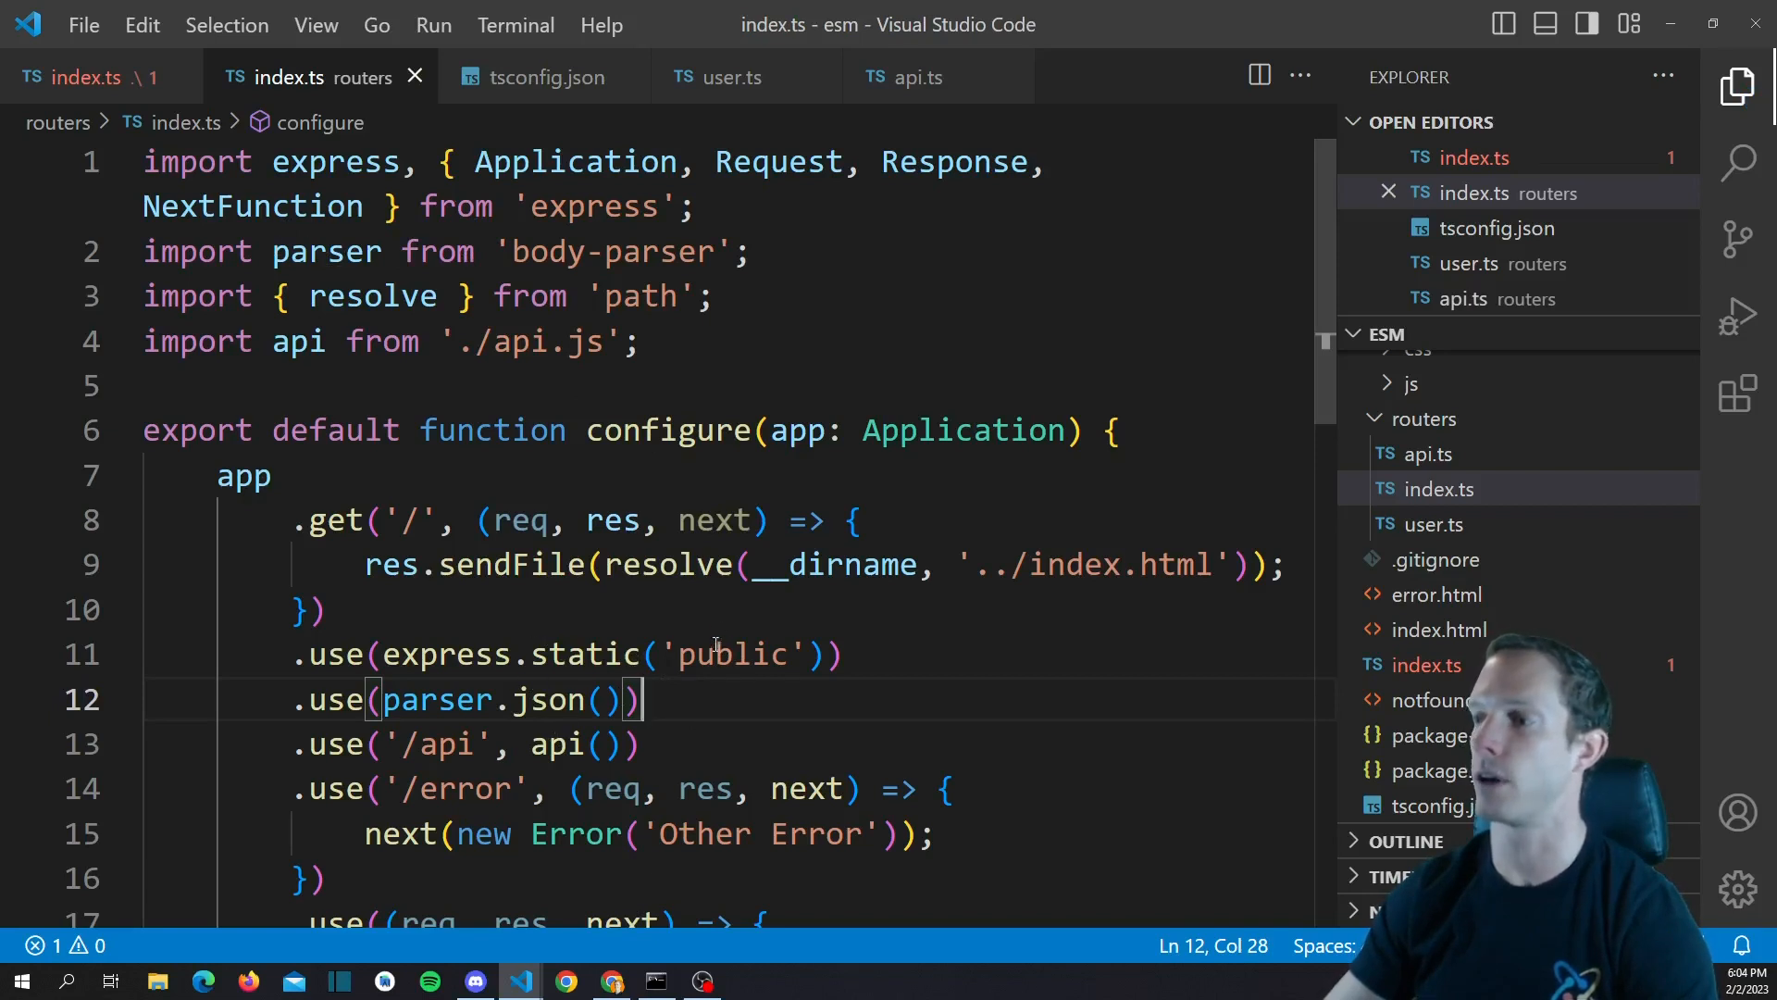
mouse_move(670, 372)
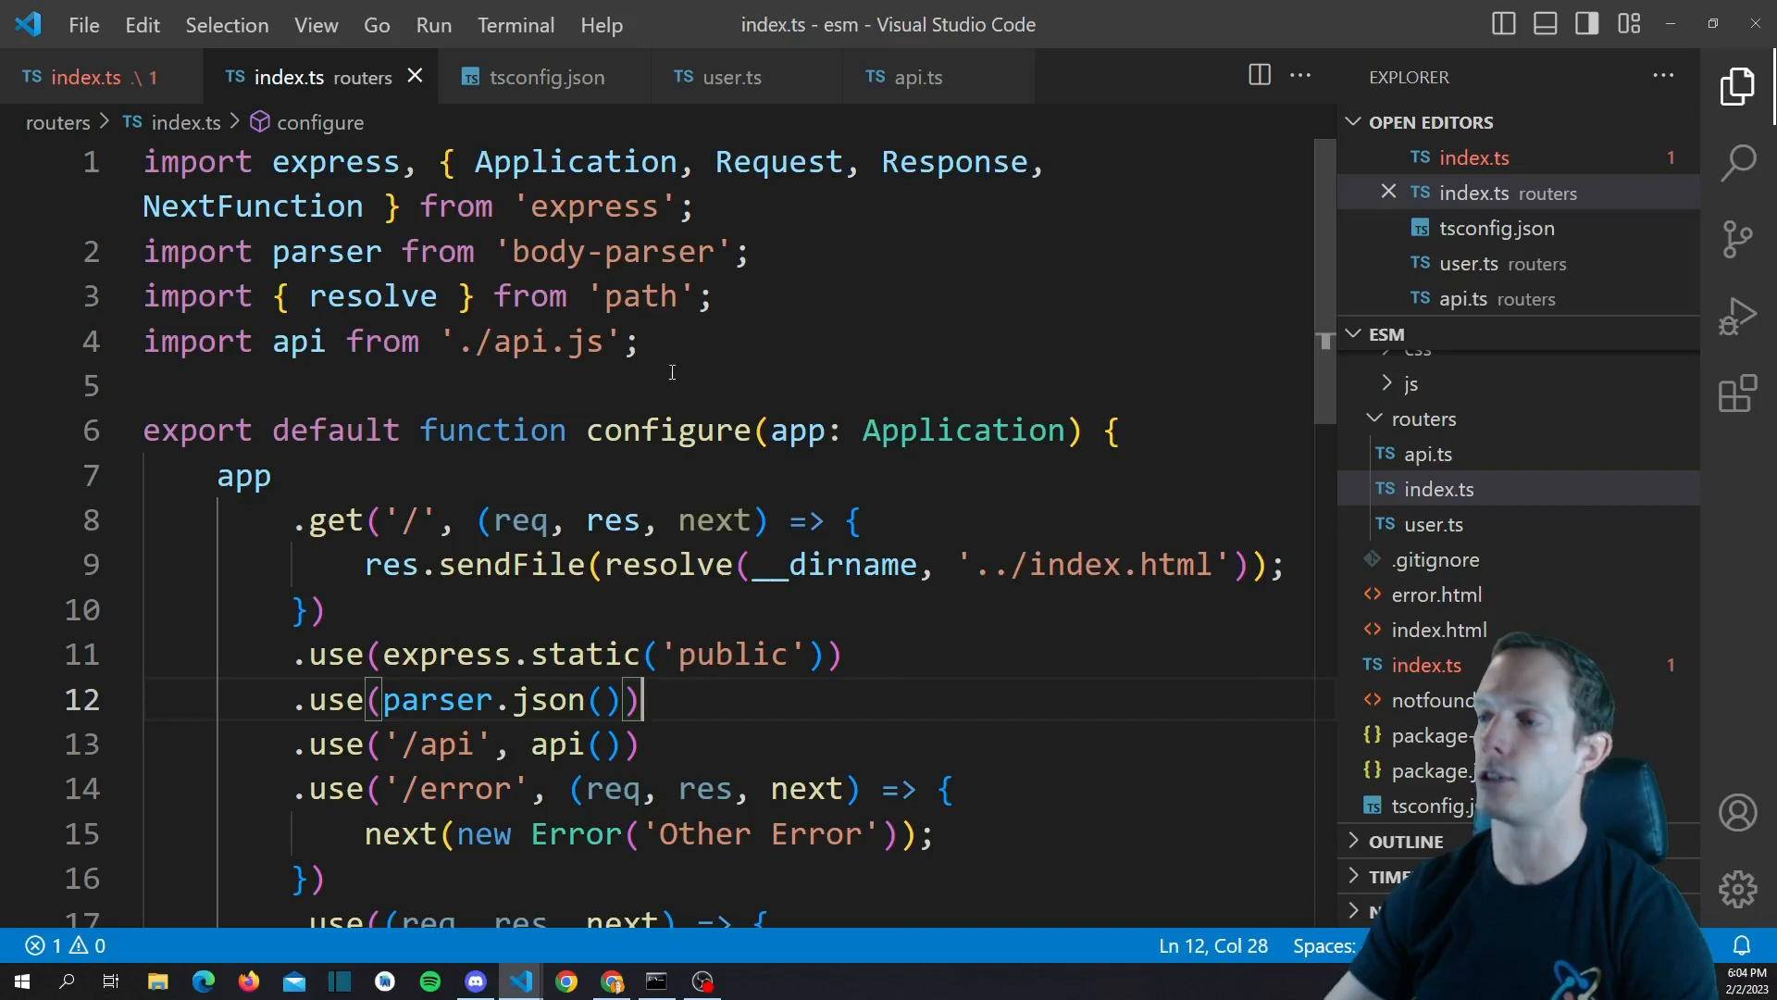
mouse_move(723, 451)
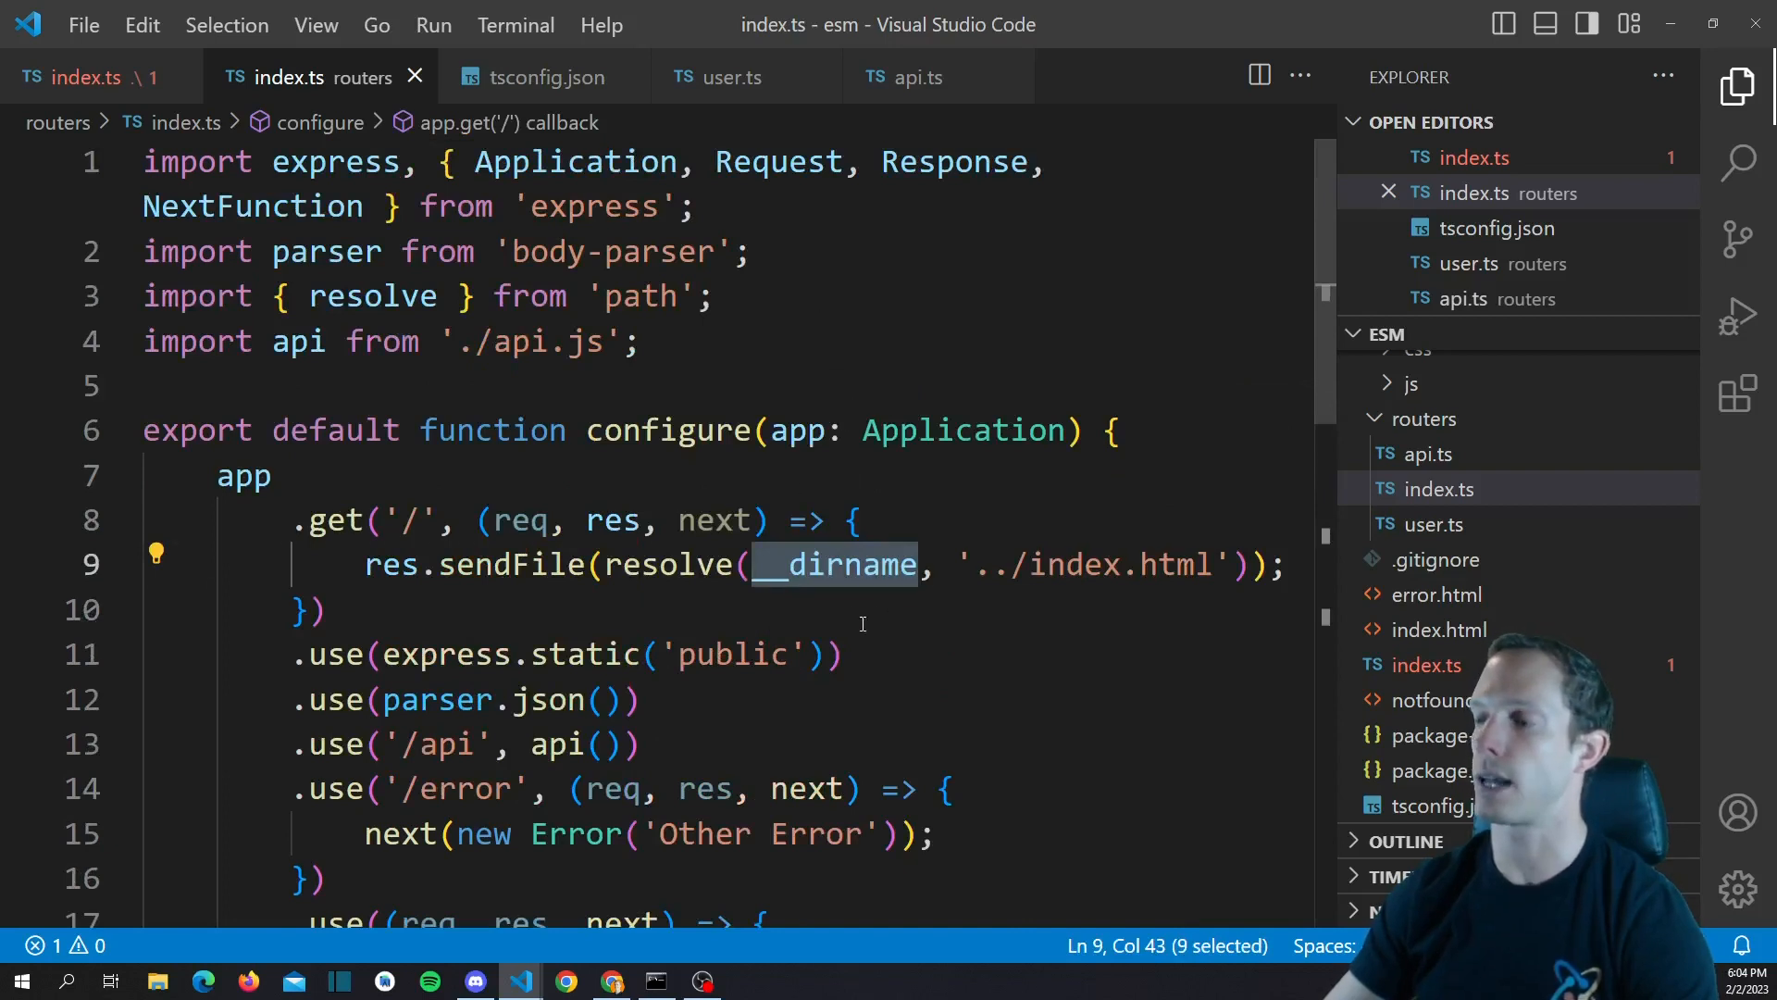
scroll(down, 3)
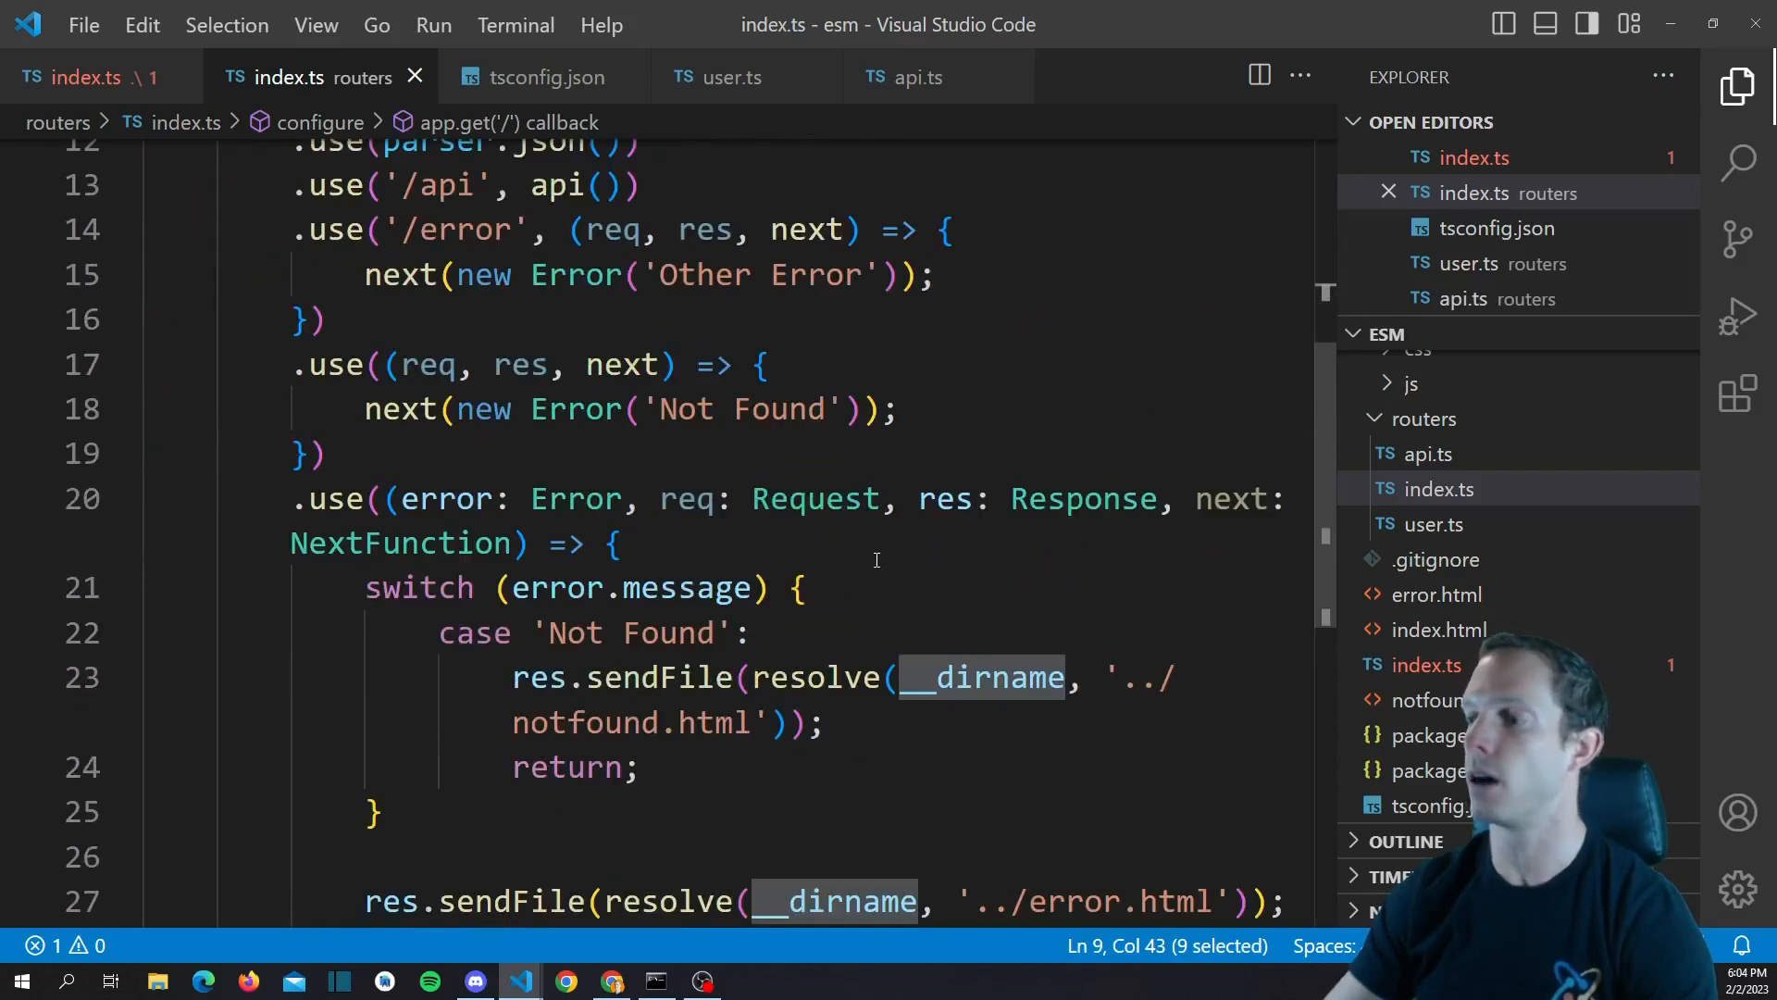
scroll(down, 3)
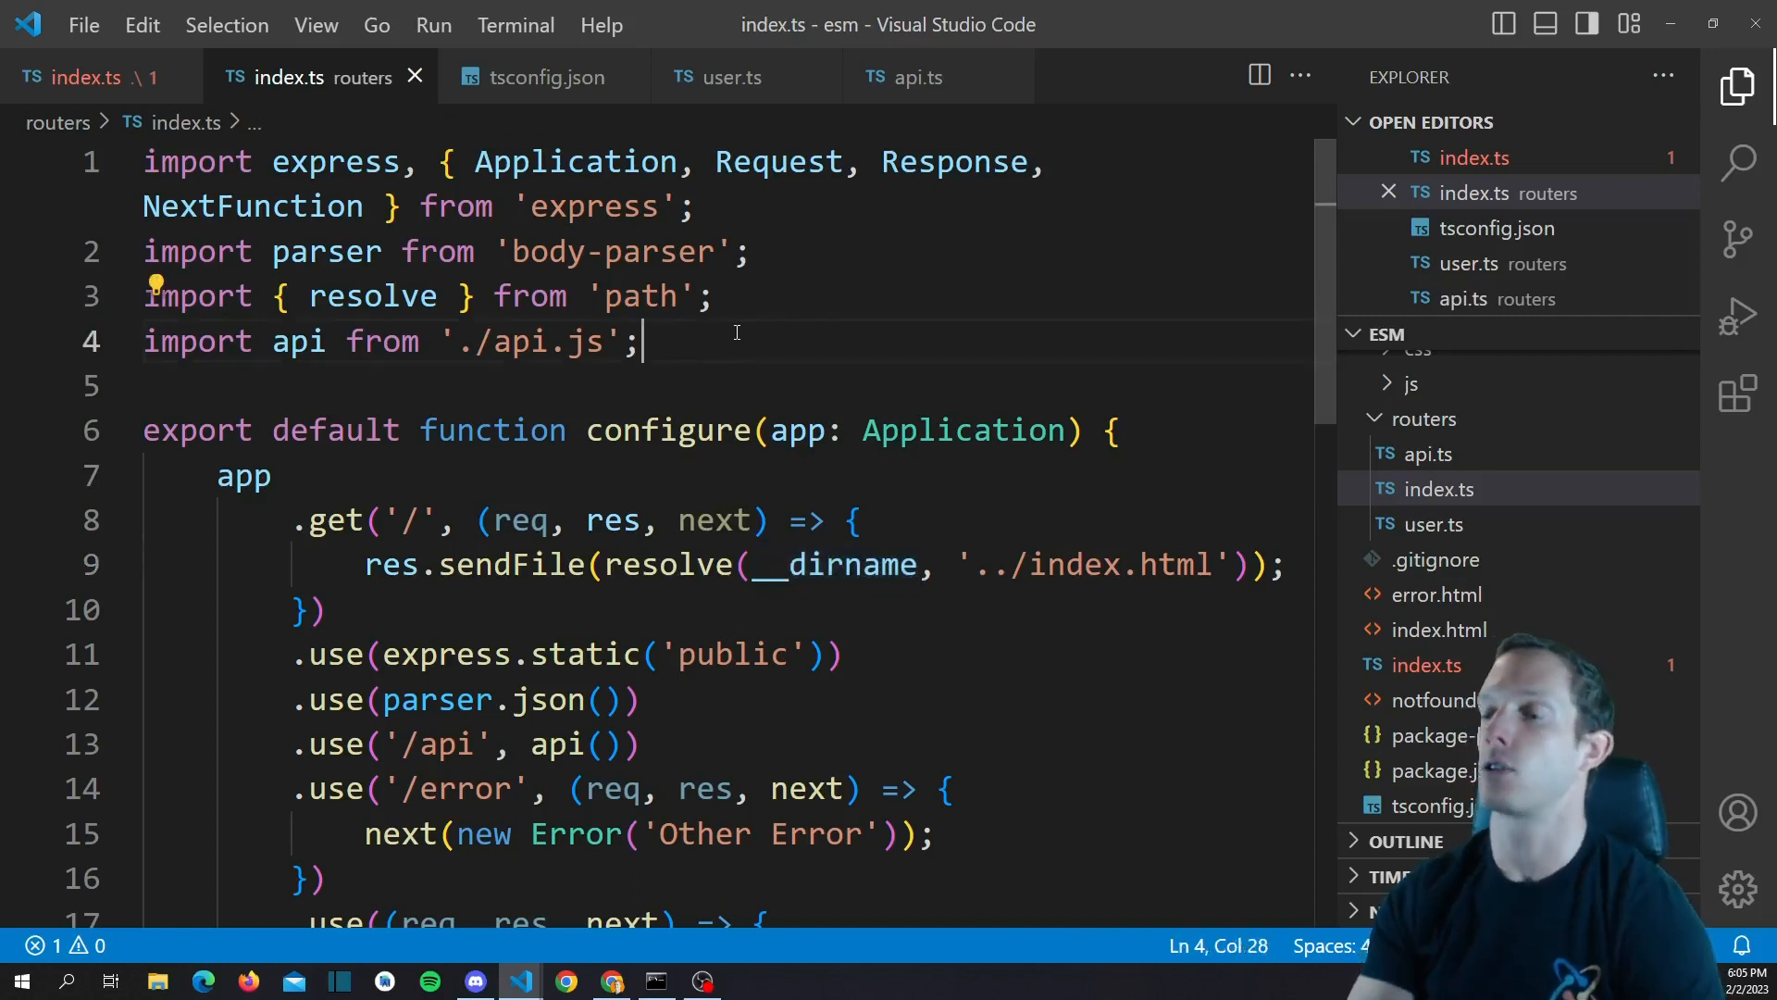
Start a const __dirname declaration and add import url from 'url';
text(const)
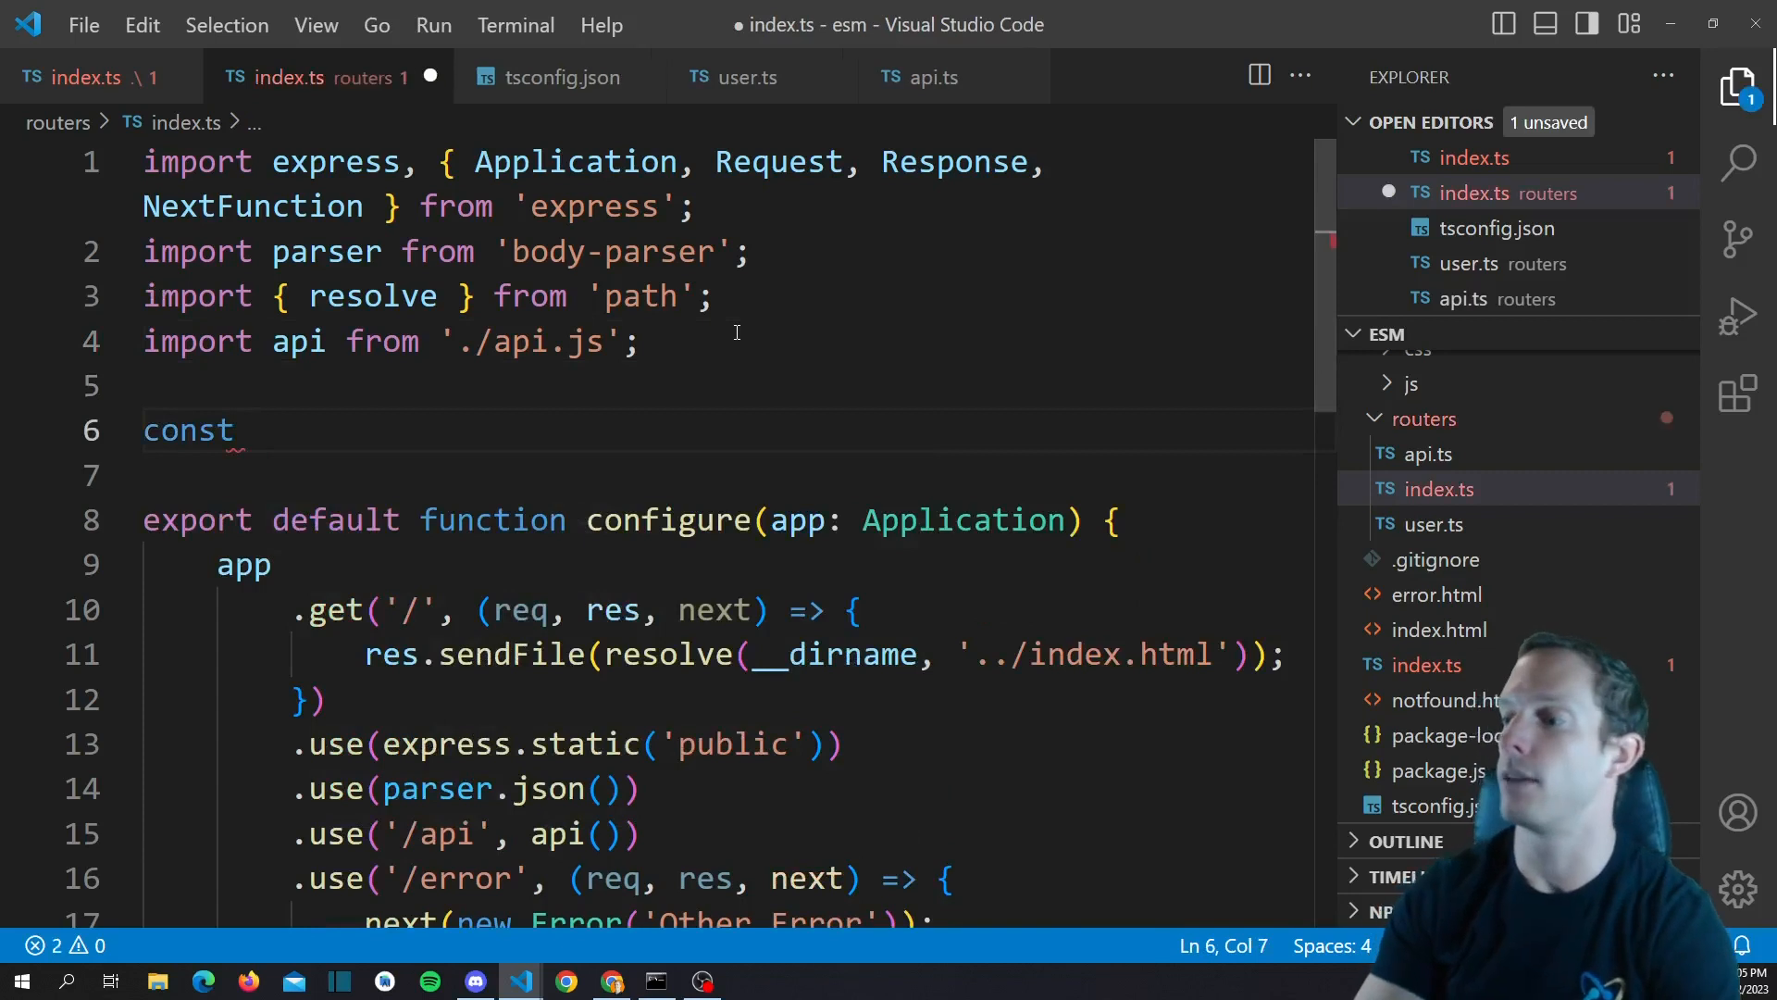
text(__dirname =)
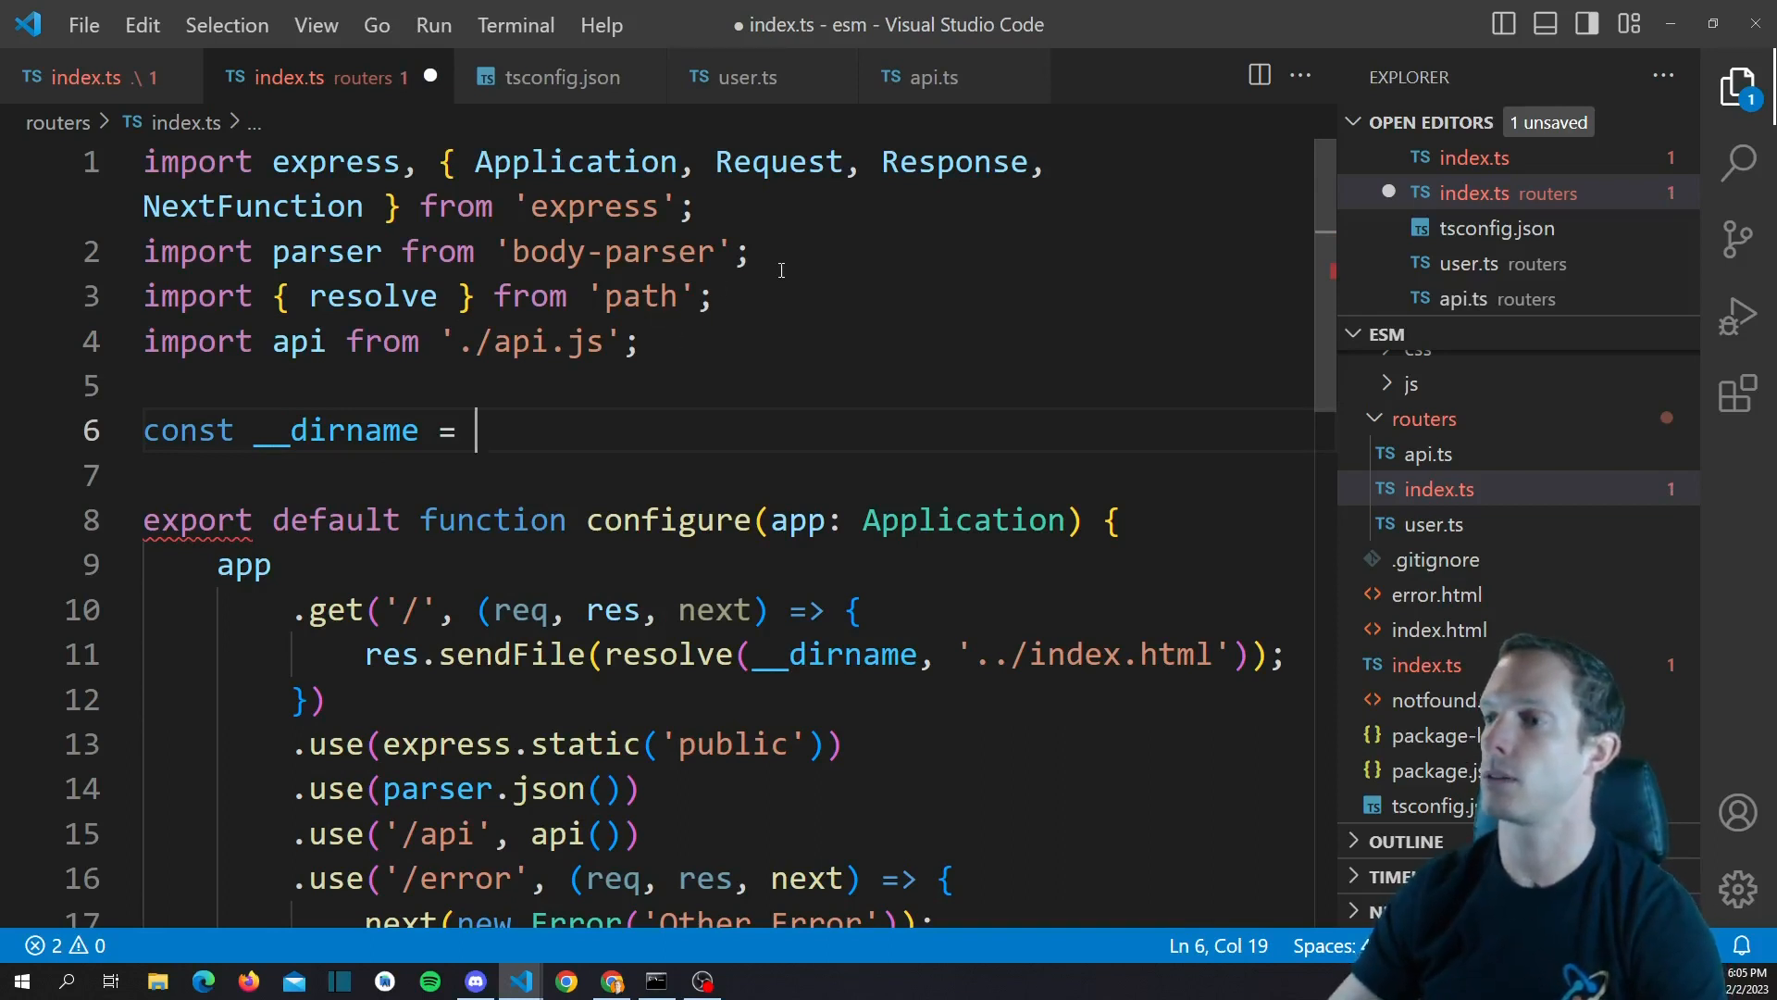
key(Enter)
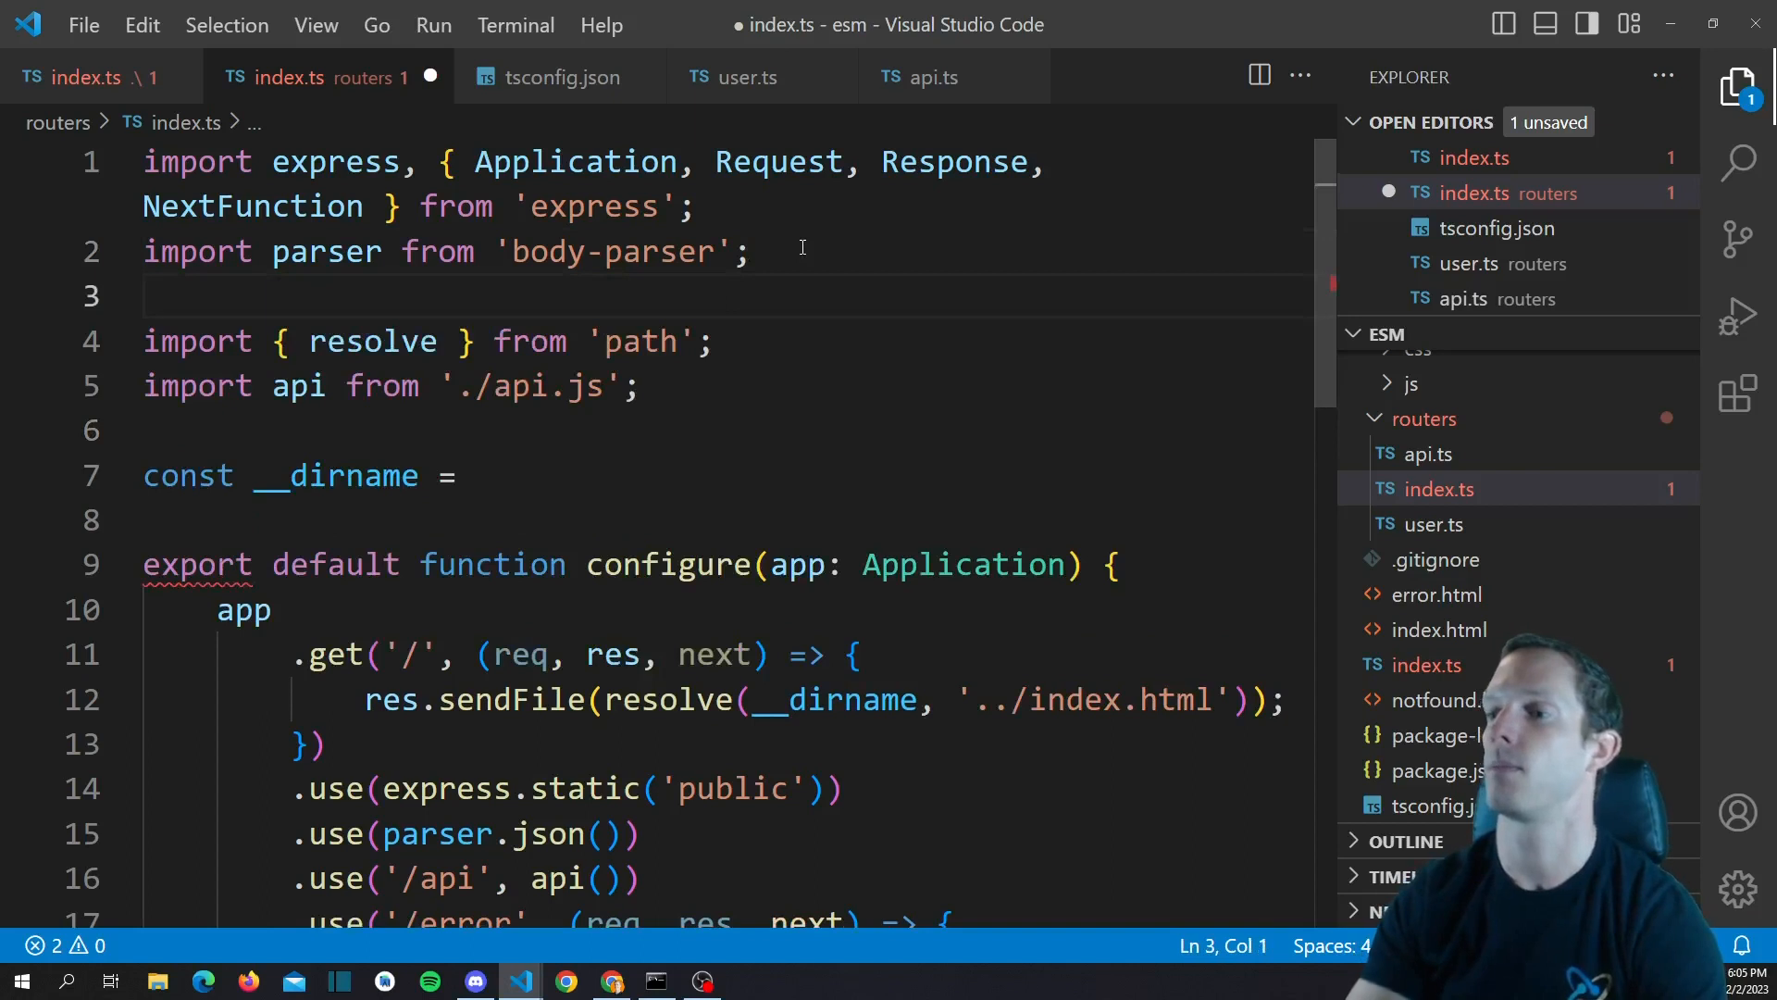
text(imprt url)
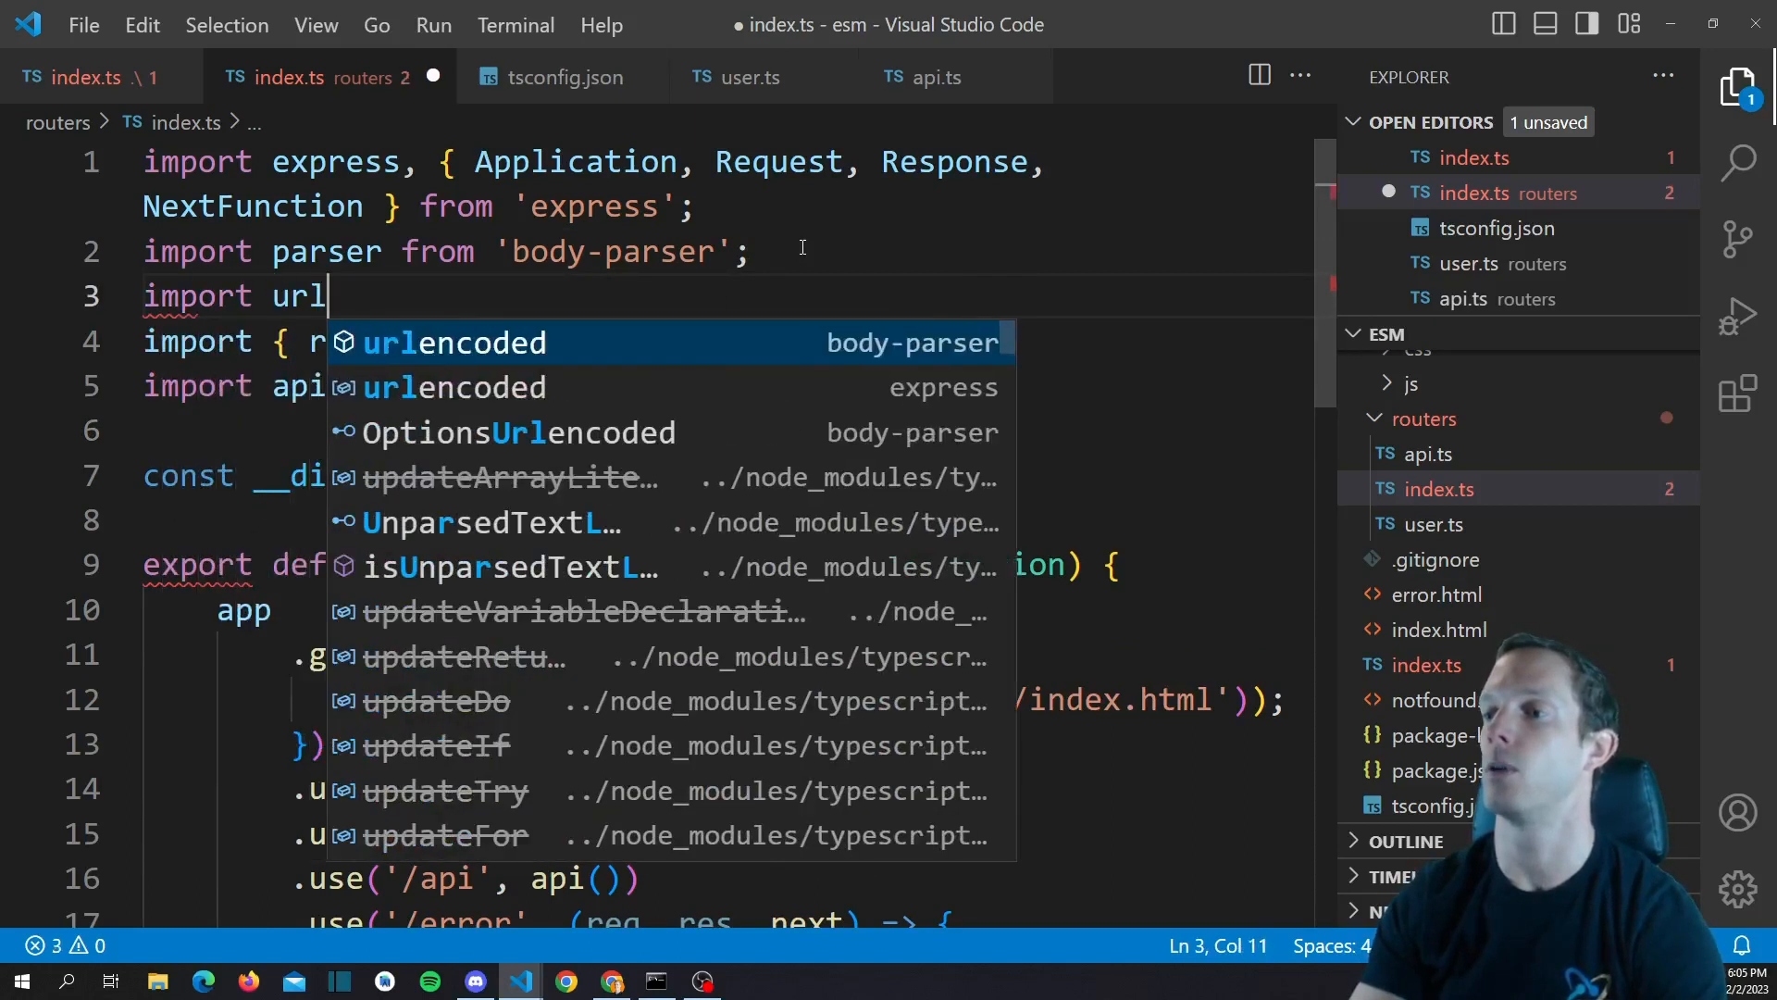
text(from 'url';)
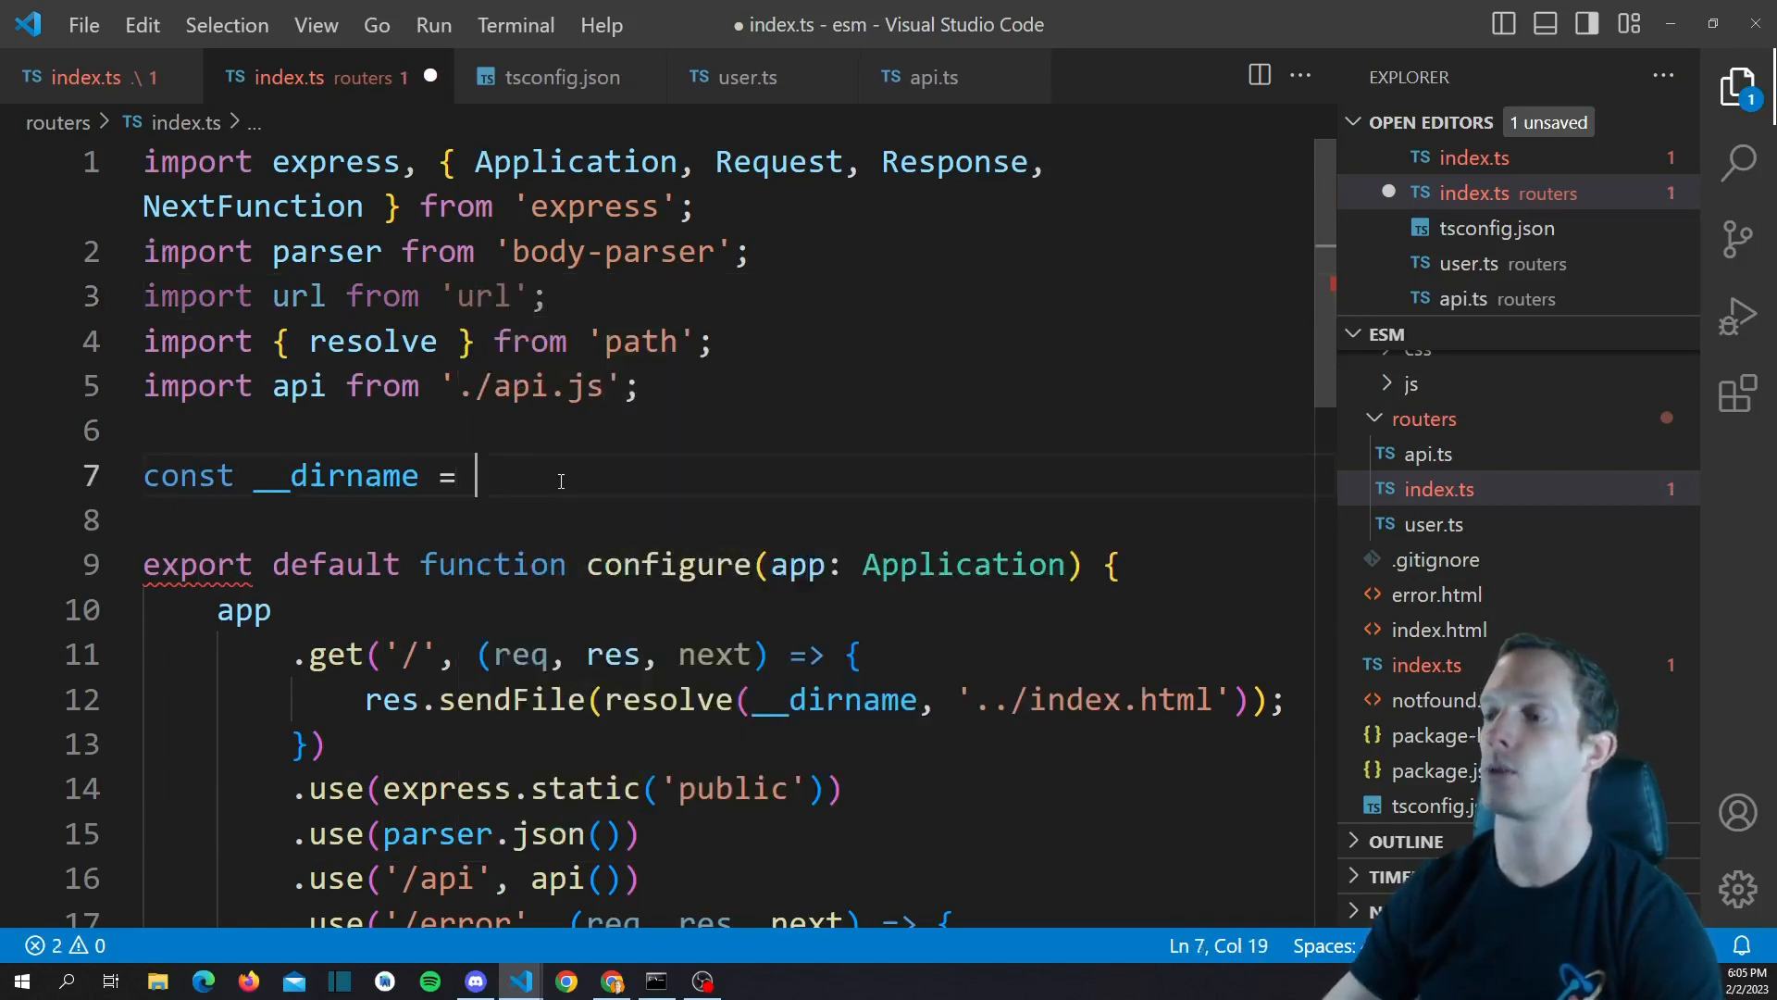
Complete __dirname as url.fileURLToPath(new URL('.', import.meta.url))
text(url.)
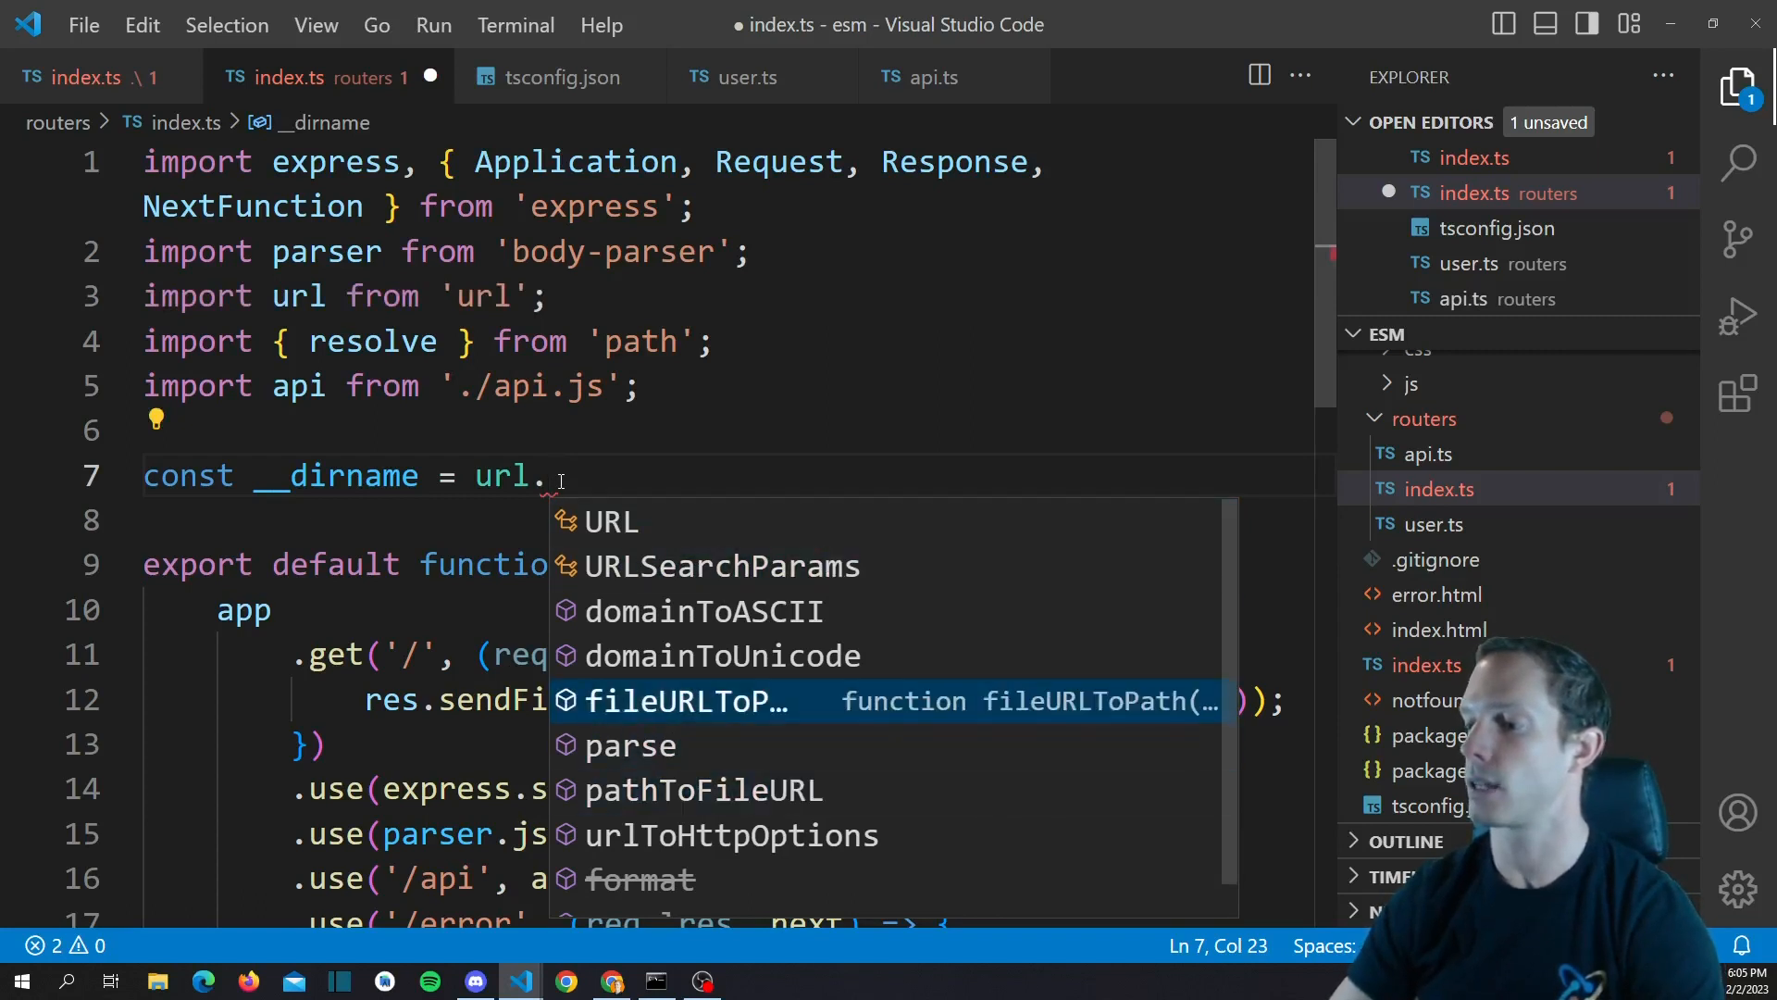
click(687, 700)
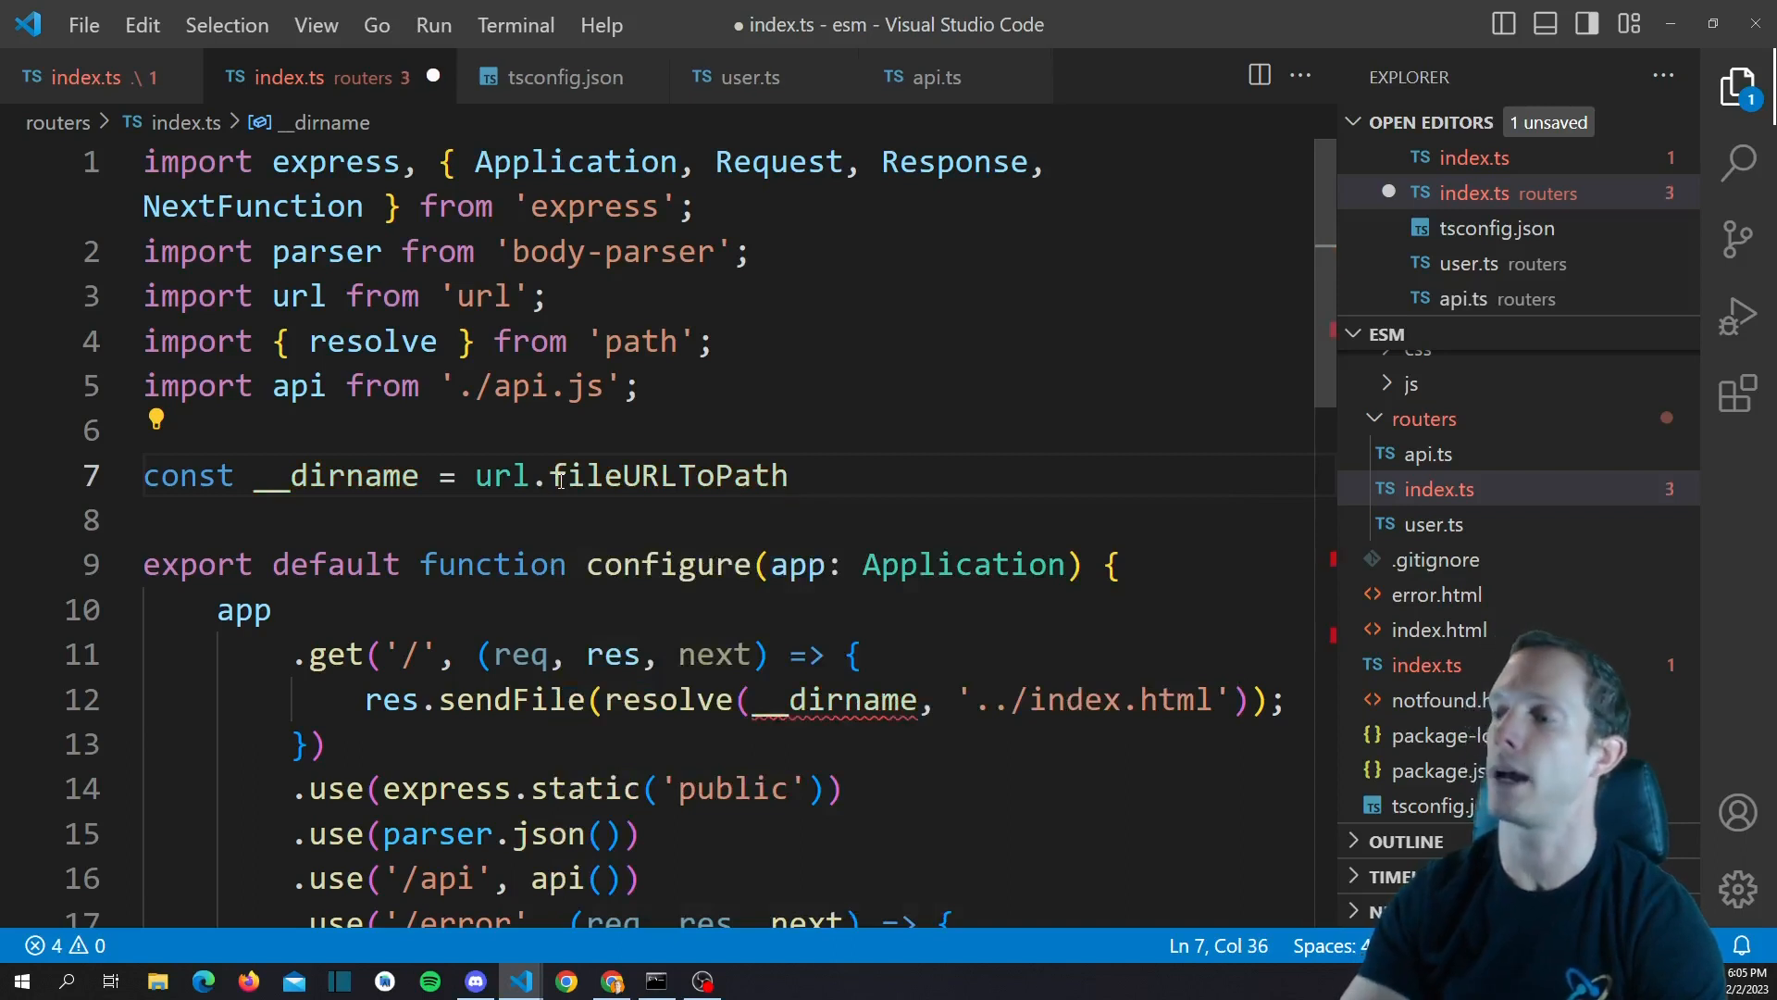
text(())
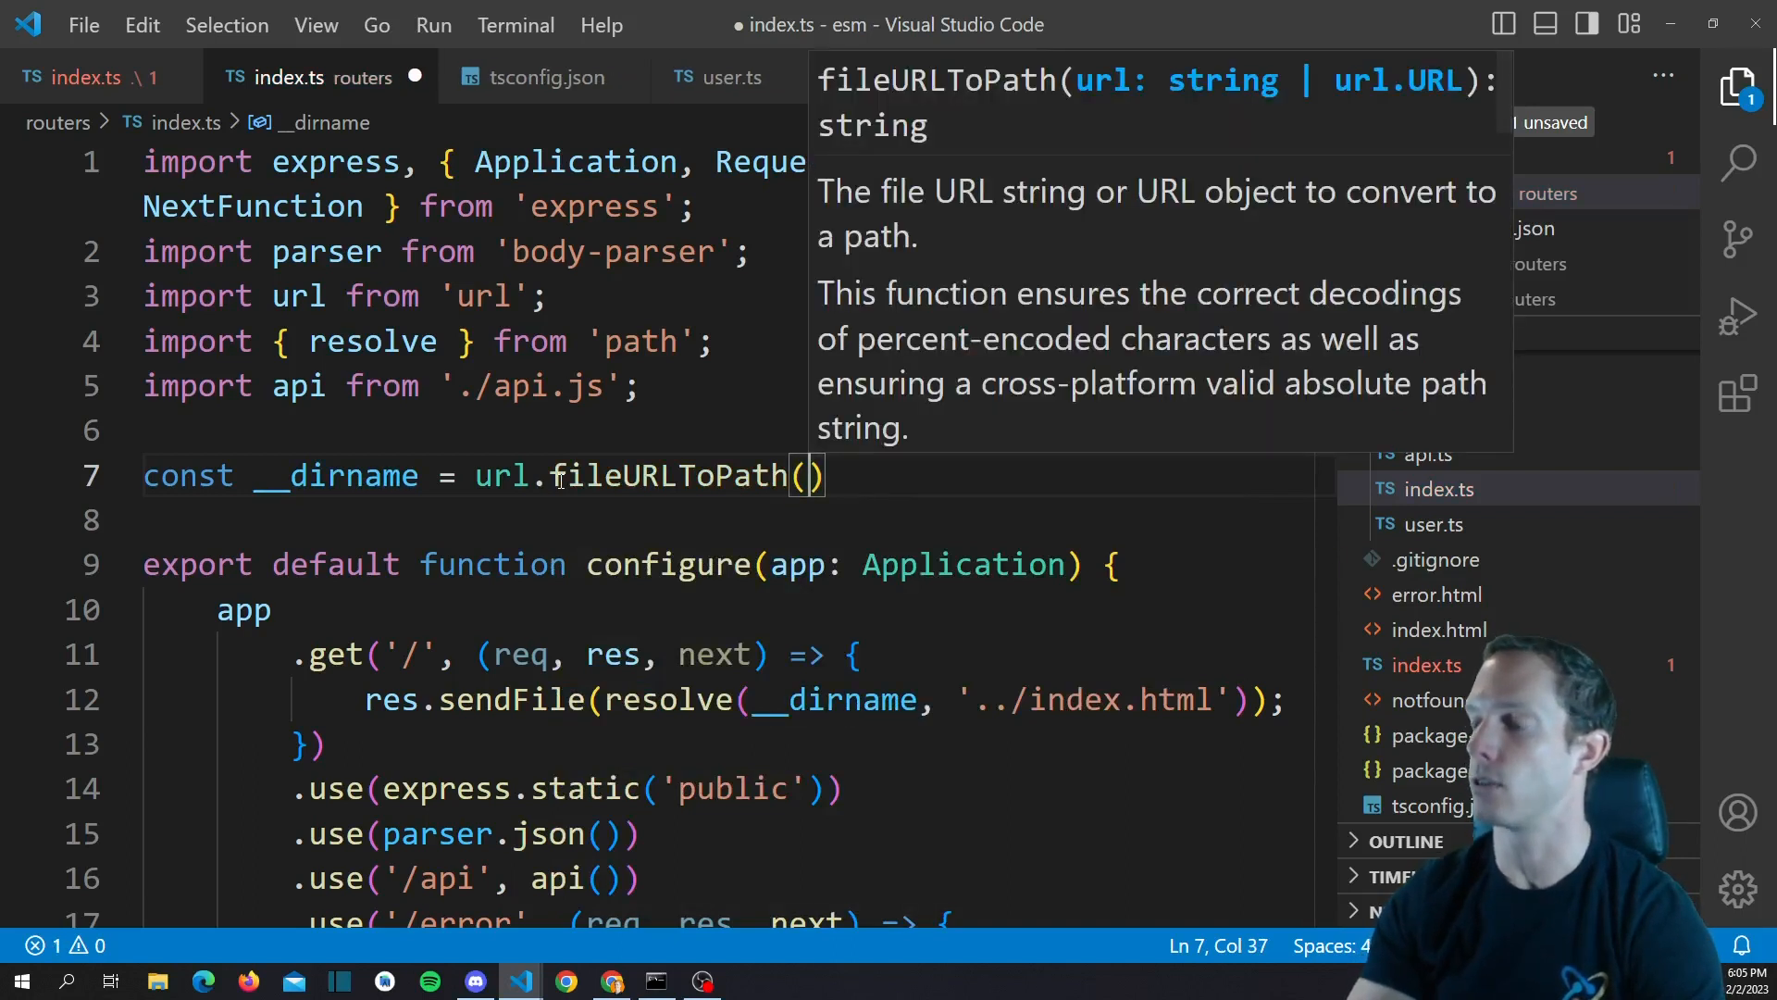
text(new URL('.)
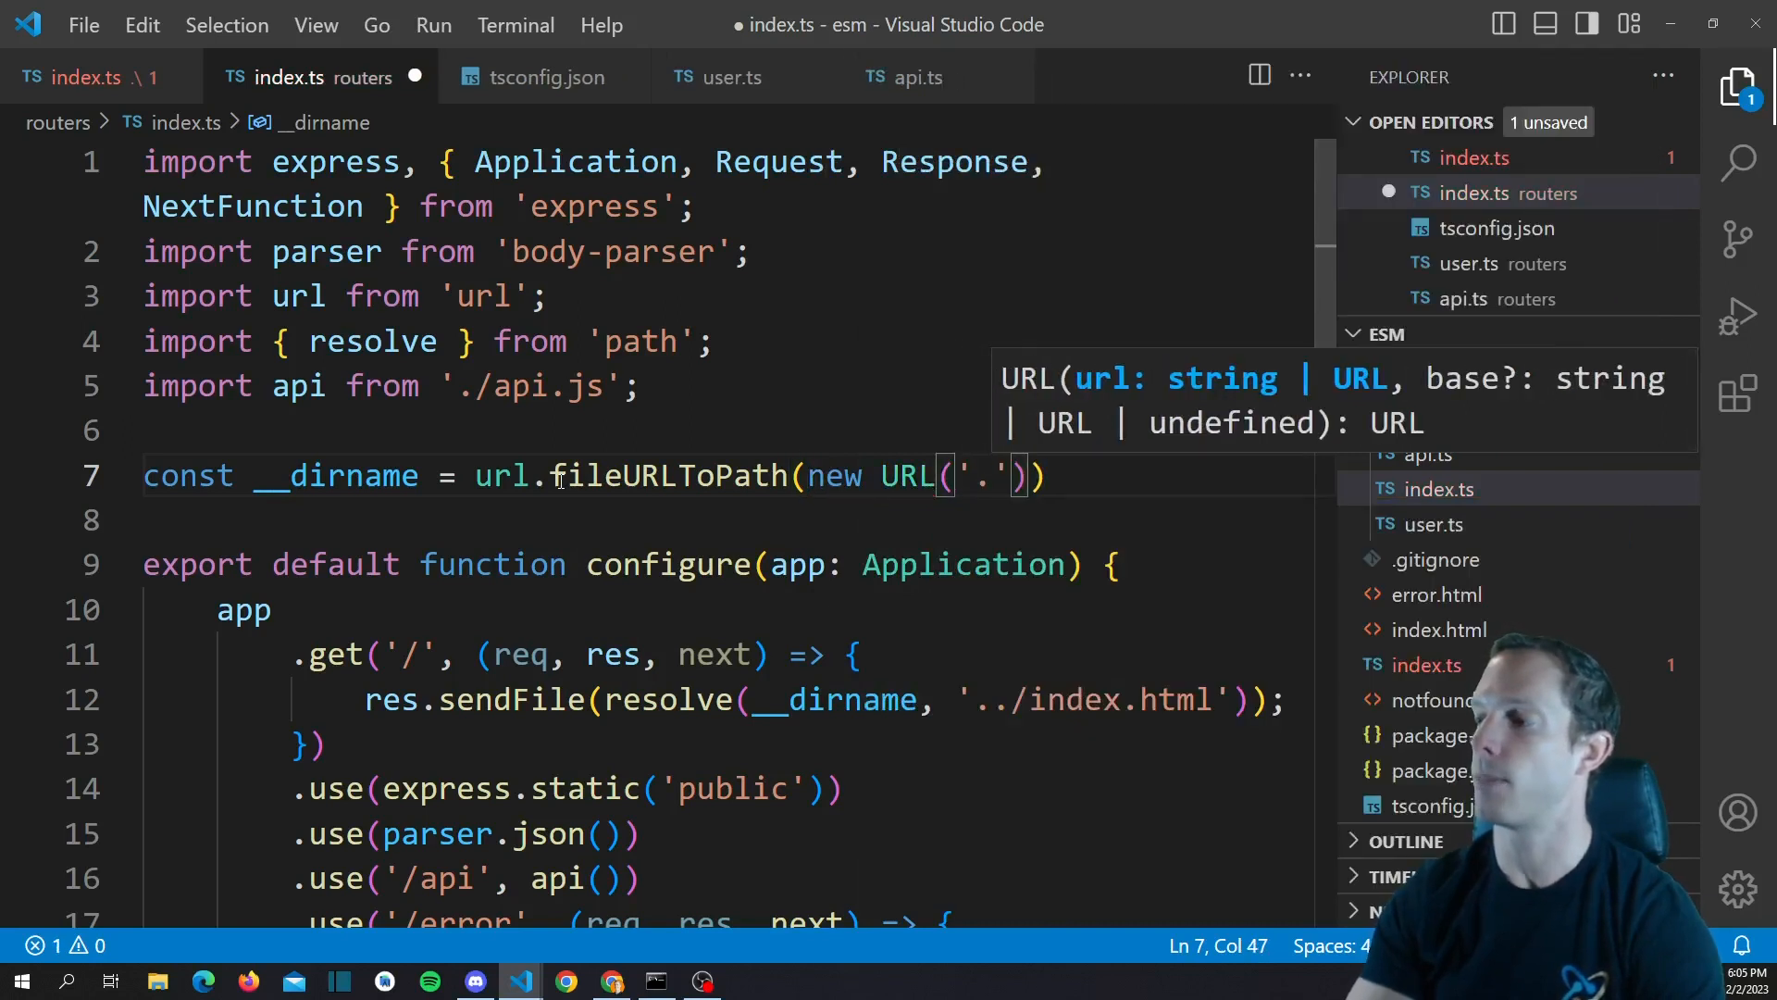
key(Right)
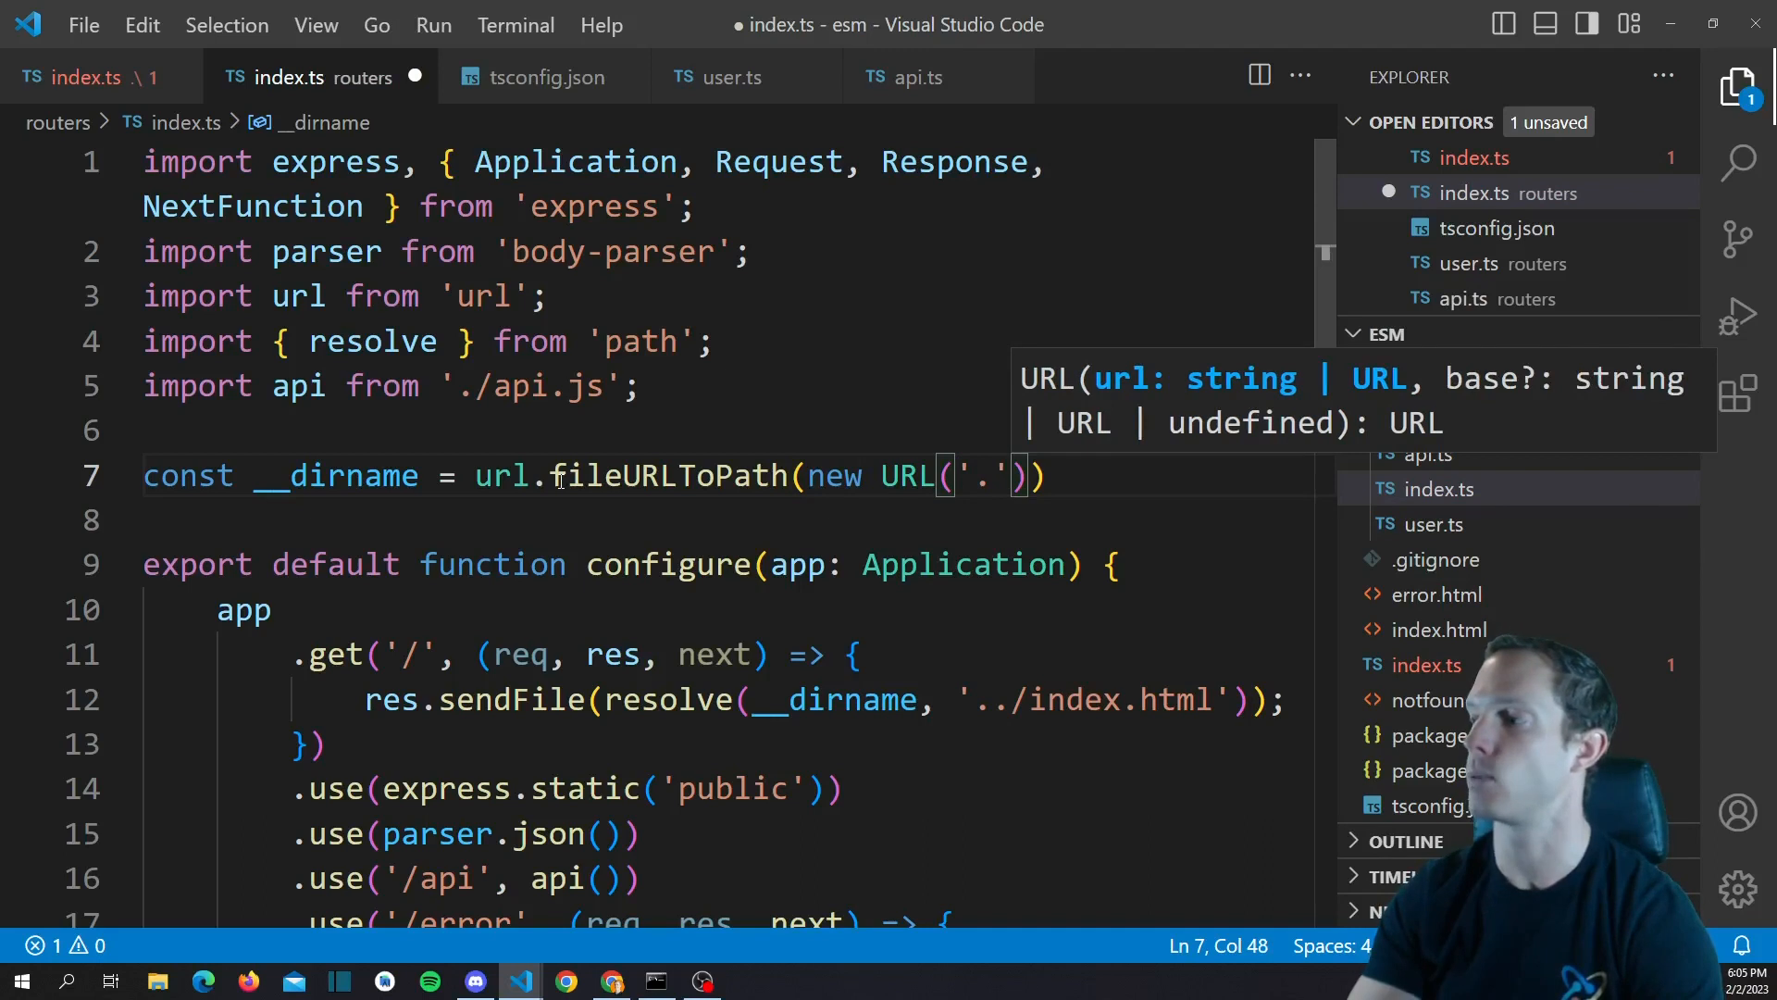
text(,)
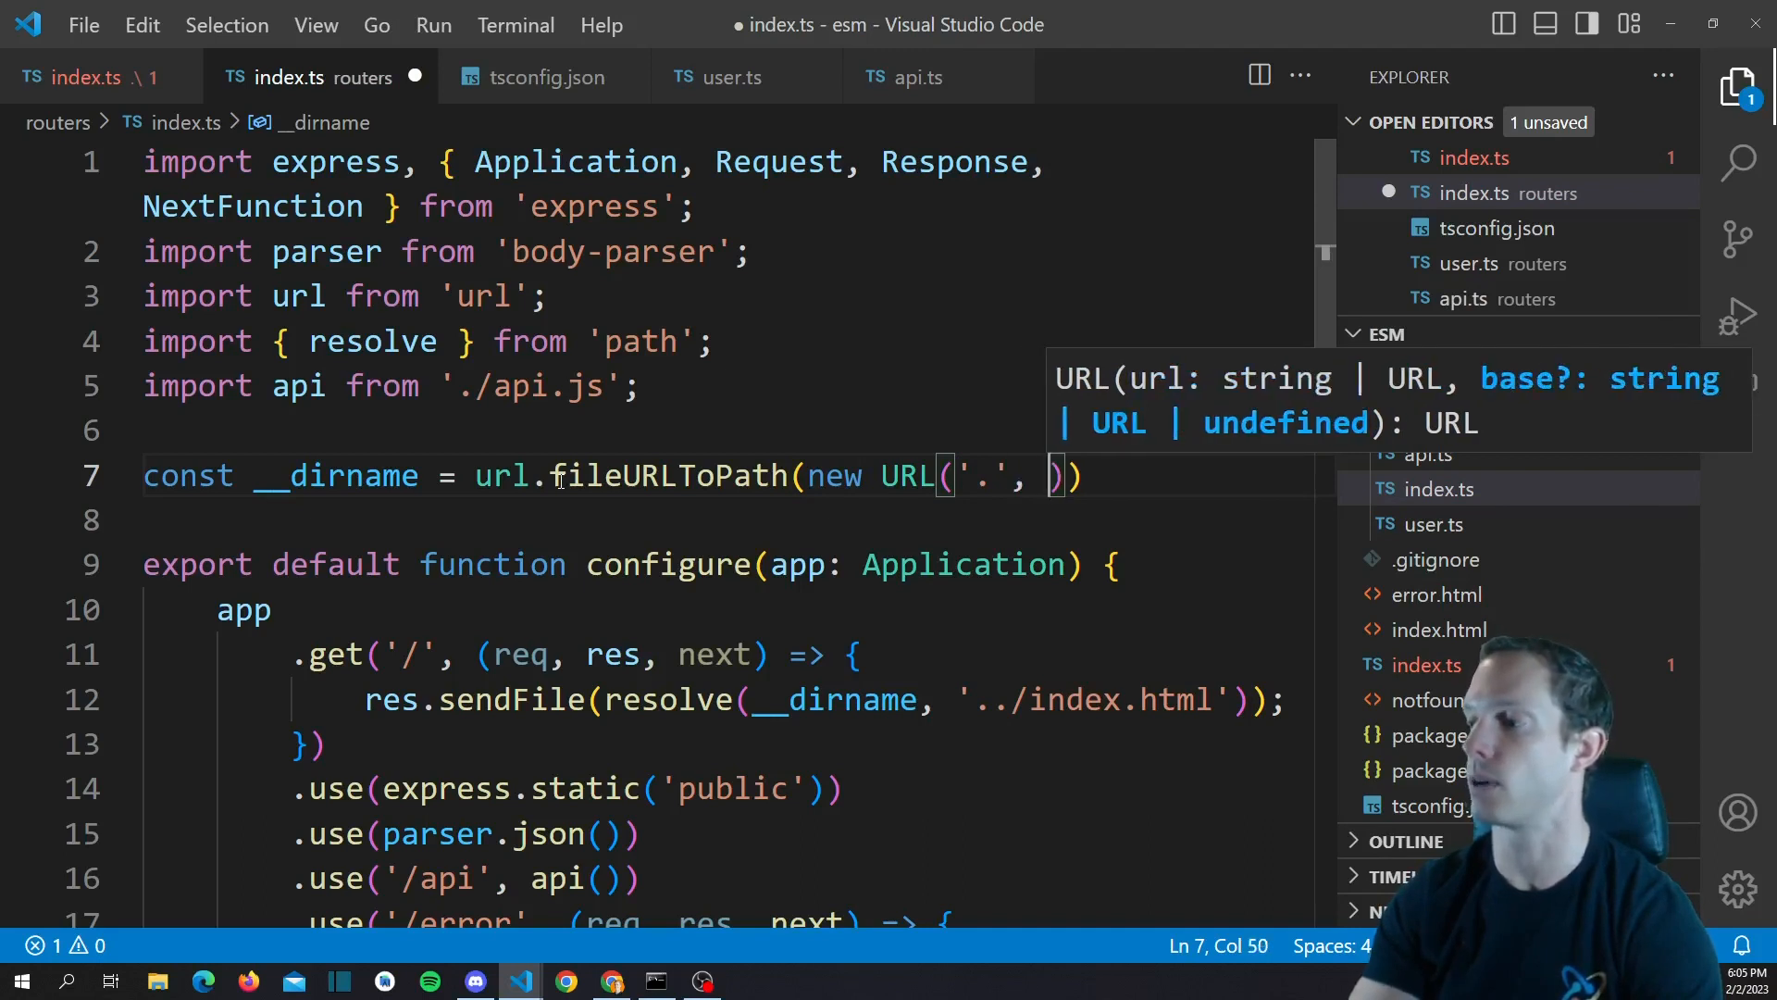
text(import.m)
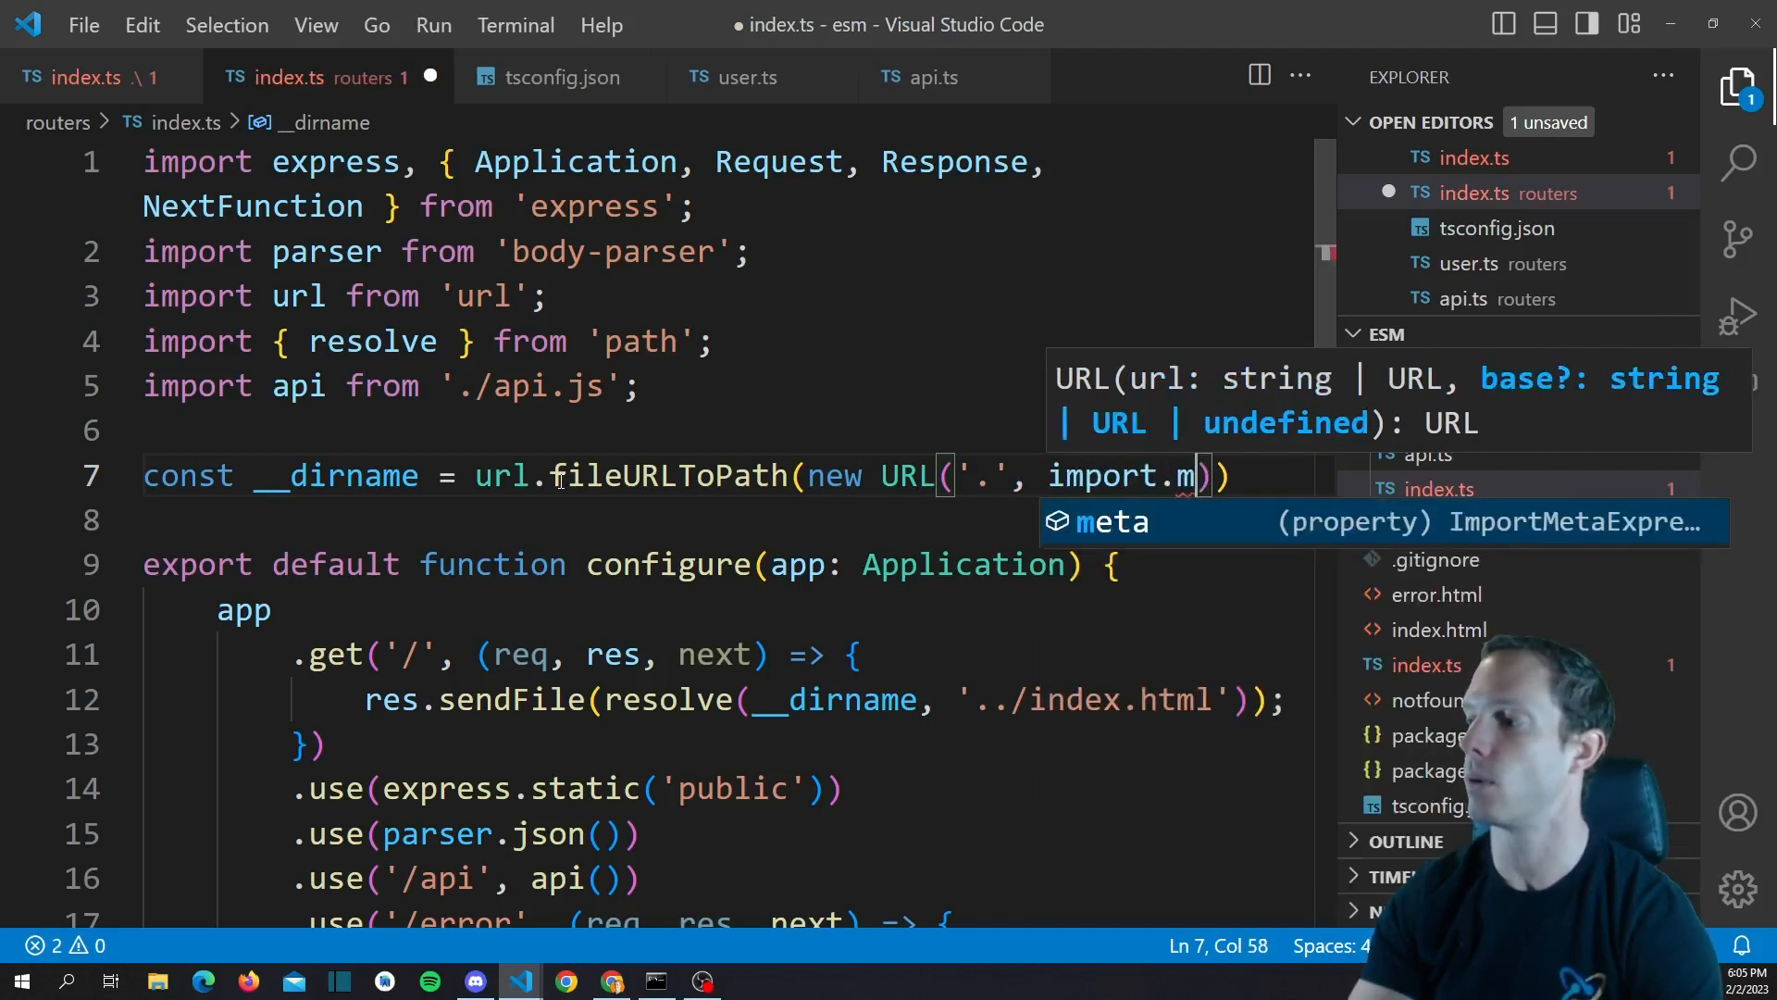
text(.url)
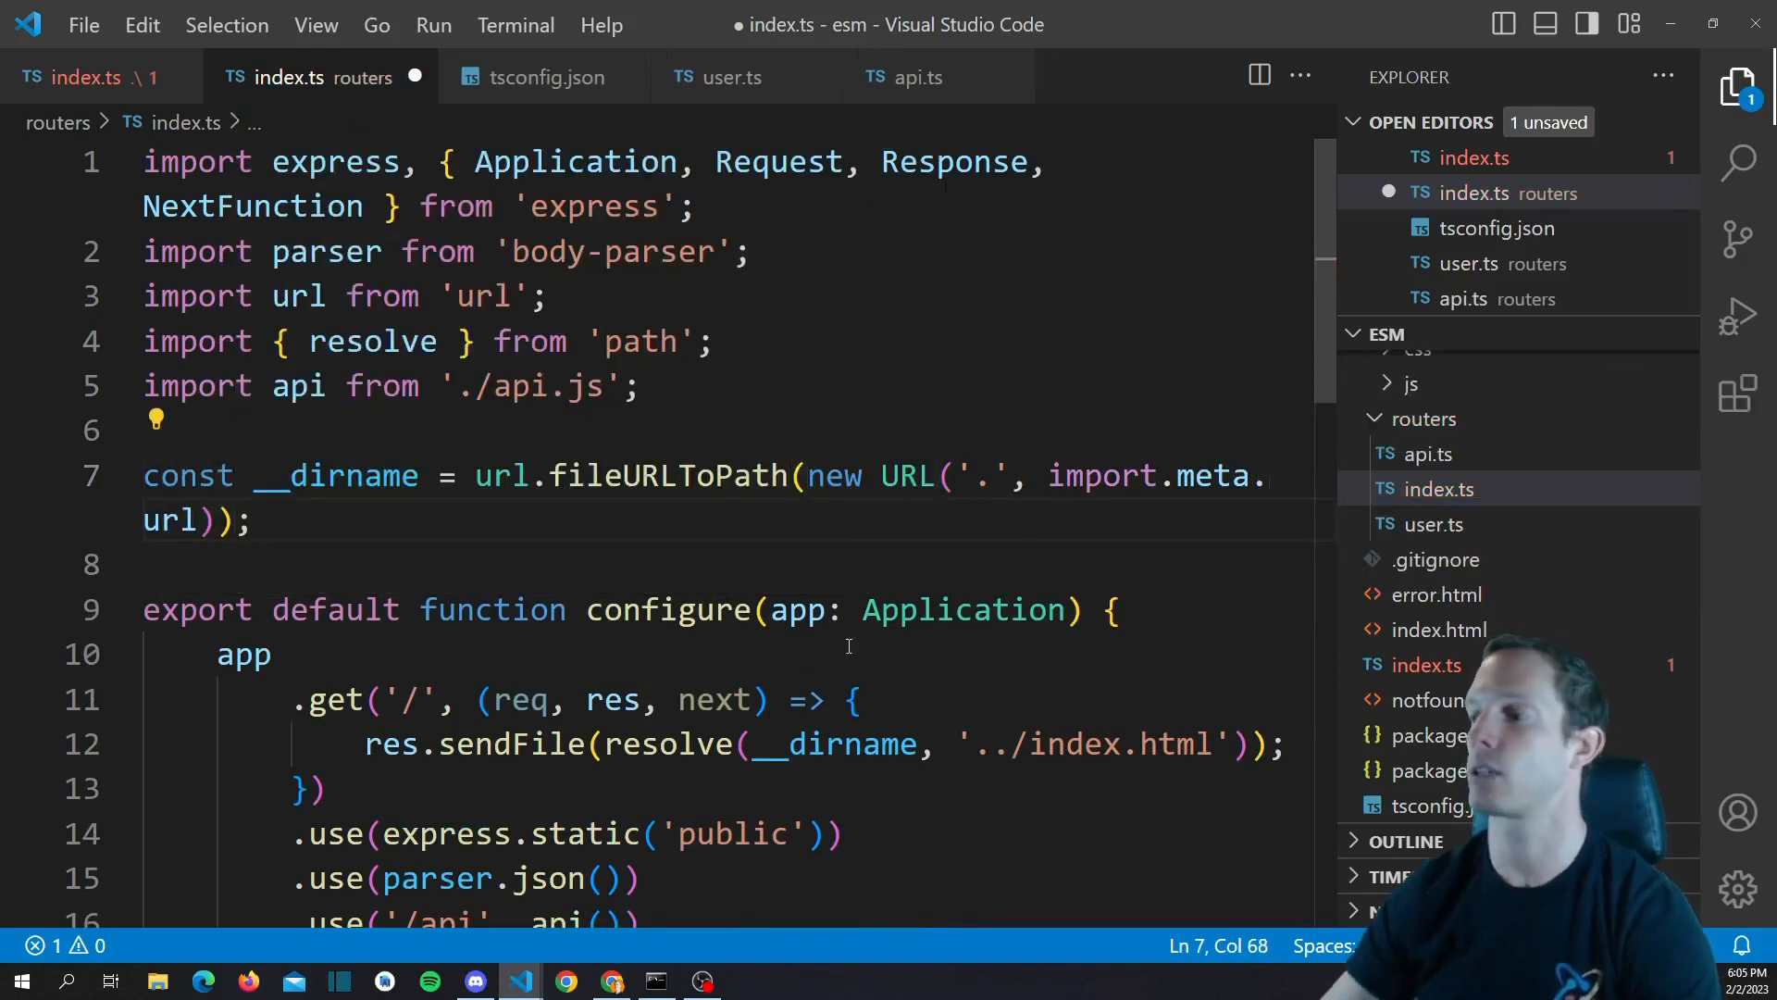
text(f)
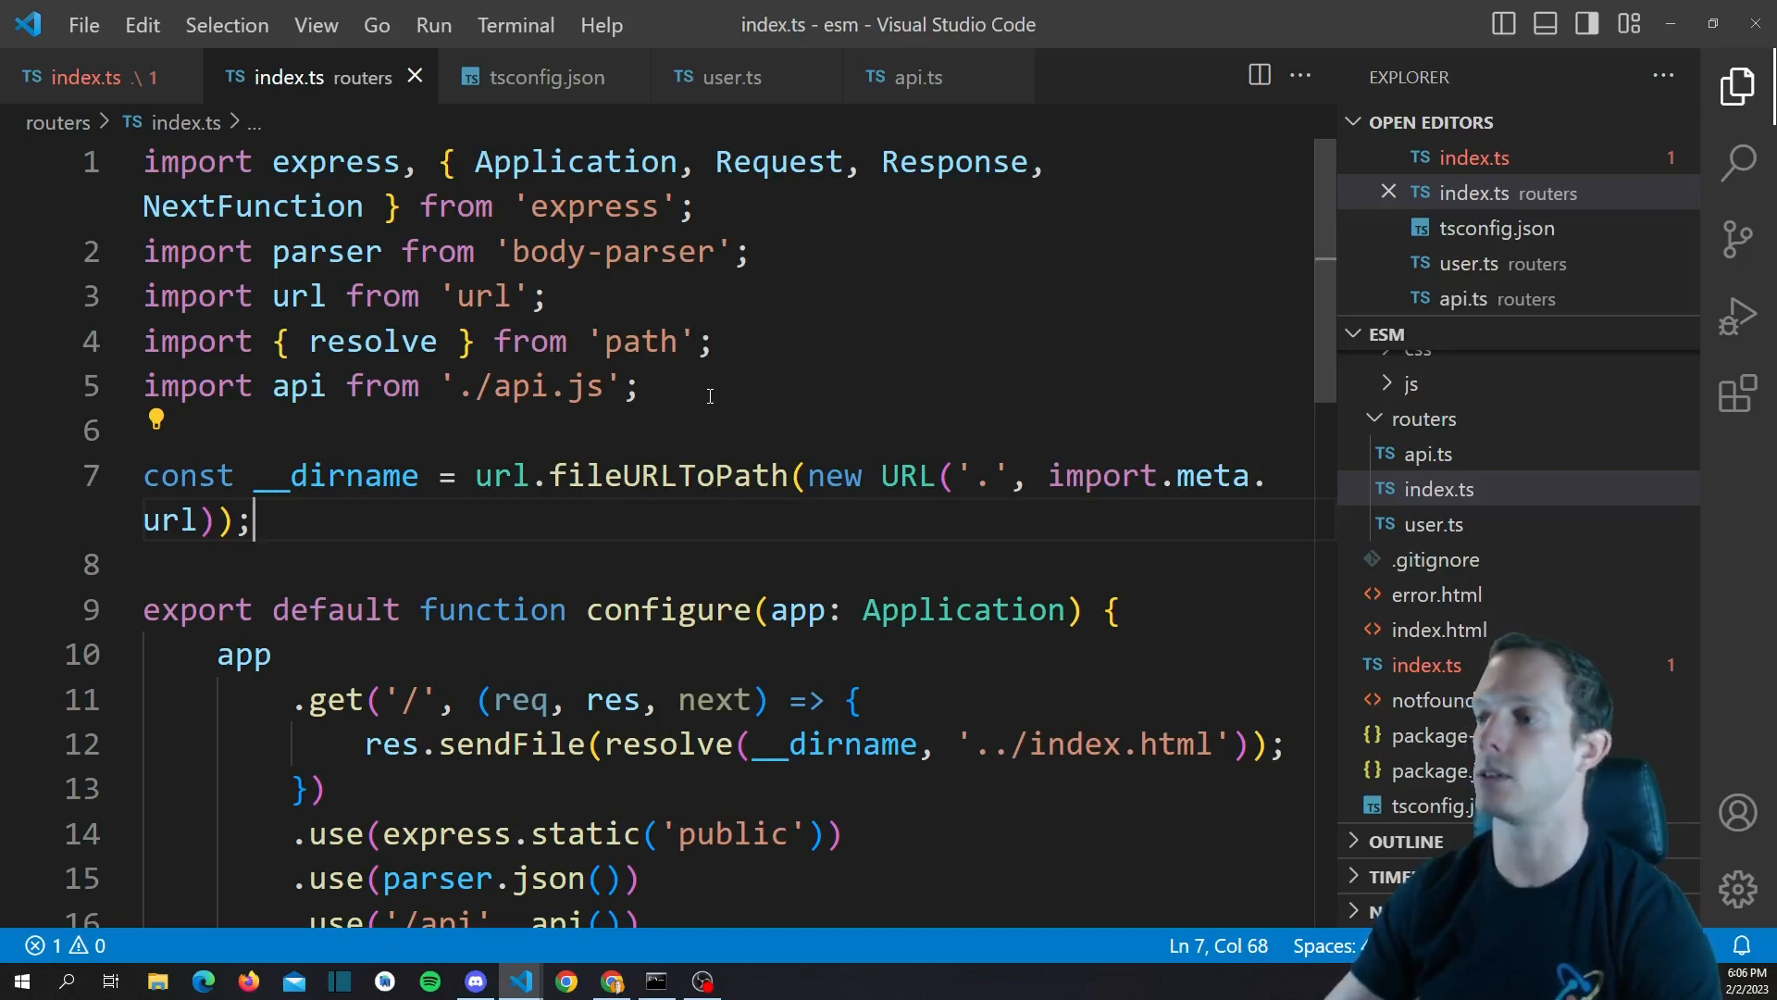
mouse_move(726, 418)
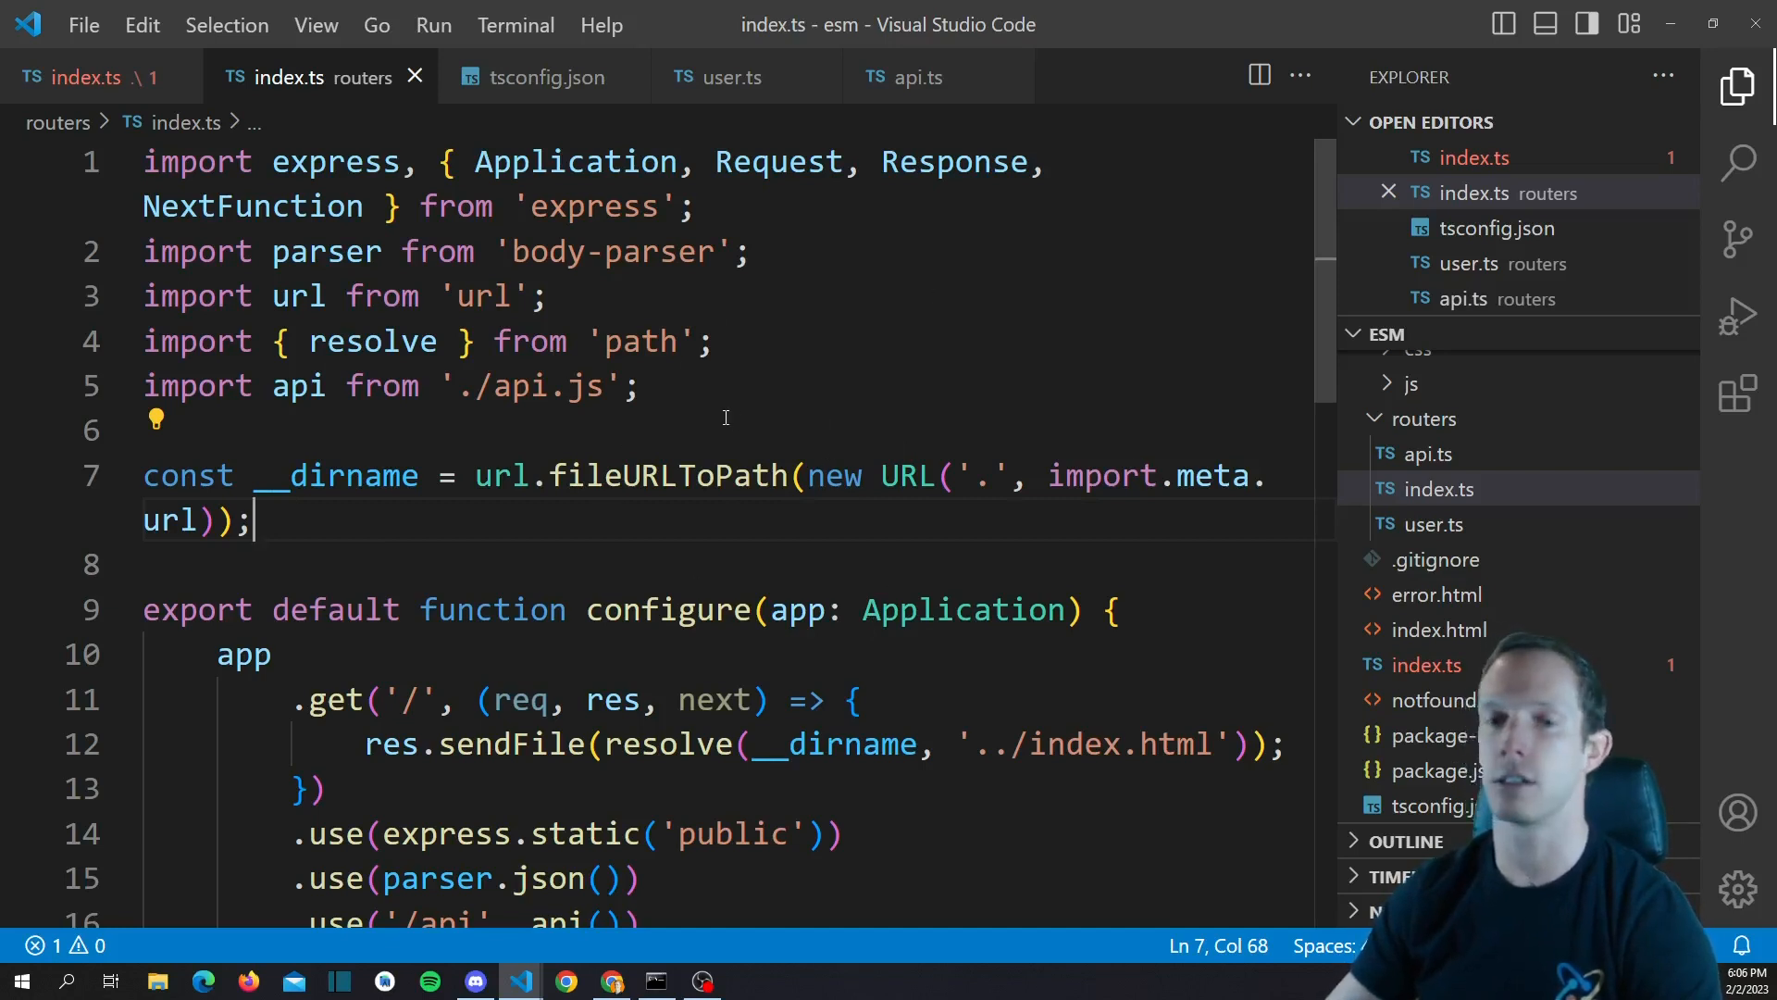
mouse_move(640, 475)
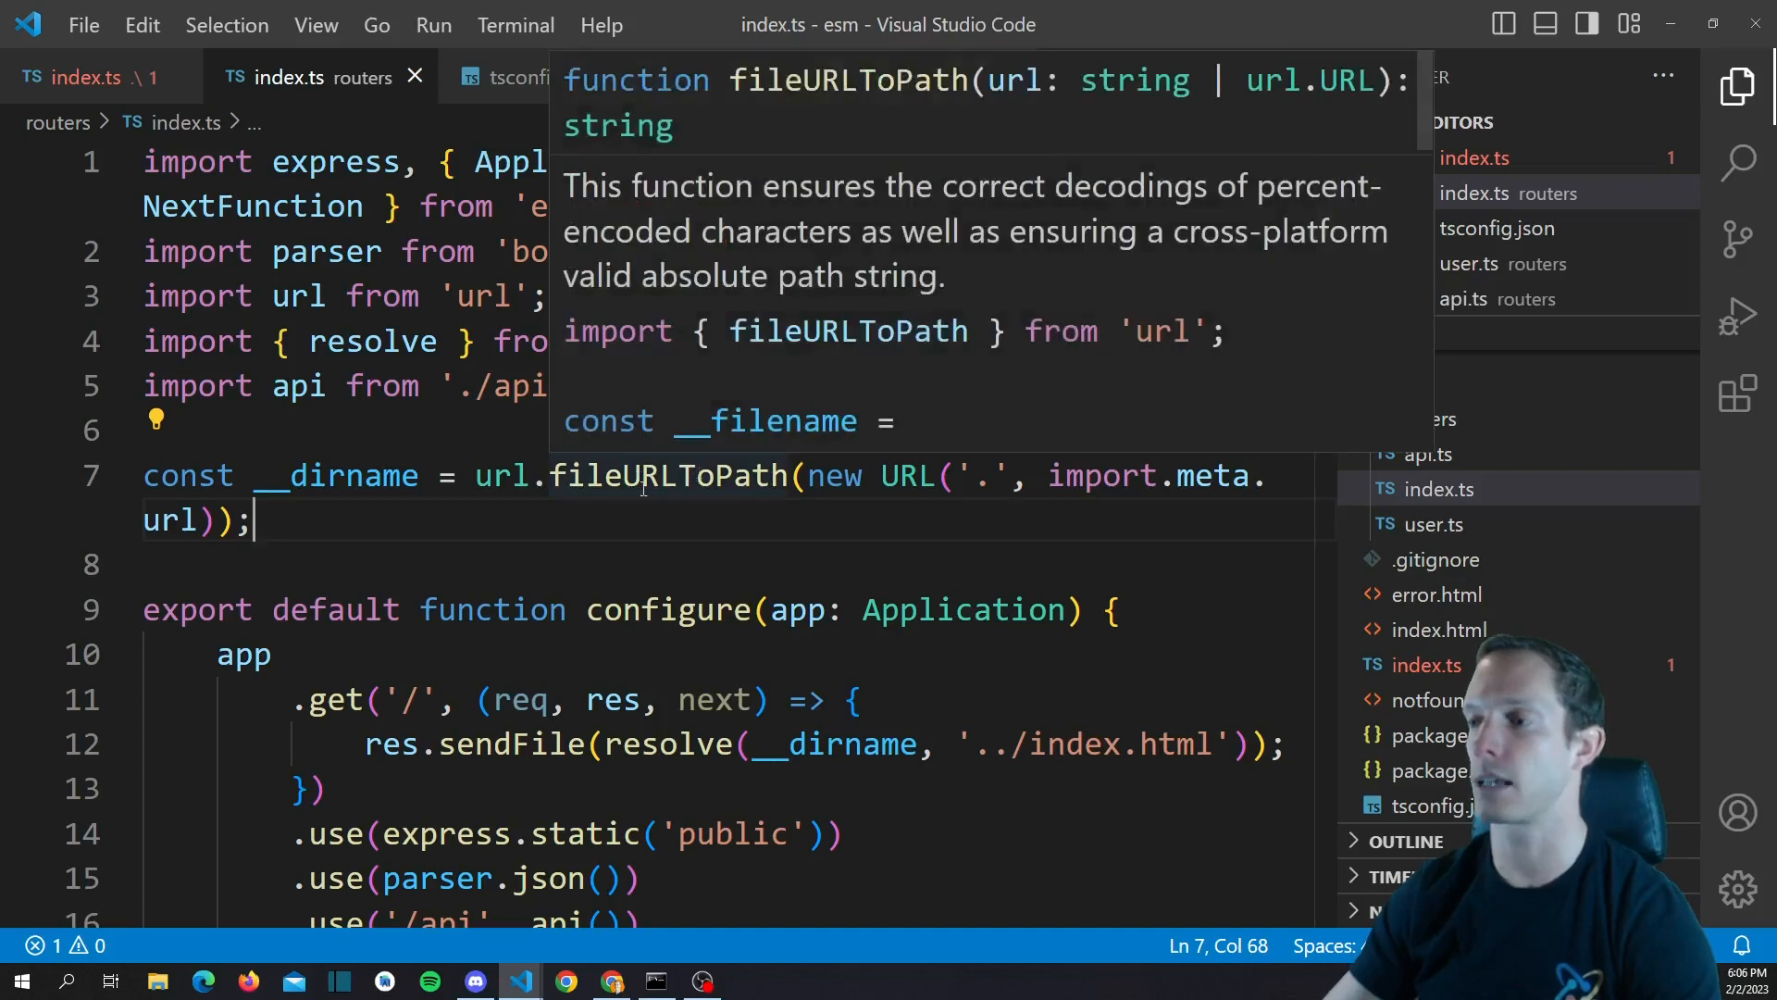
mouse_move(403, 507)
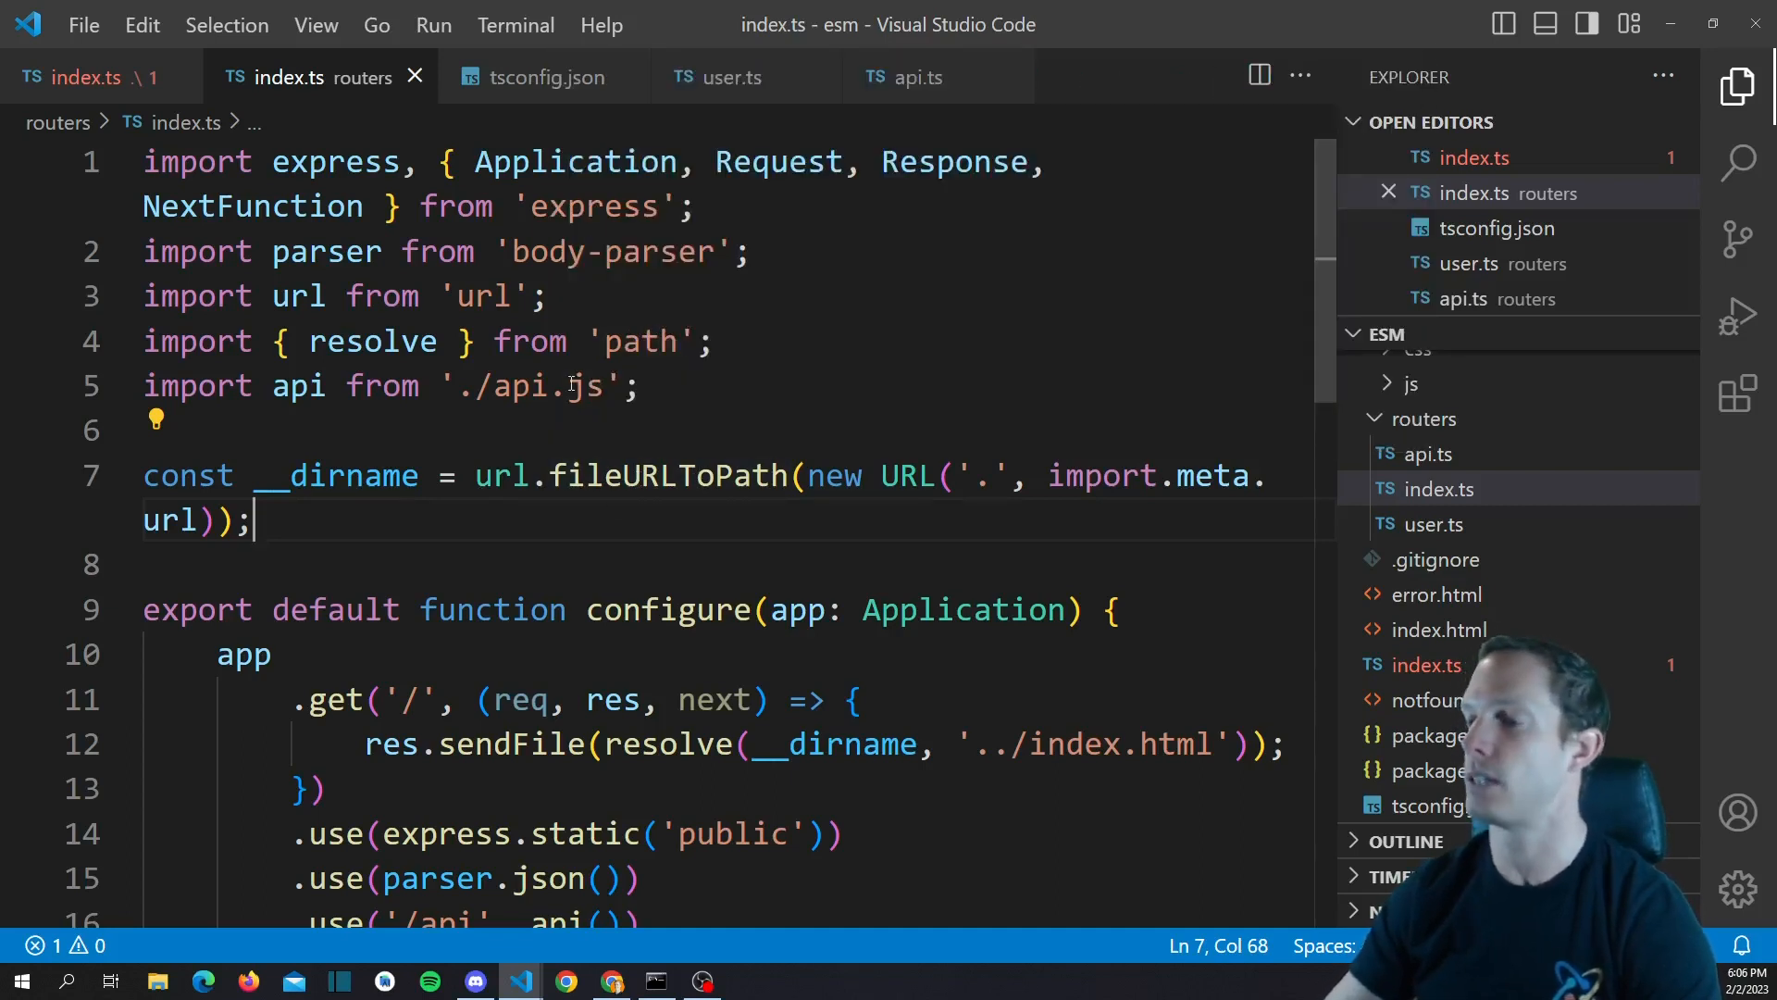
mouse_move(500, 477)
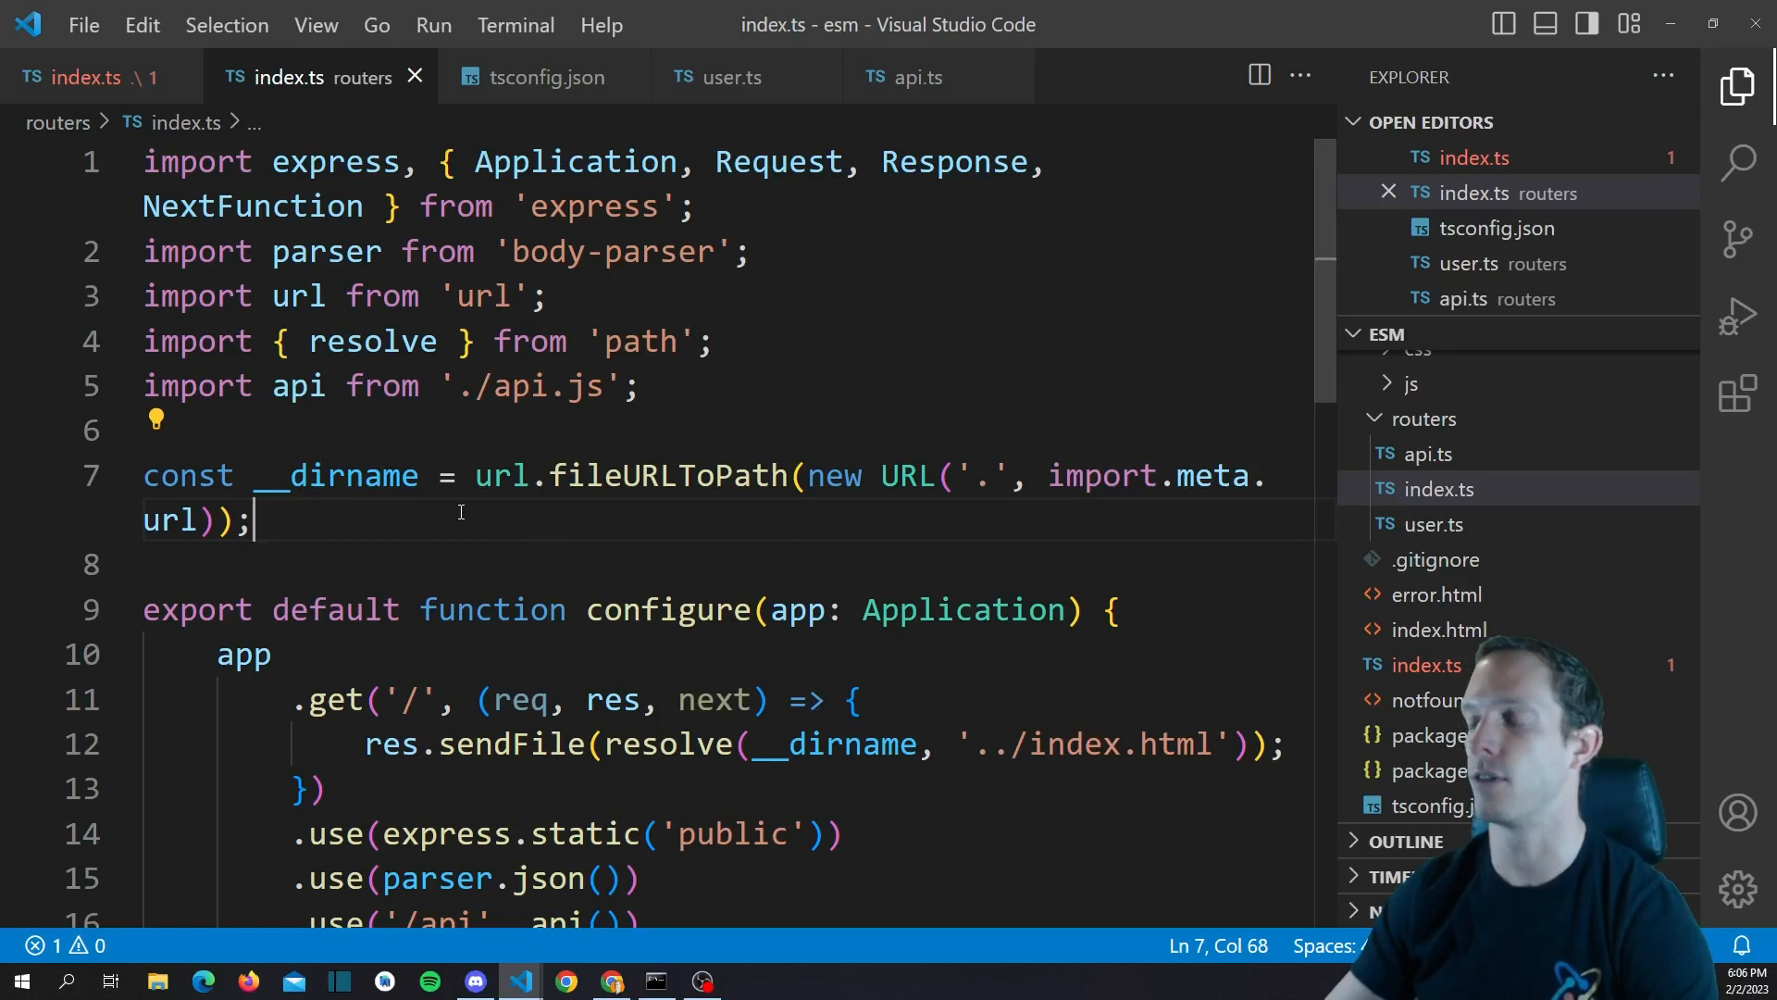
Scroll through routers/index.ts to review the saved __dirname definition
scroll(down, 3)
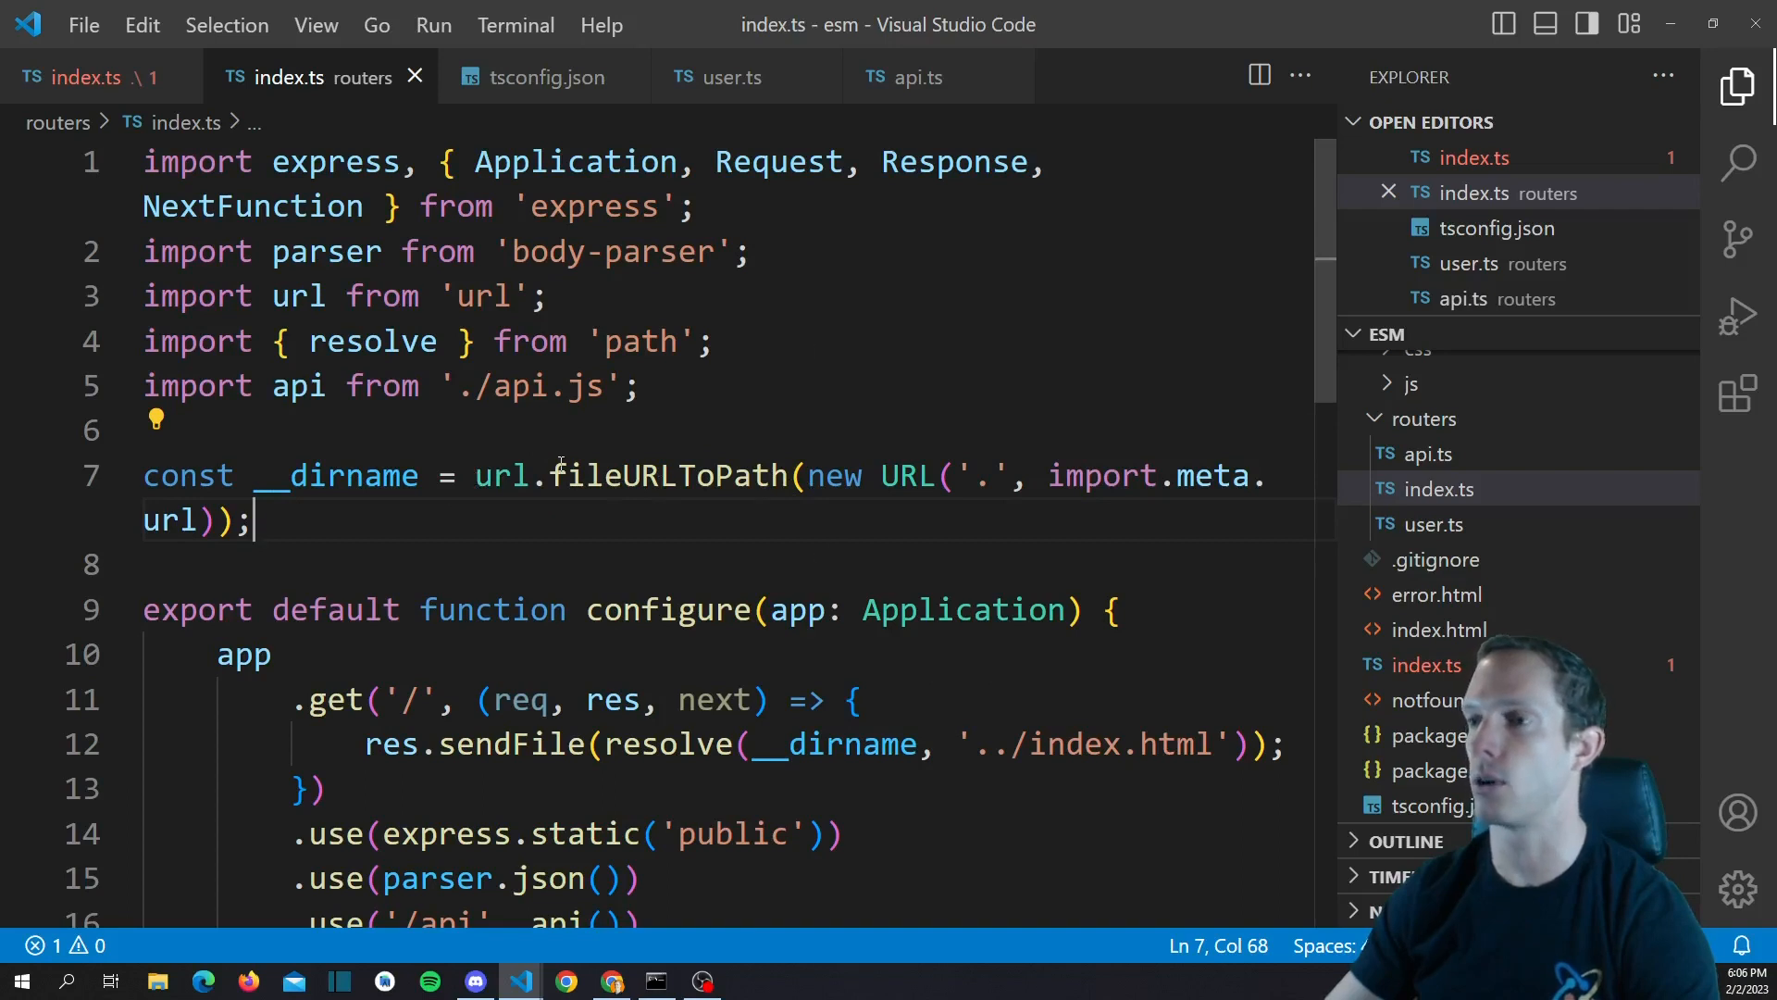
scroll(down, 3)
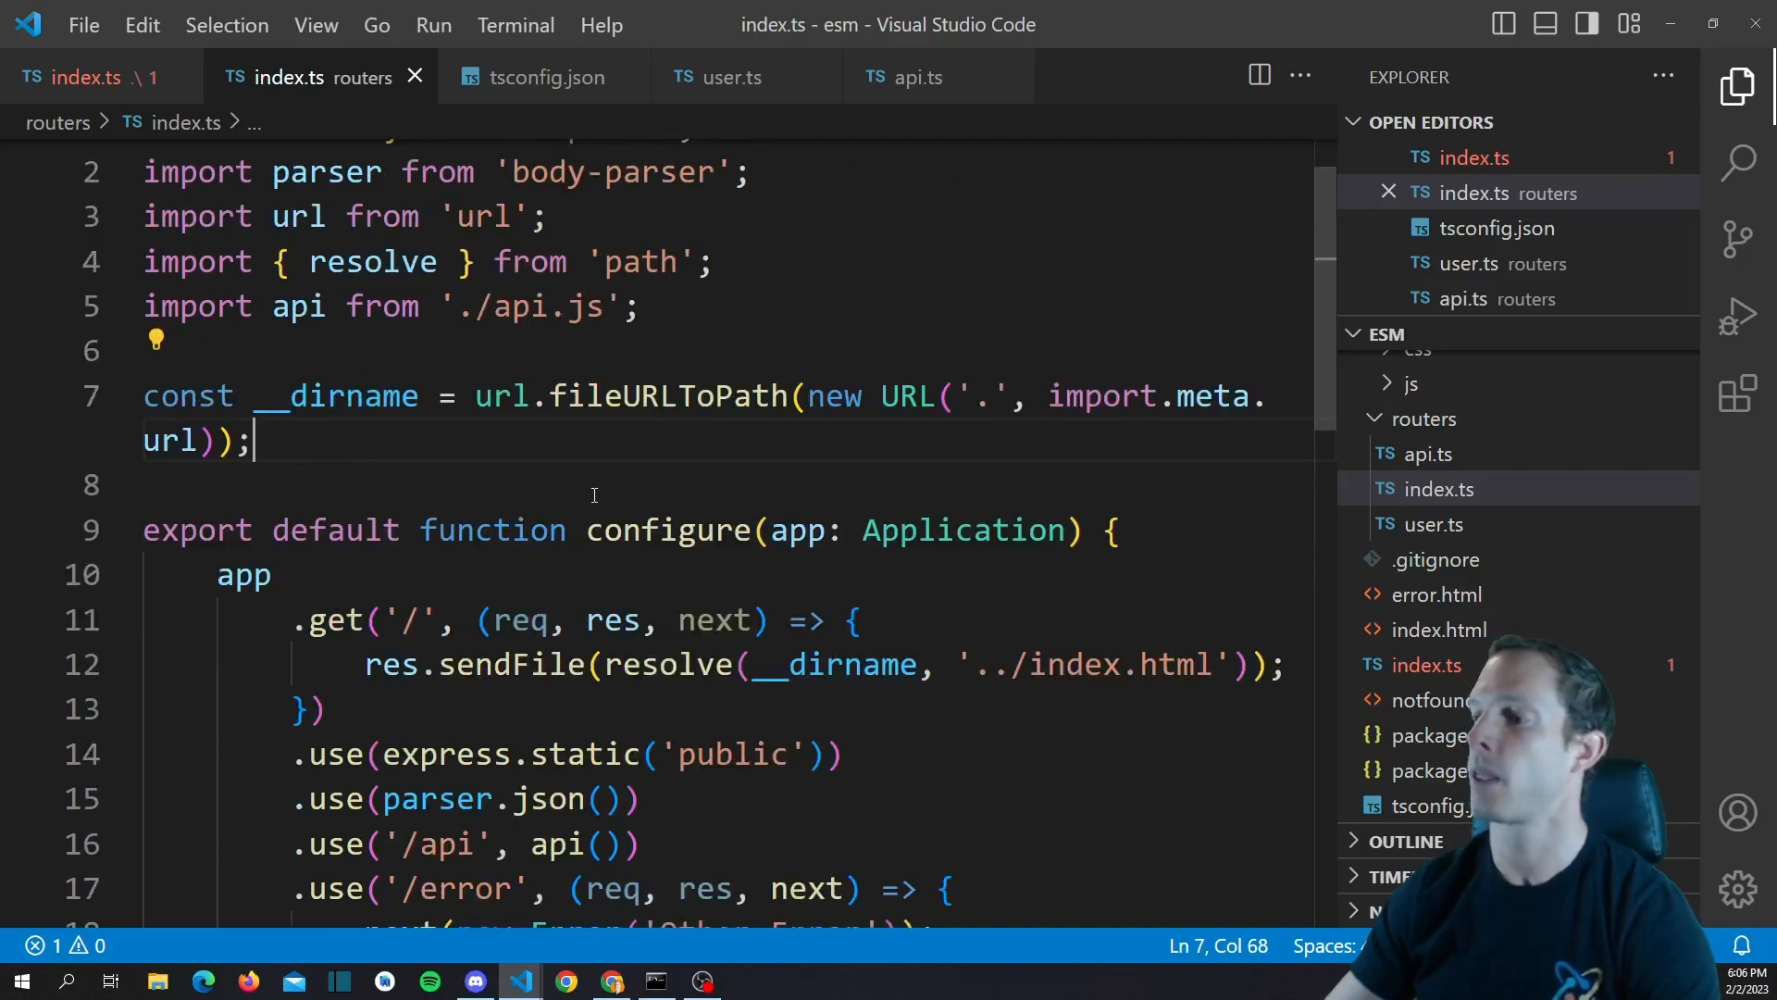
mouse_move(668, 455)
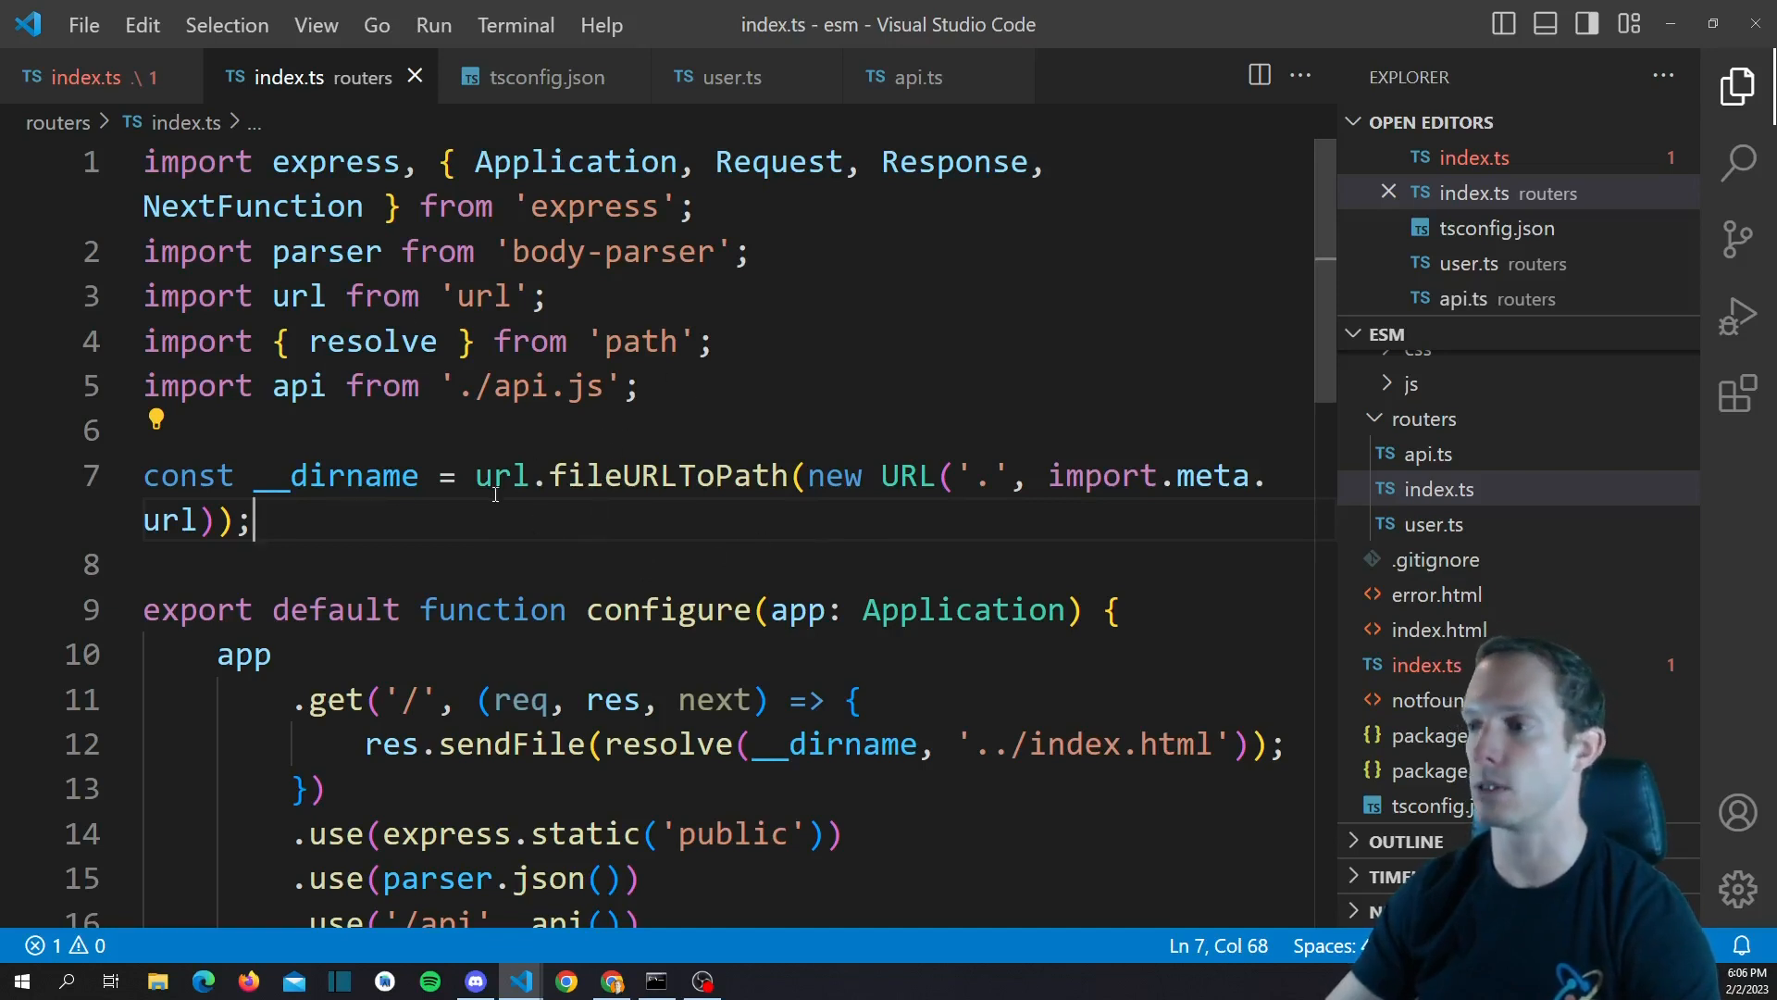
mouse_move(665, 473)
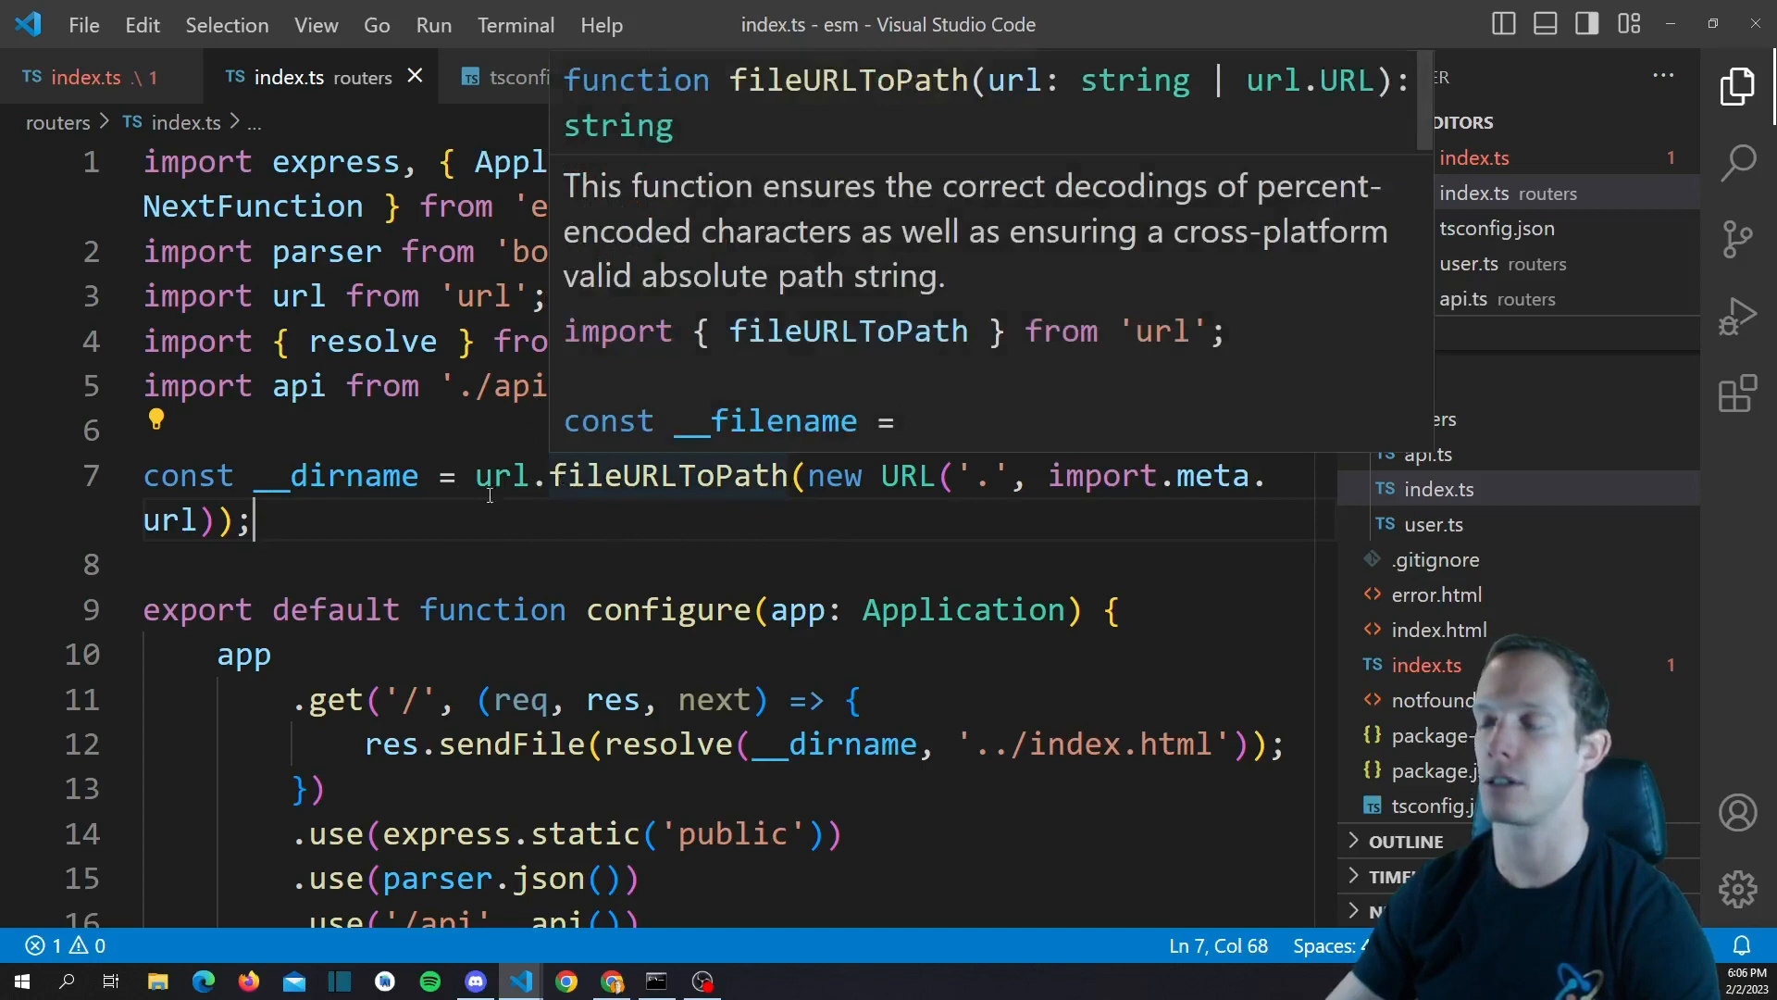
mouse_move(330, 522)
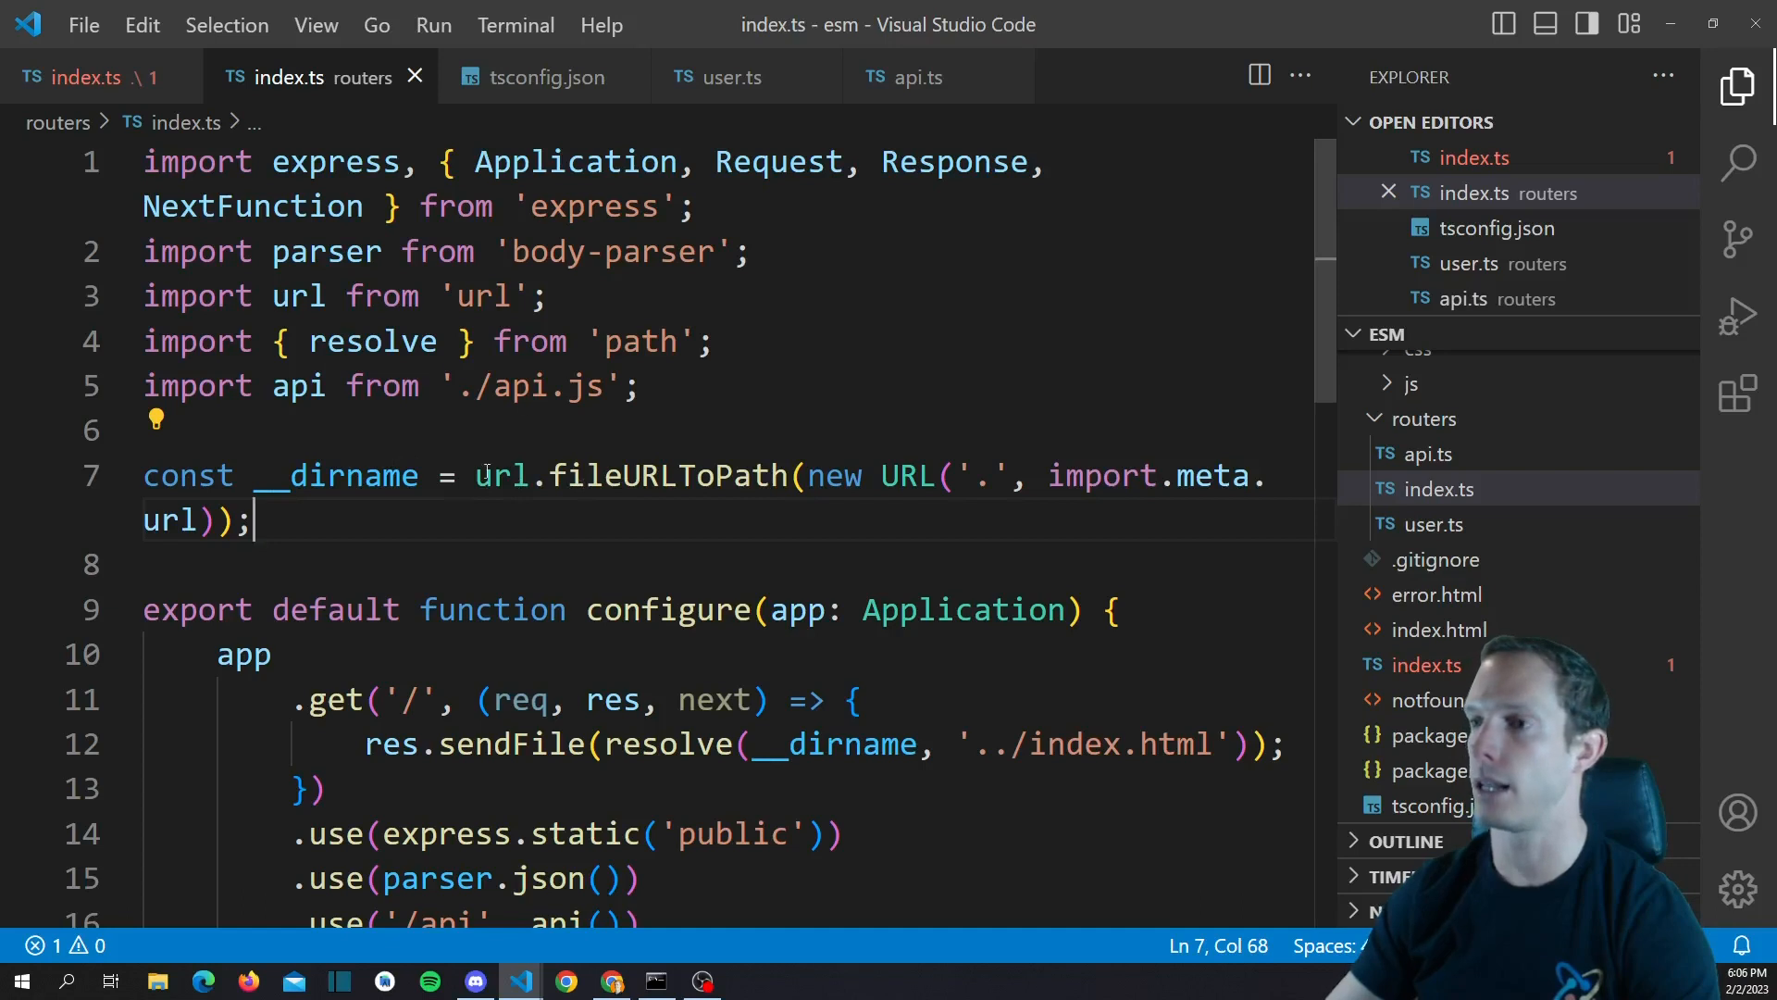
Change the root index.ts import path to './routers/index.js' and save
click(89, 76)
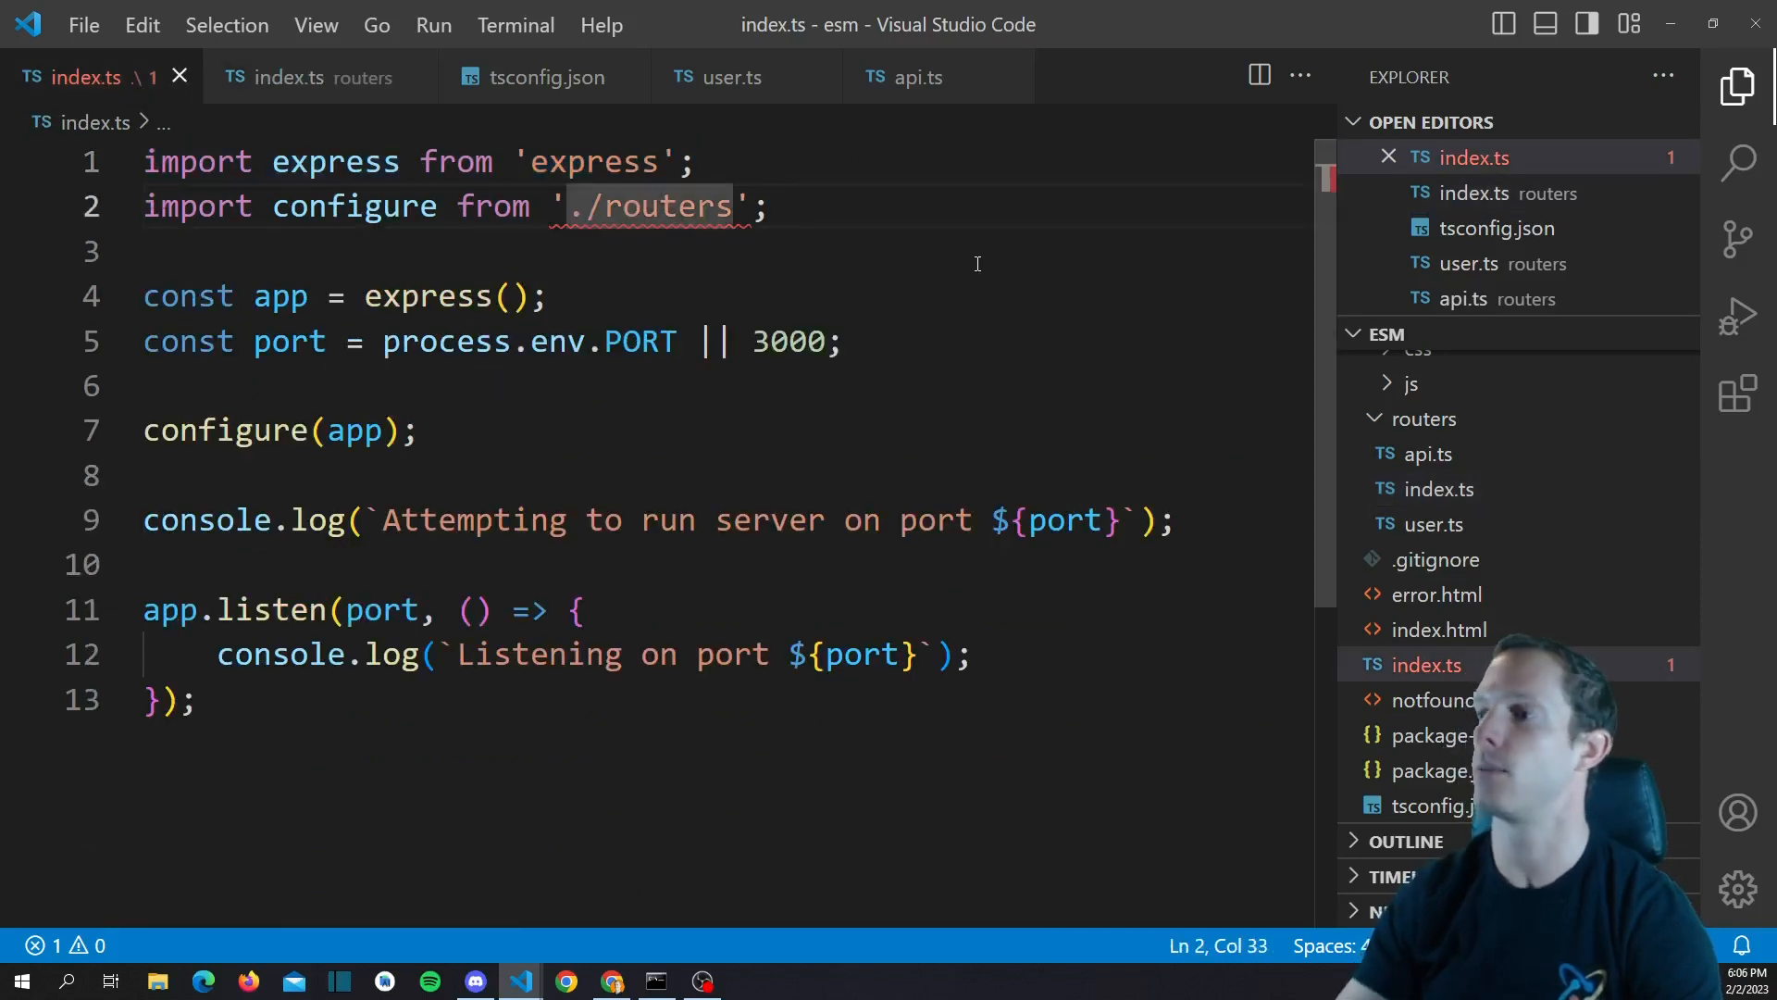
text(/index.js)
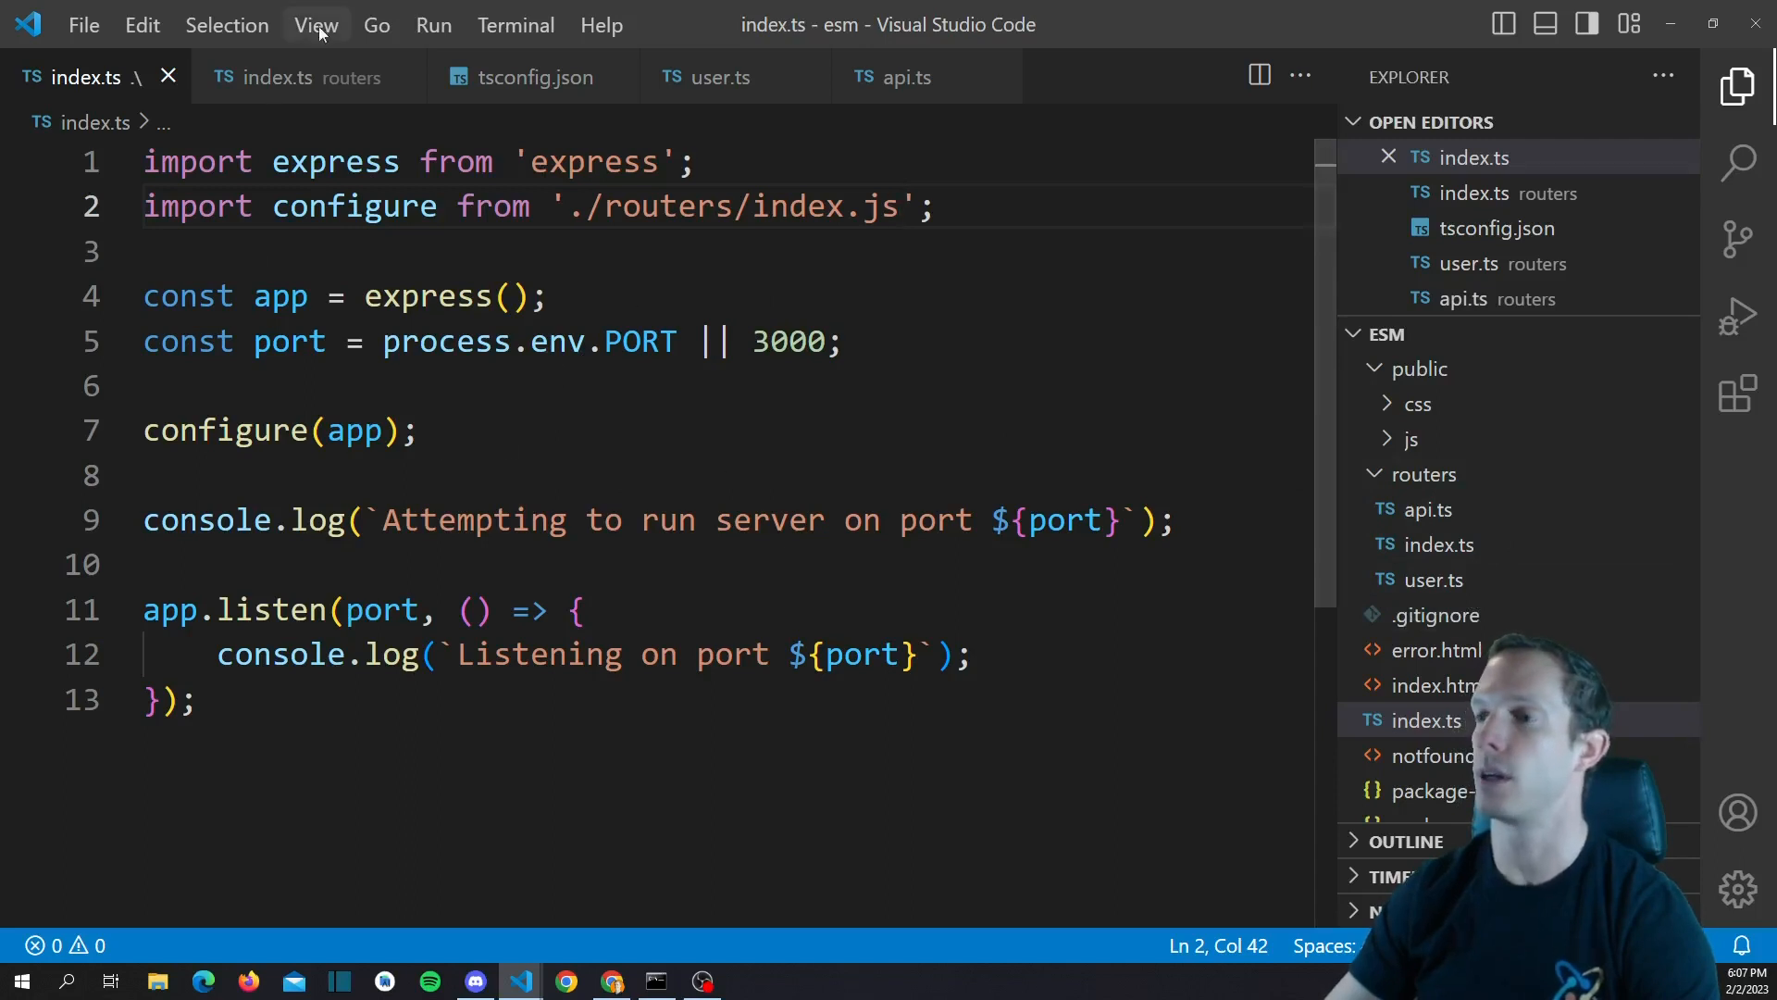
mouse_move(172, 298)
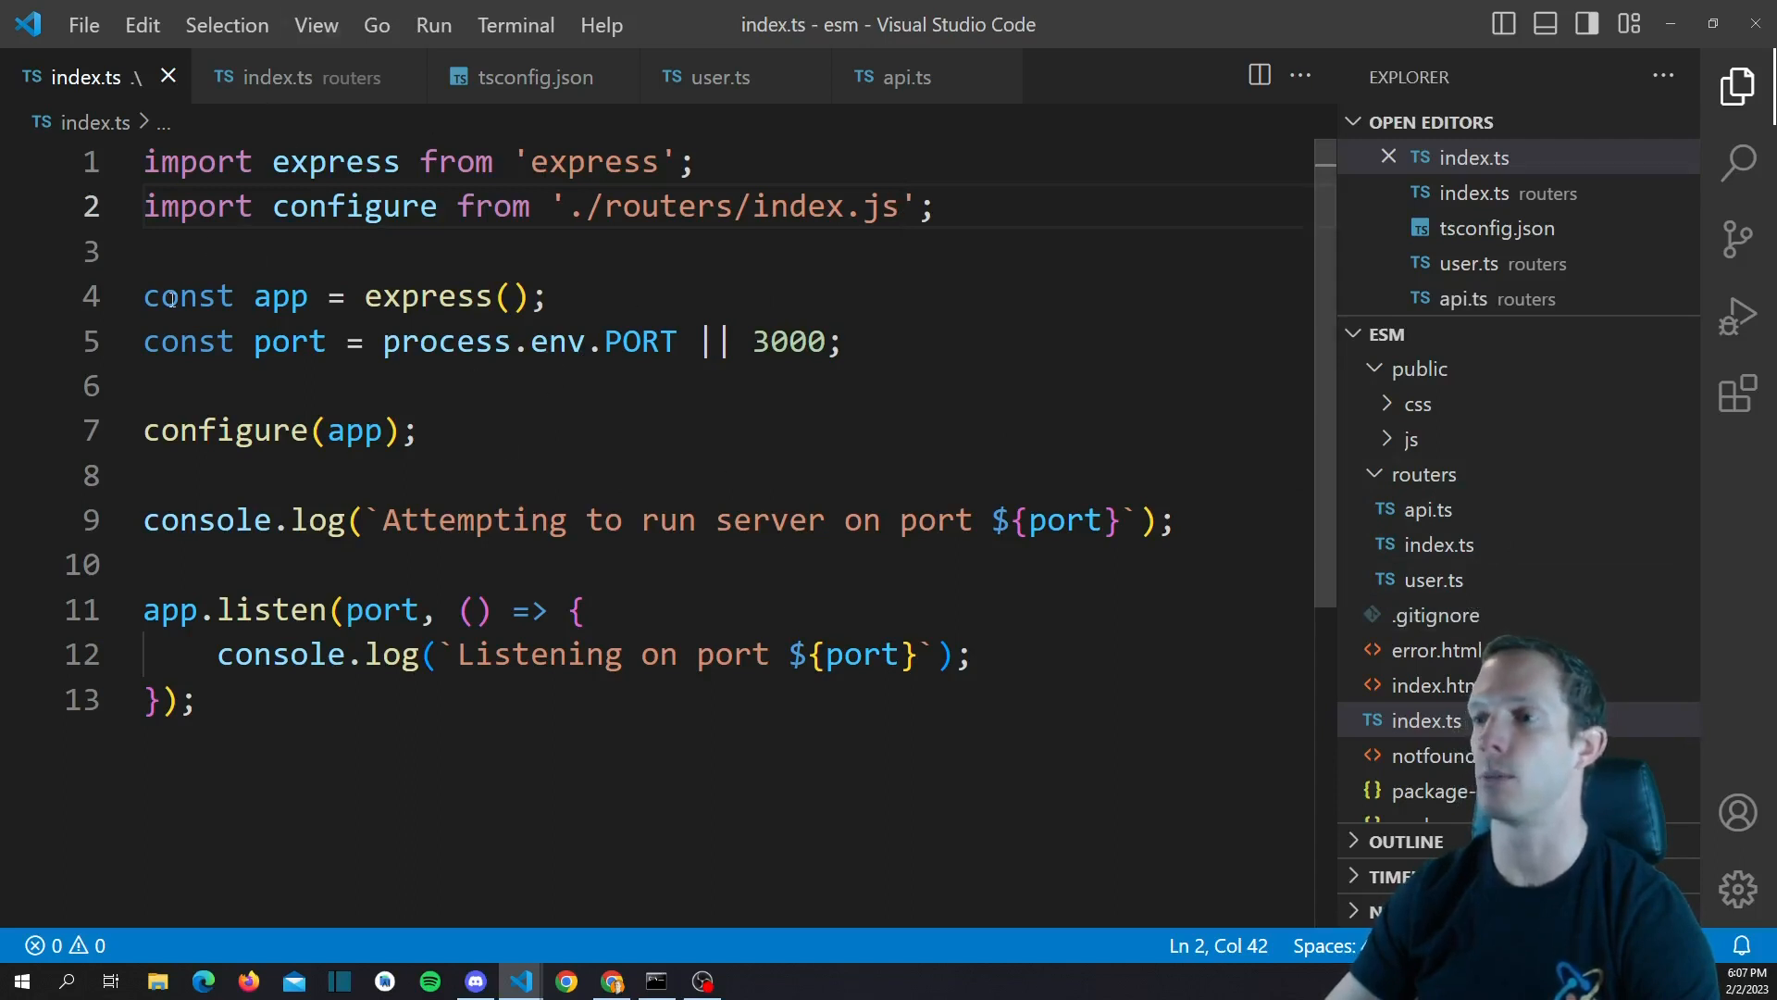
Return to routers index.ts and start npm in a new terminal for the esm project
click(287, 78)
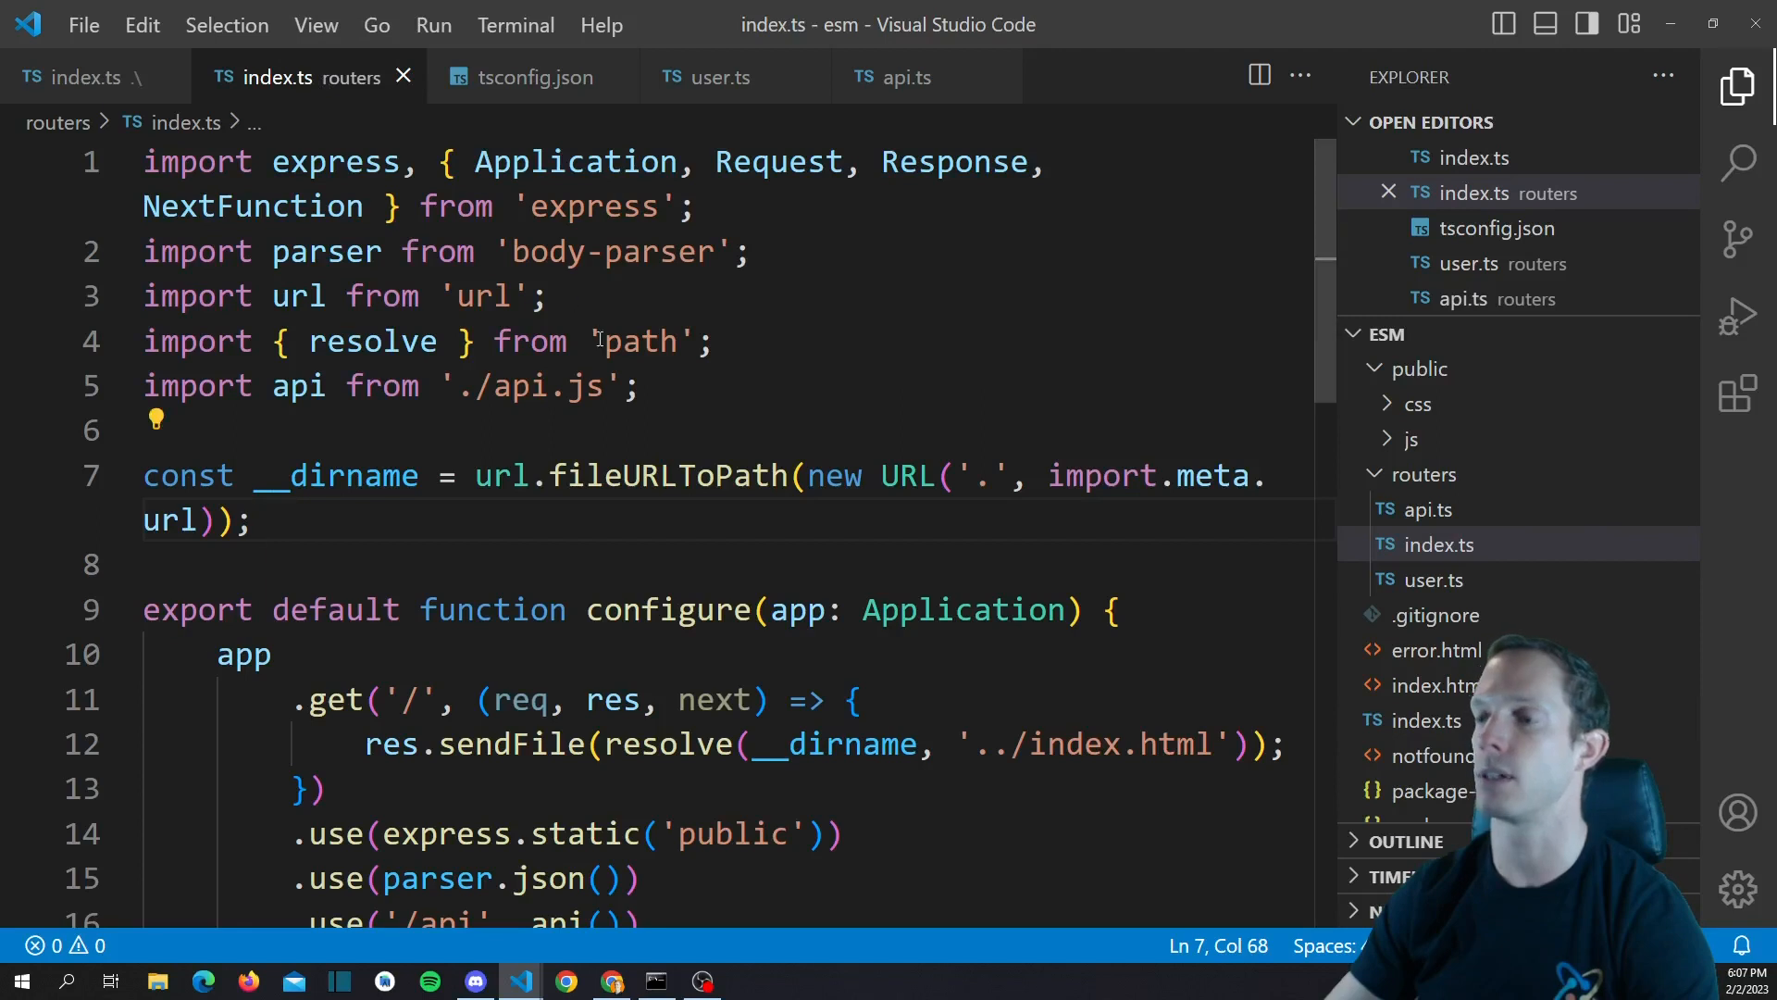
scroll(down, 3)
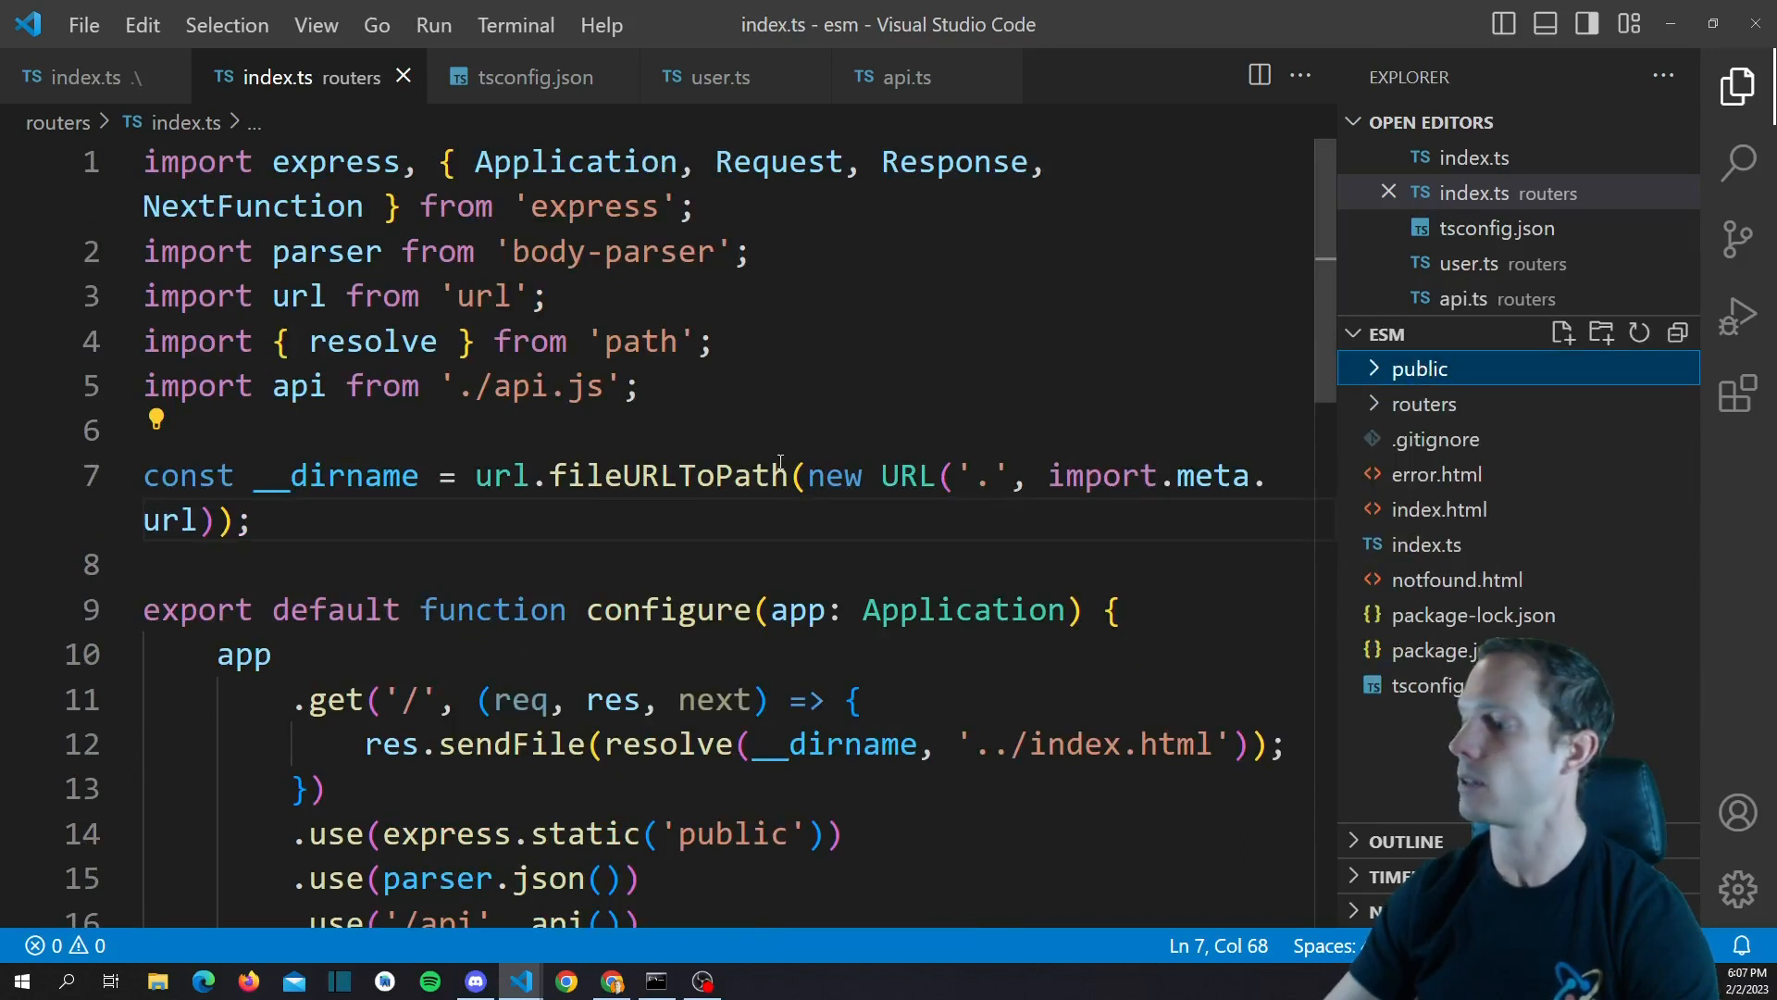
key(ctrl+`)
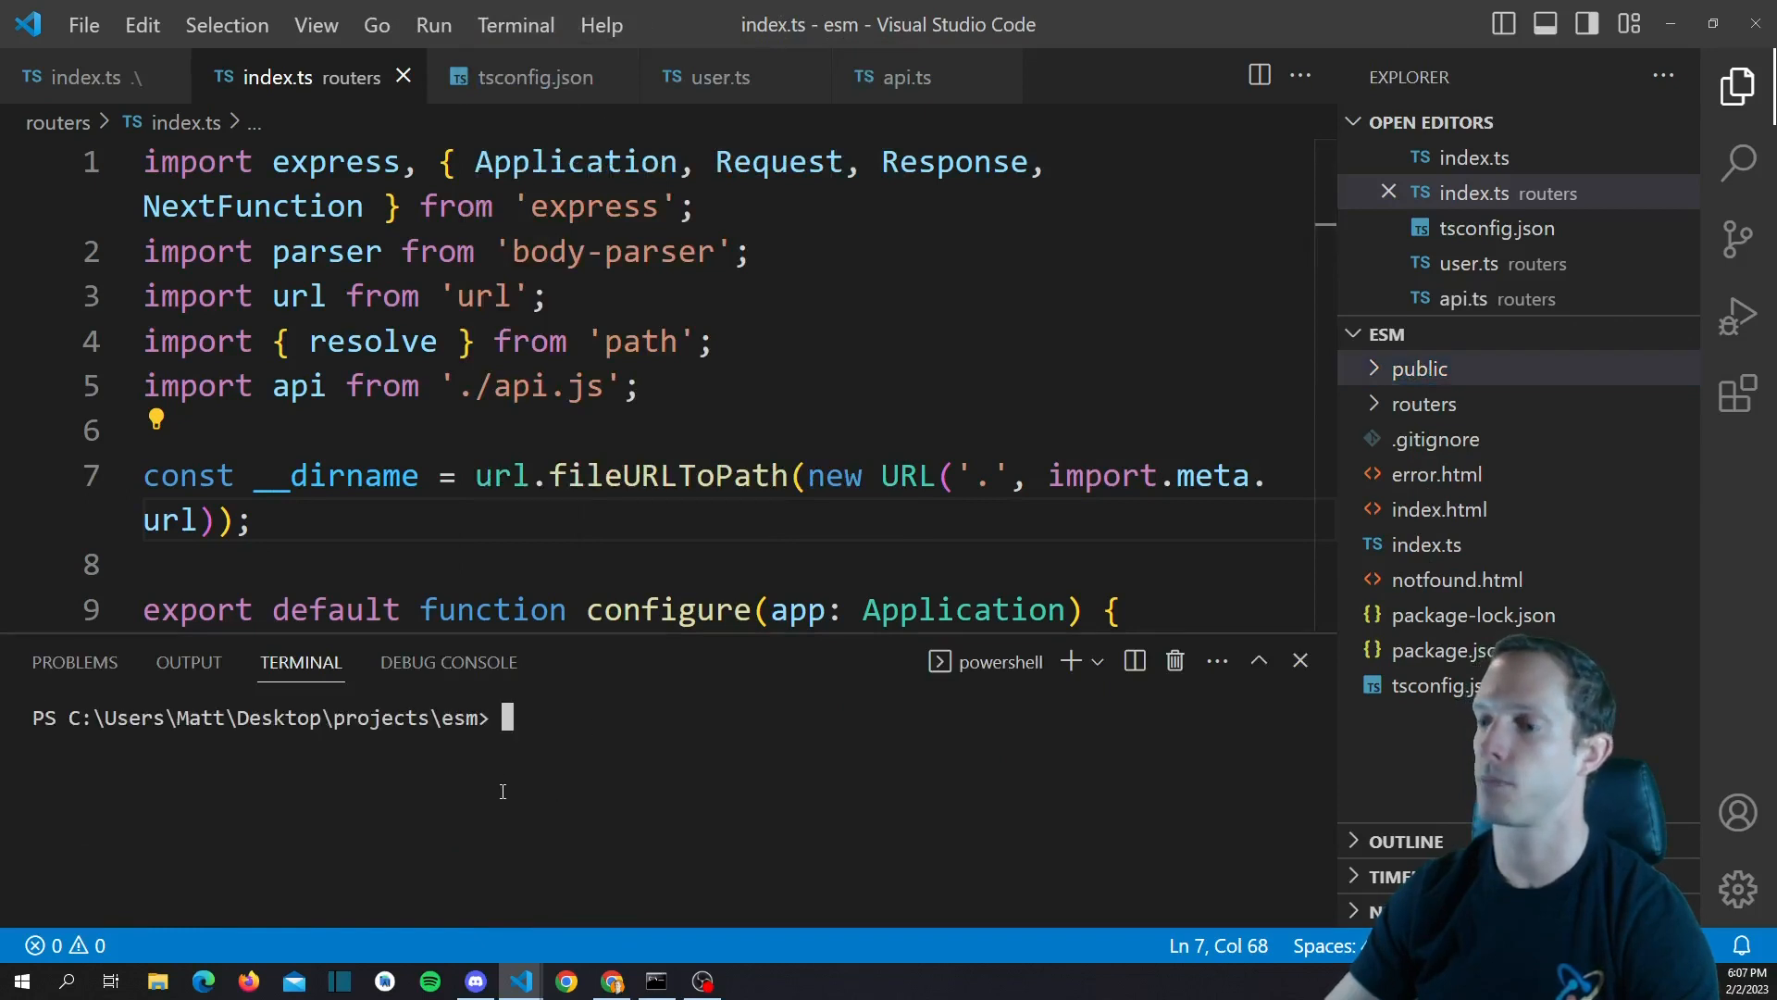
text(npm)
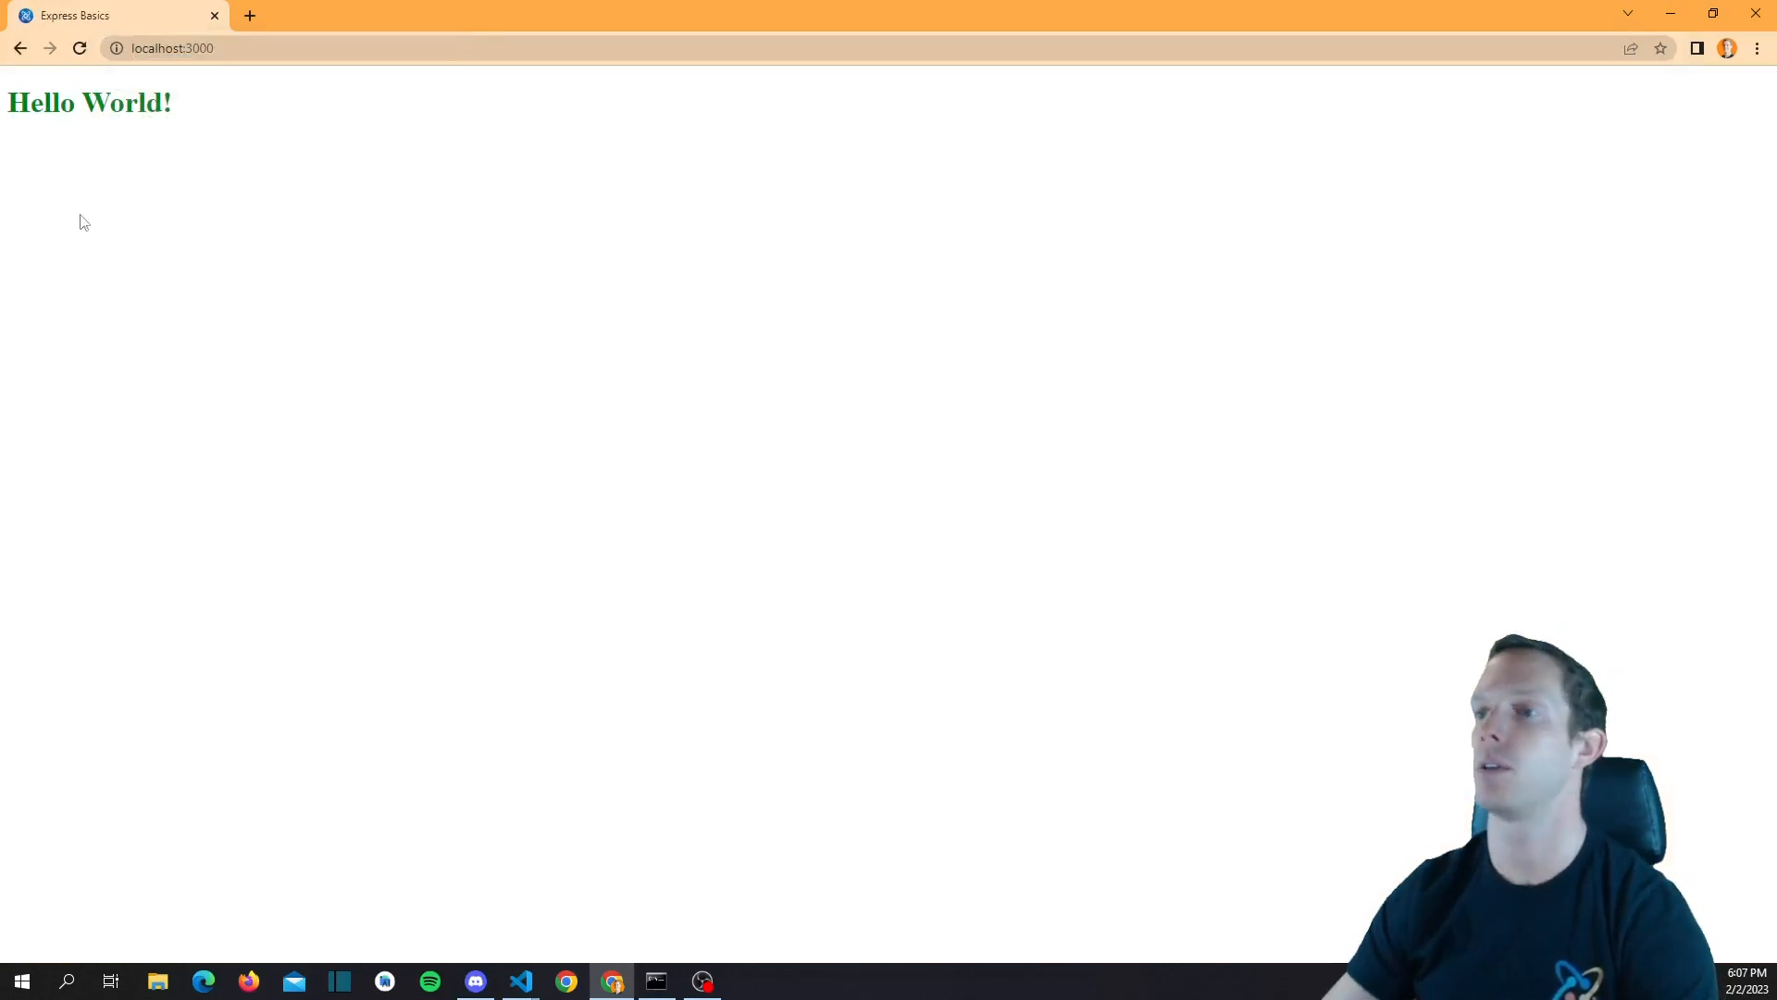
mouse_move(419, 381)
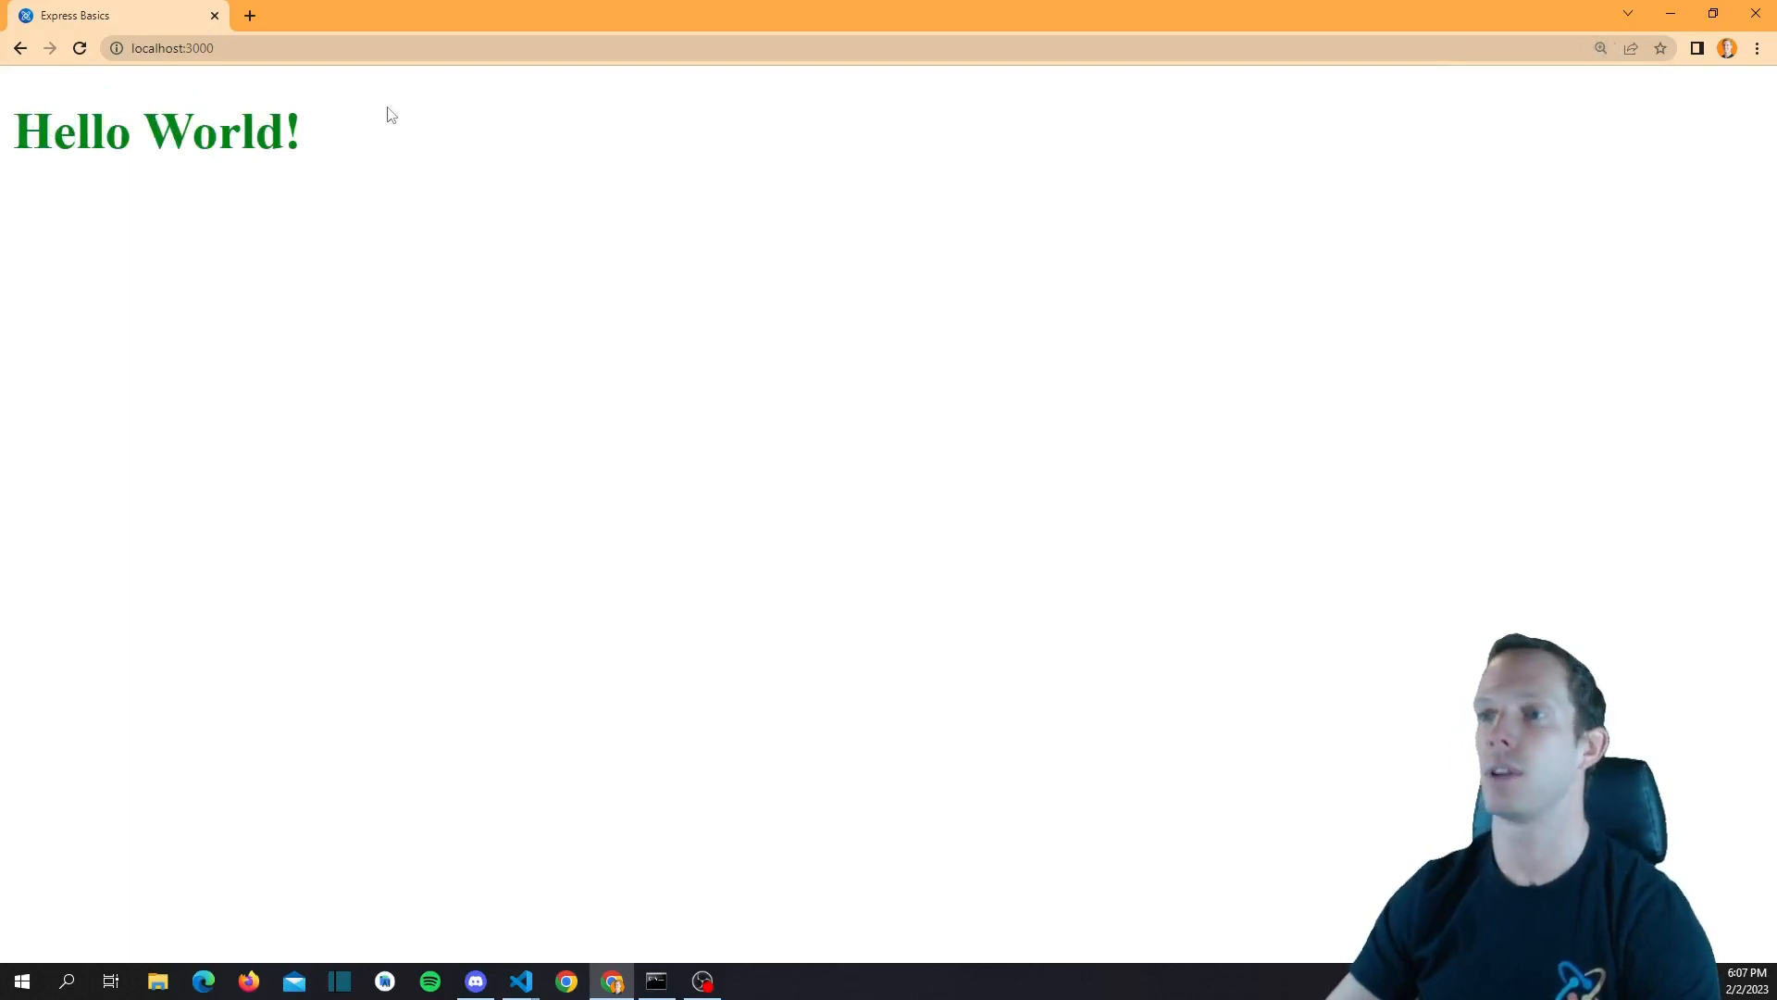
mouse_move(504, 185)
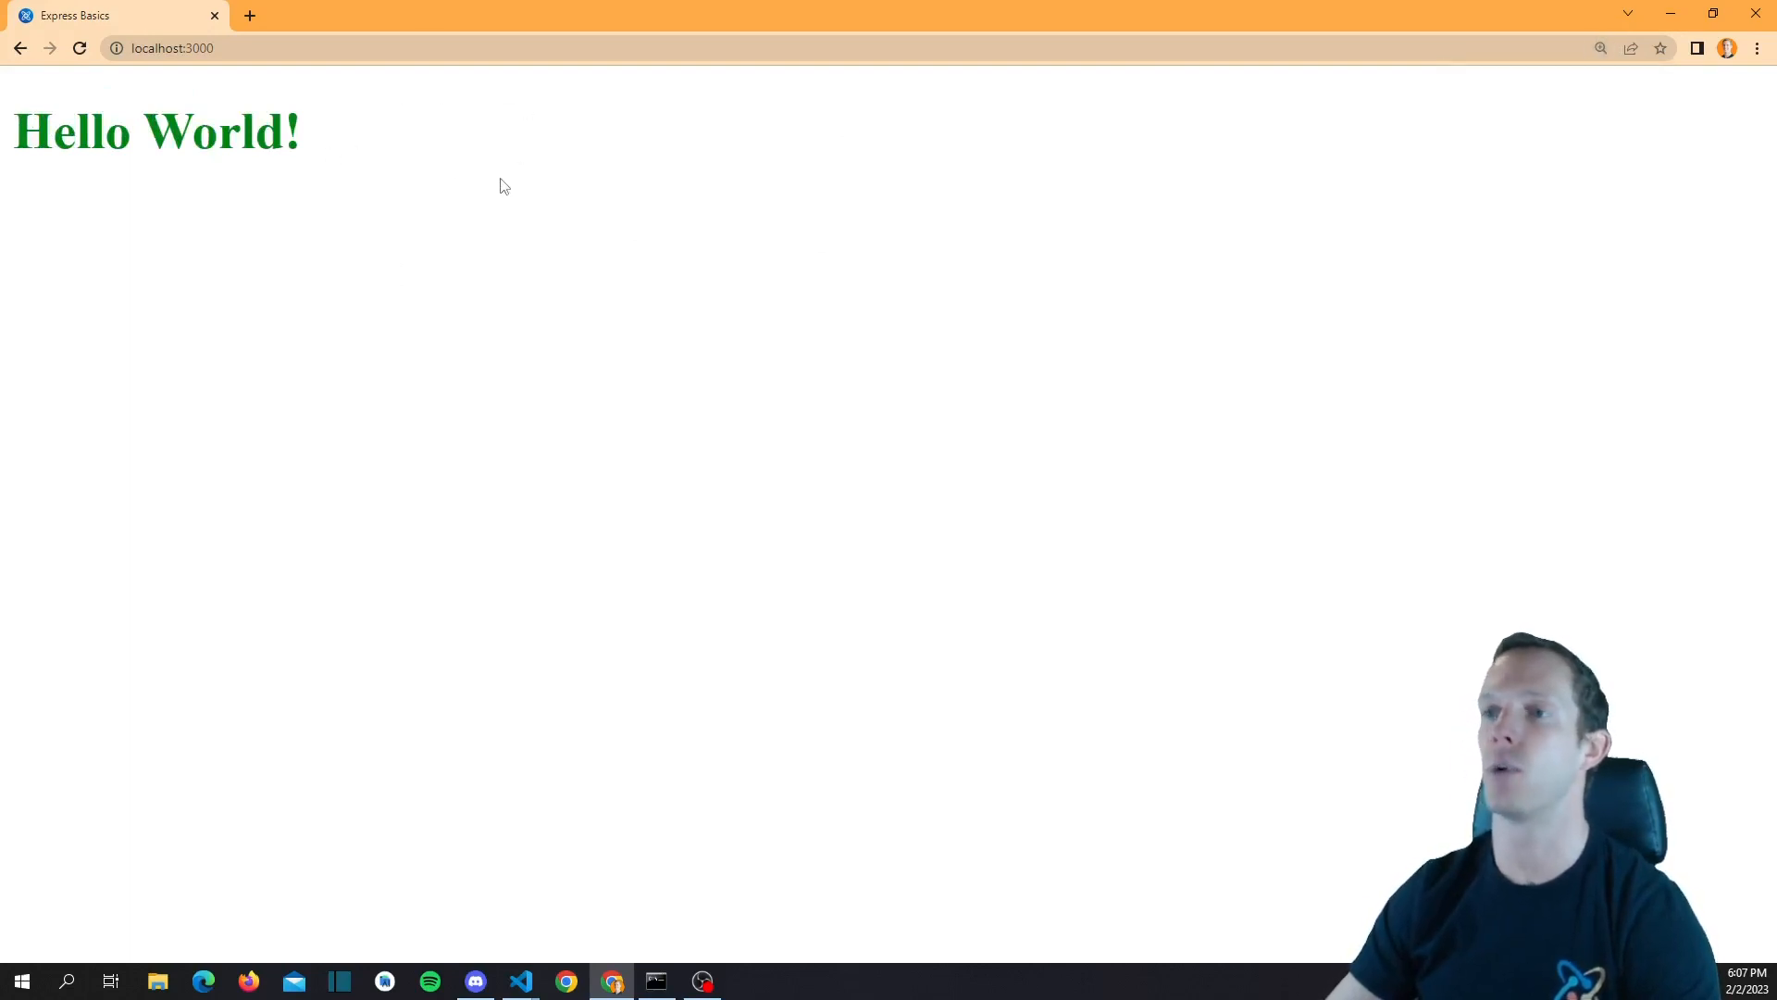